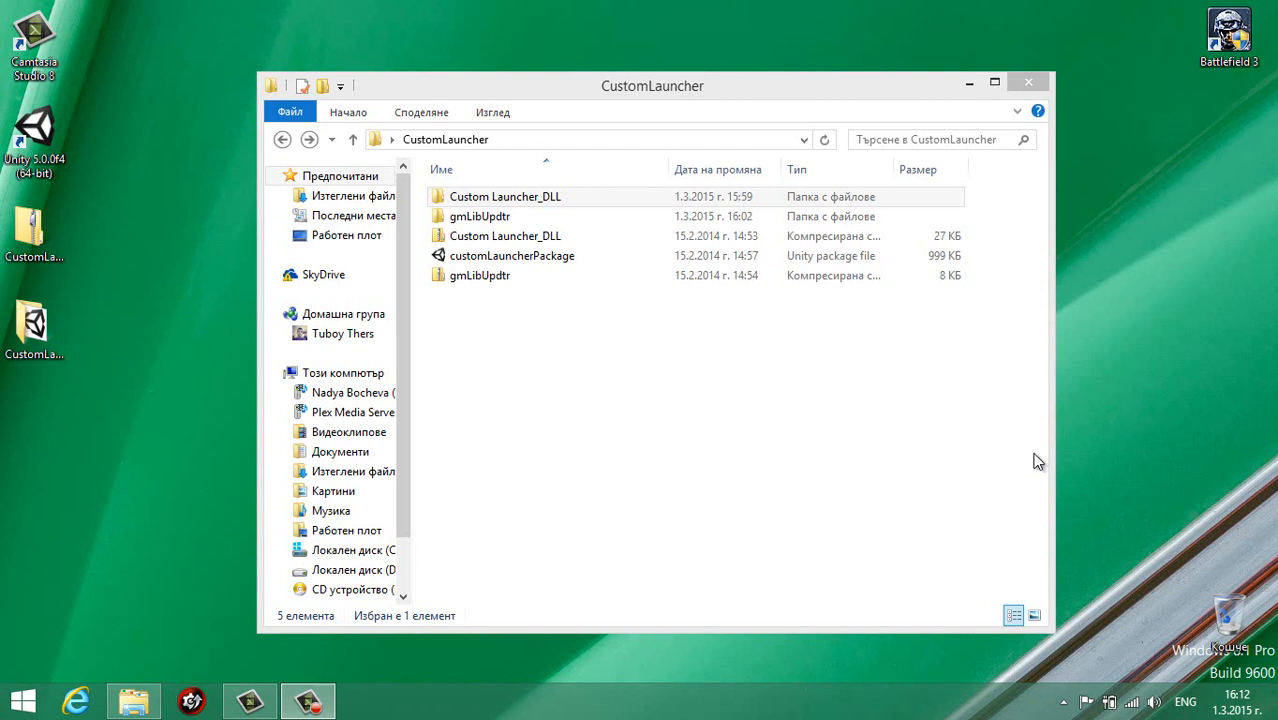
mouse_move(1035, 477)
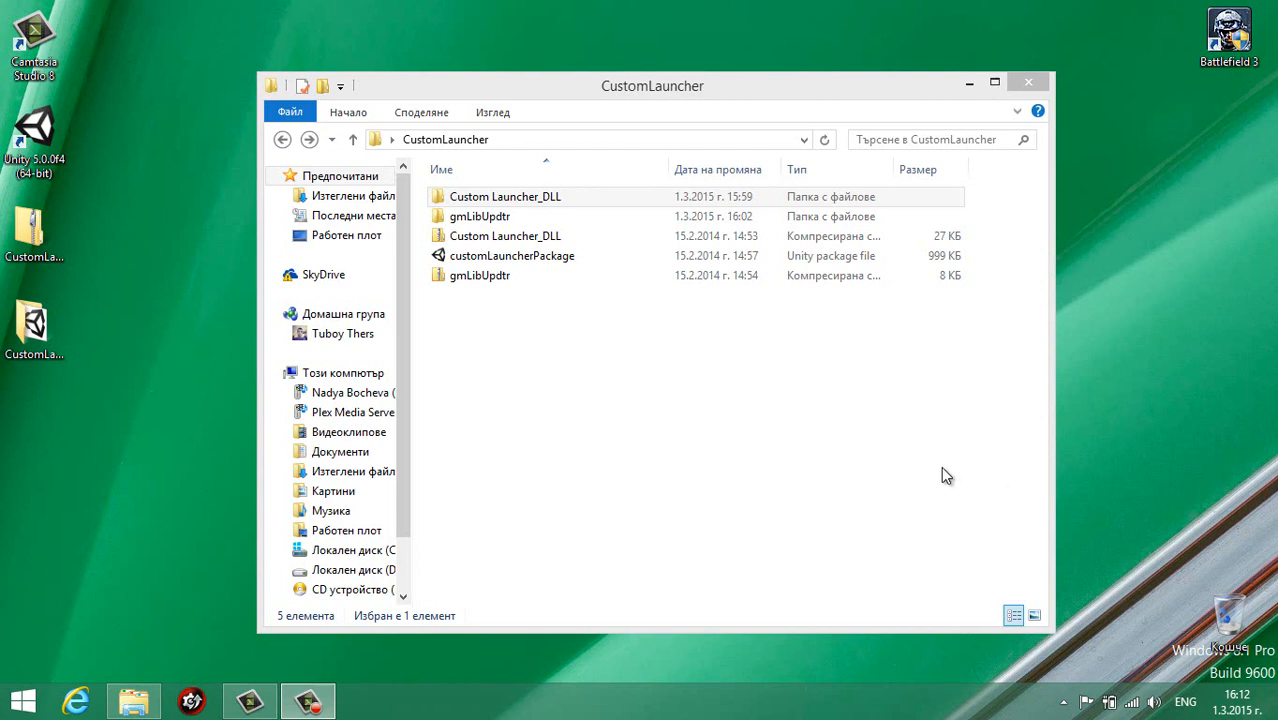
Browse the CustomLauncher folder, selecting the customLauncherPackage file and gmLibUpdtr archive.
click(33, 230)
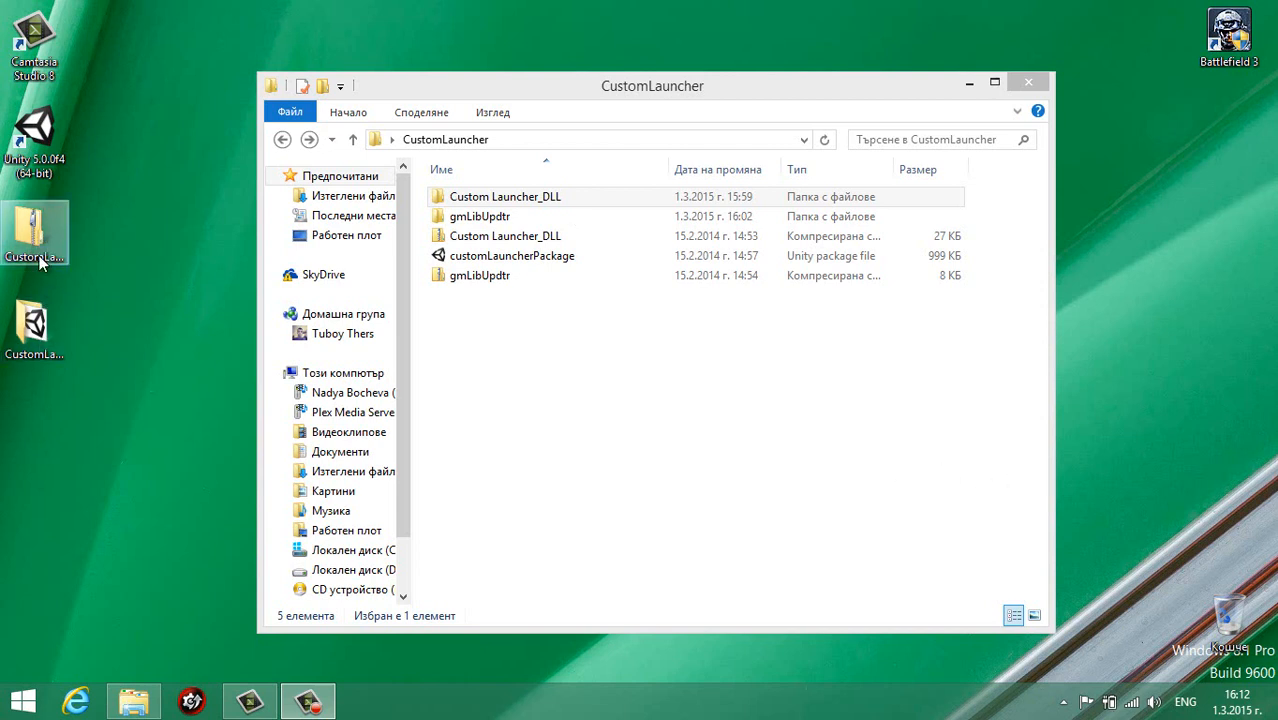
click(35, 235)
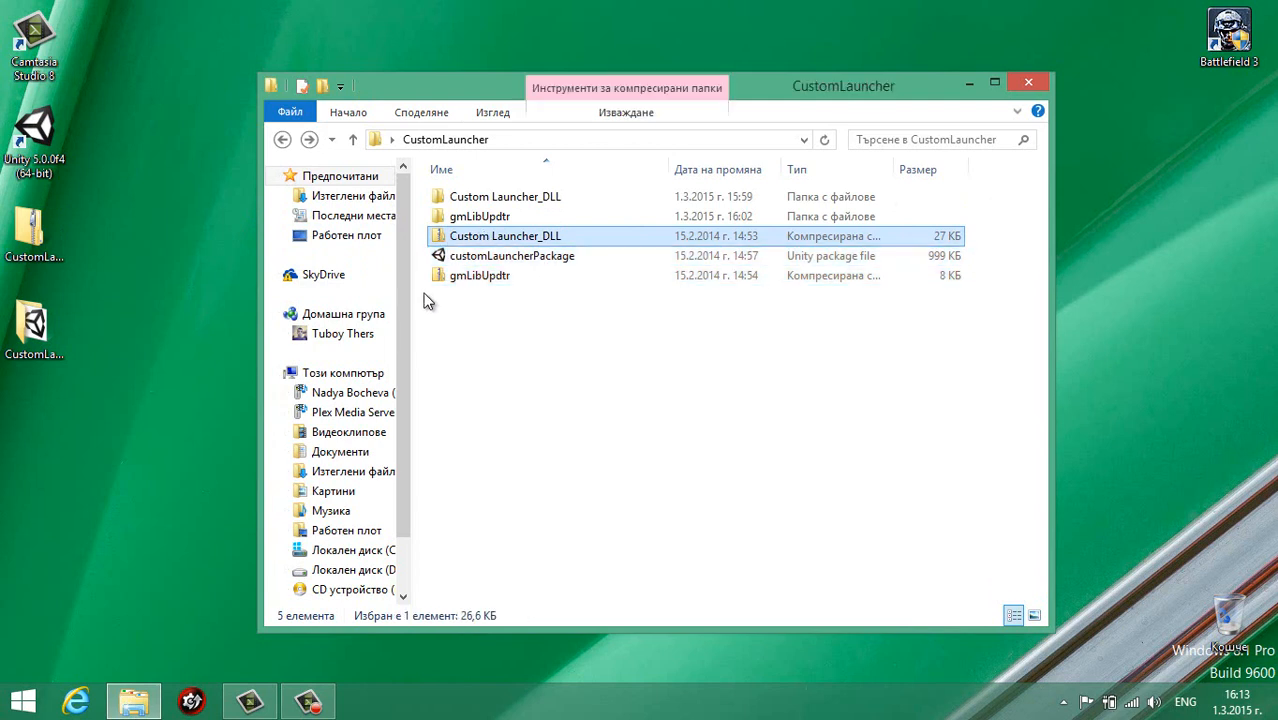
click(512, 255)
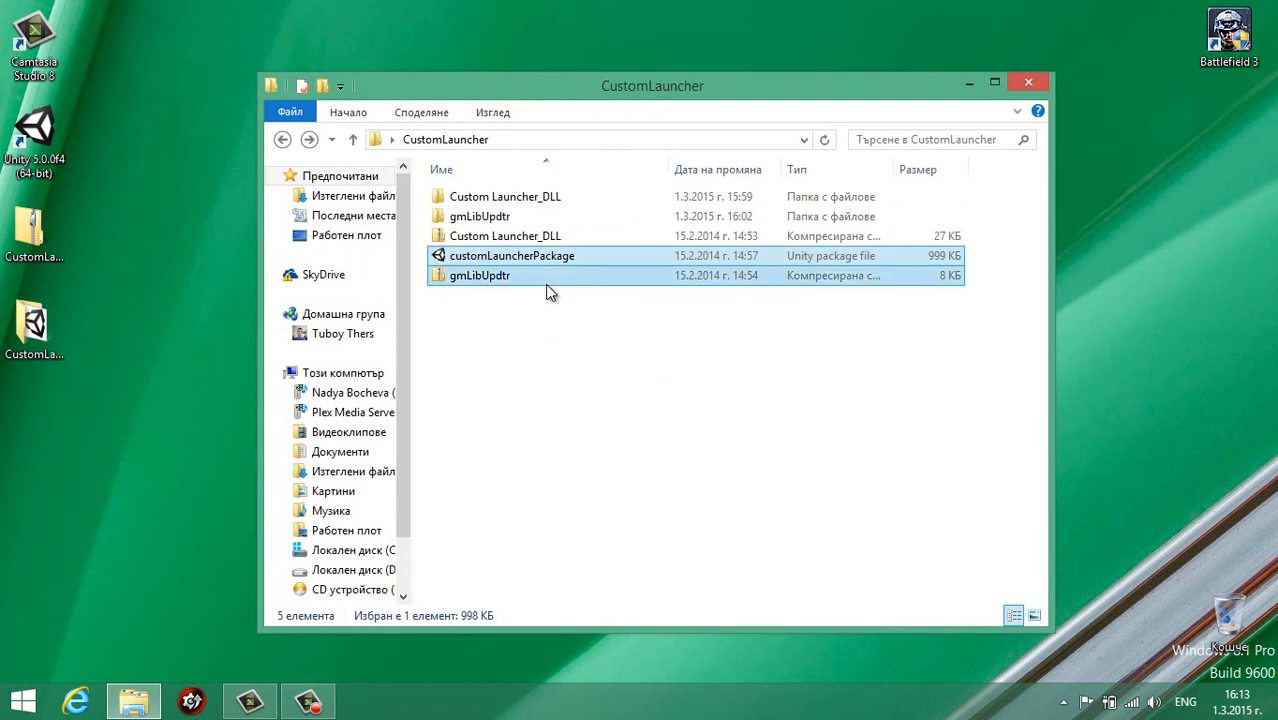
click(479, 275)
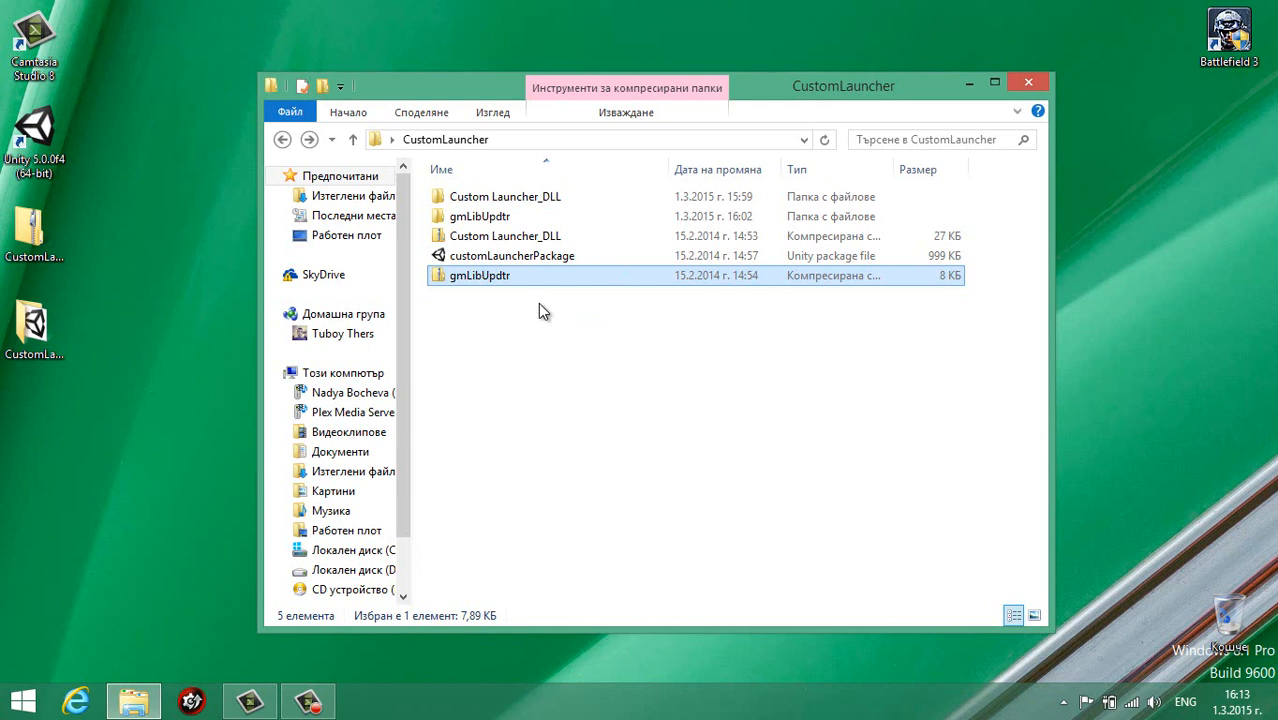
mouse_move(556, 300)
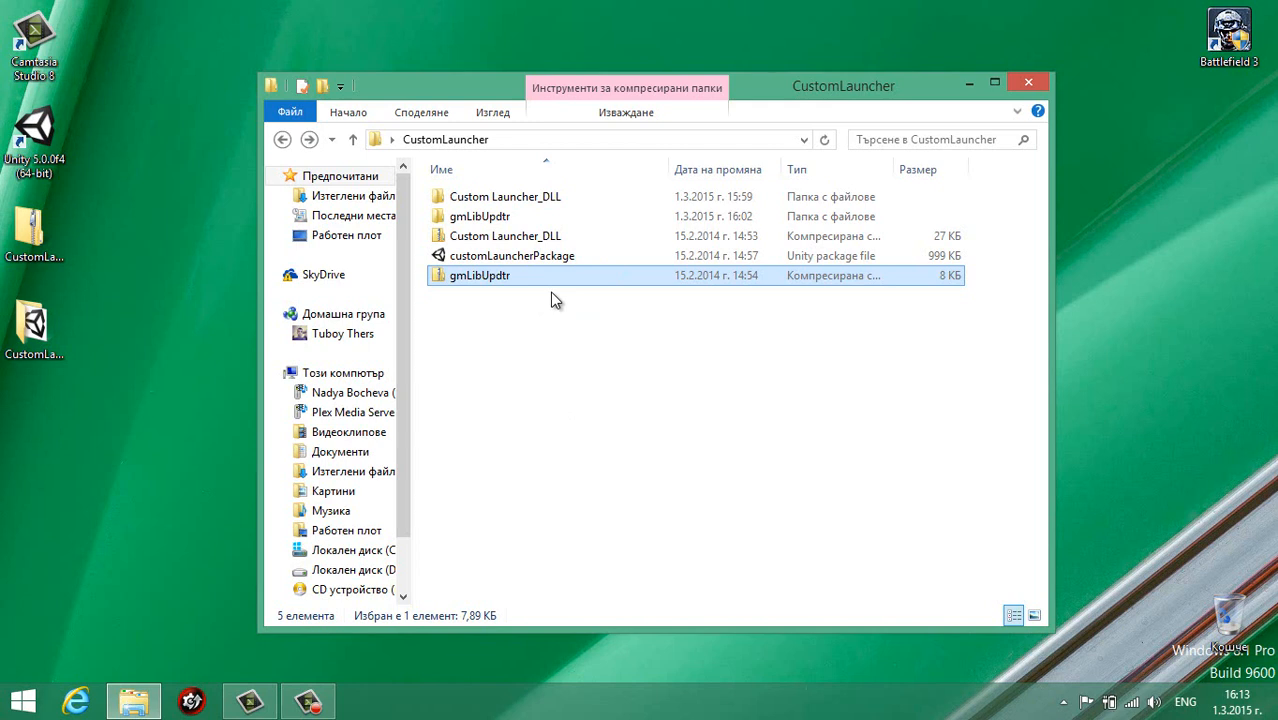
mouse_move(515, 302)
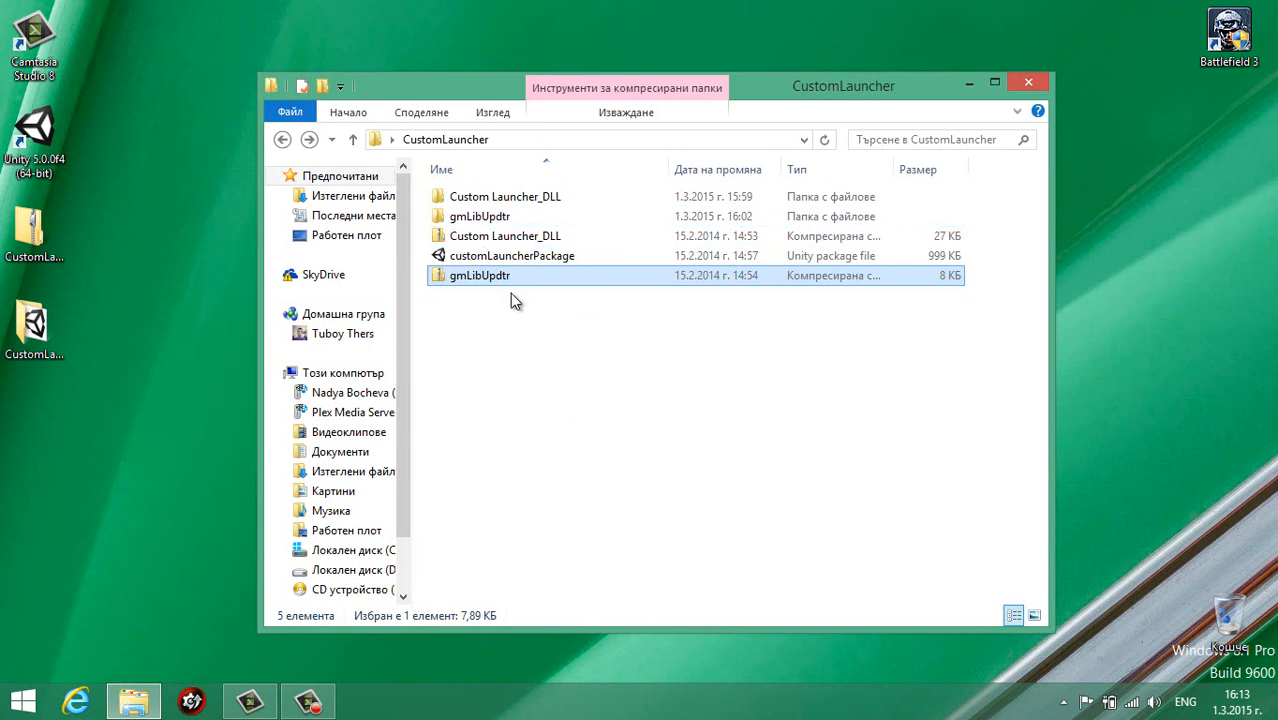
mouse_move(500, 280)
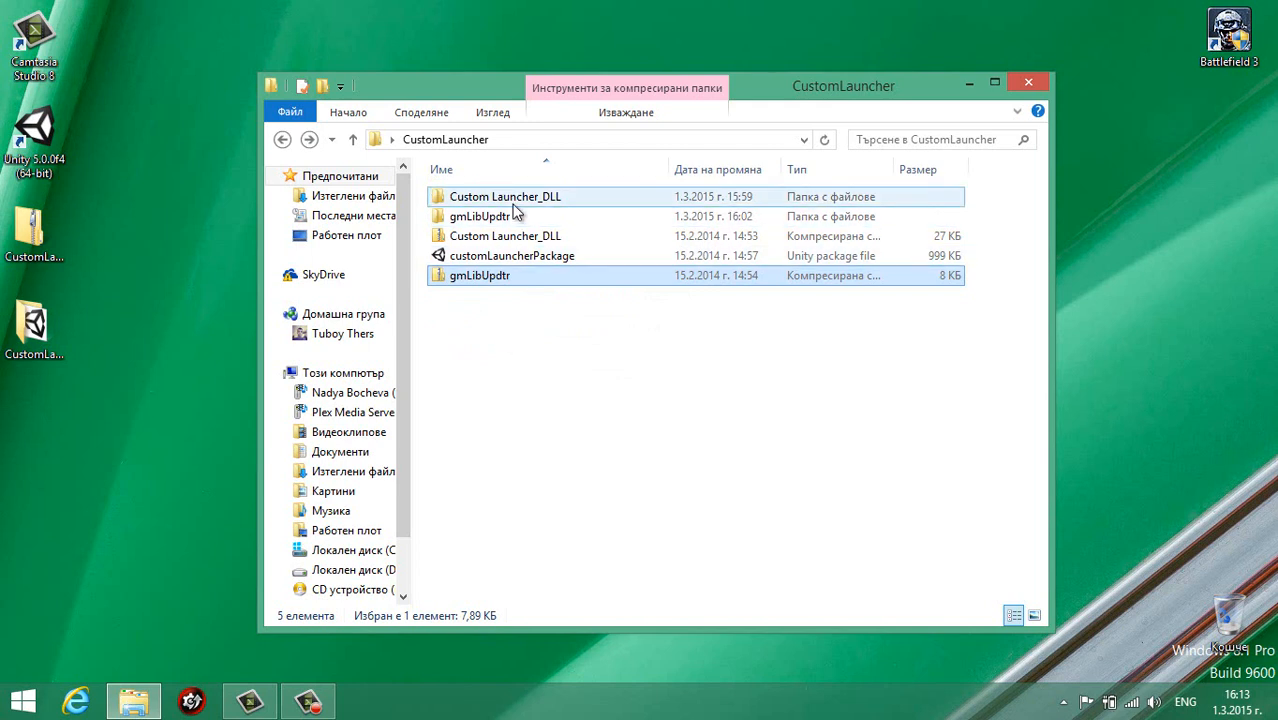
mouse_move(513, 212)
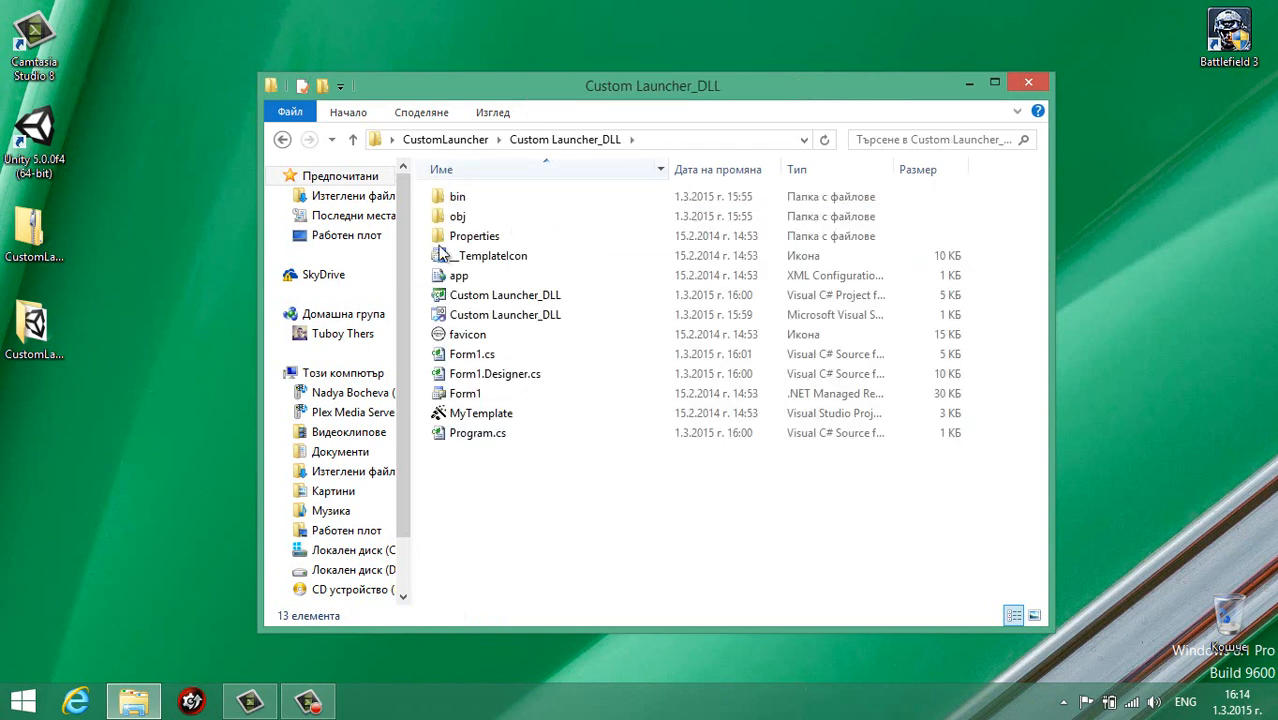
Launch Custom Launcher_DLL.sln from Explorer so Form1.cs opens in Visual Studio.
click(458, 275)
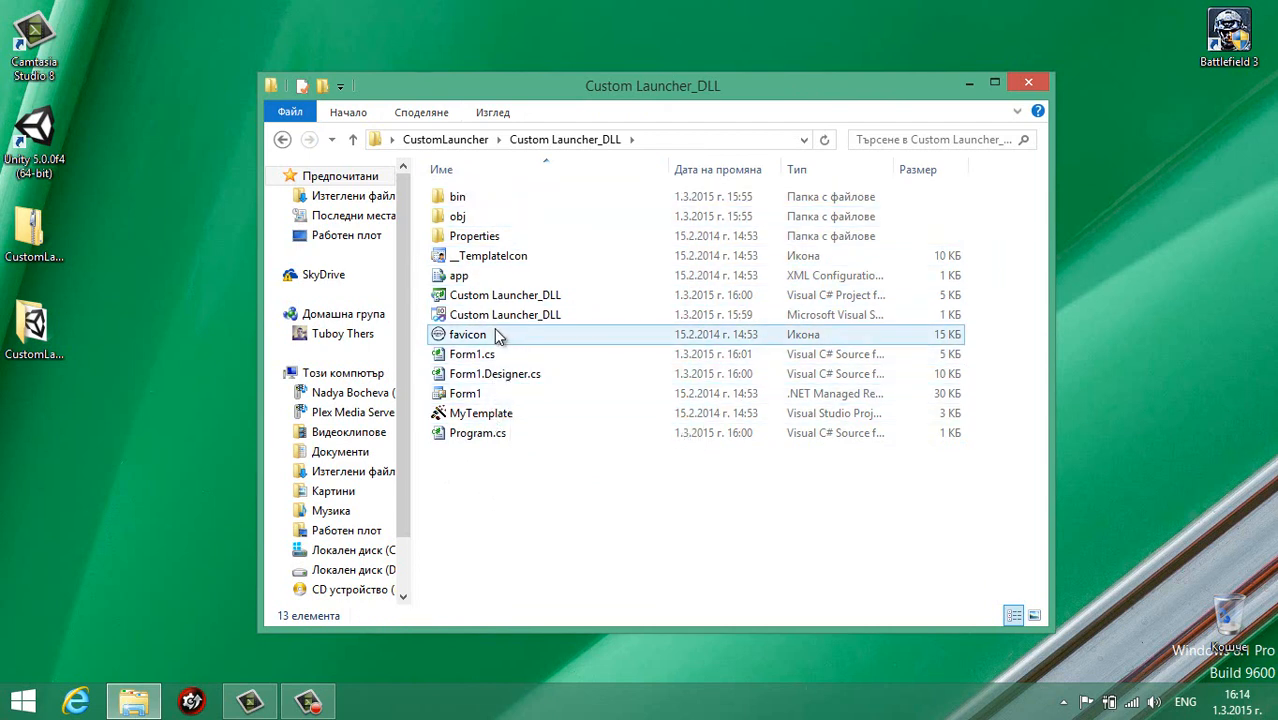
mouse_move(505, 314)
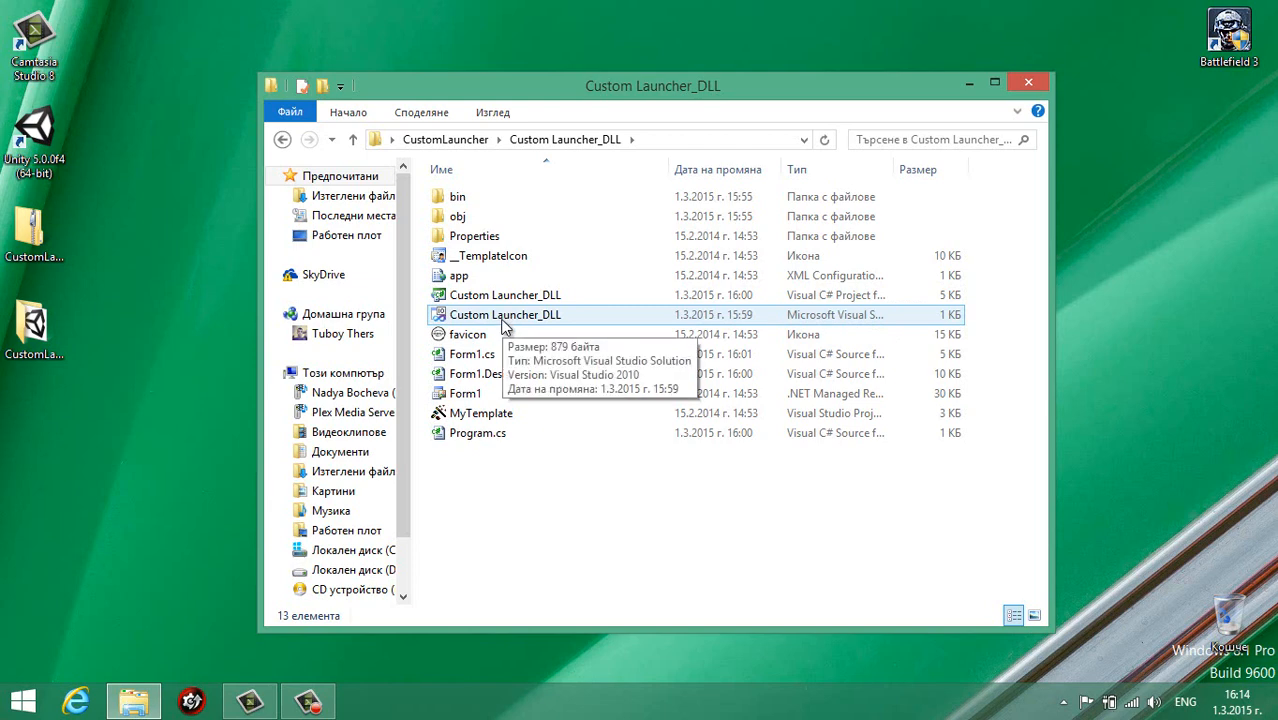
double_click(505, 314)
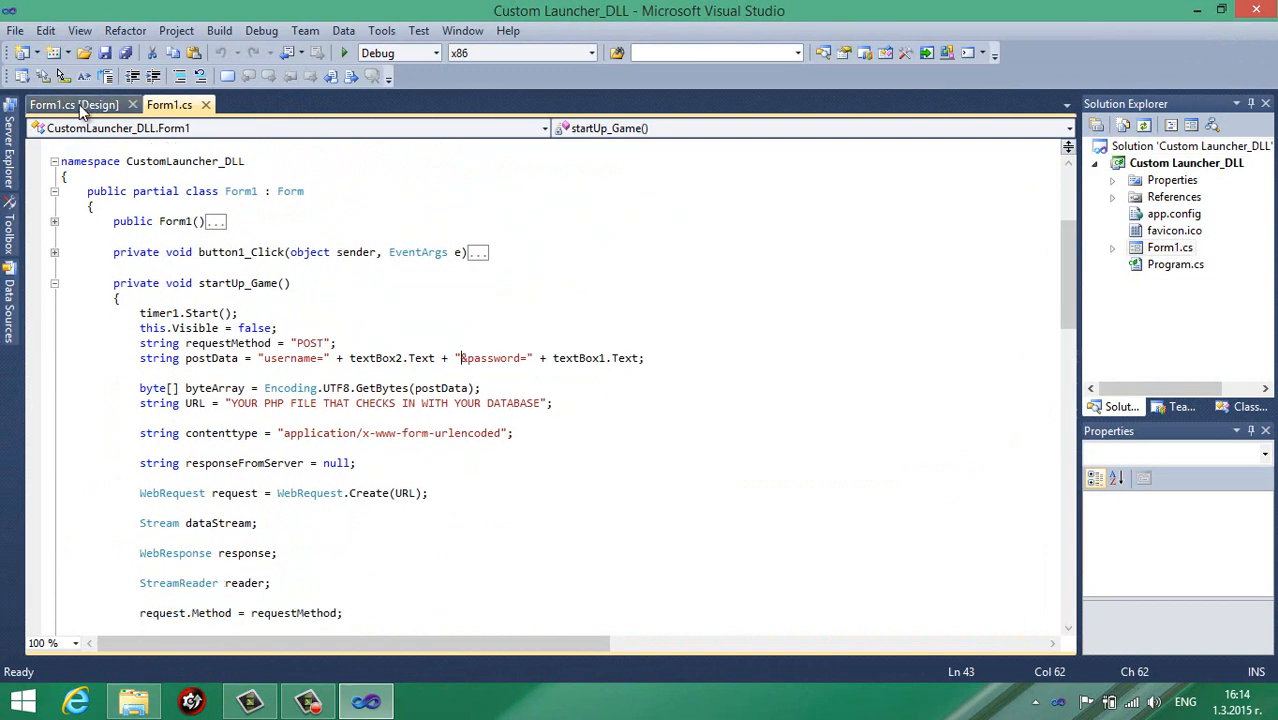
click(73, 104)
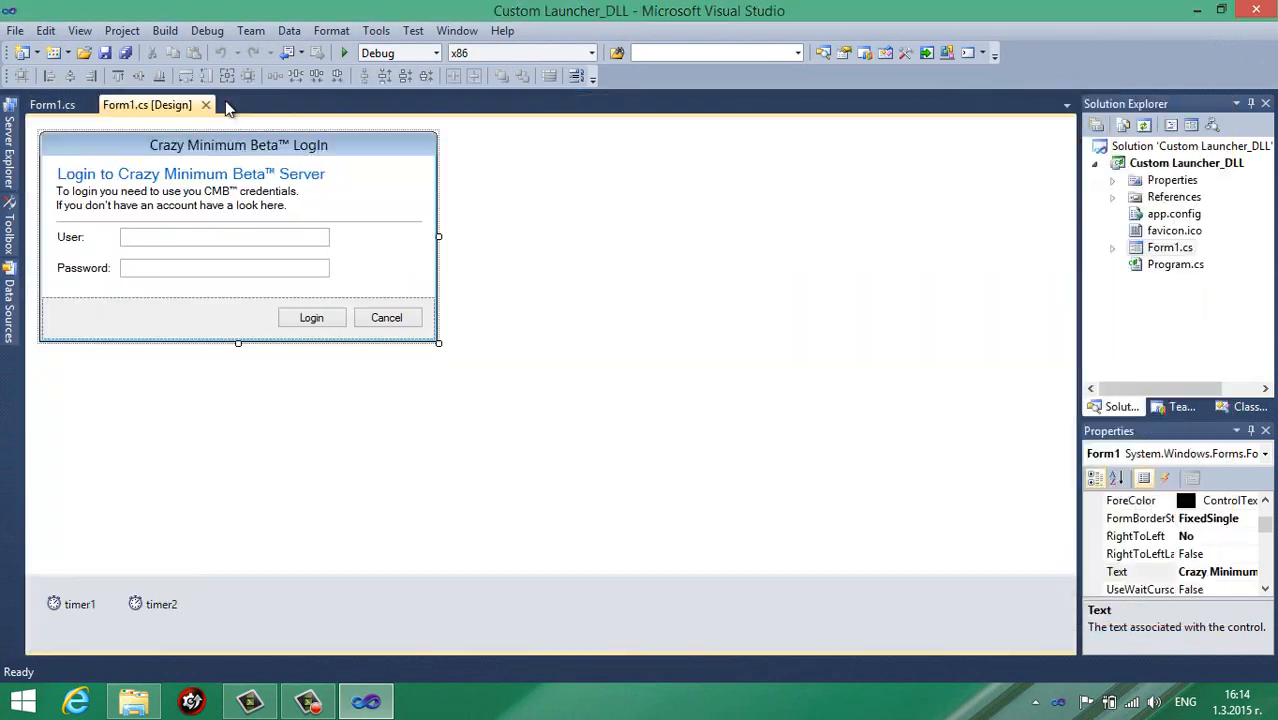
mouse_move(259, 259)
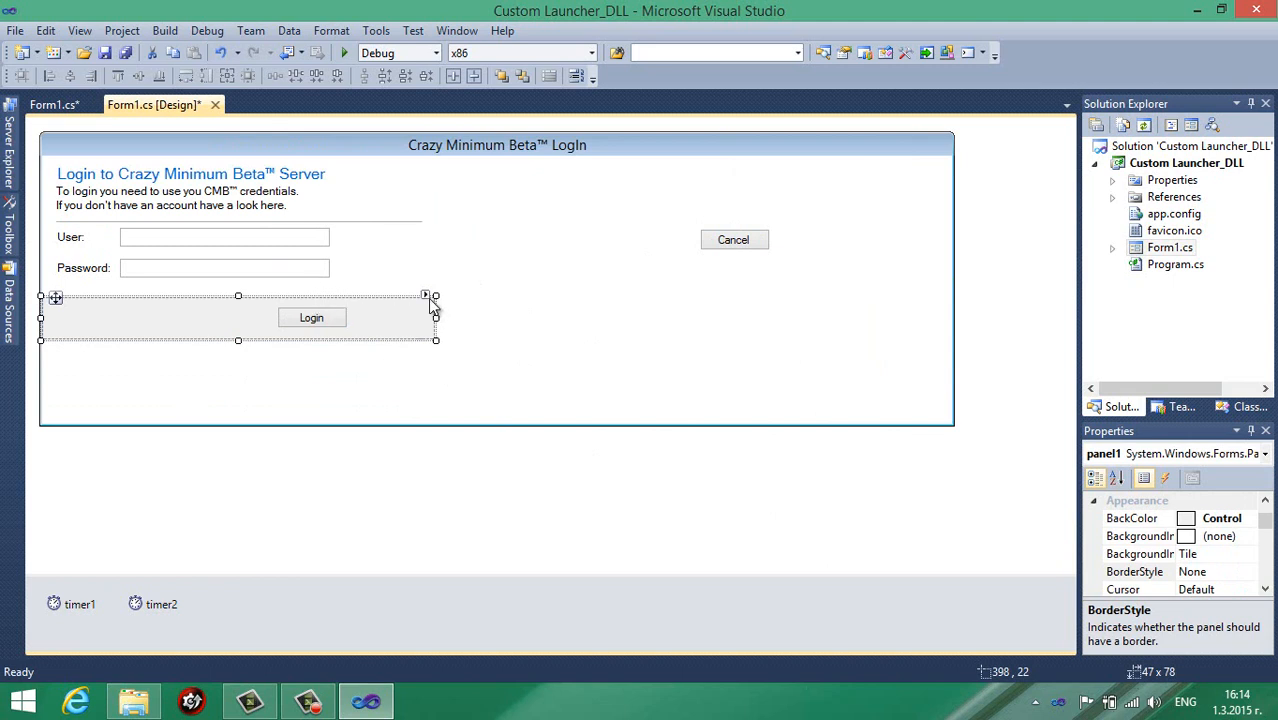
click(720, 232)
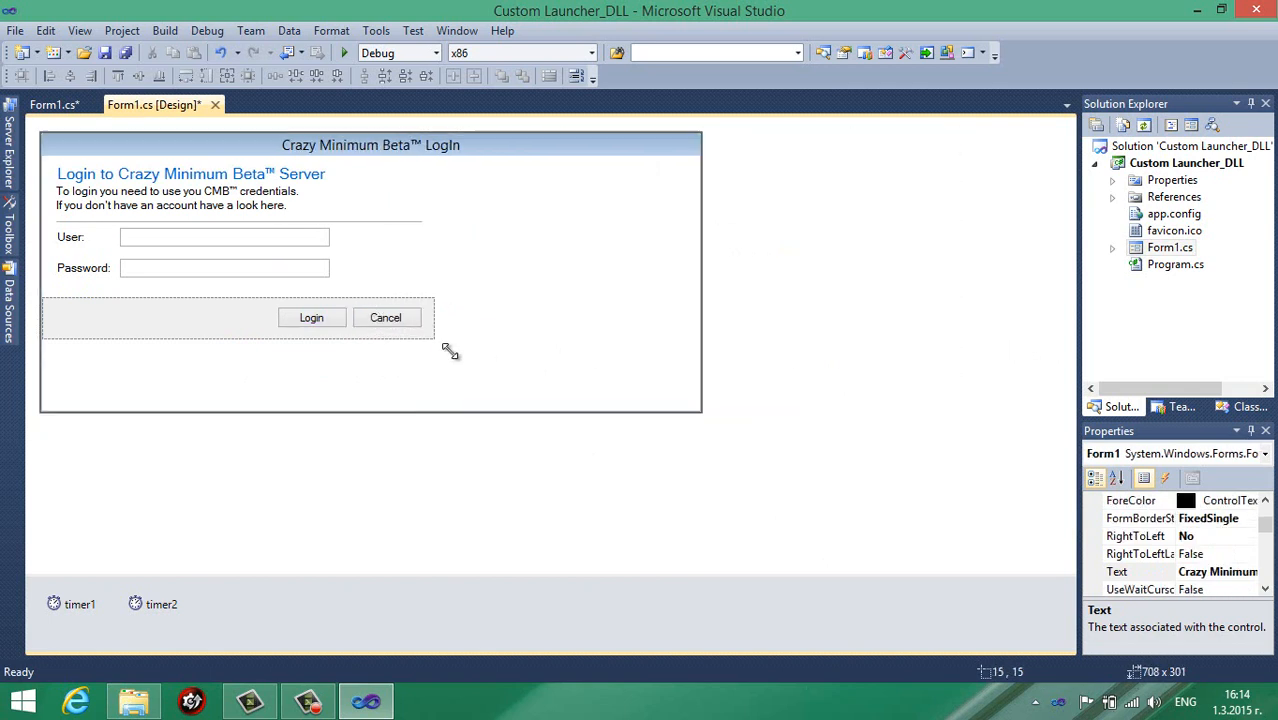
drag(700, 408, 440, 345)
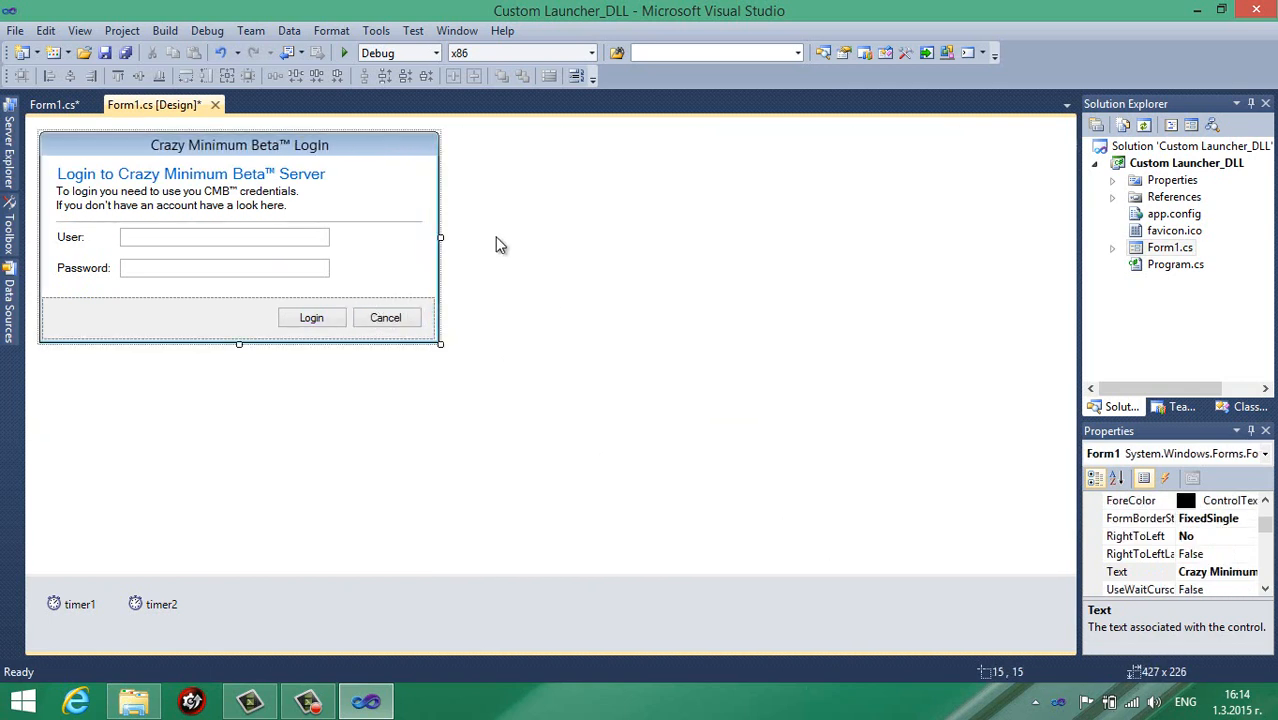
click(52, 104)
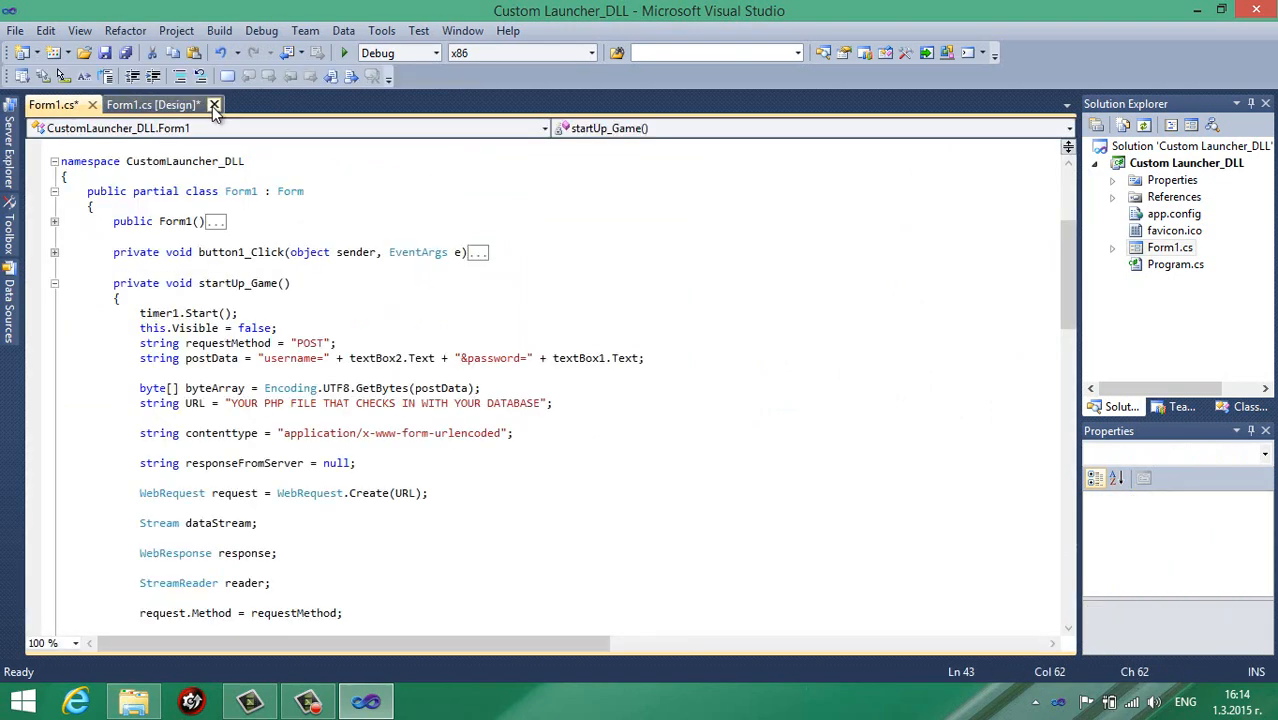
click(214, 104)
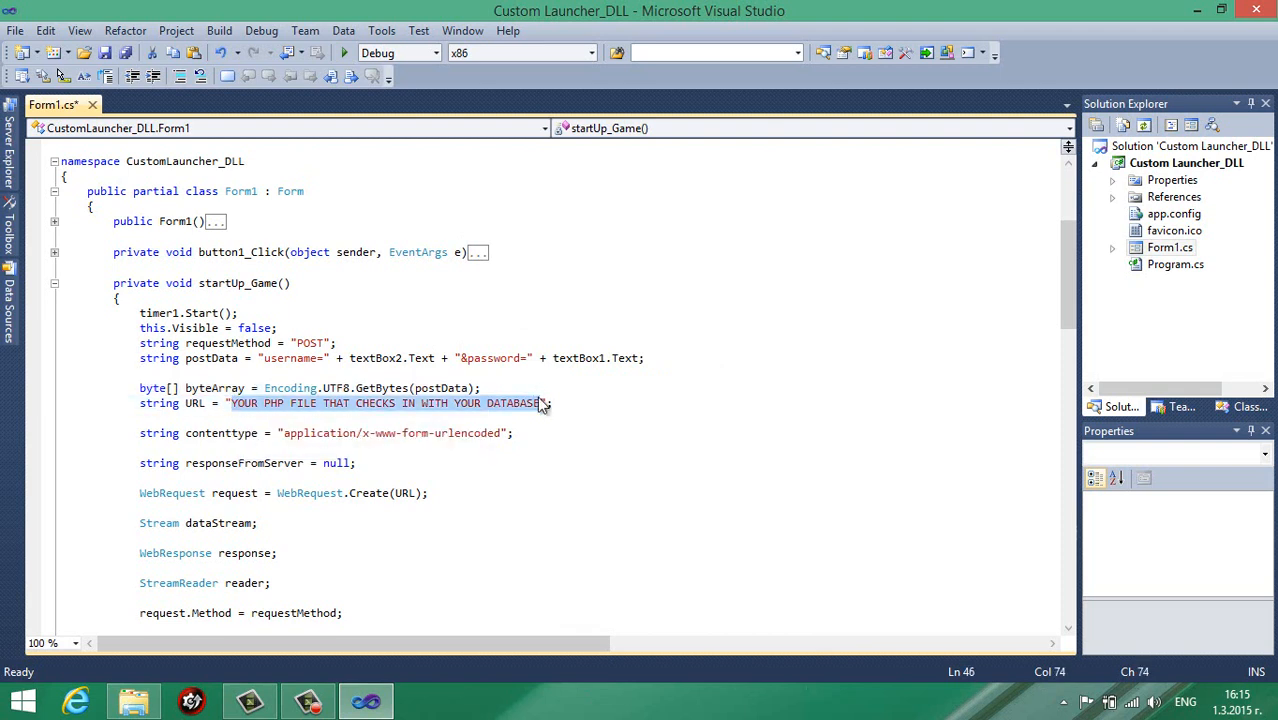
text(http://w";)
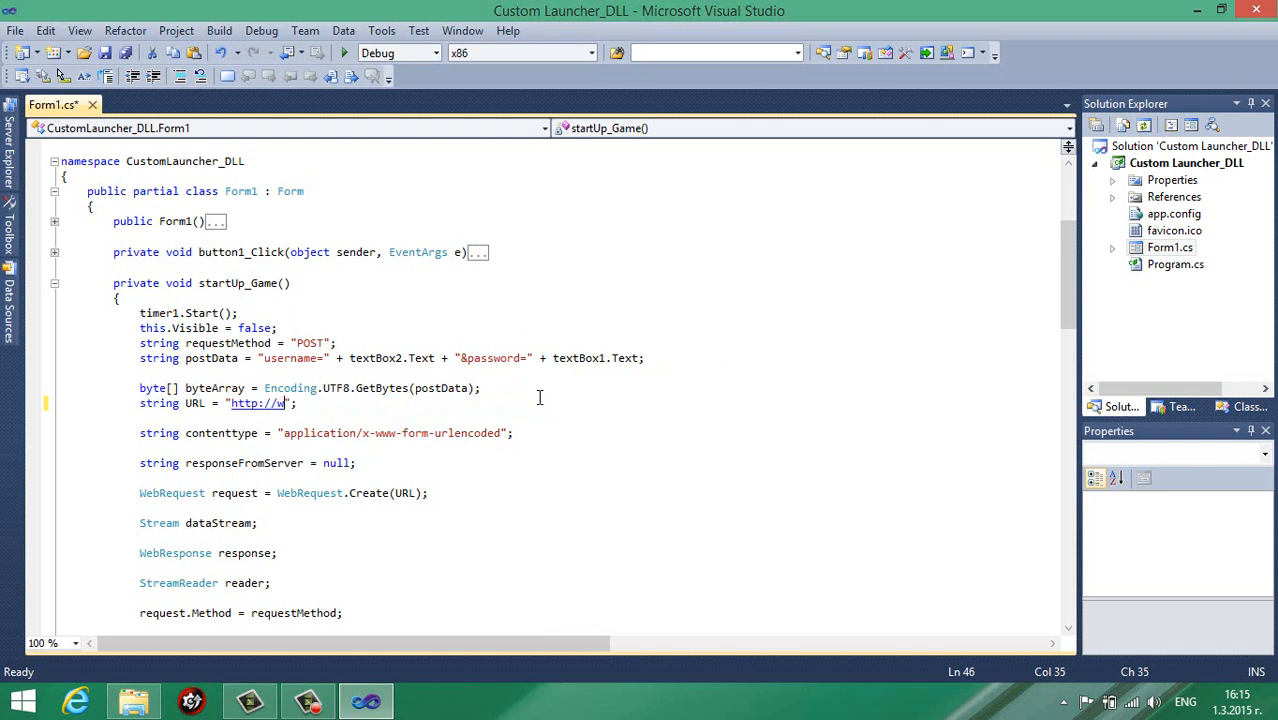
text(ww.yo)
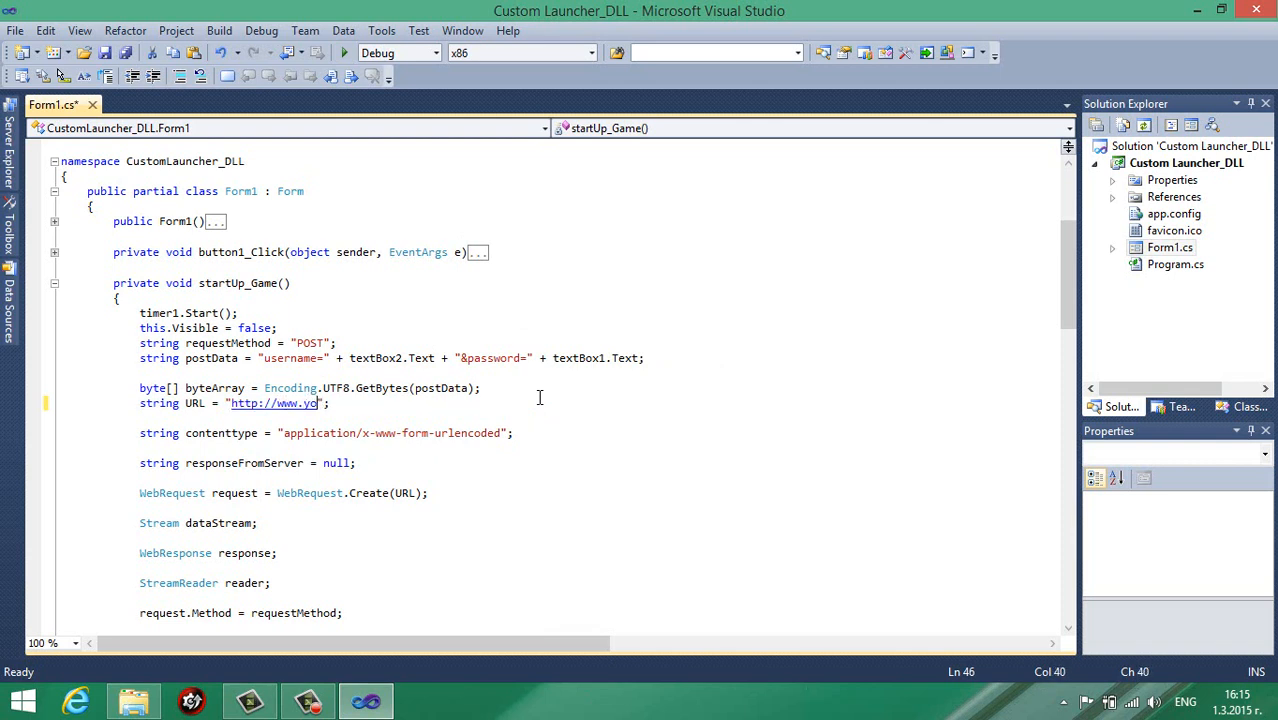
text(ursite)
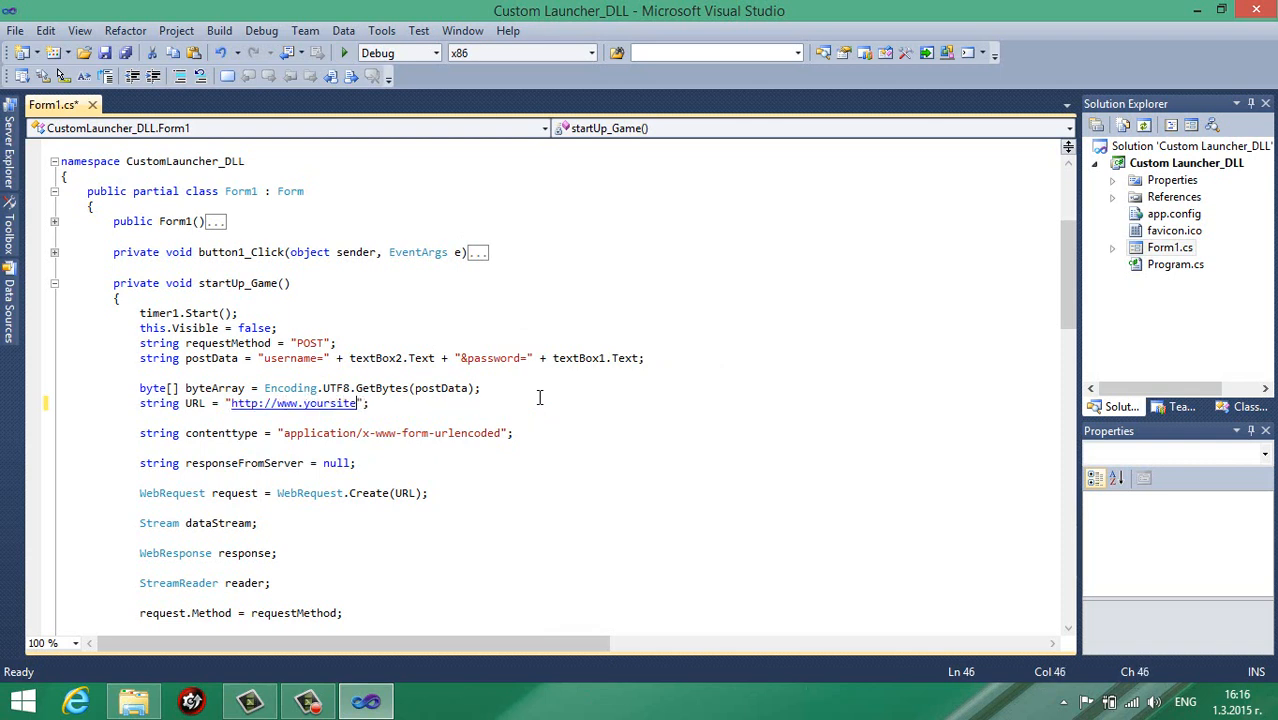
text(here.com/)
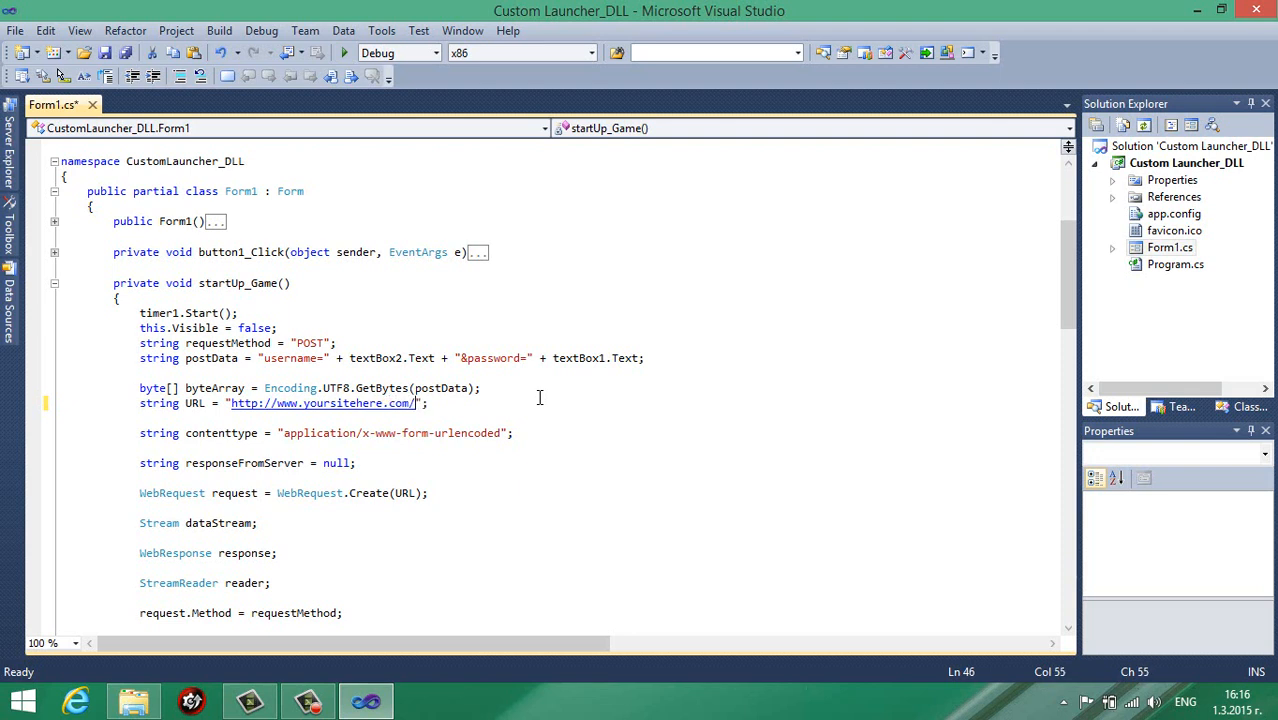
text(userchecker.ph)
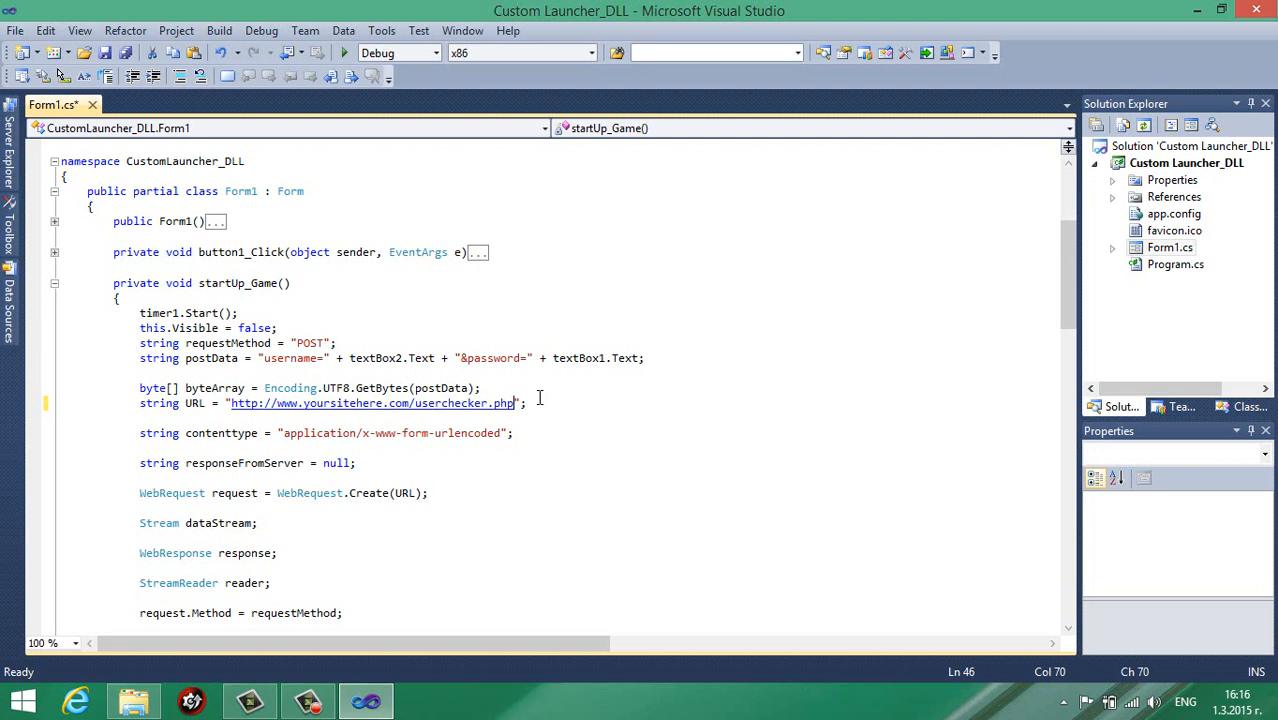
text(p)
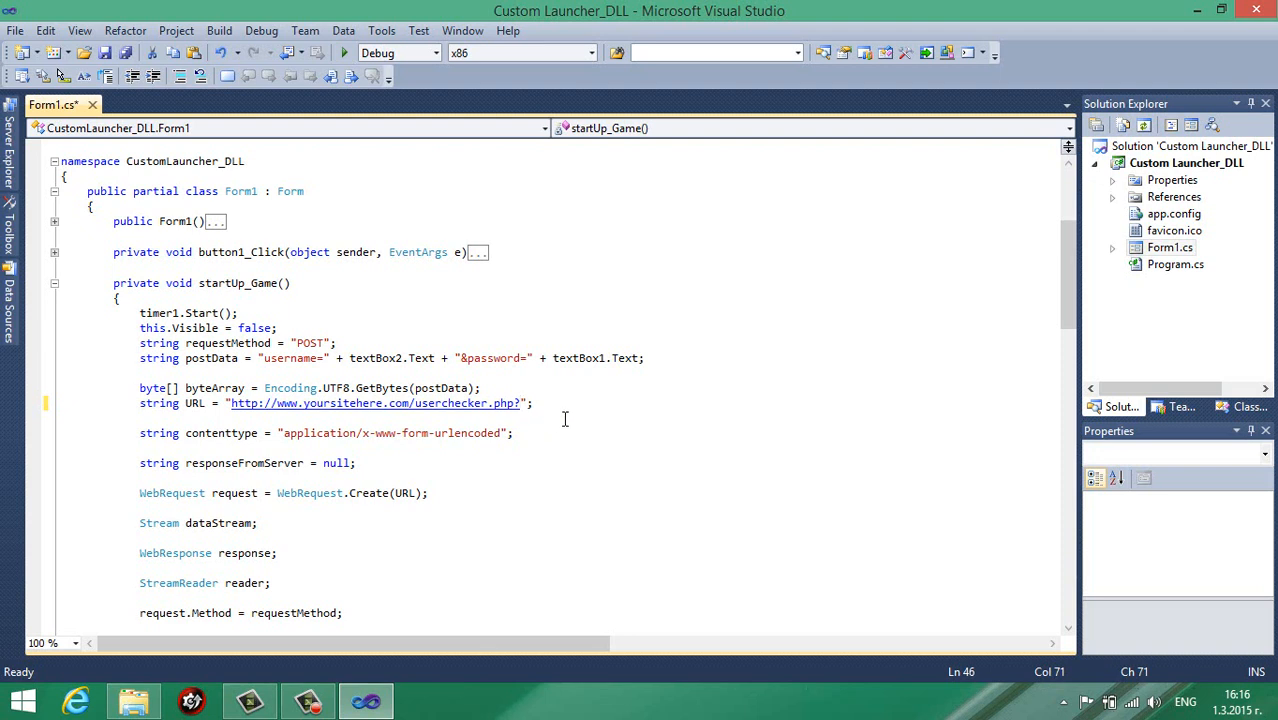
mouse_move(286, 358)
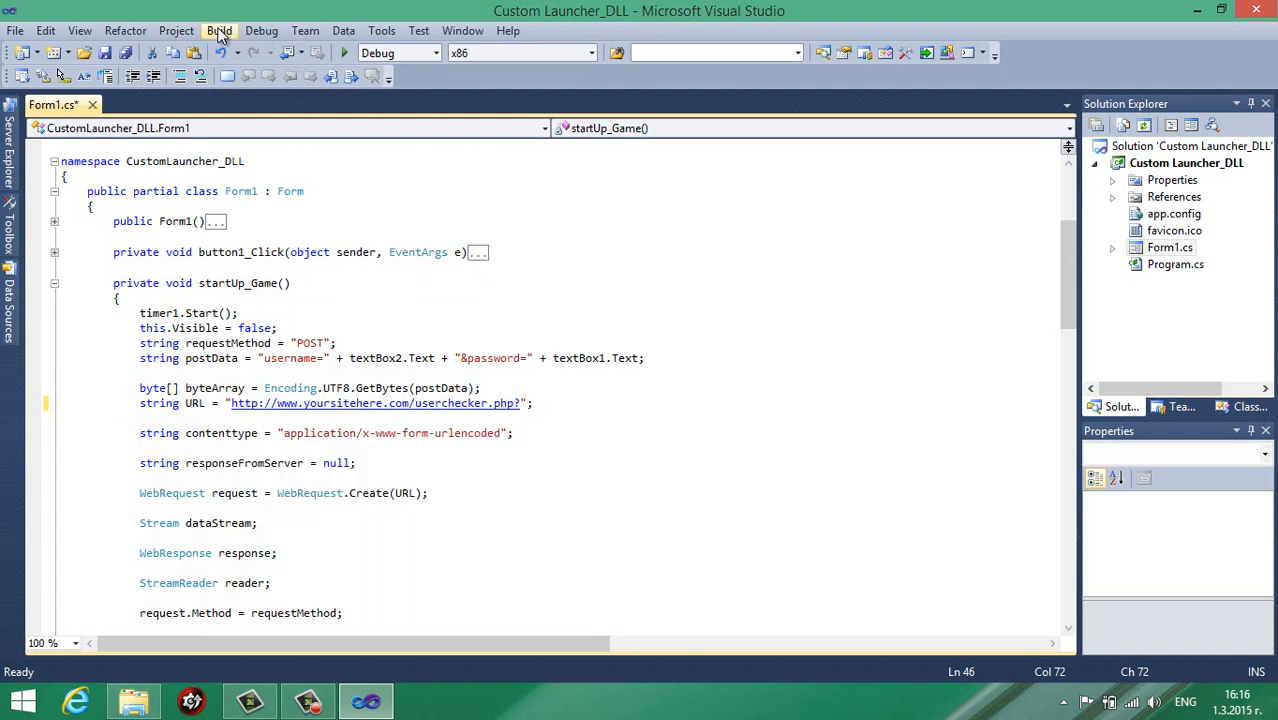
Build the Custom Launcher_DLL solution and locate the built launcher in Explorer.
click(219, 31)
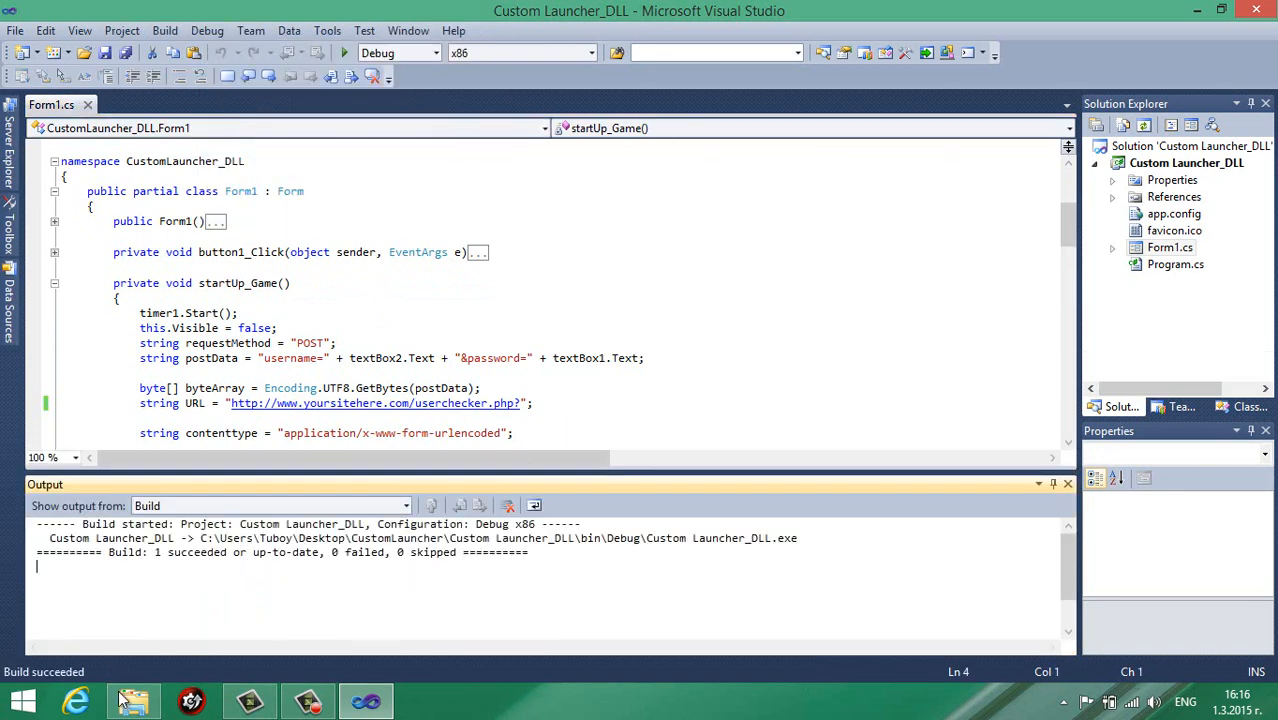
click(133, 700)
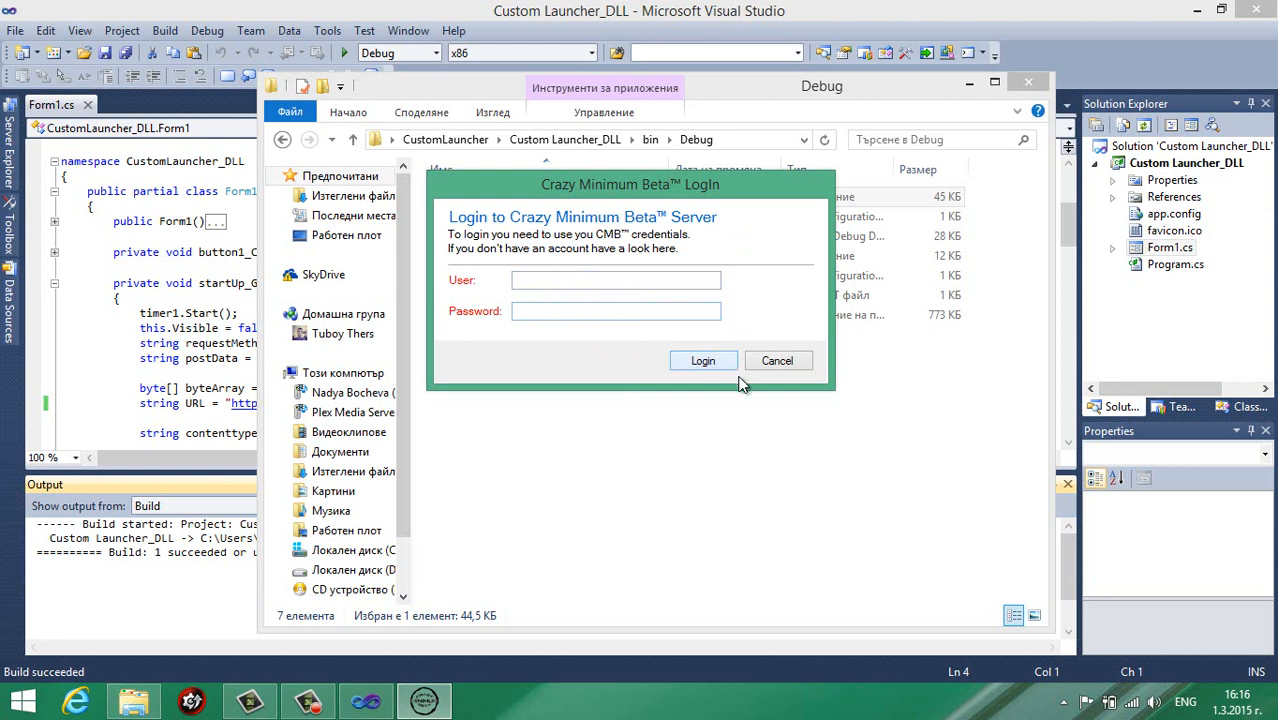
text(shi)
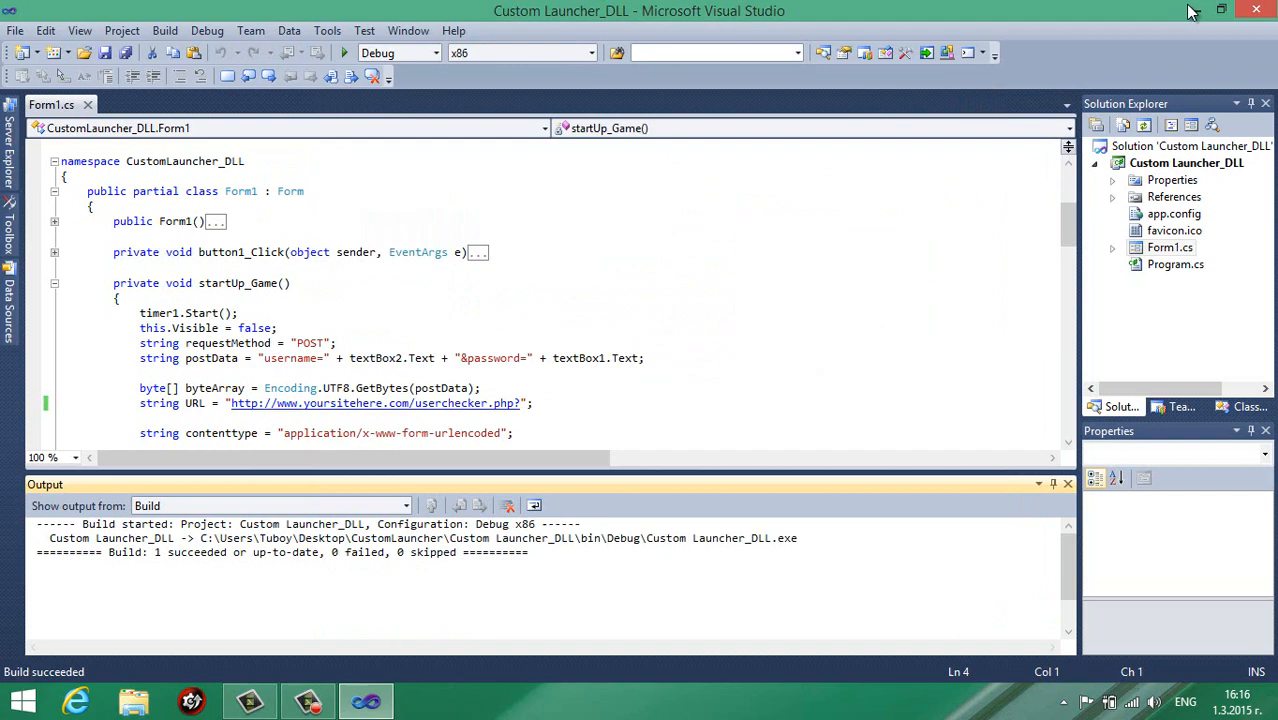
Close Visual Studio and launch gmLibUpdtr.sln from the gmLibUpdtr folder.
click(1221, 10)
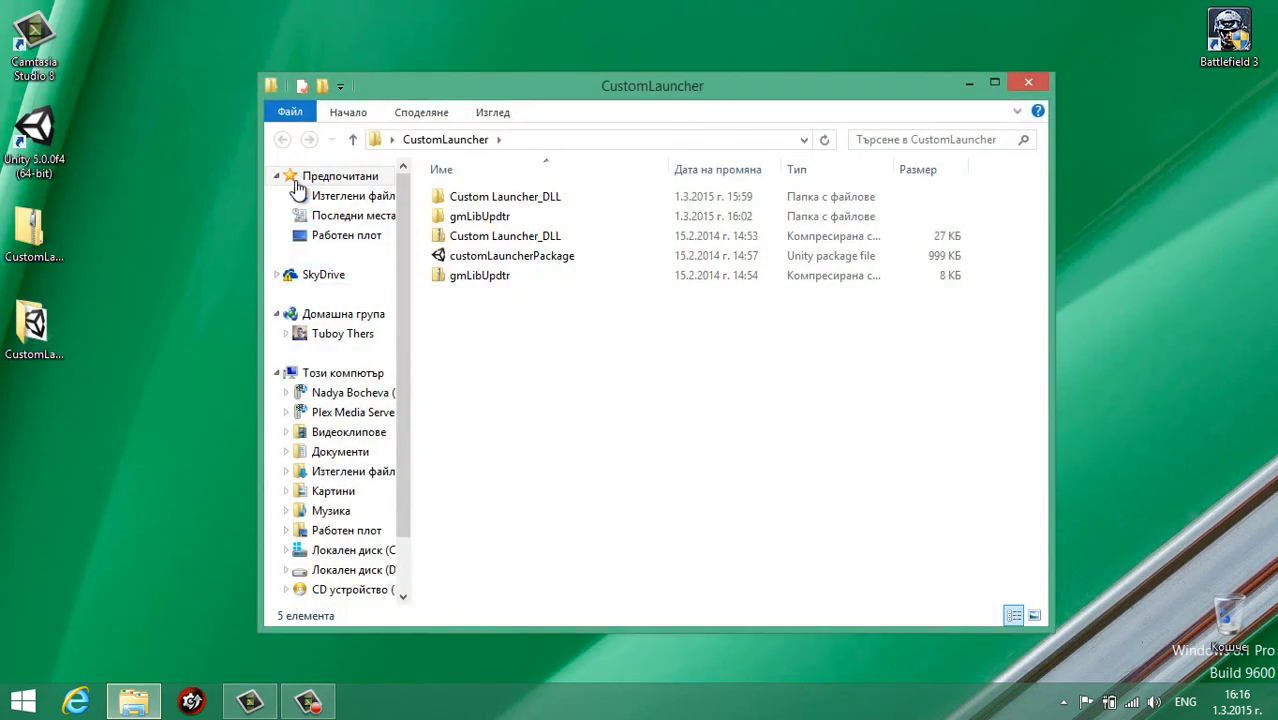
double_click(479, 216)
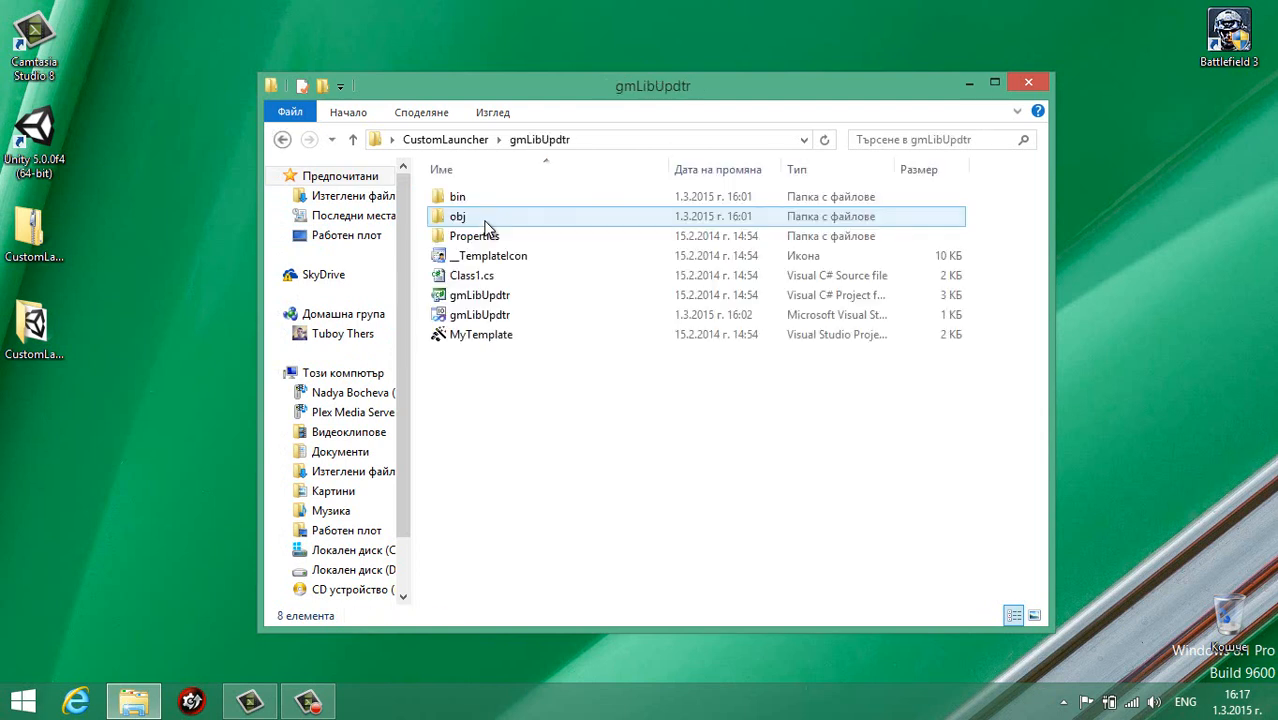
click(489, 255)
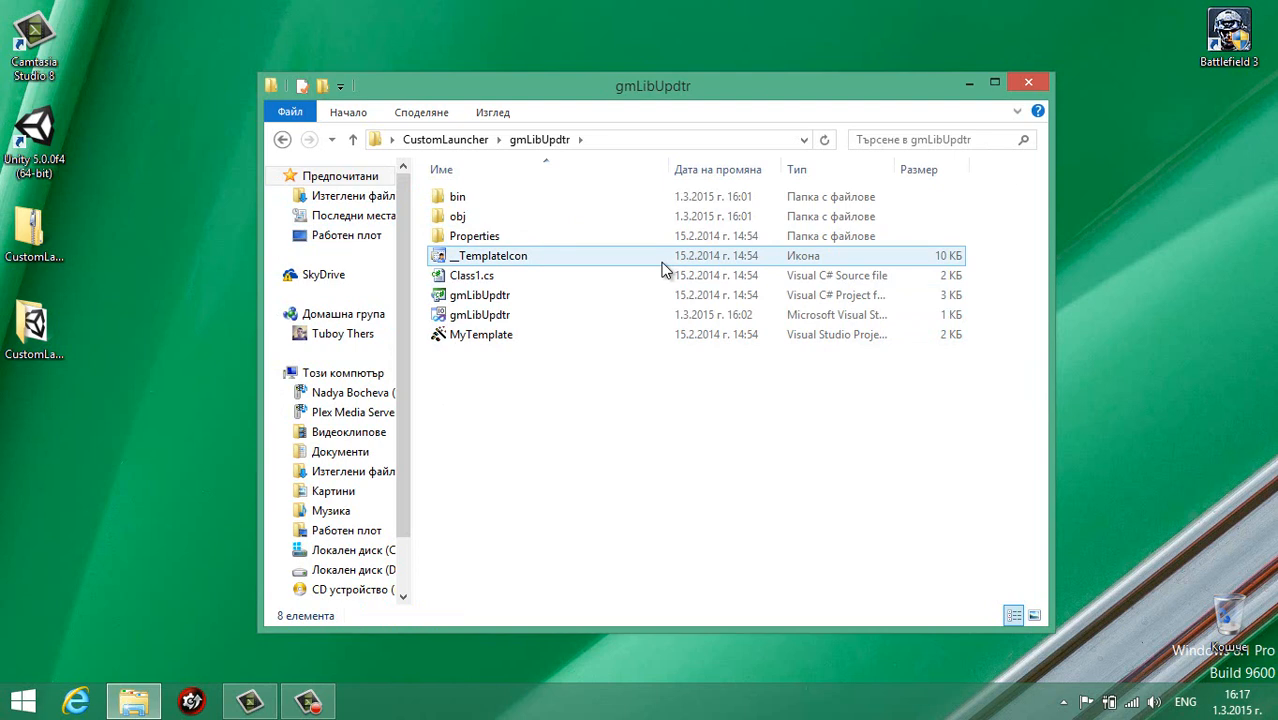
mouse_move(479, 314)
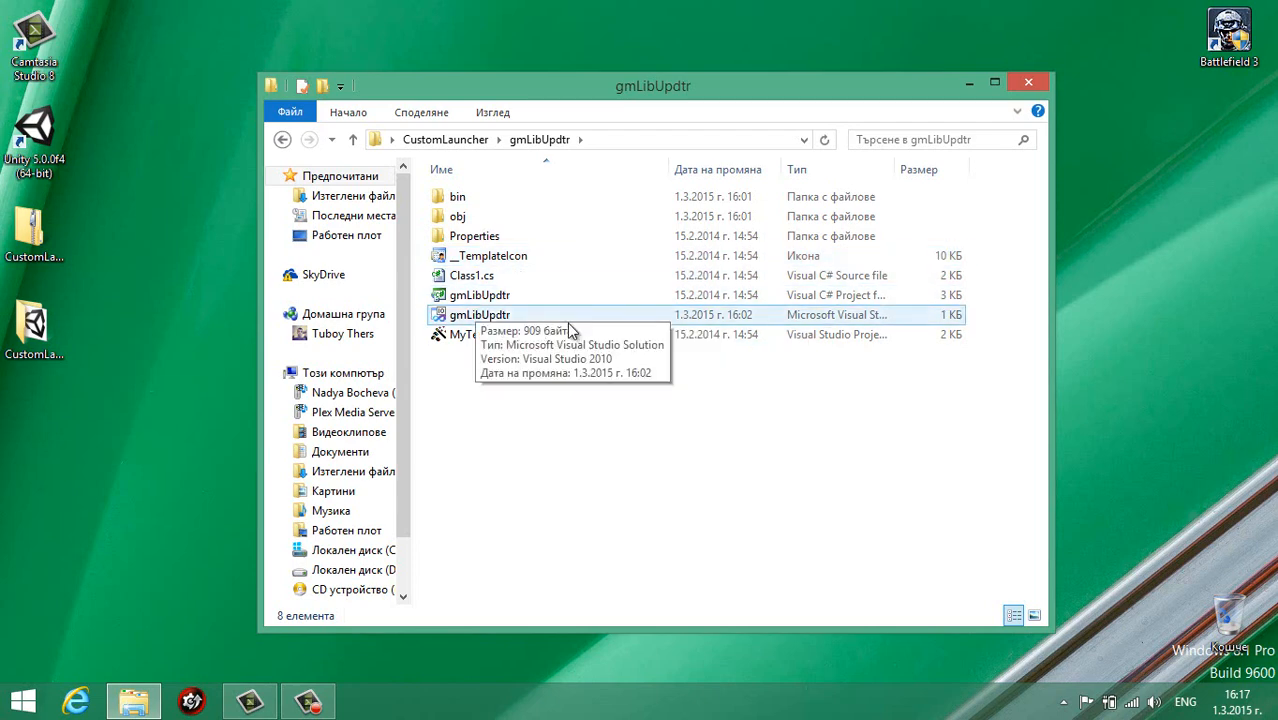
click(480, 314)
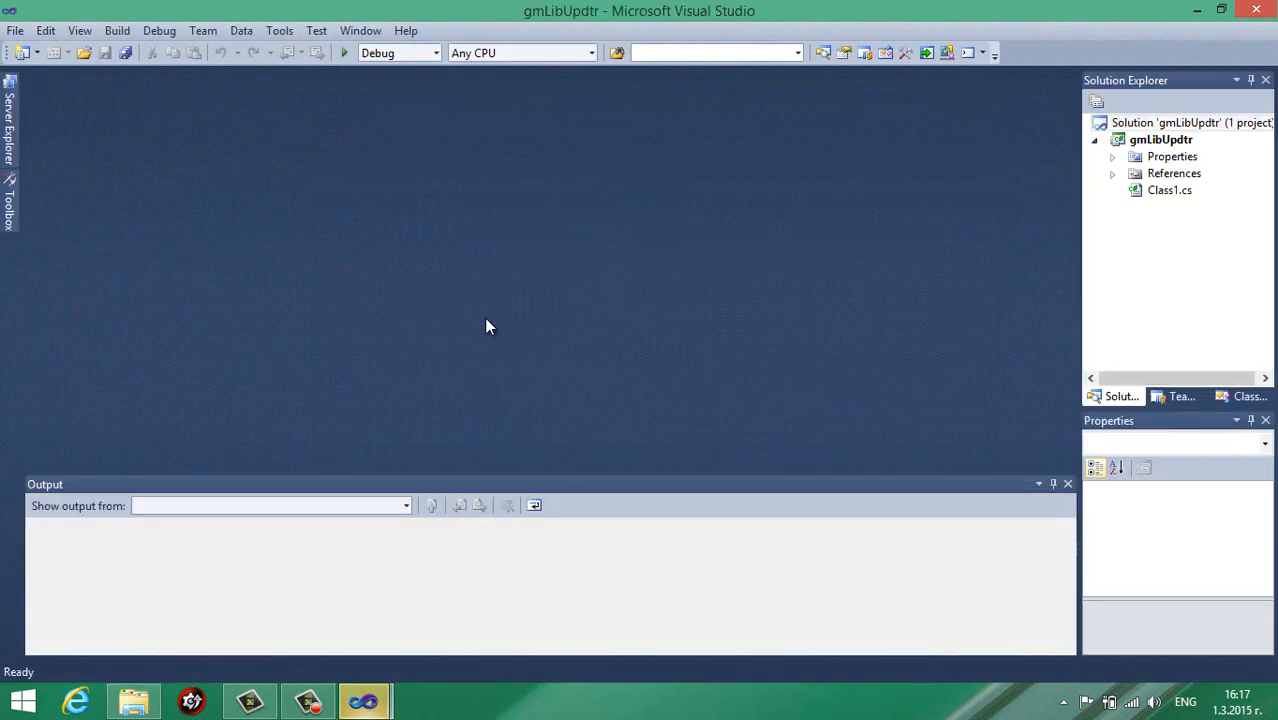
mouse_move(1169, 224)
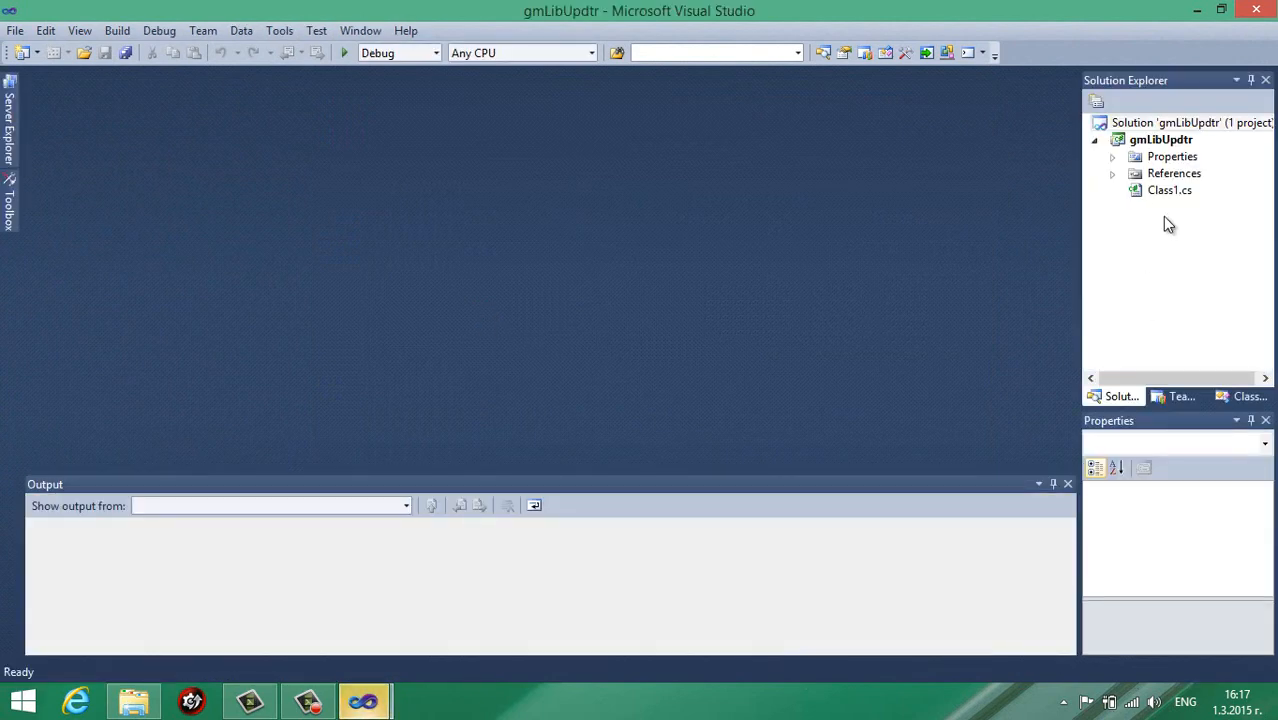
Open Class1.cs, replace the $safeprojectname$ namespace with gmLibUpdtr, and save.
click(1169, 190)
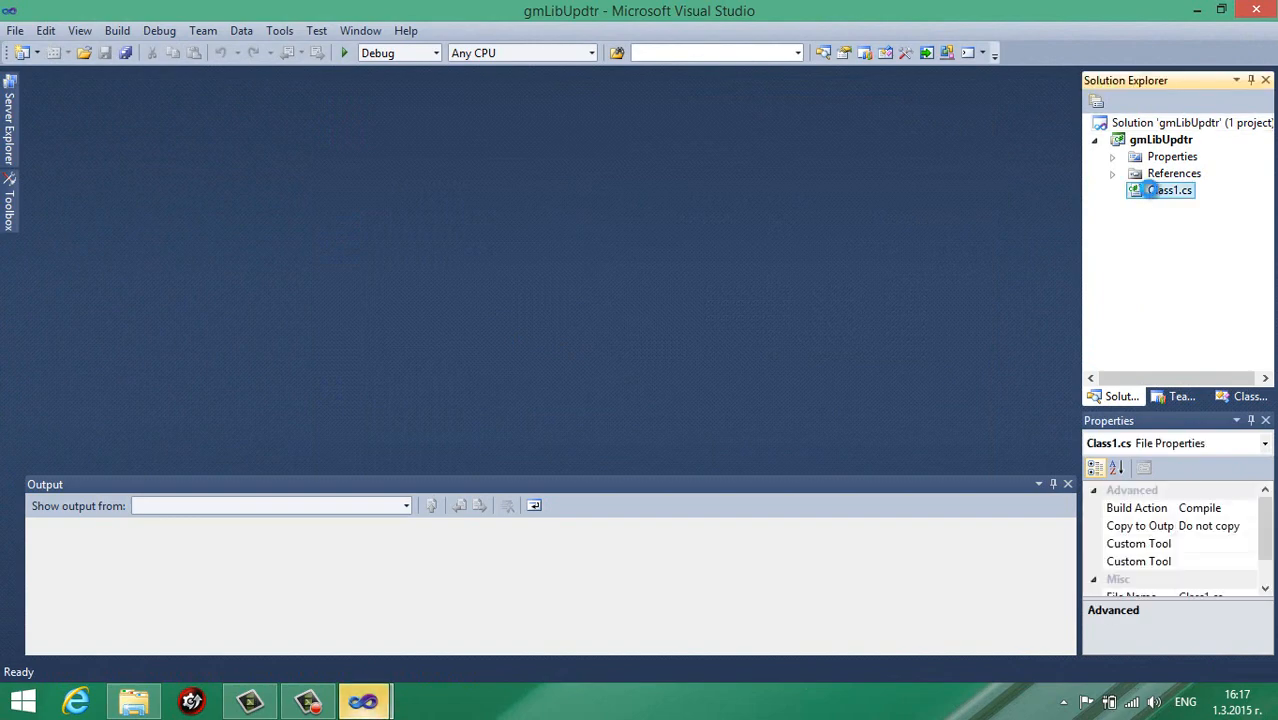
double_click(1169, 190)
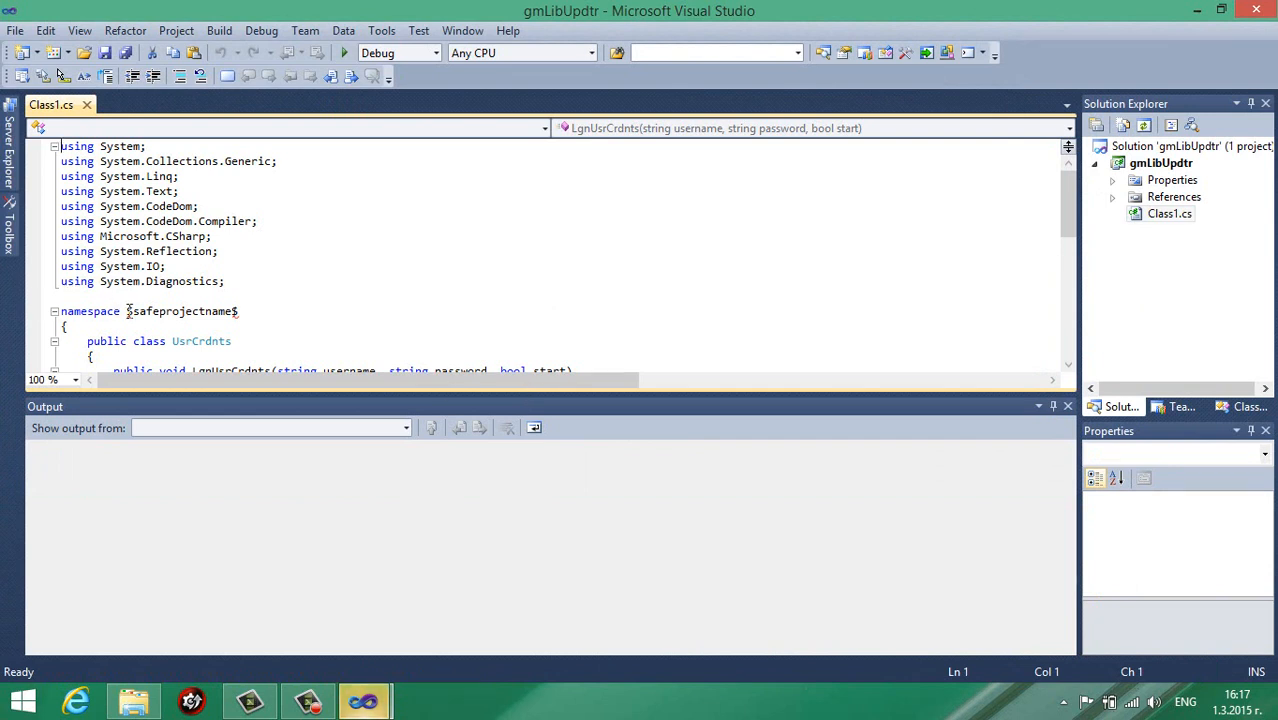
double_click(180, 311)
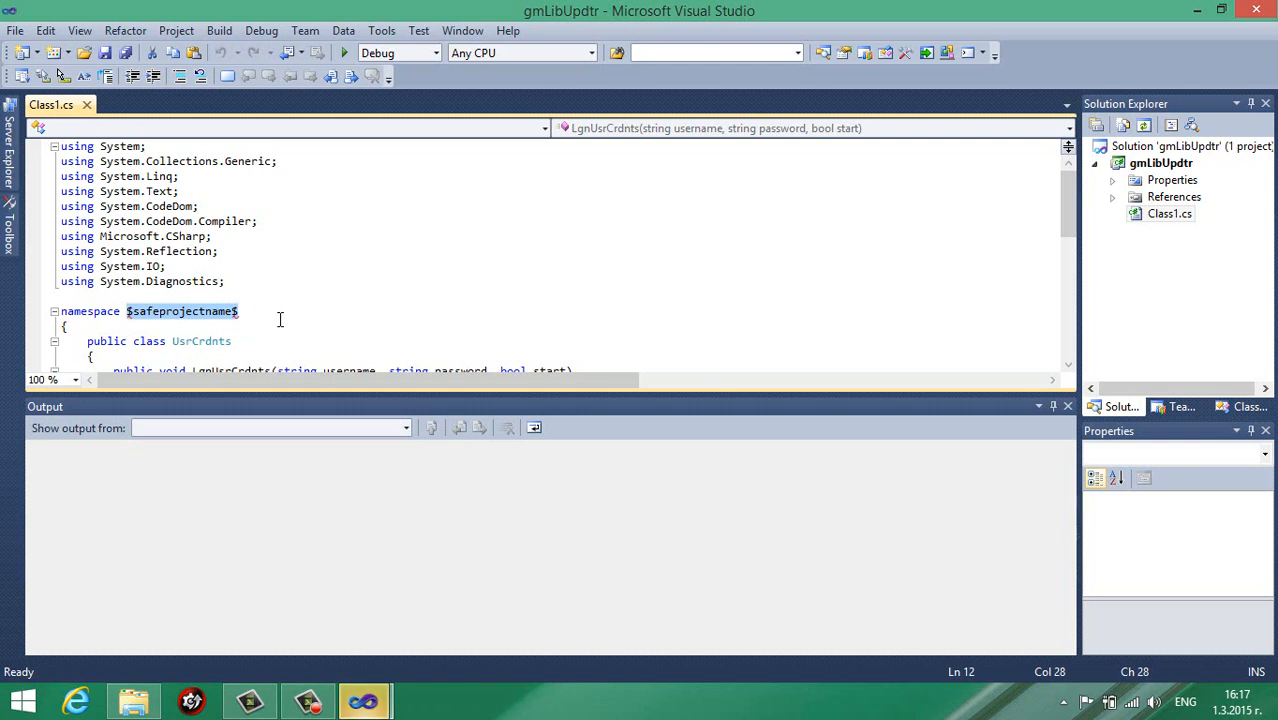
click(282, 318)
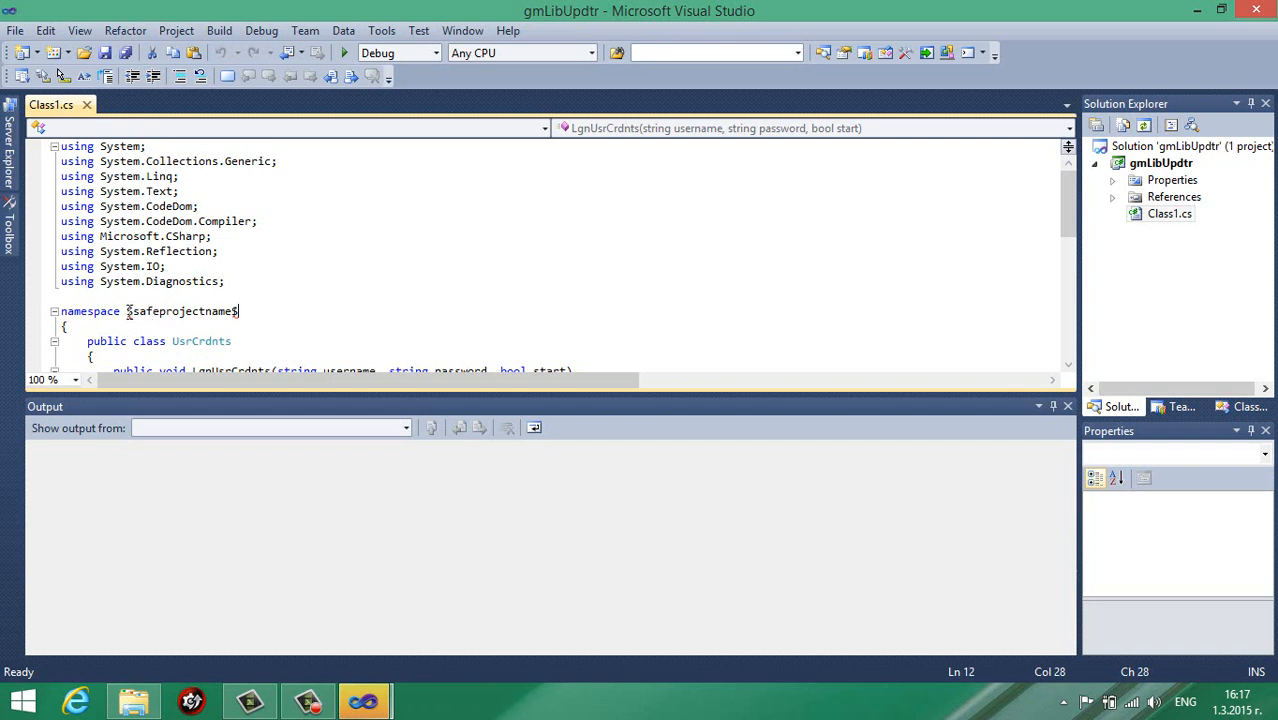
double_click(181, 311)
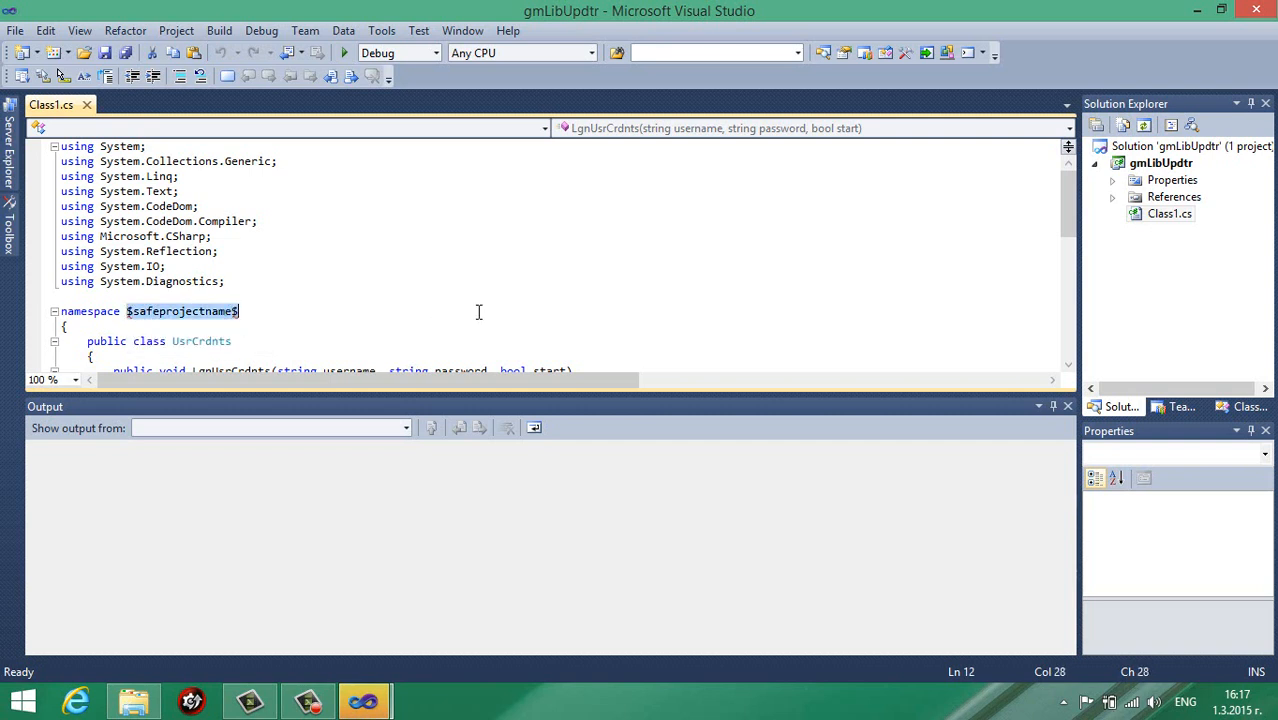
text(gmLib)
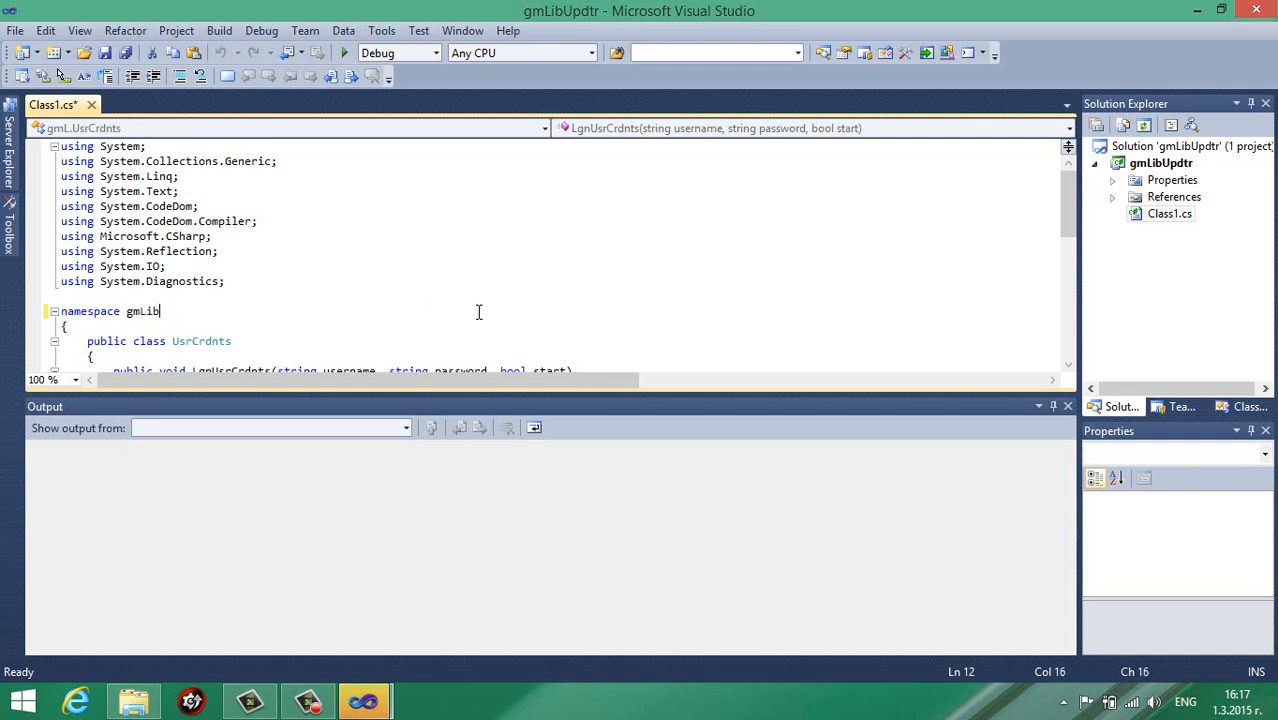
text(Updr)
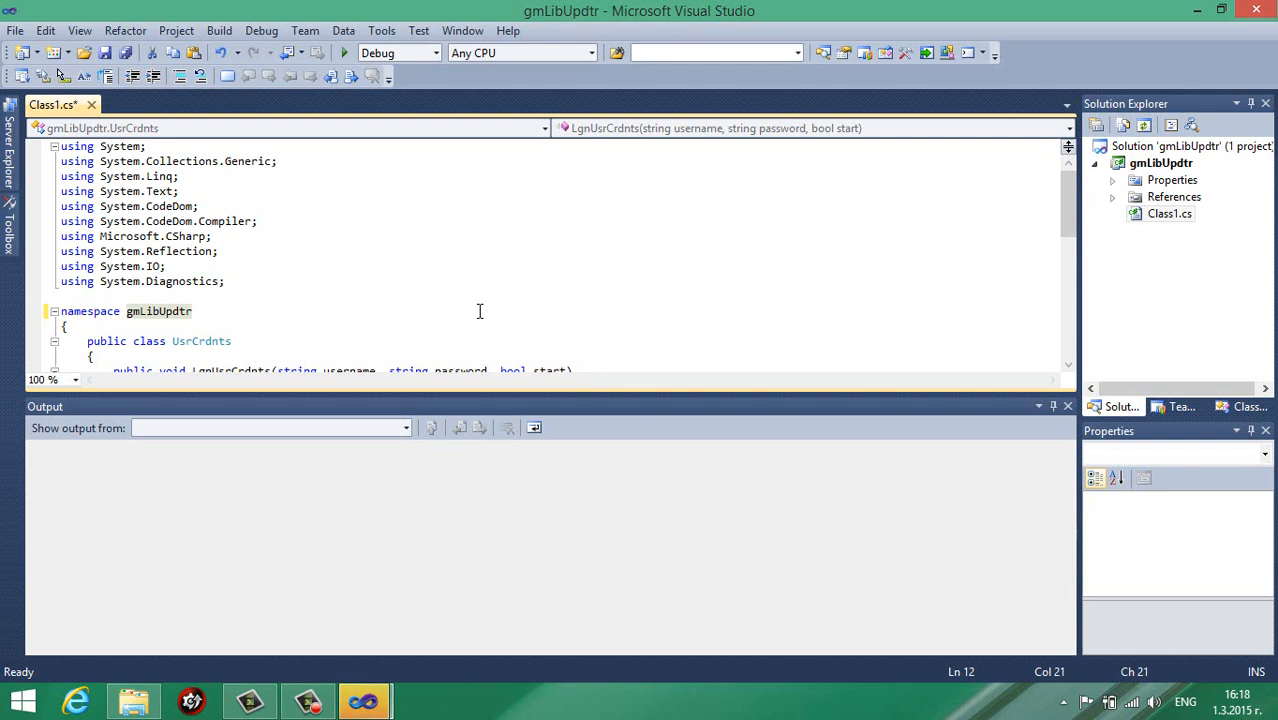
mouse_move(271, 314)
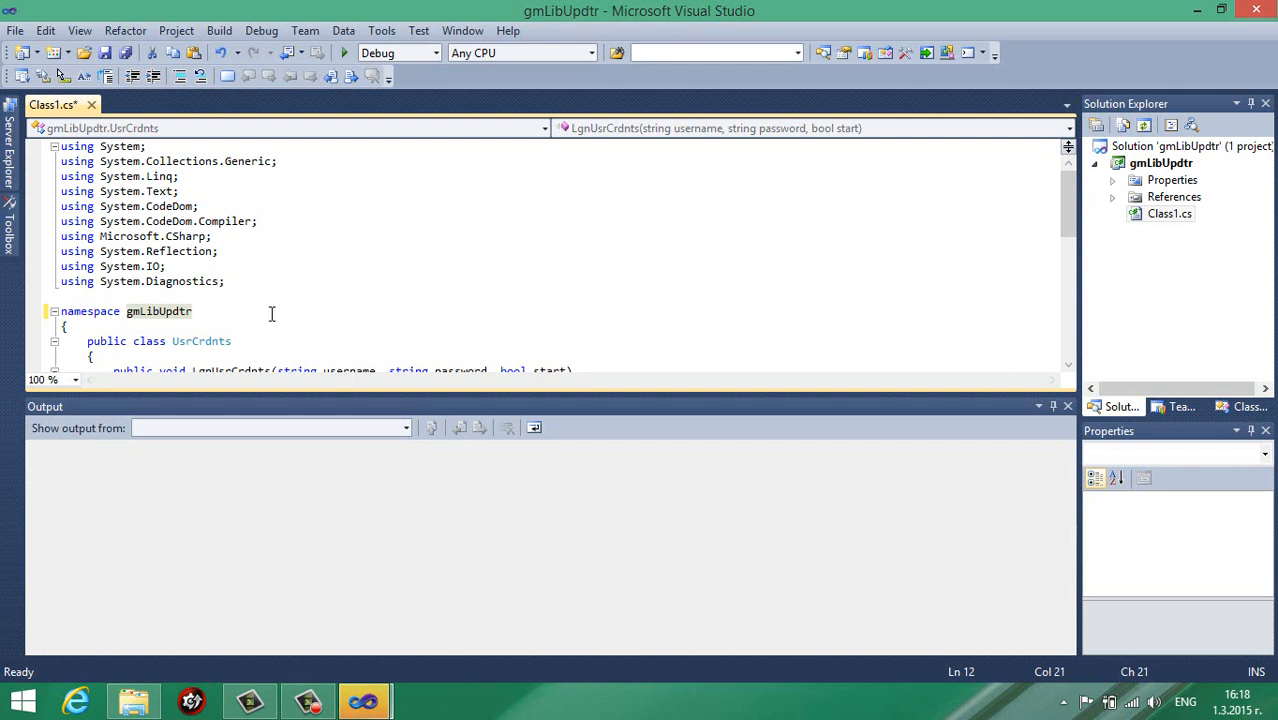
mouse_move(150, 317)
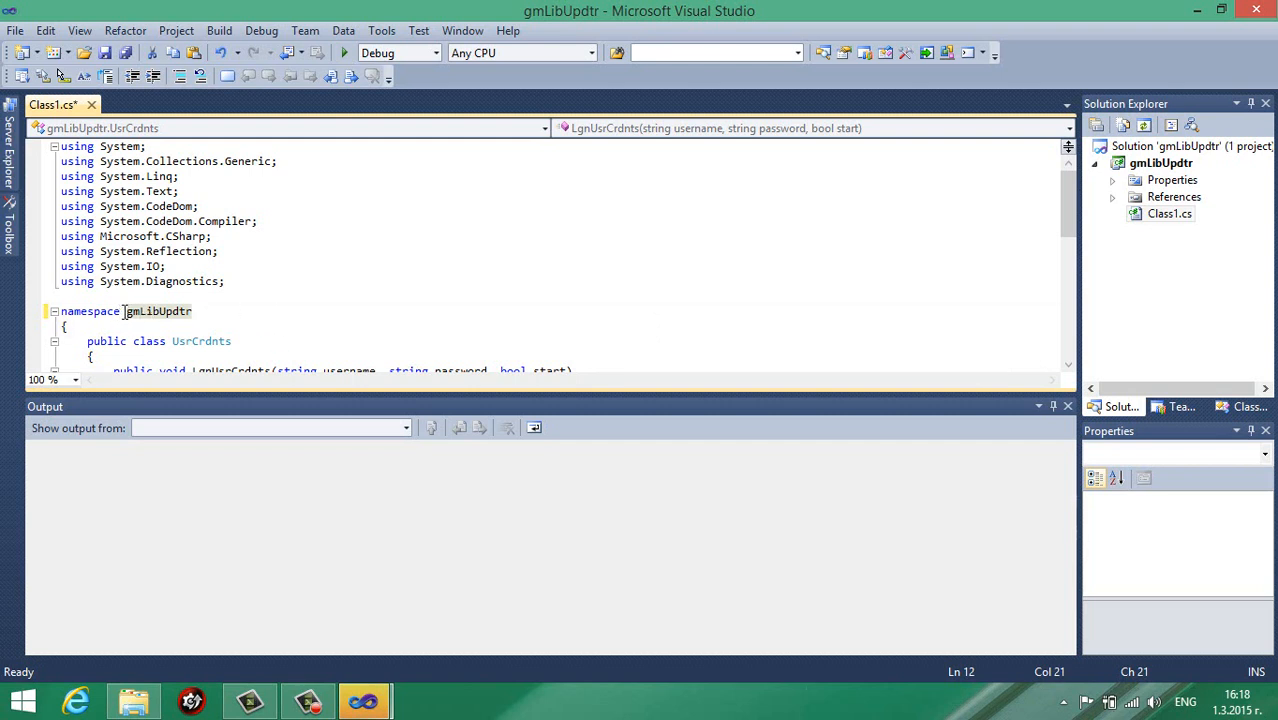
key(ctrl+s)
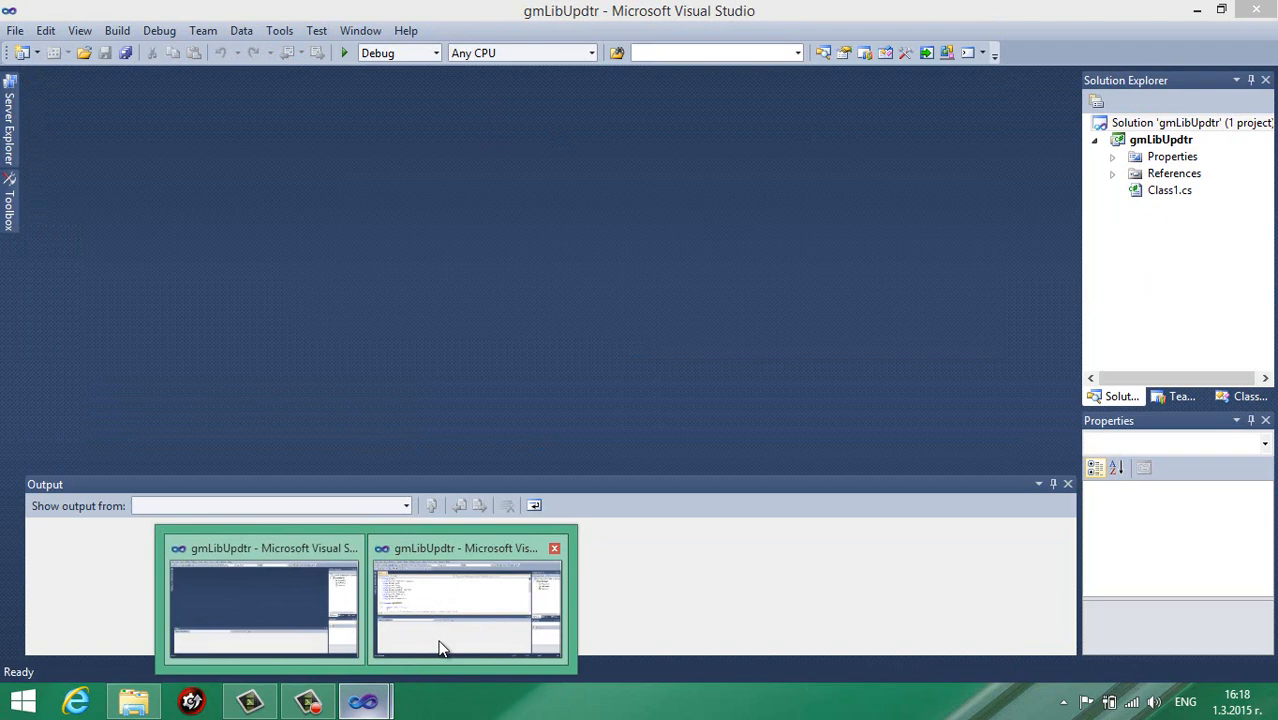
Build gmLibUpdtr, rename the output DLL to gmLibUpdtr.dll, and show the Application properties.
click(466, 608)
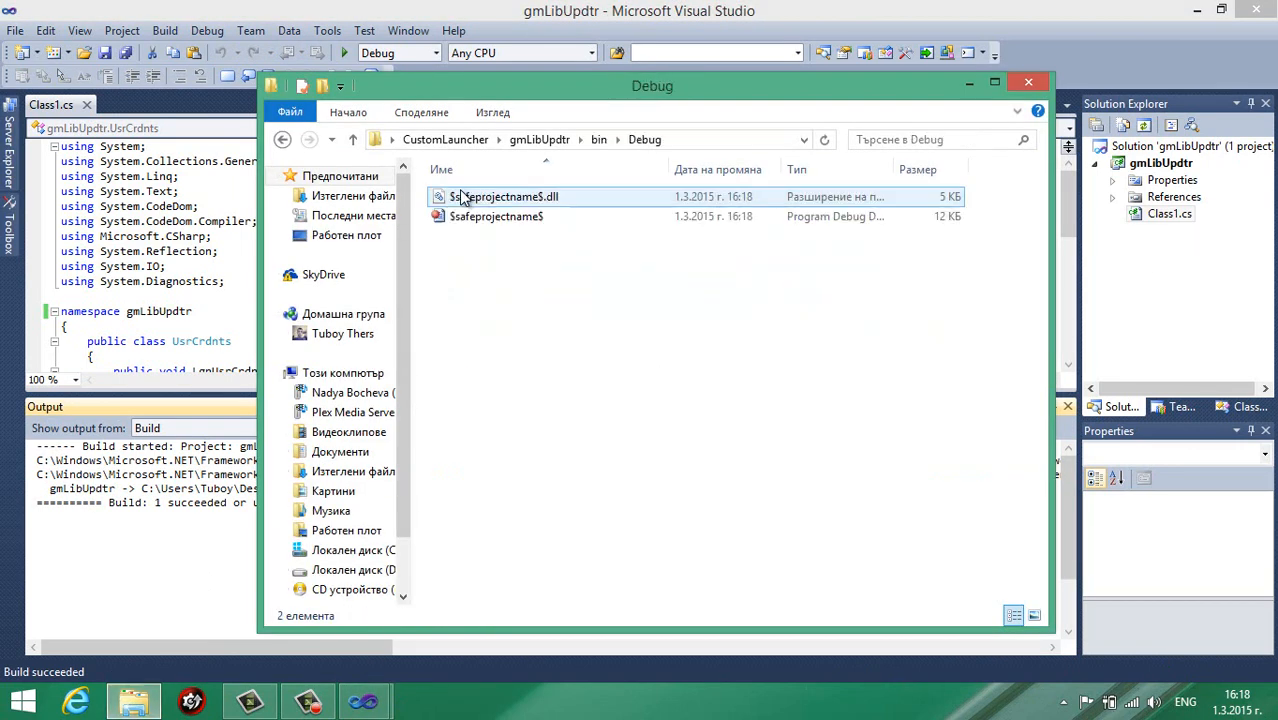
click(503, 196)
text(gmLibUpdtr)
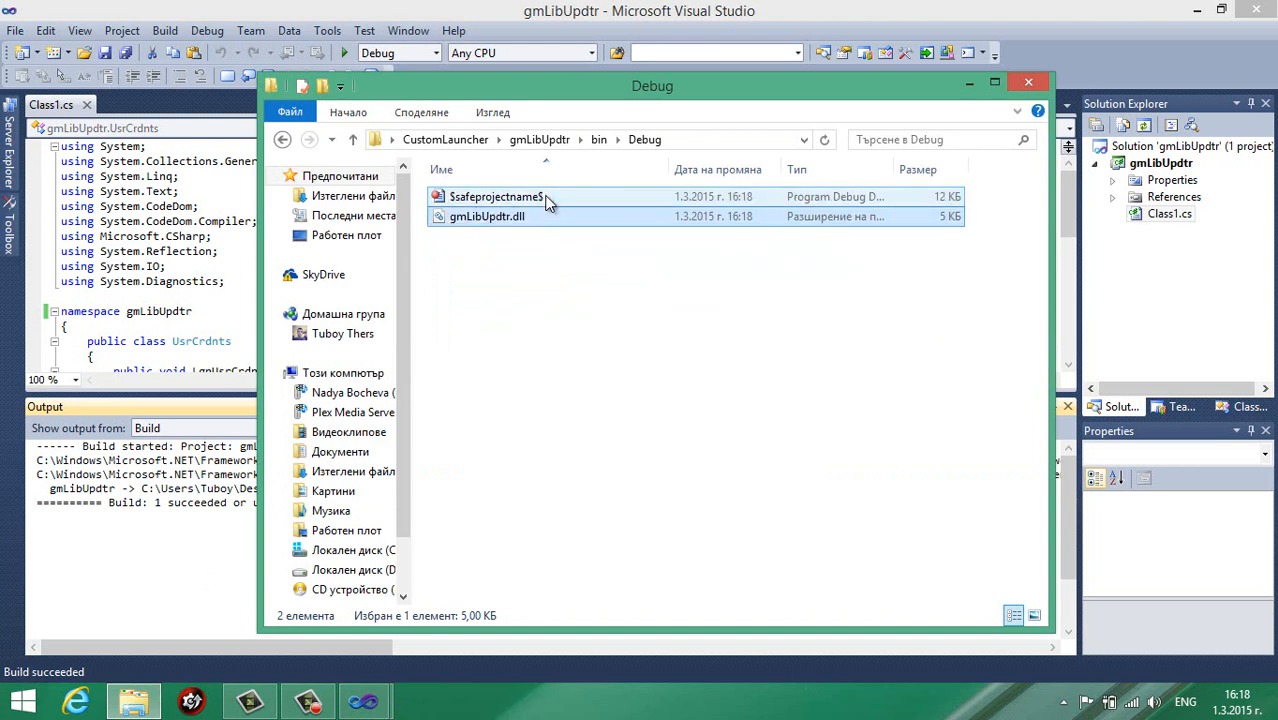
click(487, 216)
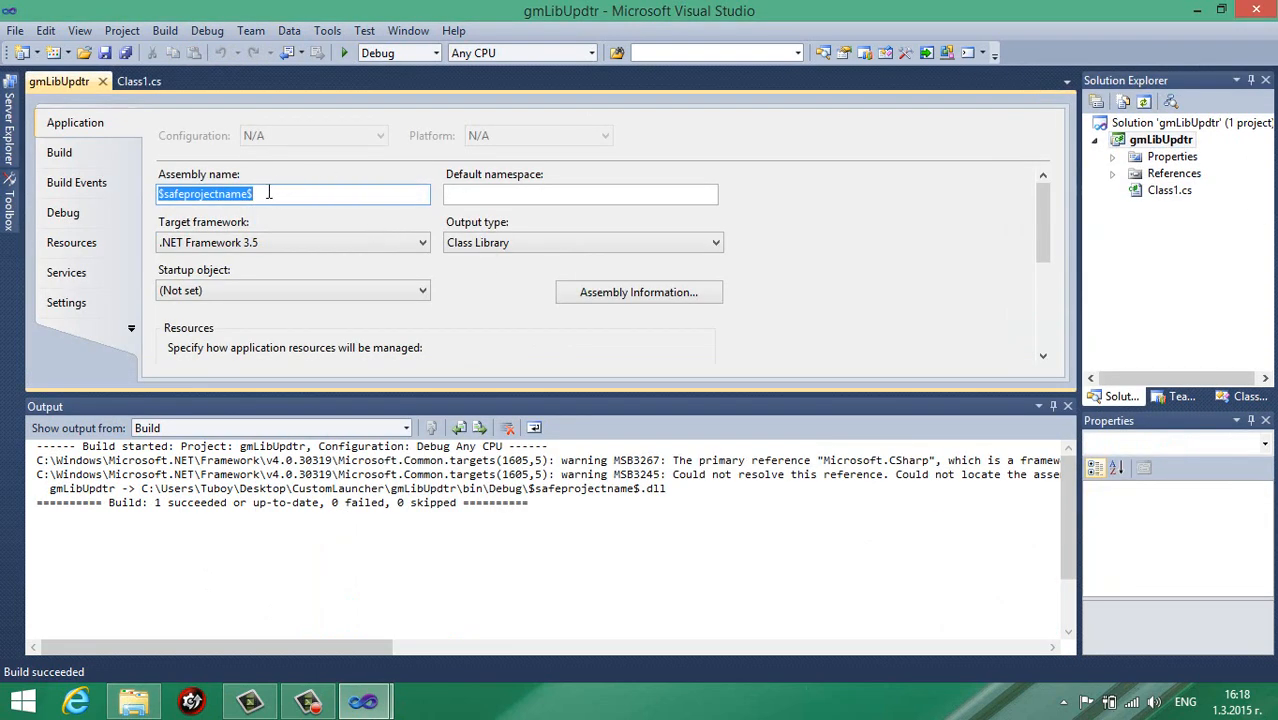
Enter gmLibUpdtr as the assembly name, rebuild, and confirm gmLibUpdtr.dll in bin\Debug.
text(gmLib)
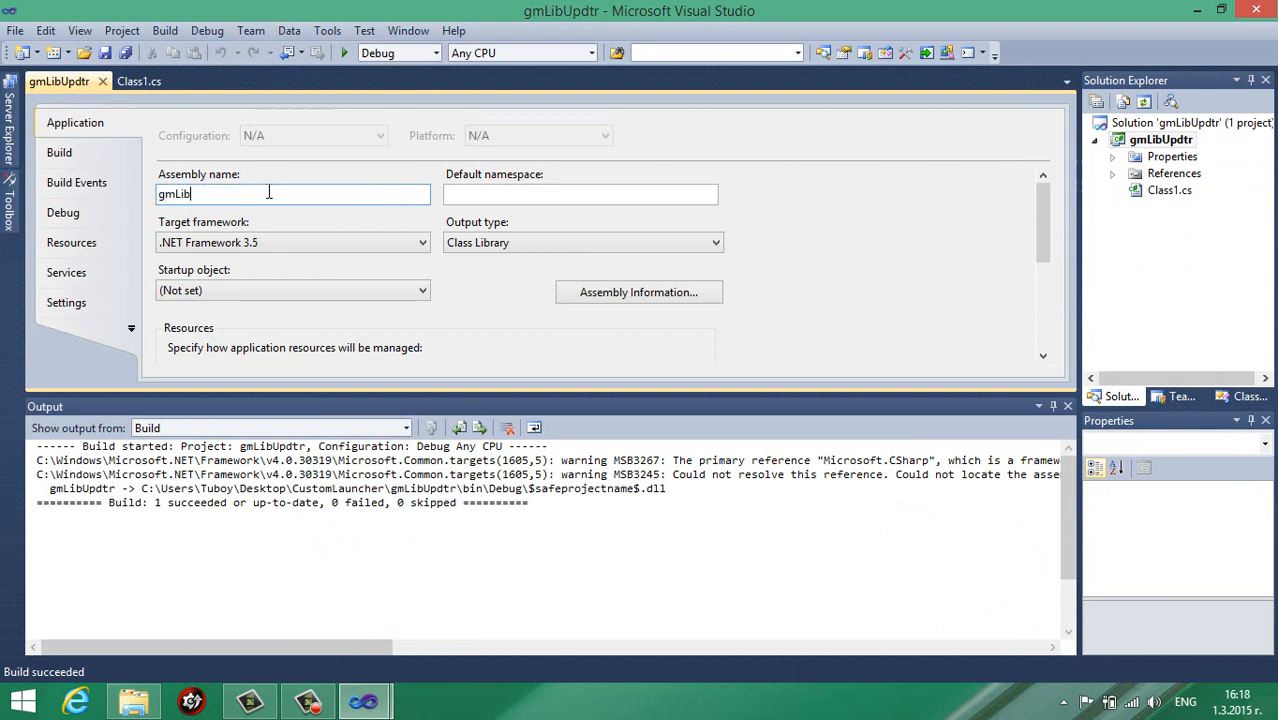
text(Updtr)
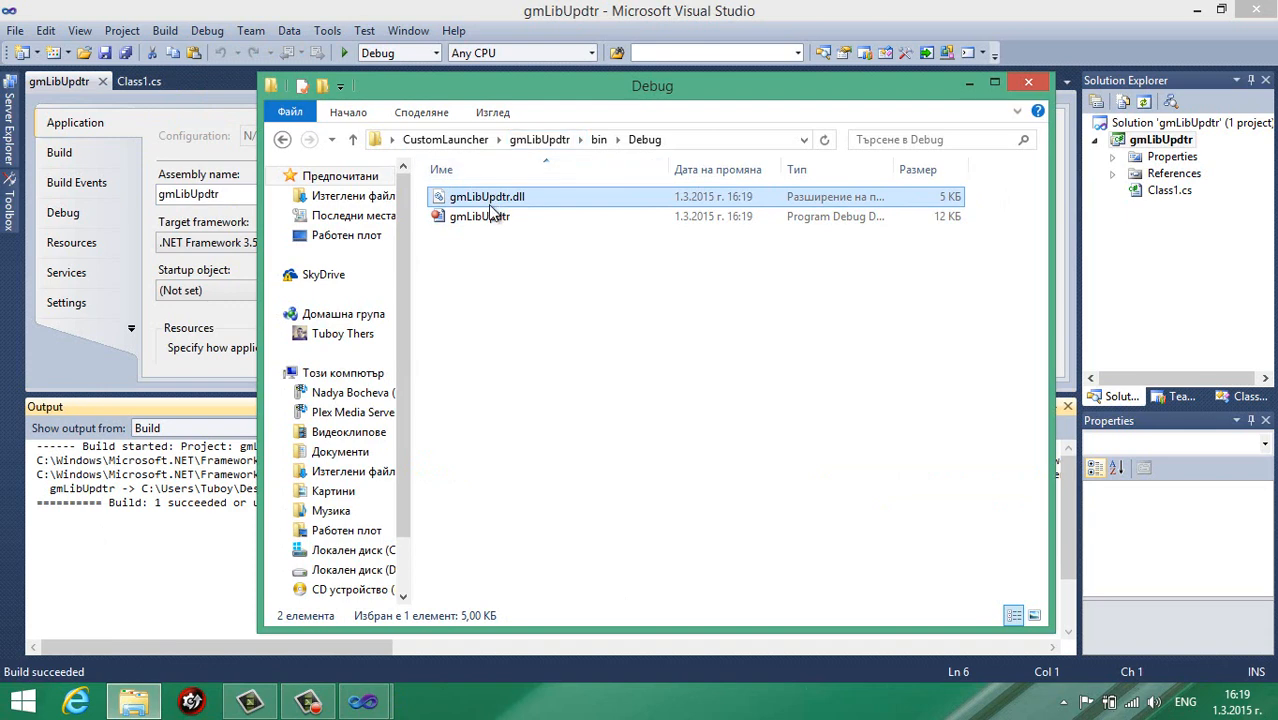
click(352, 139)
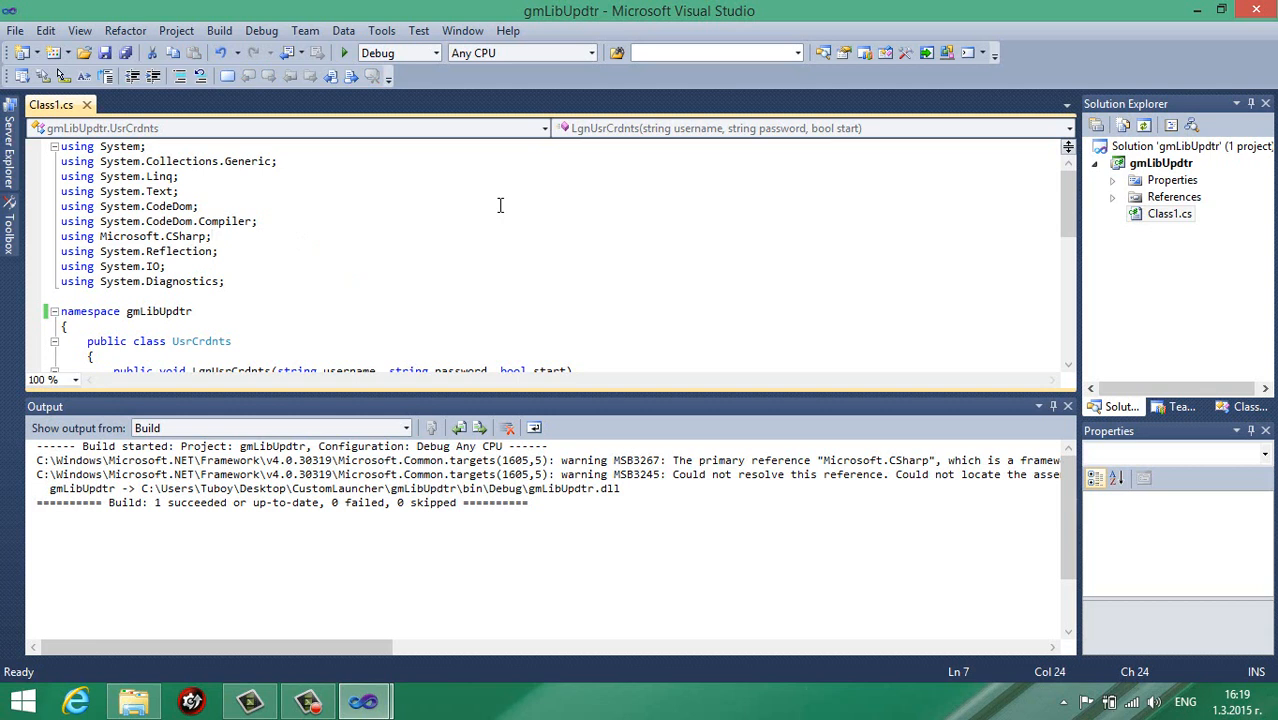
Change the ReferencedAssemblies path to "UnityEngine.dll" and copy gmLibUpdtr.dll into the launcher's Debug folder.
click(211, 236)
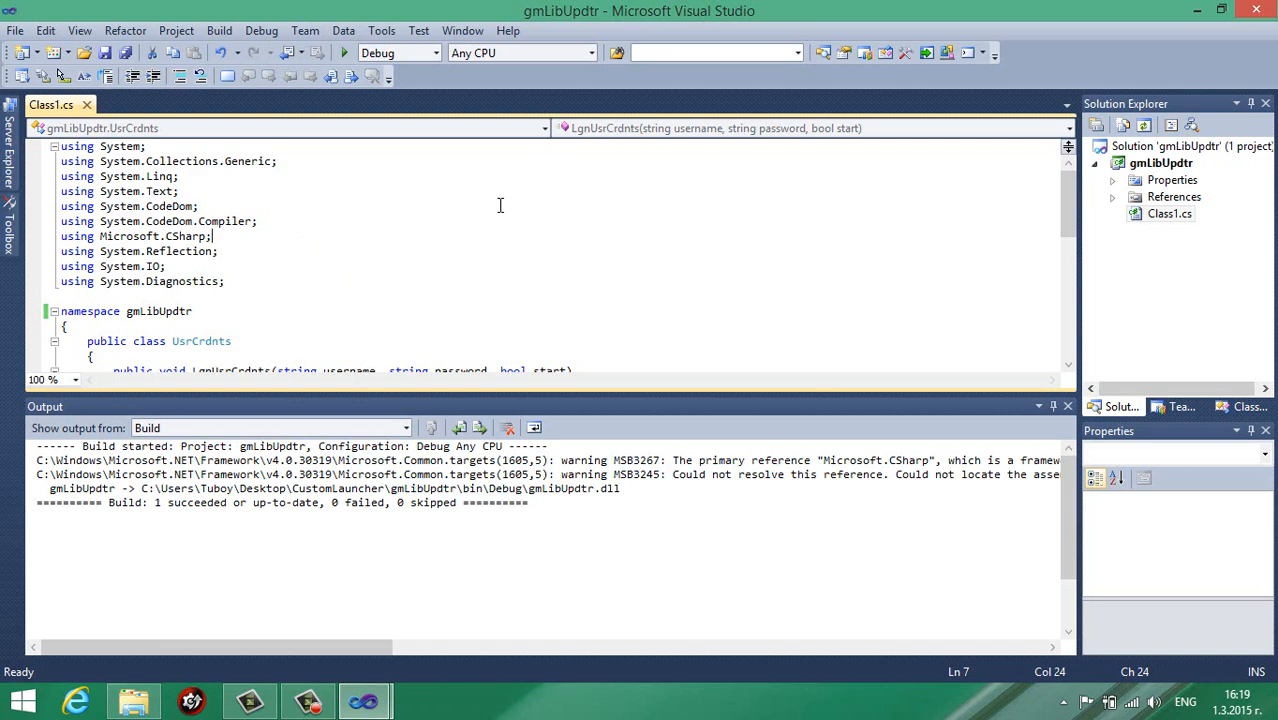
scroll(down, 3)
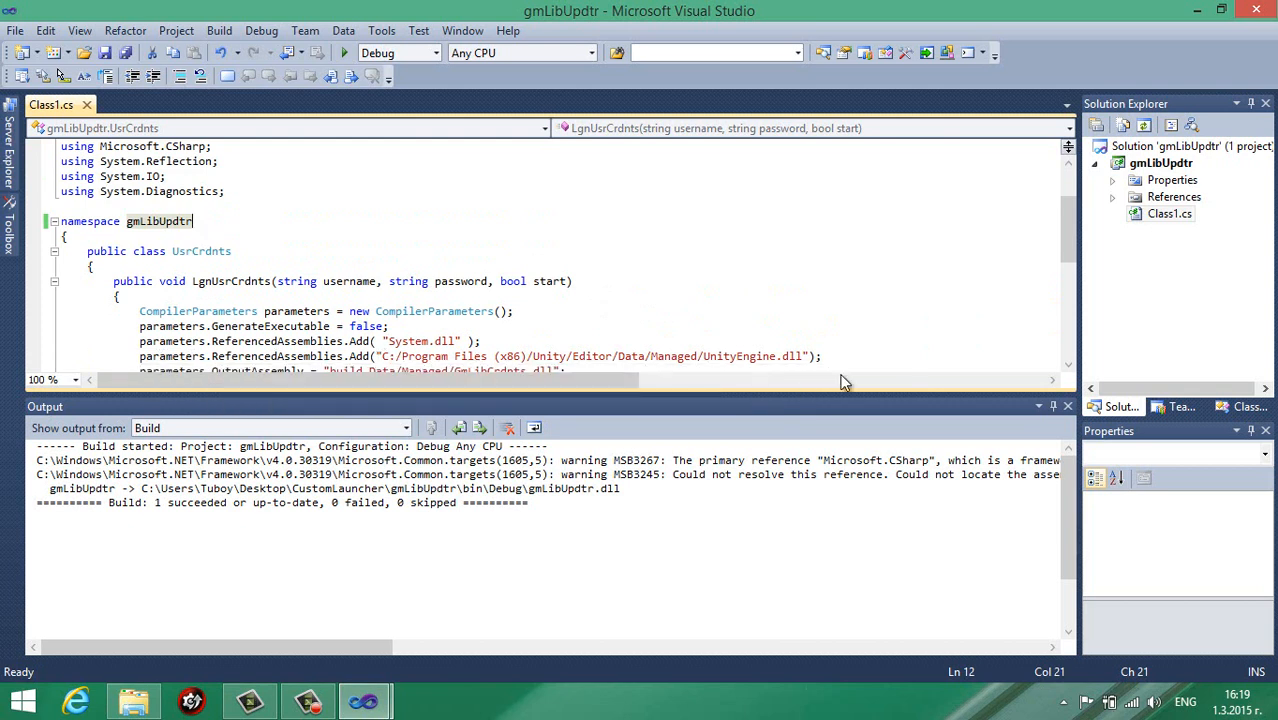
mouse_move(388, 356)
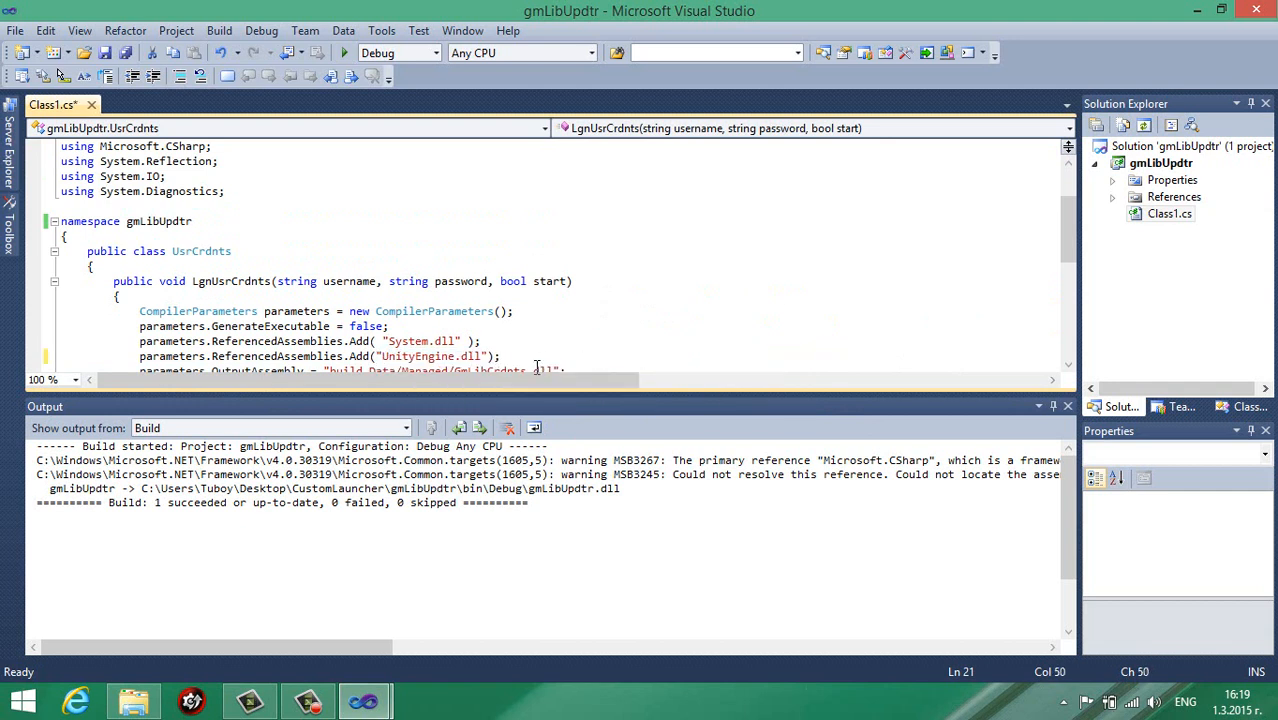
click(218, 30)
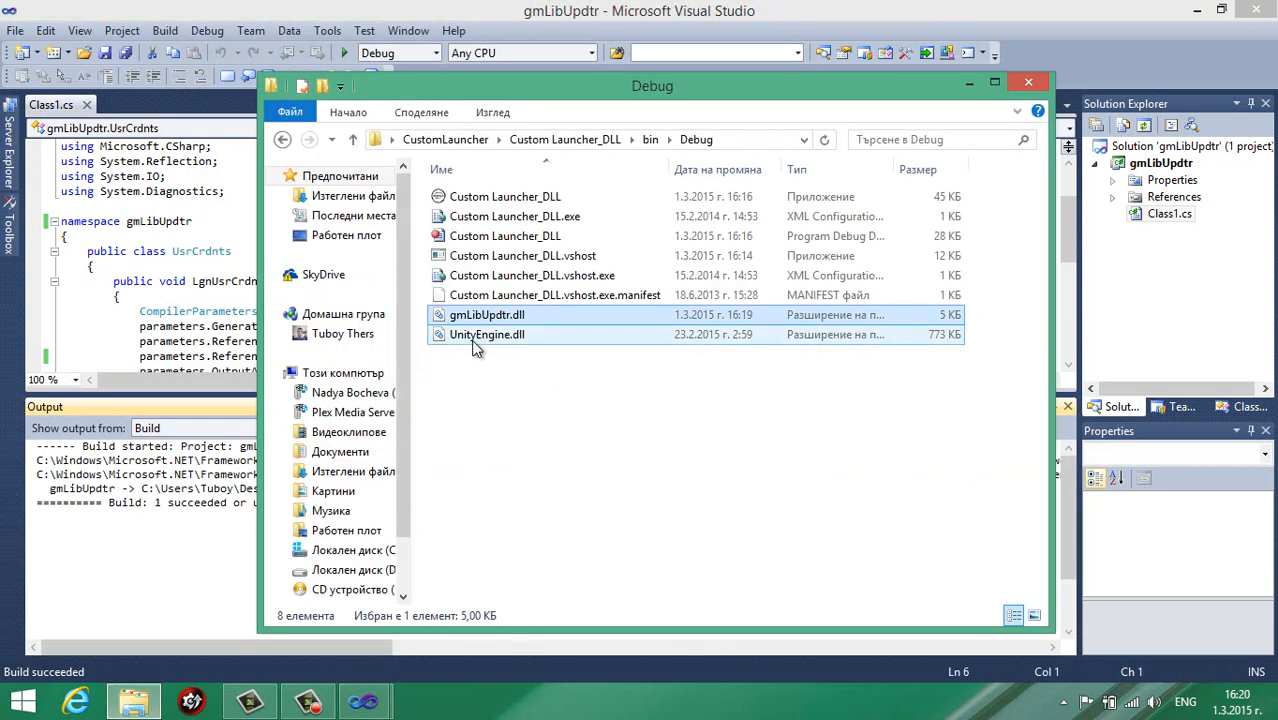
Check UnityEngine.dll and gmLibUpdtr.dll in Debug, then run and close the launcher's login window.
click(487, 334)
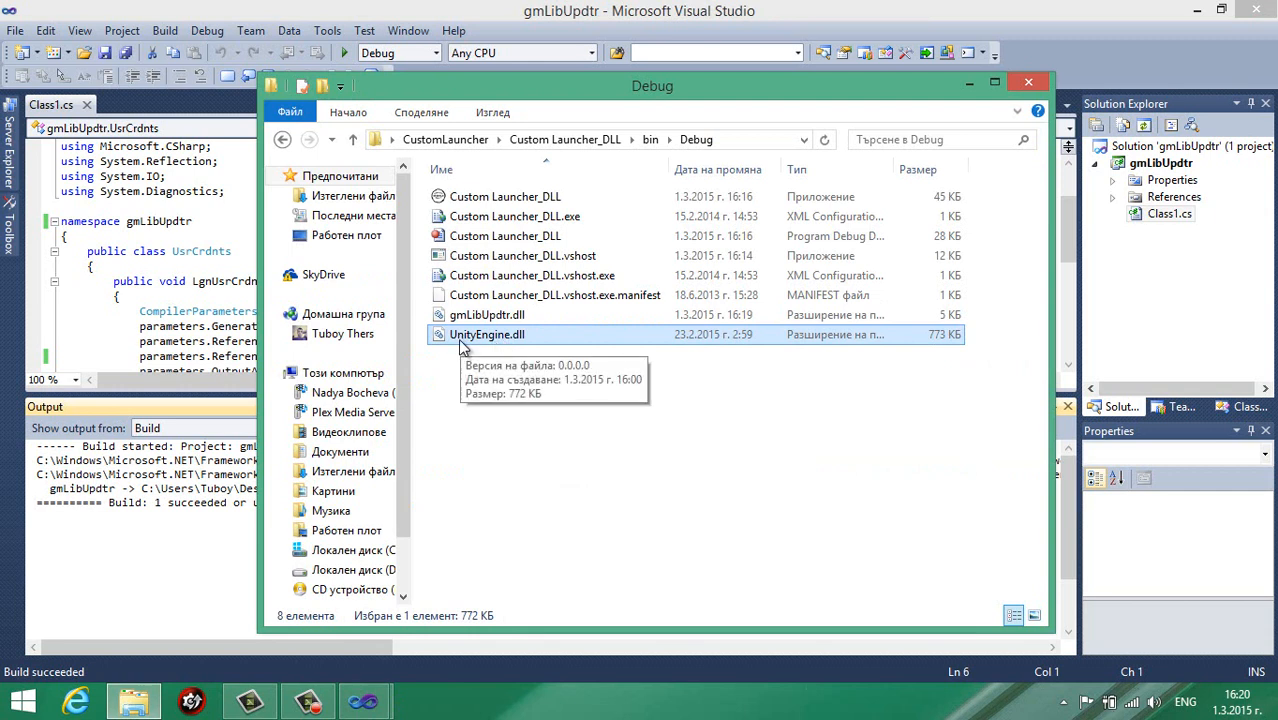
click(487, 314)
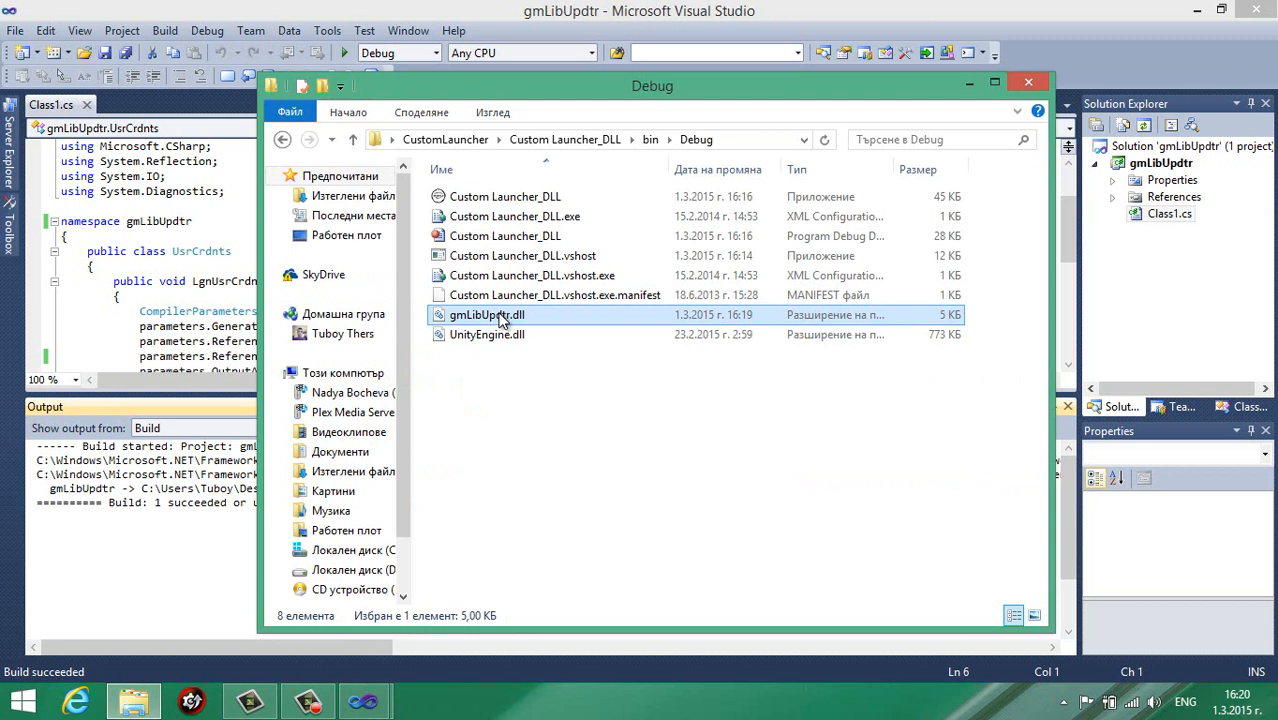
click(505, 196)
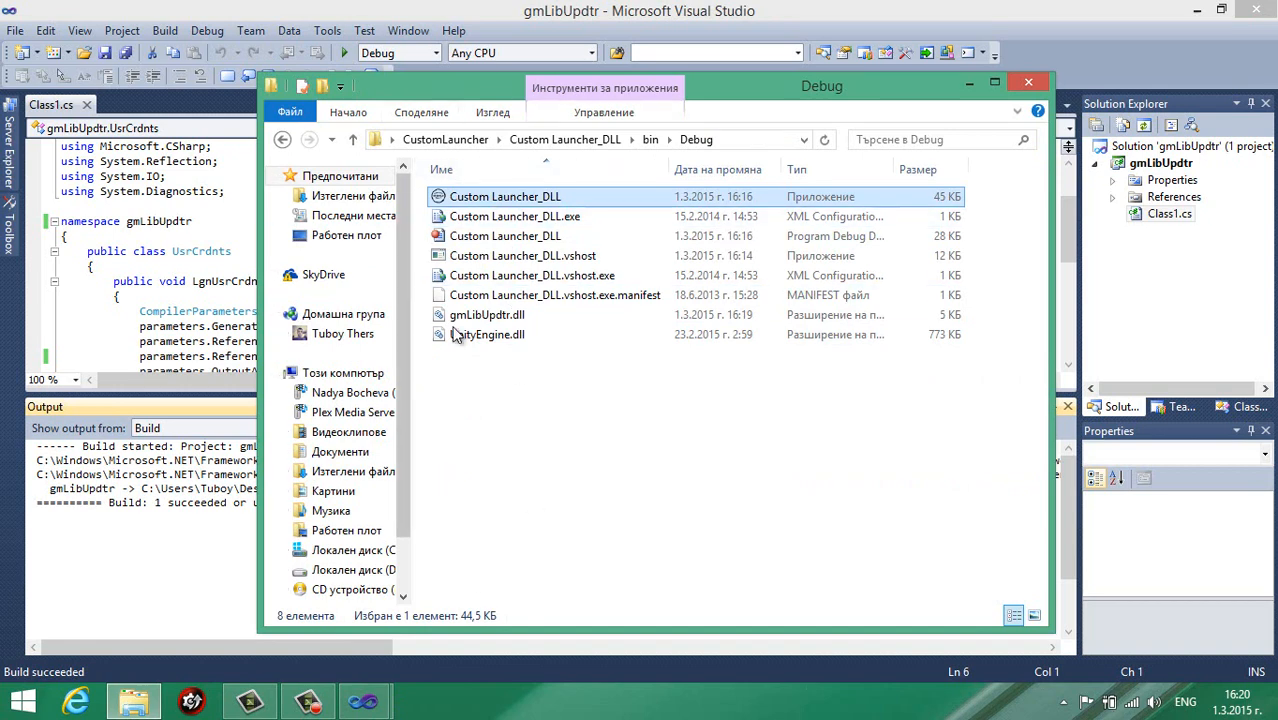
click(555, 294)
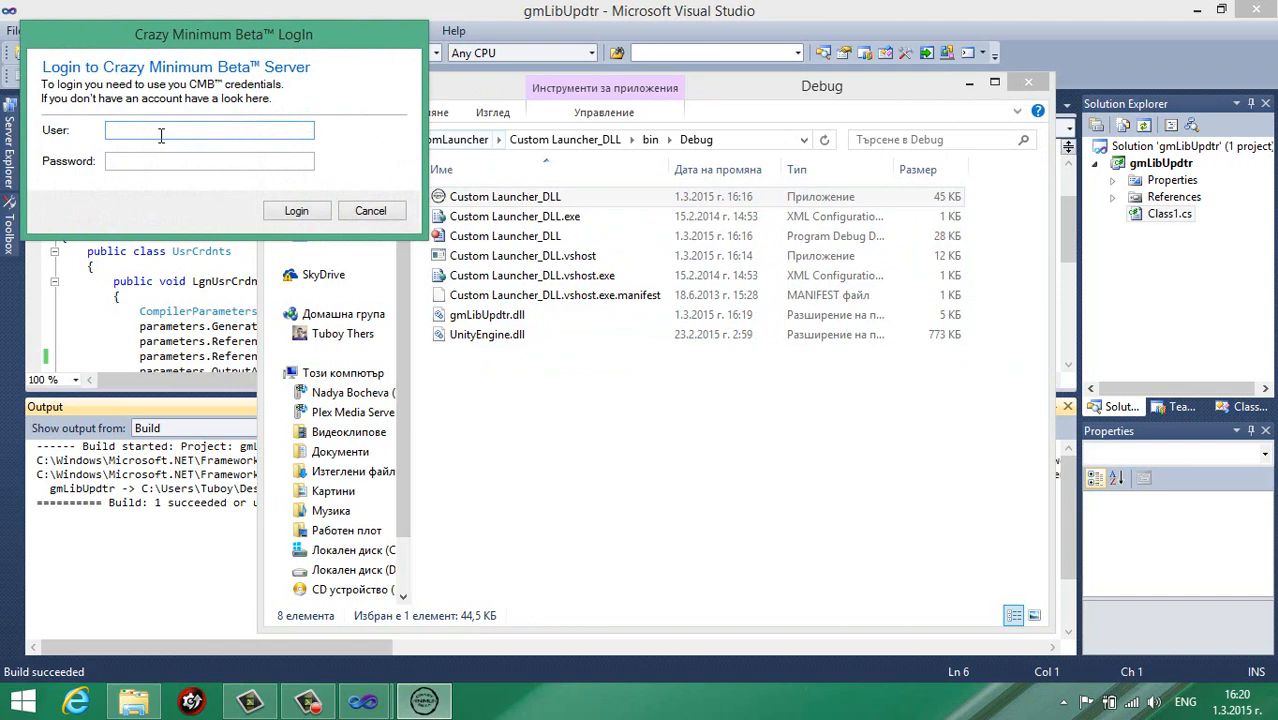
click(209, 161)
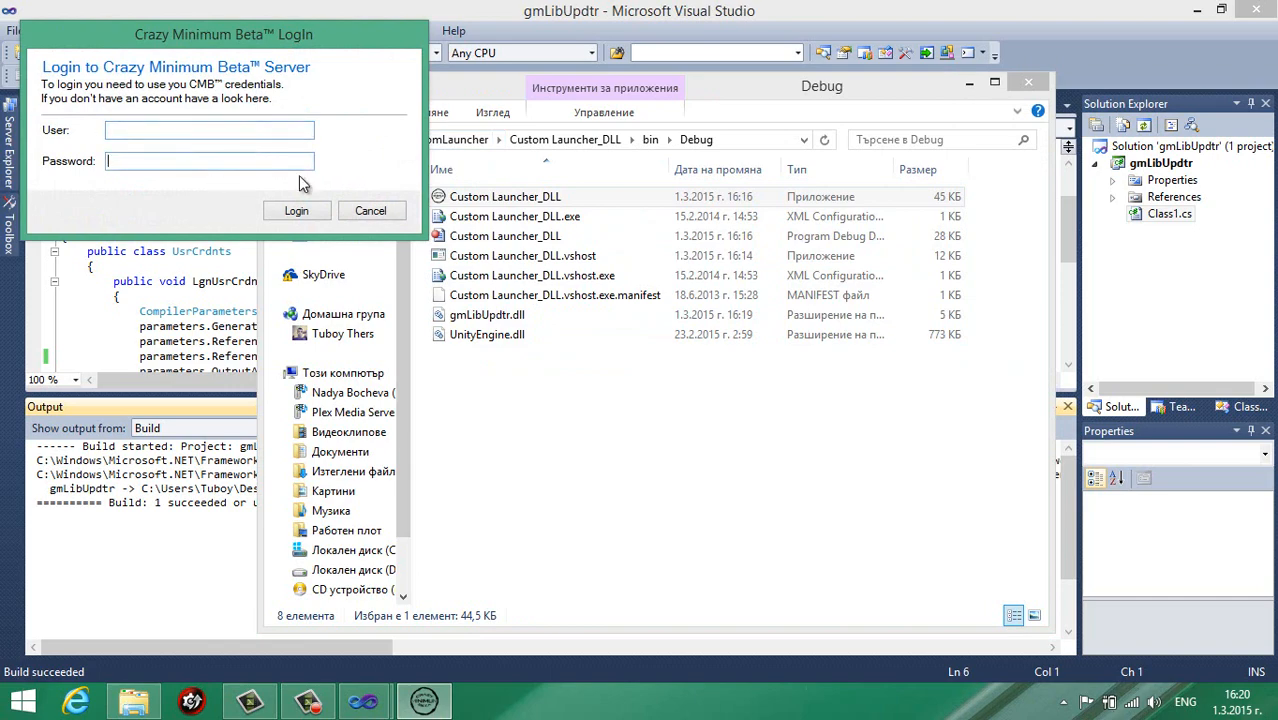
click(370, 210)
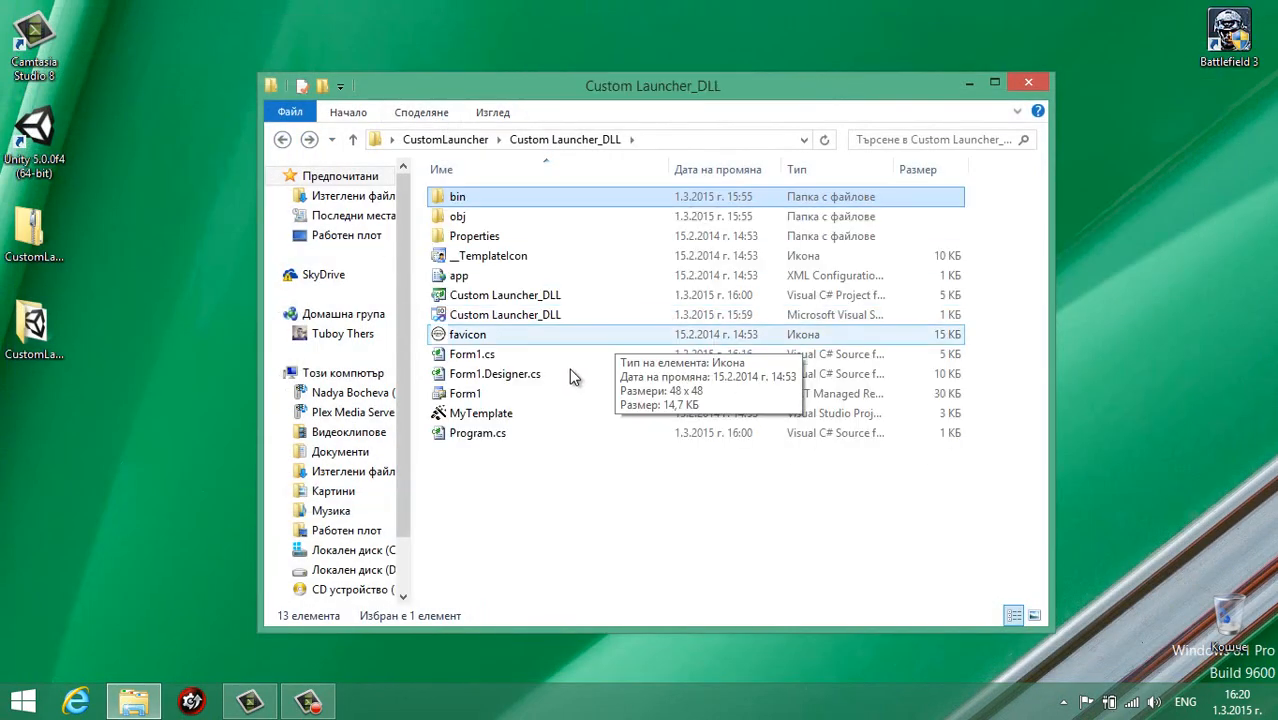
Open the customLauncherPackage Unity package from CustomLauncher and allow Unity Editor through the firewall.
click(352, 139)
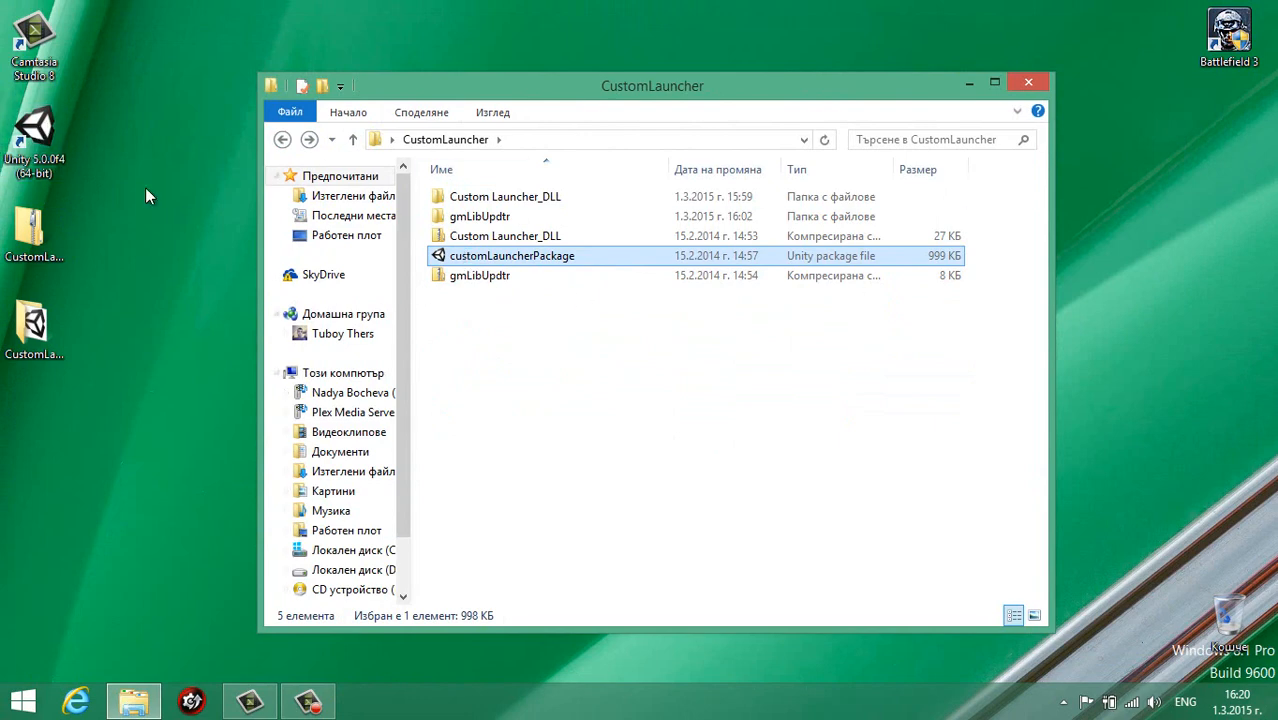
double_click(511, 255)
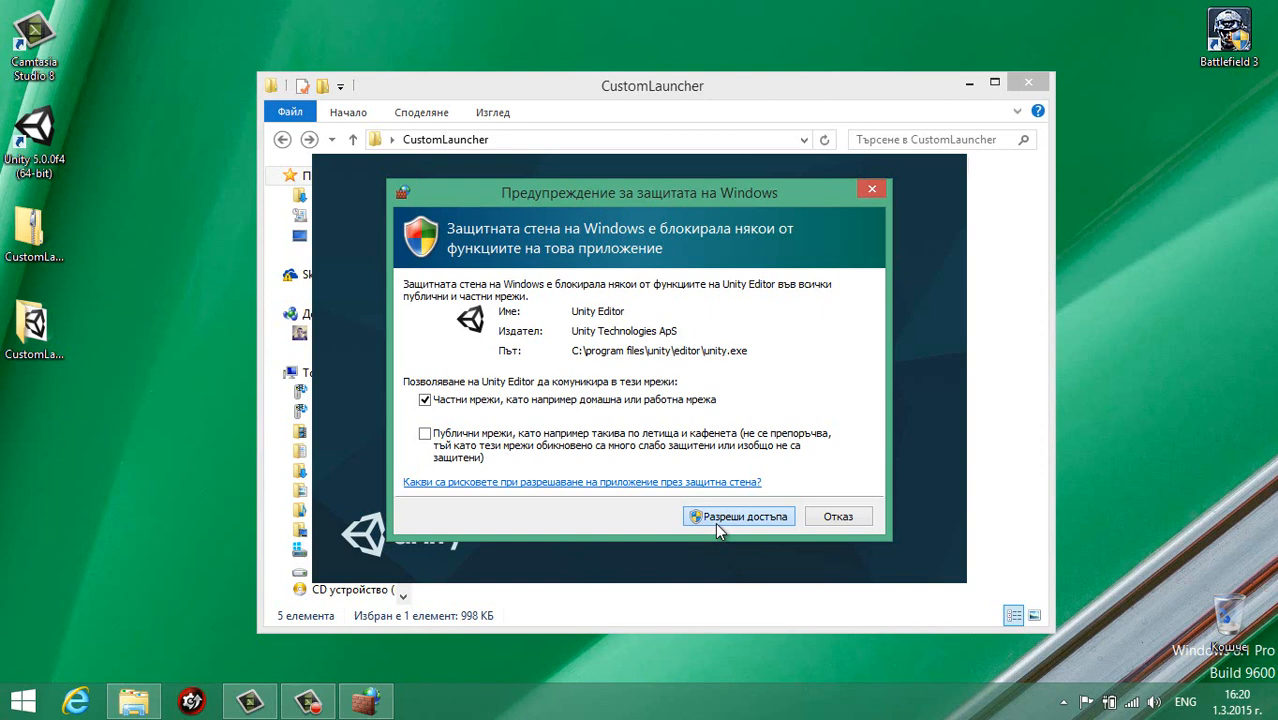
click(738, 516)
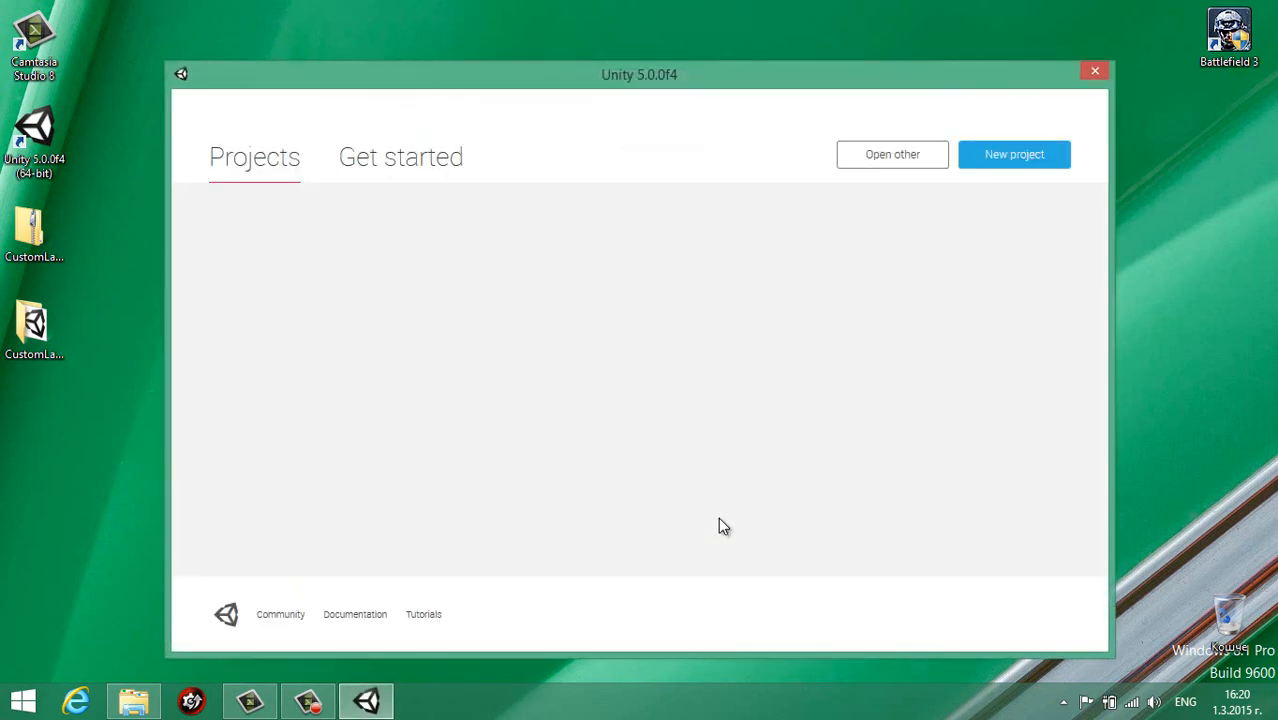
mouse_move(1014, 160)
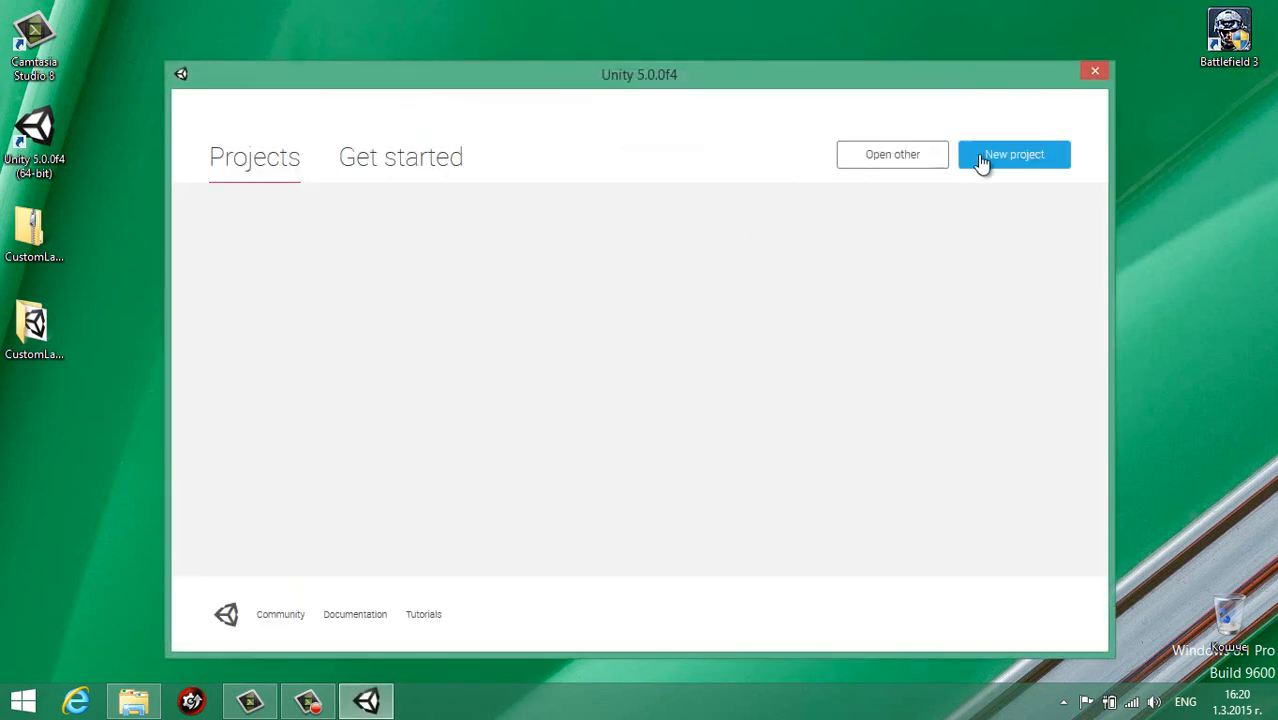
Start a new 3D project named 'Unity Tutorials'.
click(1013, 154)
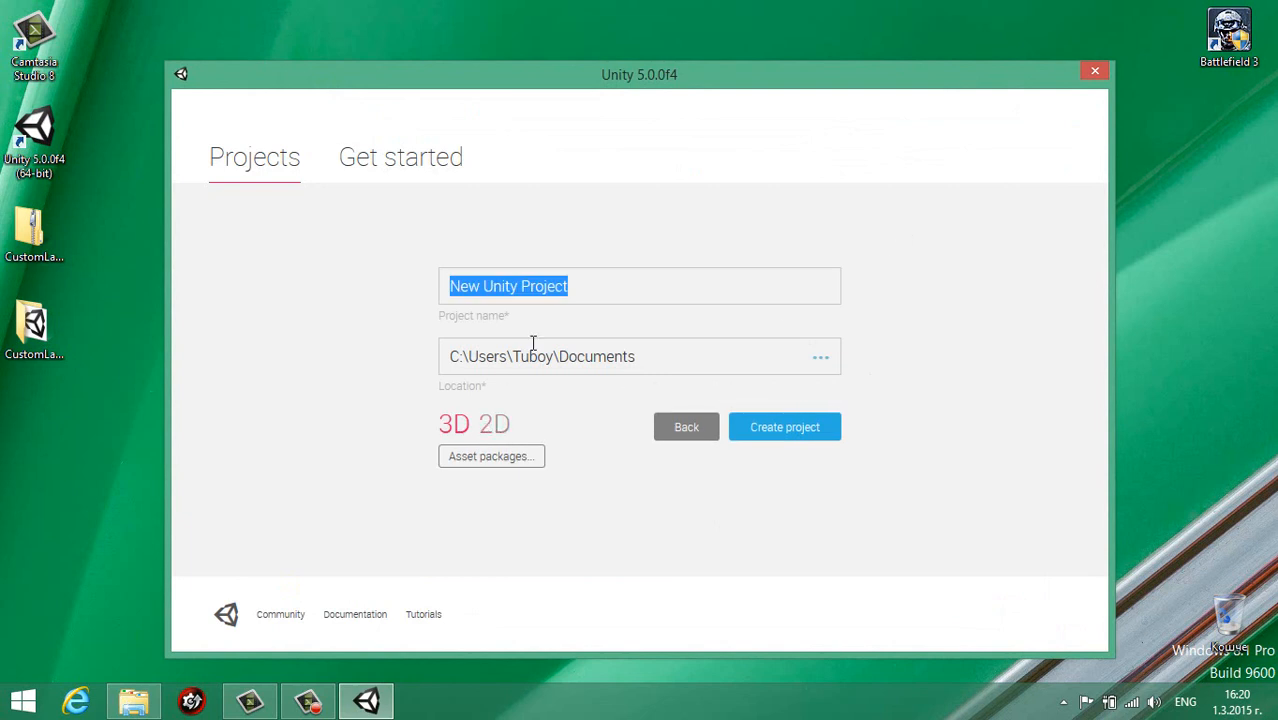
text(U)
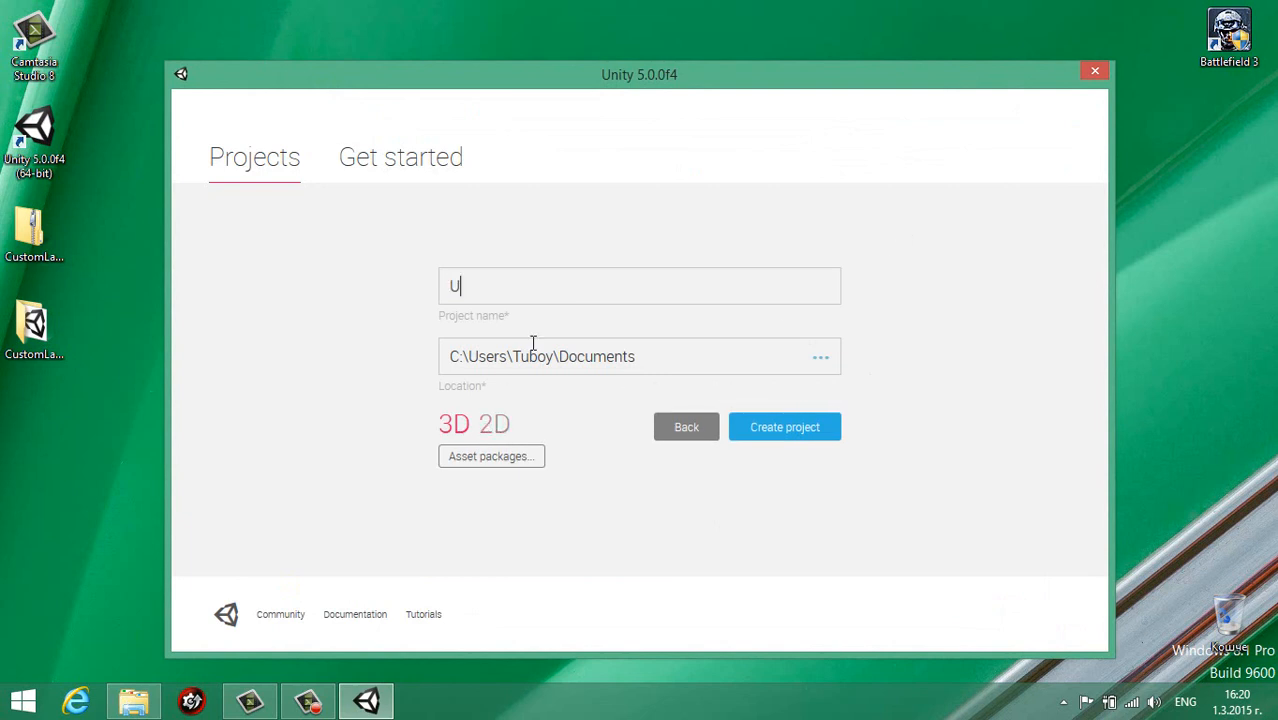
text(nity Tutorials)
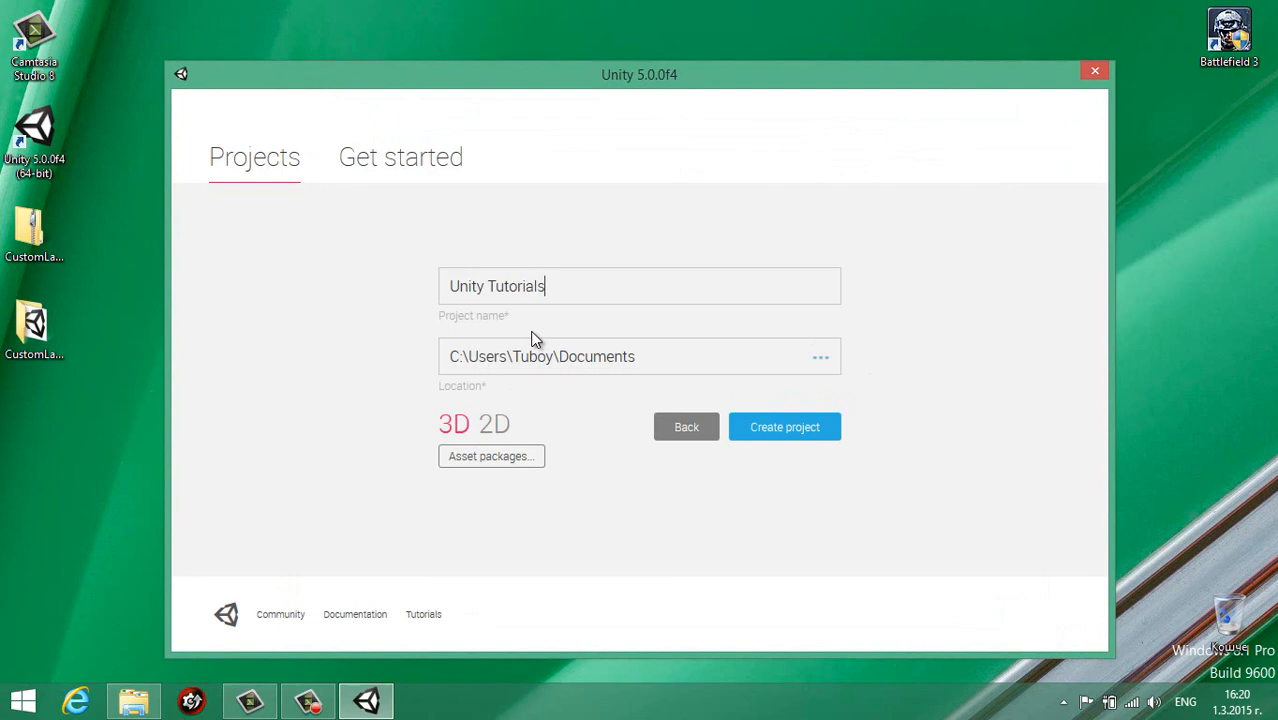
mouse_move(785, 427)
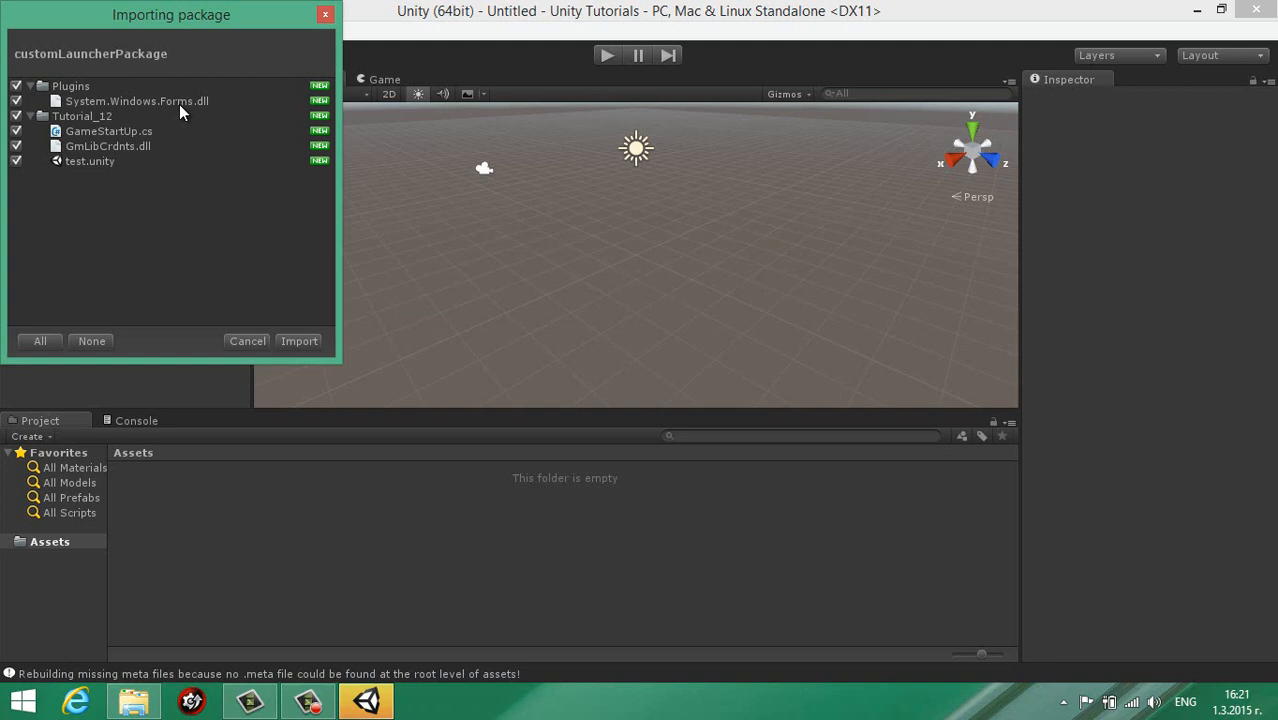
mouse_move(124, 129)
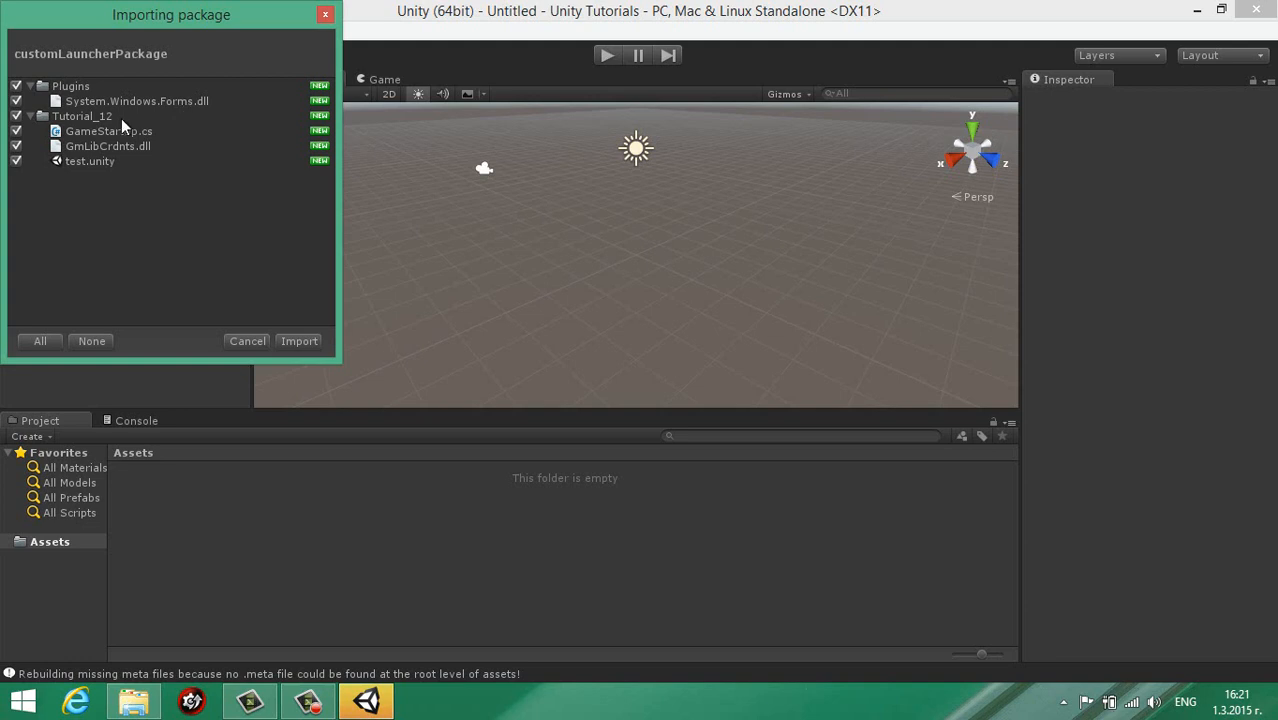
mouse_move(190, 110)
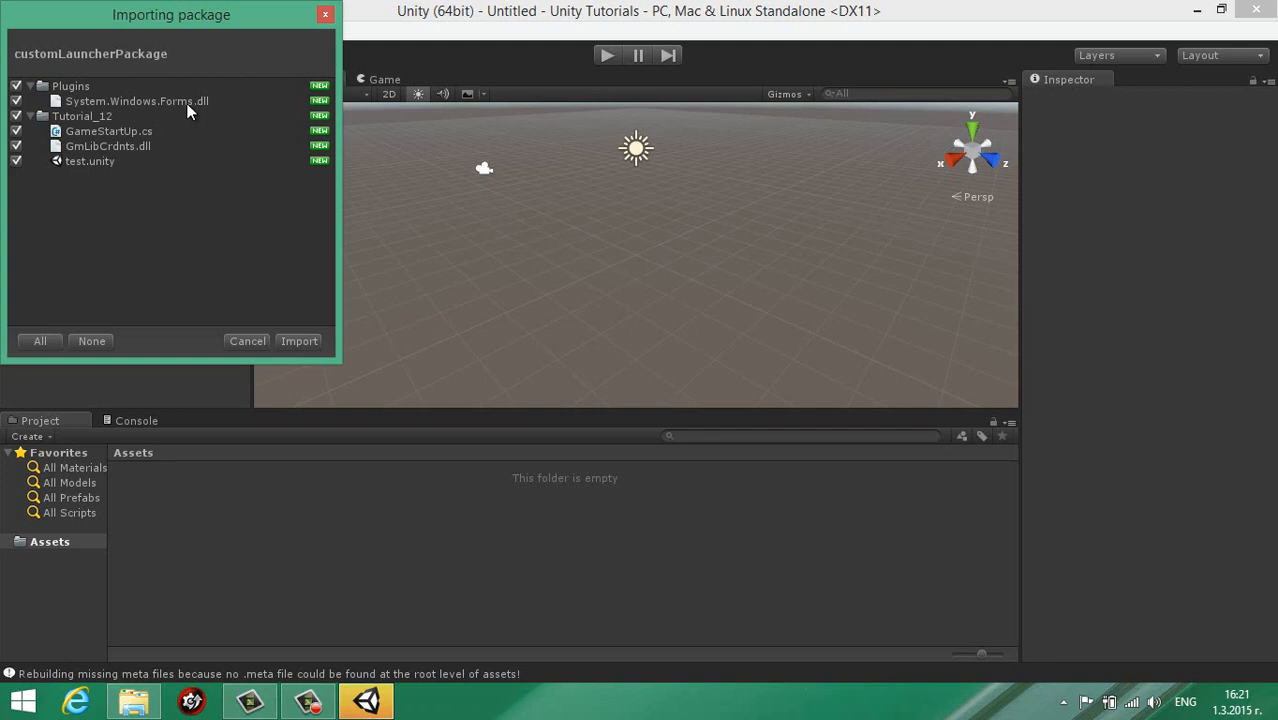
mouse_move(189, 147)
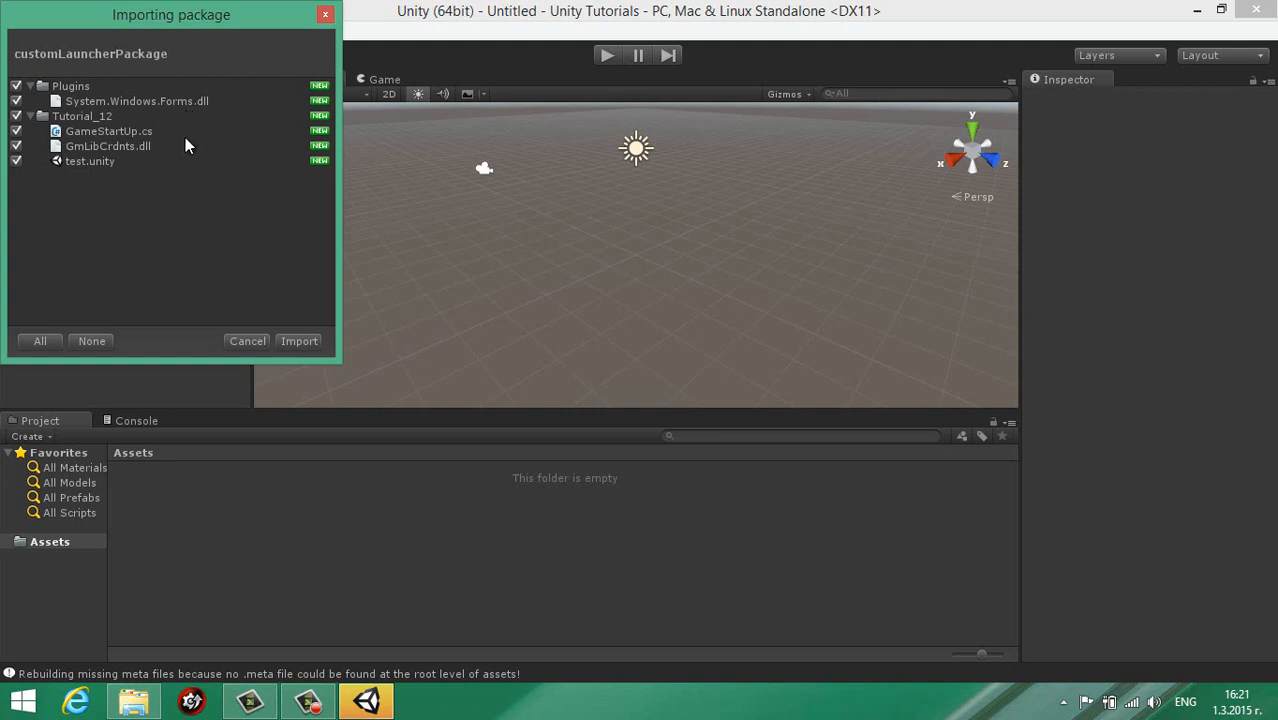
mouse_move(120, 148)
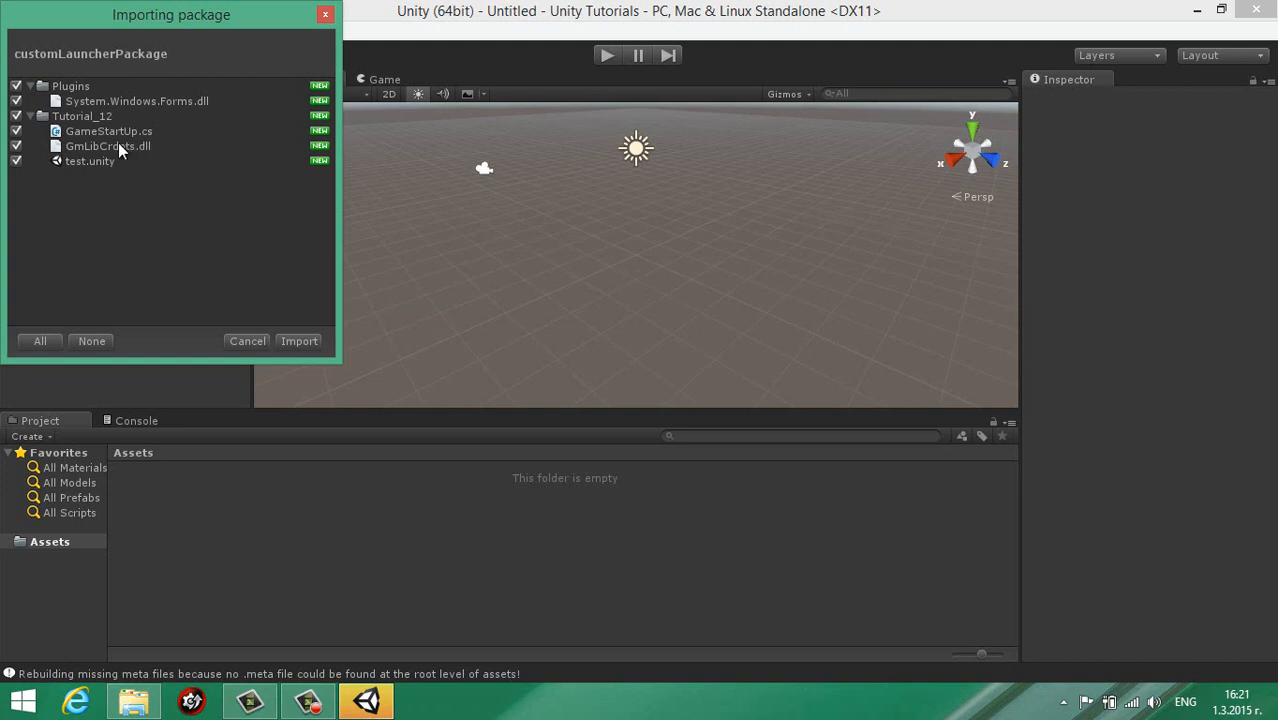
mouse_move(80, 162)
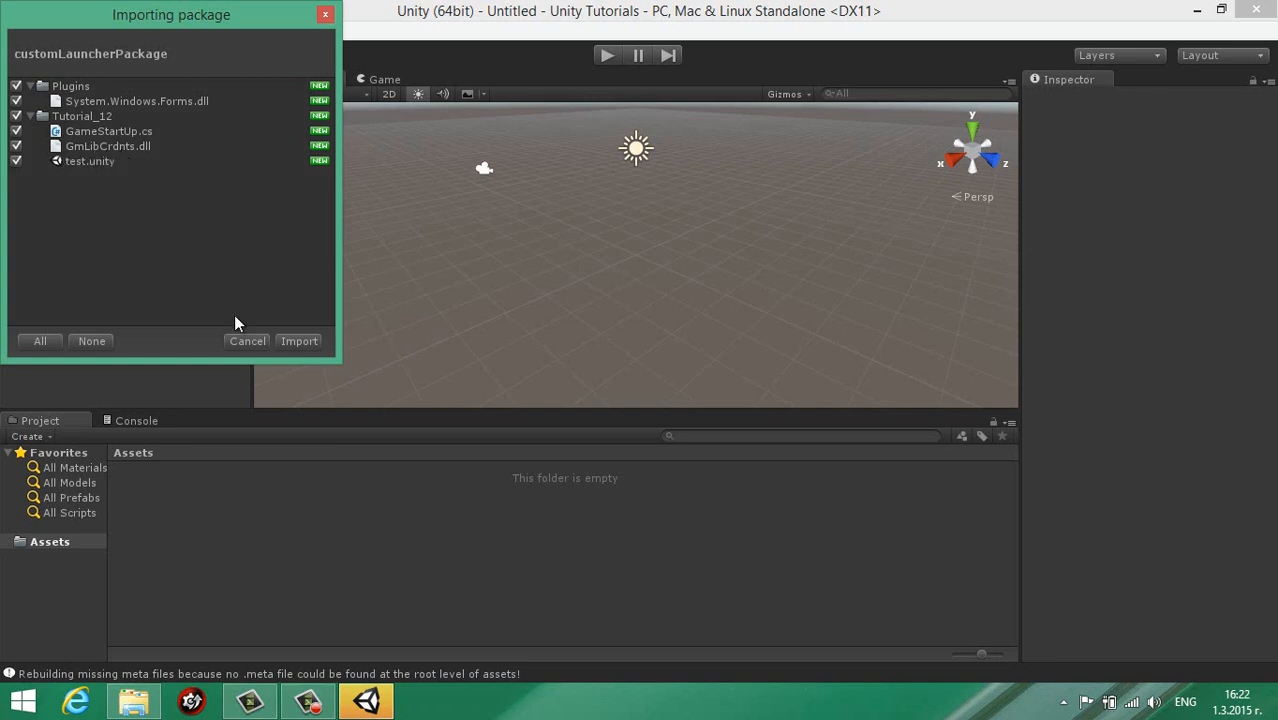
Import all items of customLauncherPackage, adding the Plugins and Tutorial_12 folders.
click(299, 341)
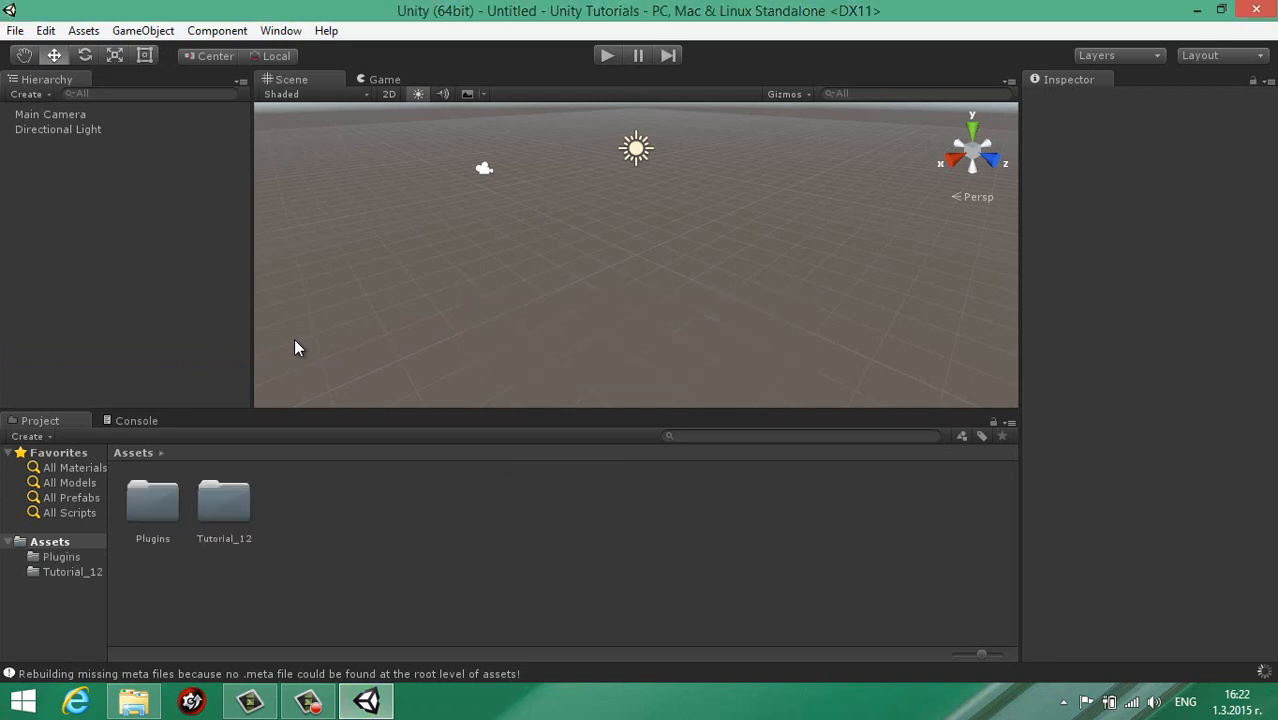
Open the test scene, inspect Main Camera, and set Visual Studio 2010 as external script editor.
click(224, 500)
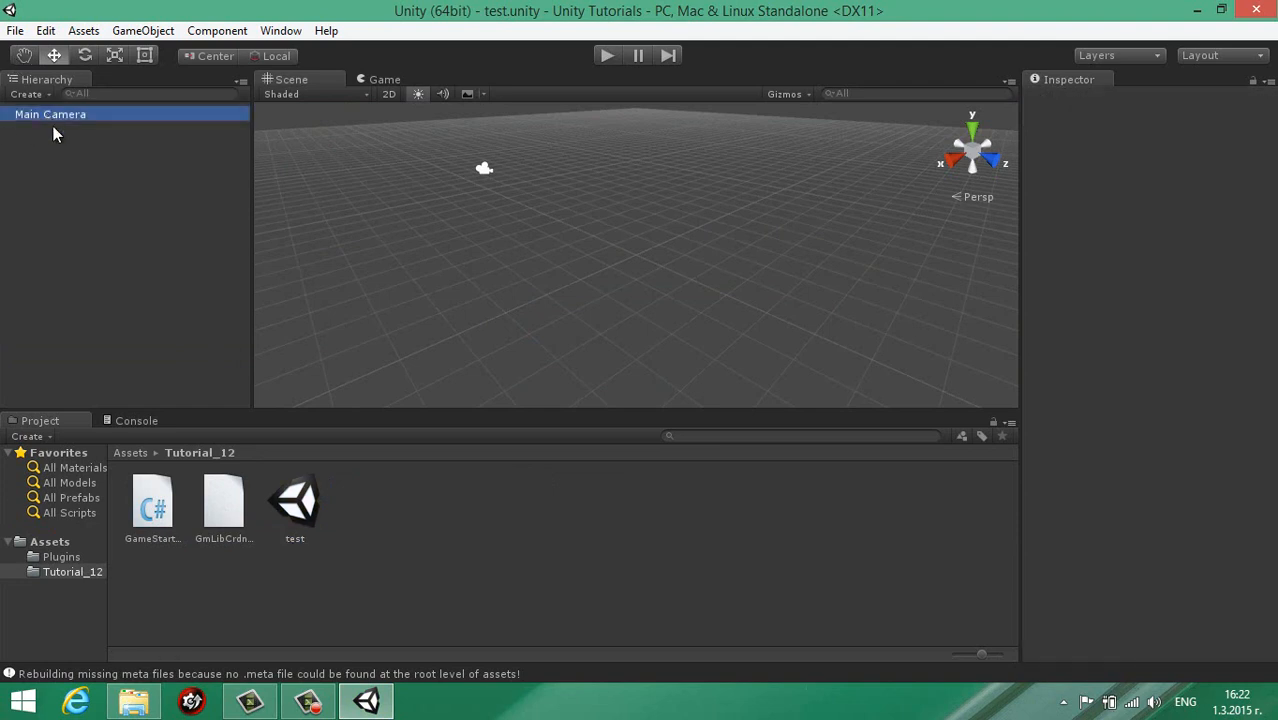
click(50, 114)
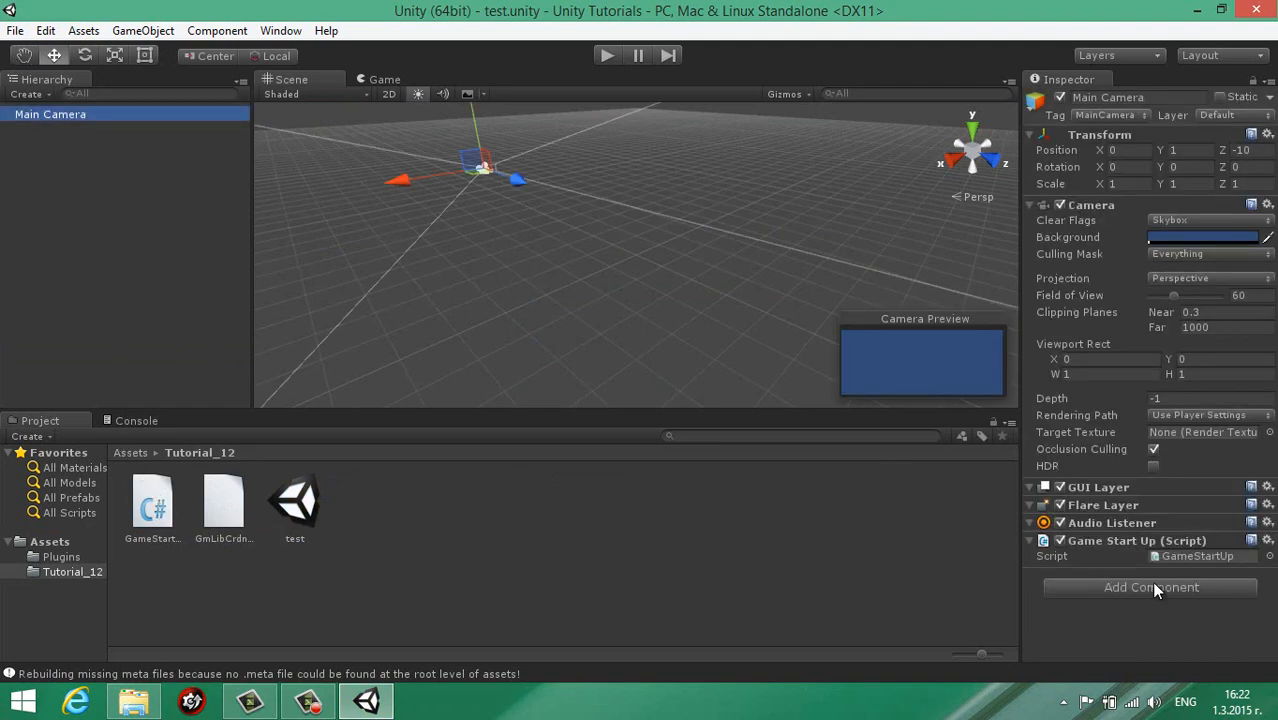
click(45, 30)
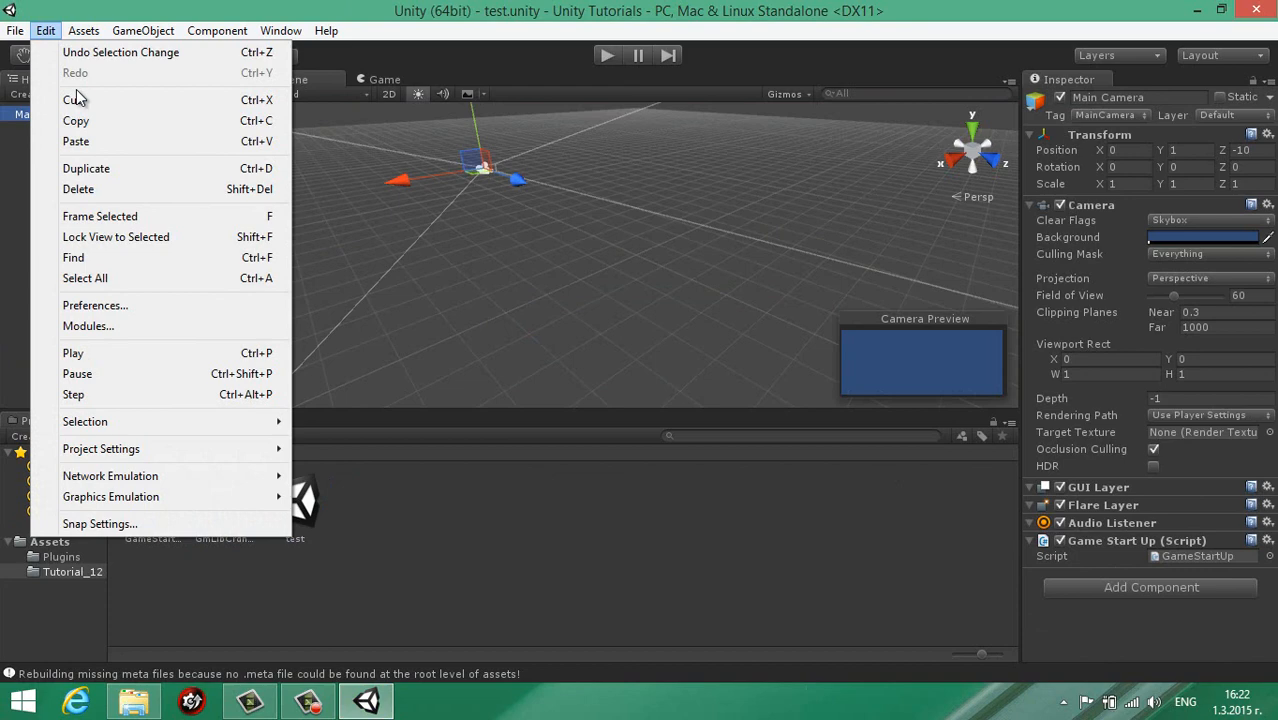
click(95, 305)
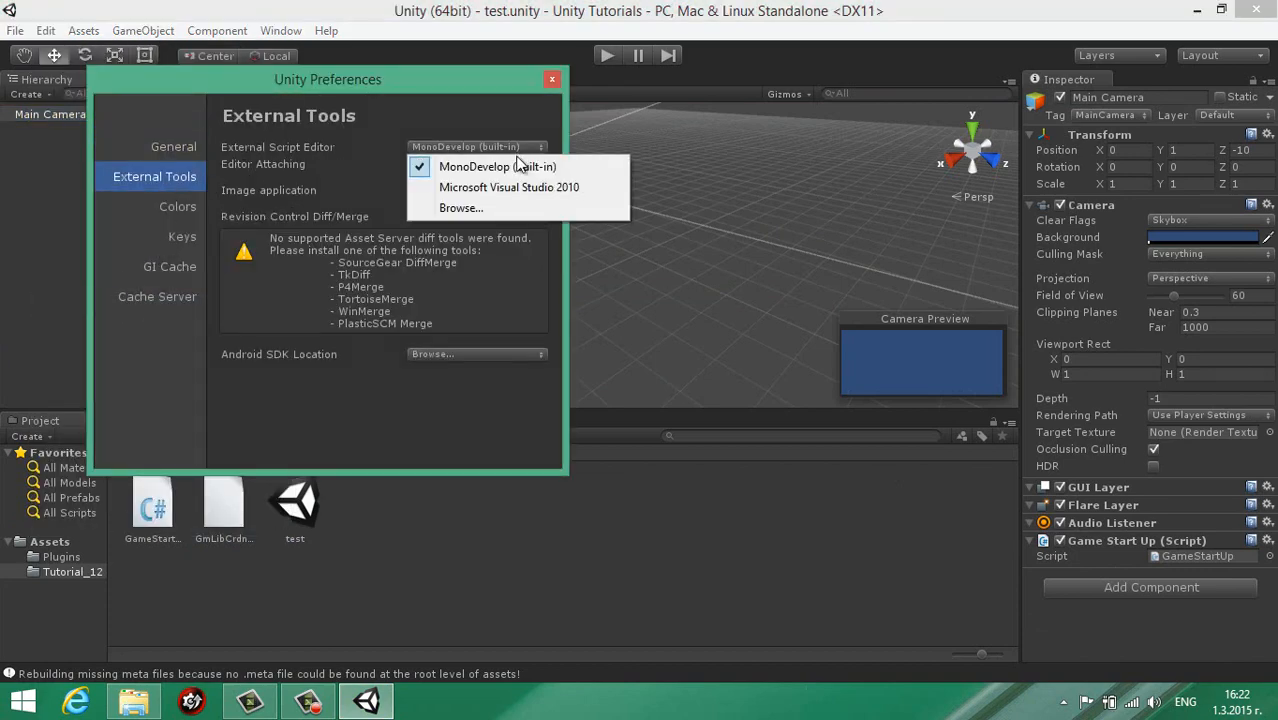
click(509, 187)
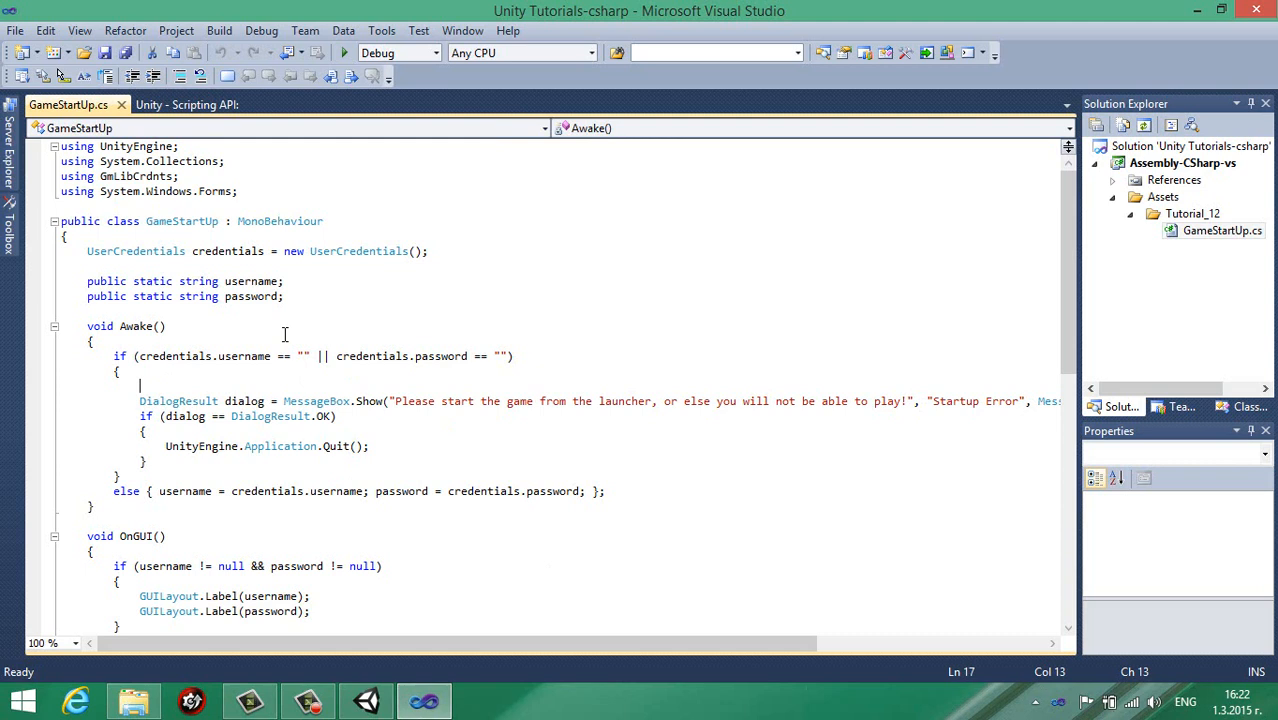
mouse_move(135, 251)
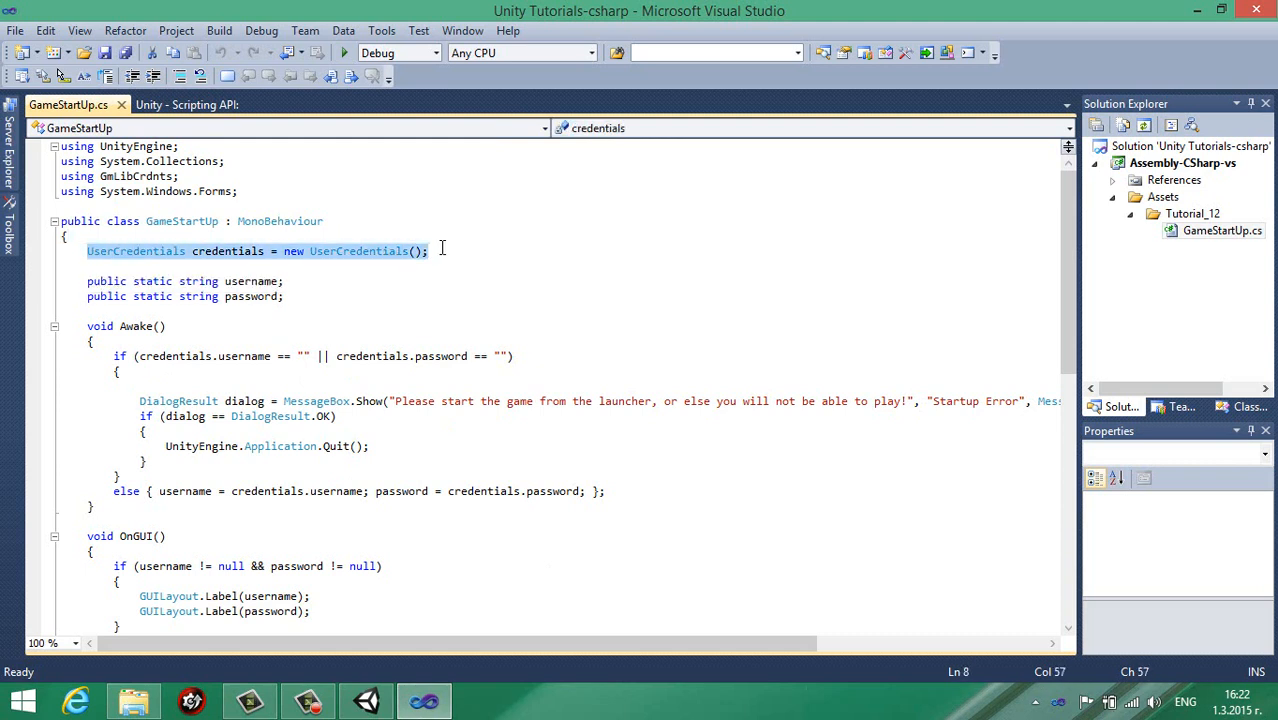
mouse_move(418, 265)
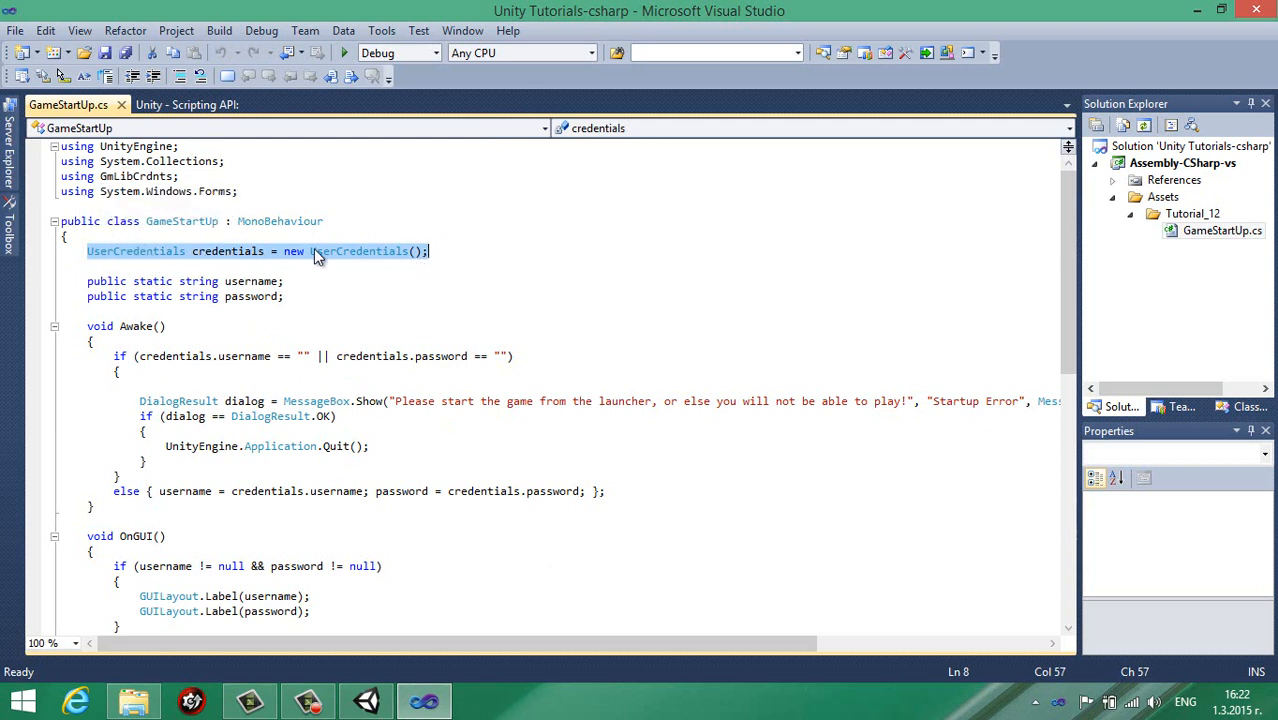
Walk through GameStartUp.cs, highlighting the static username and password declarations, down to OnGUI.
click(88, 281)
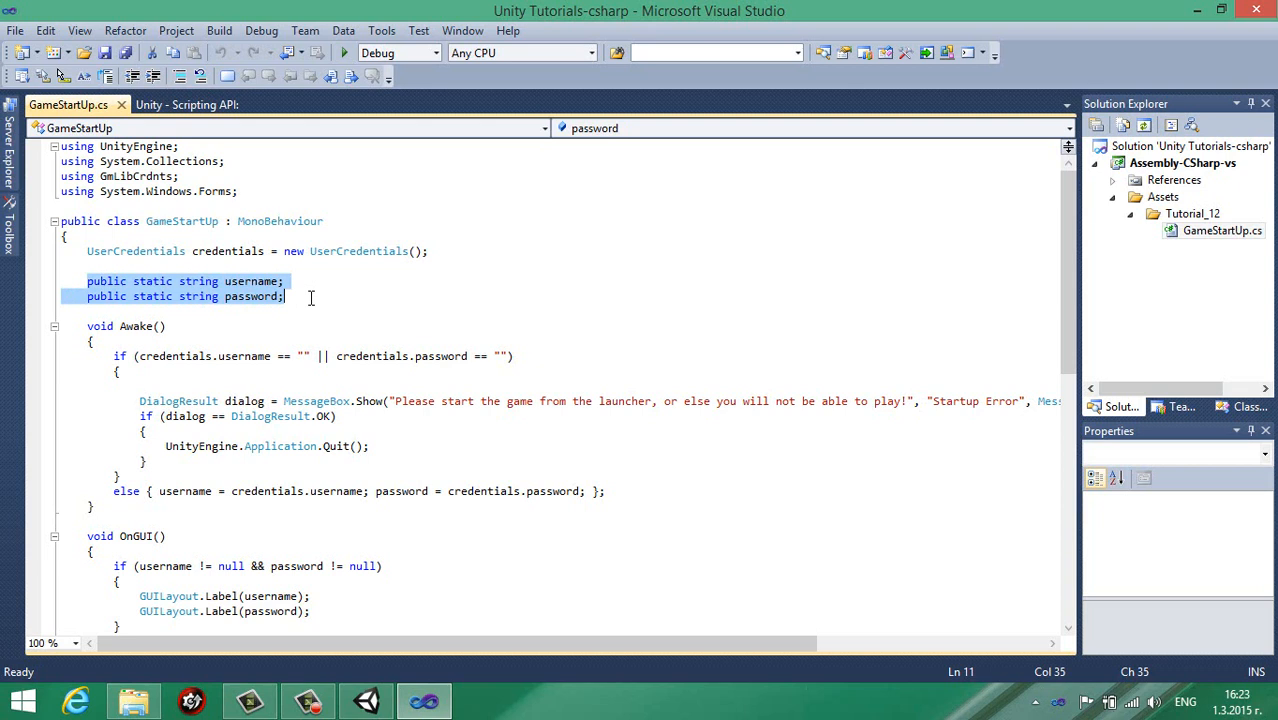
scroll(down, 3)
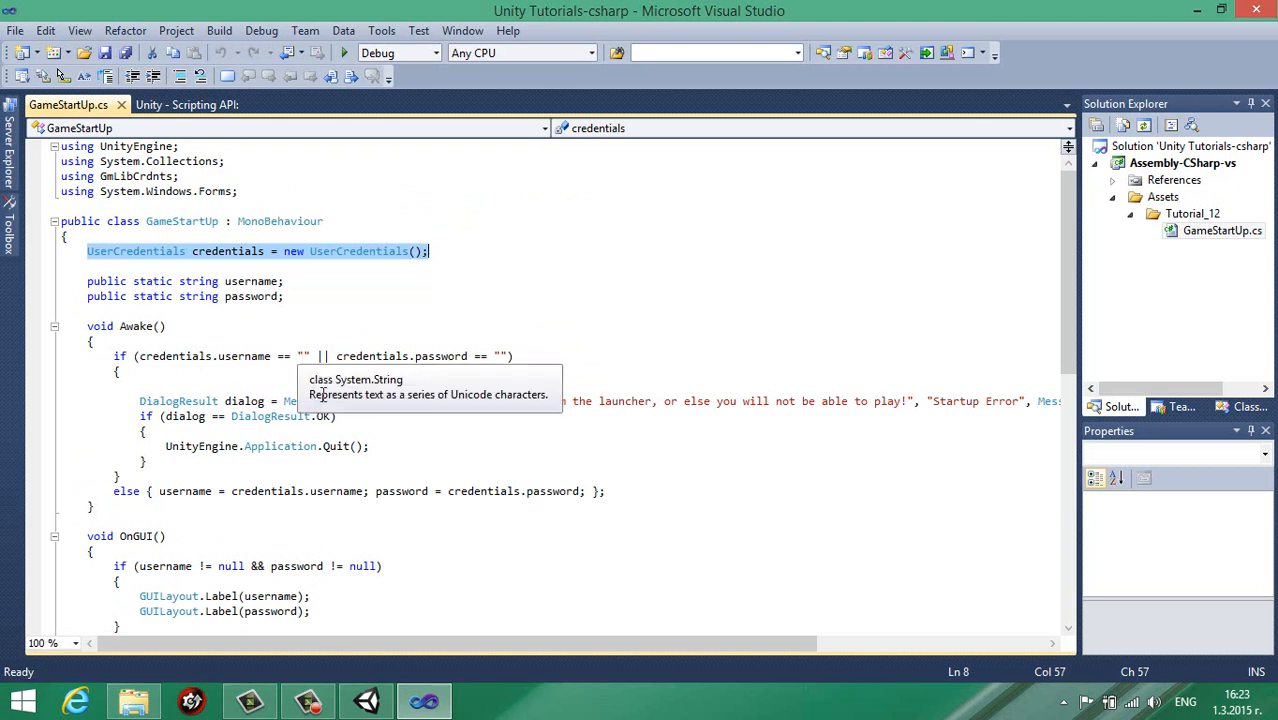
mouse_move(275, 363)
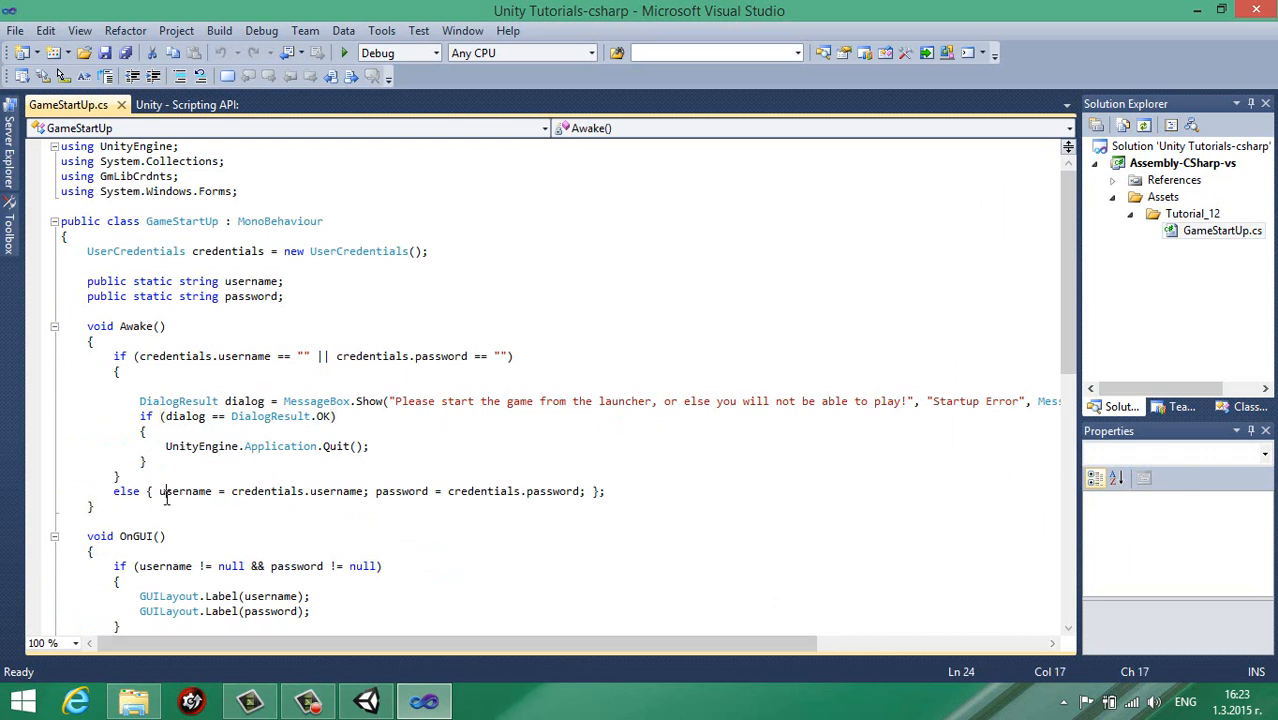
mouse_move(185, 491)
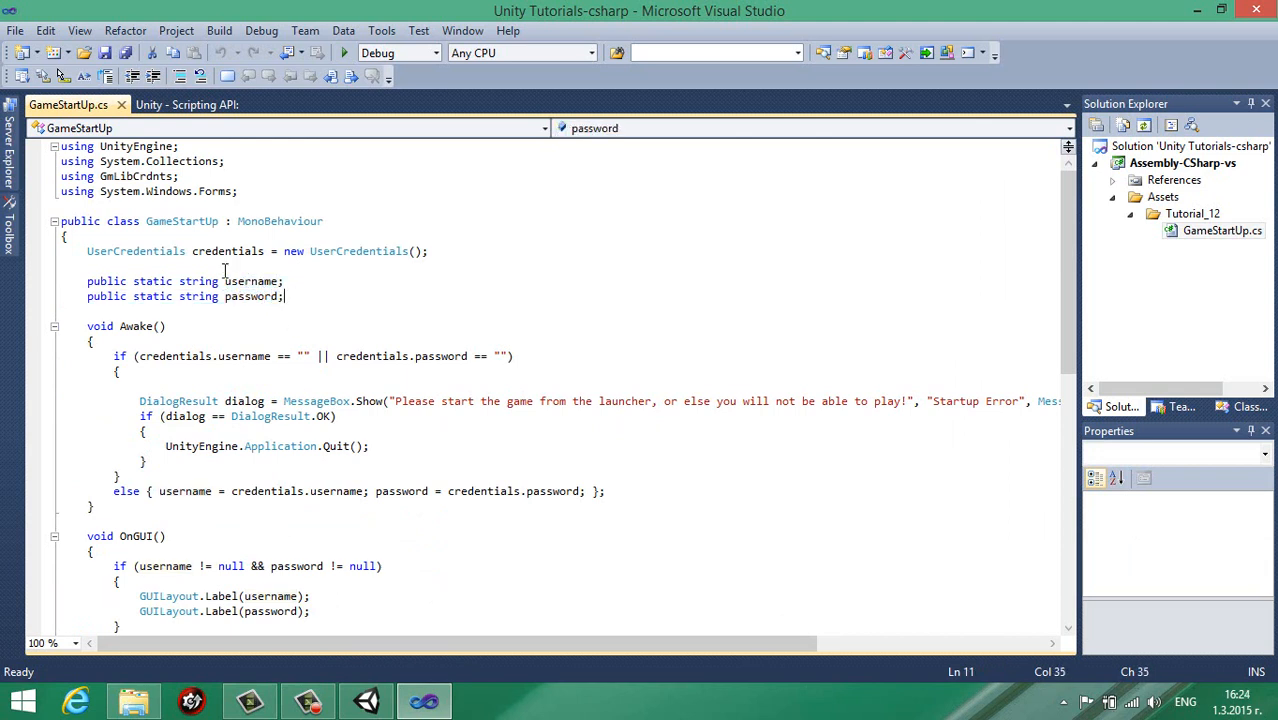
mouse_move(395, 477)
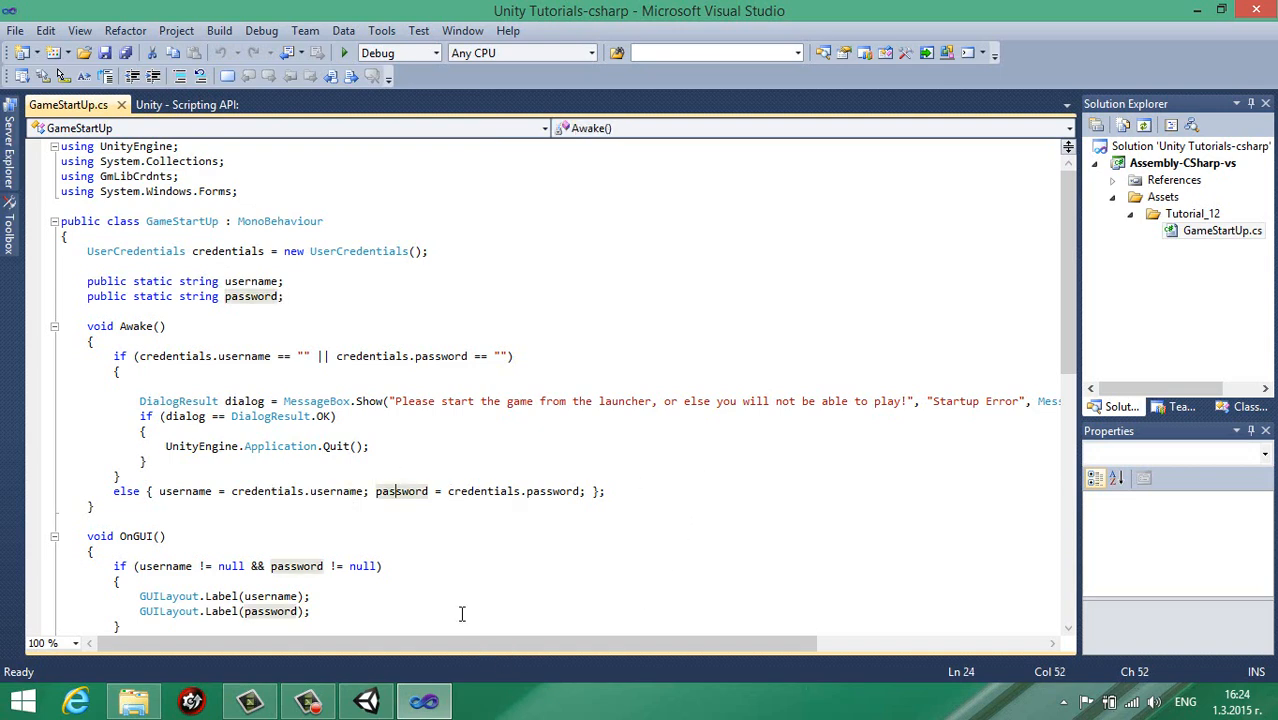
scroll(down, 3)
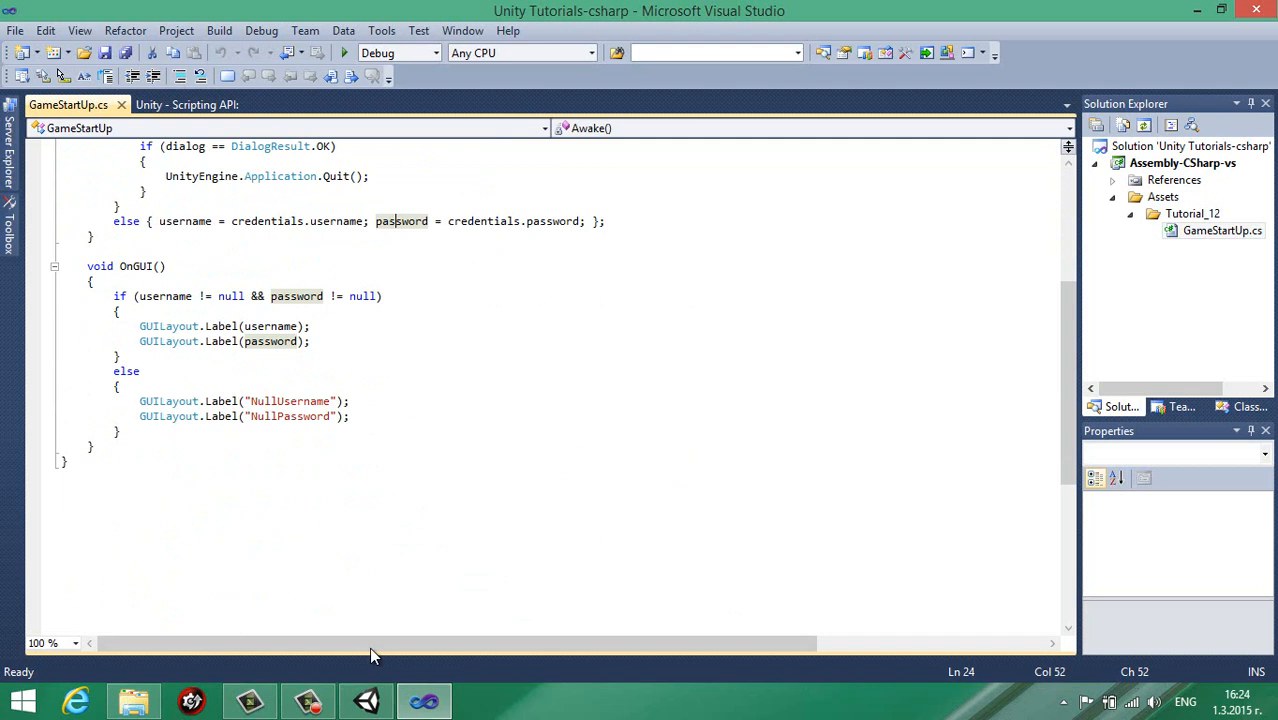
mouse_move(327, 504)
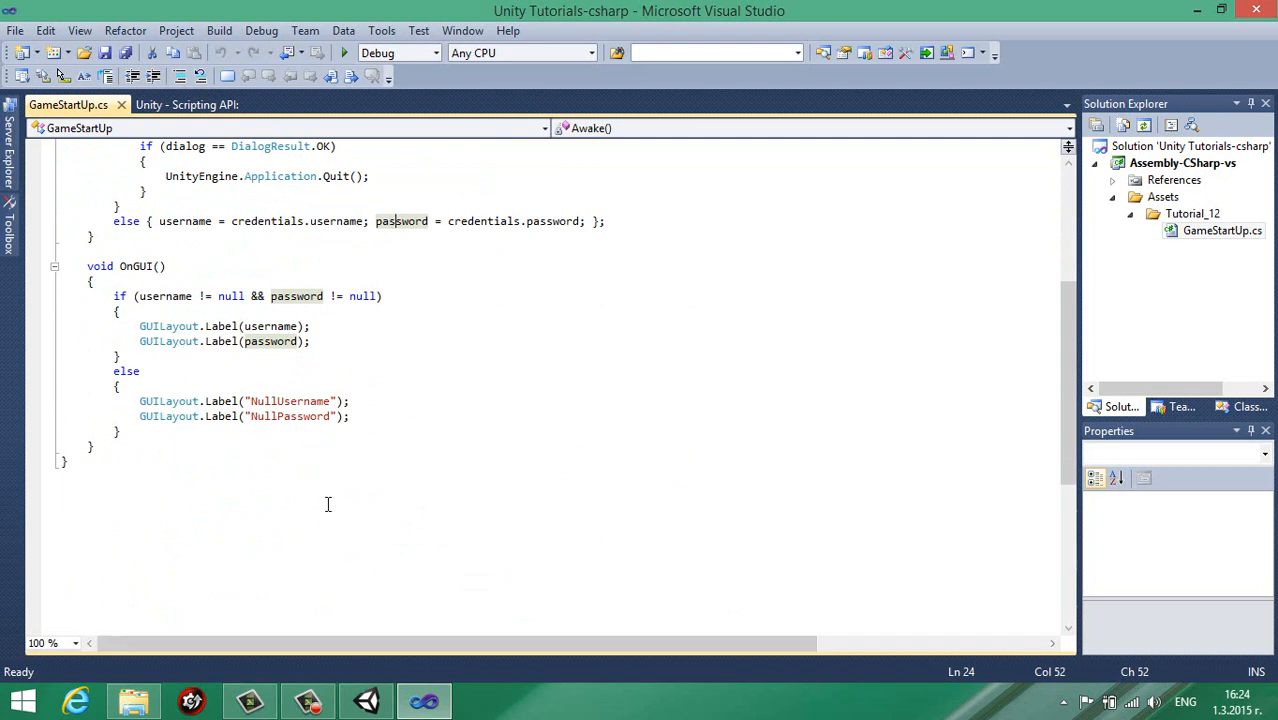
mouse_move(290, 416)
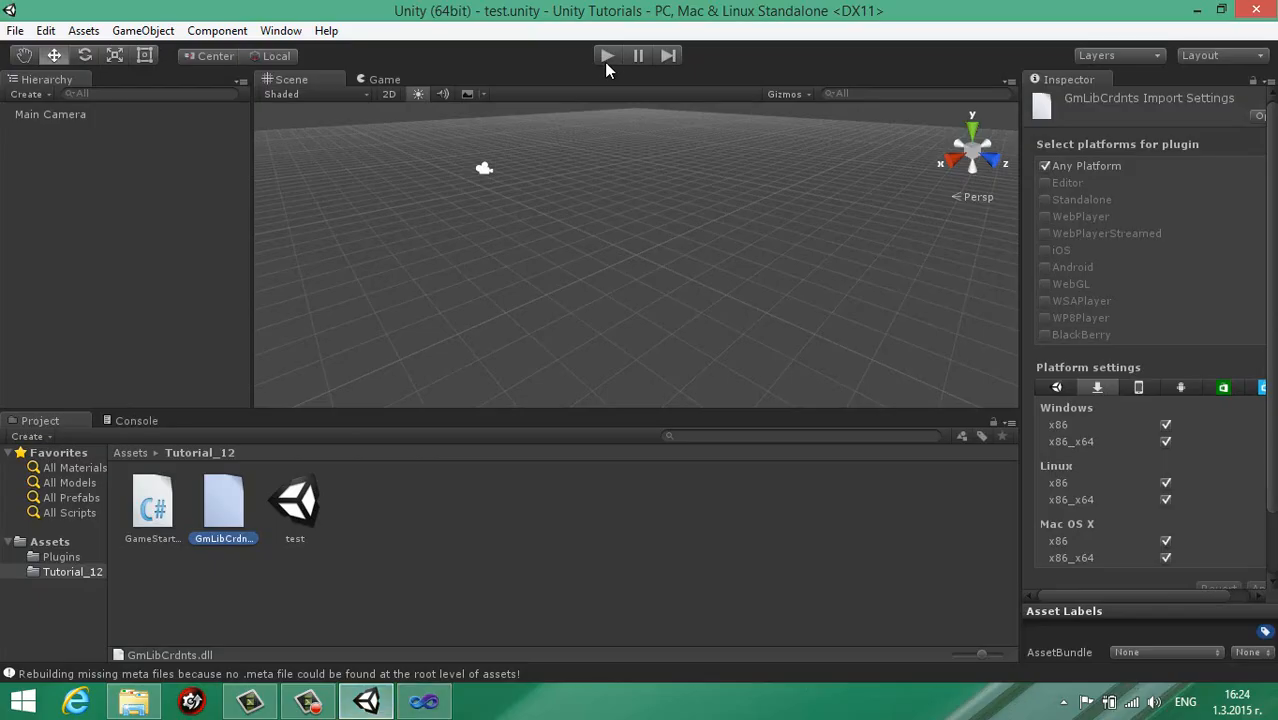
Play the test scene, dismiss the launcher Startup Error, and stop play mode.
click(606, 55)
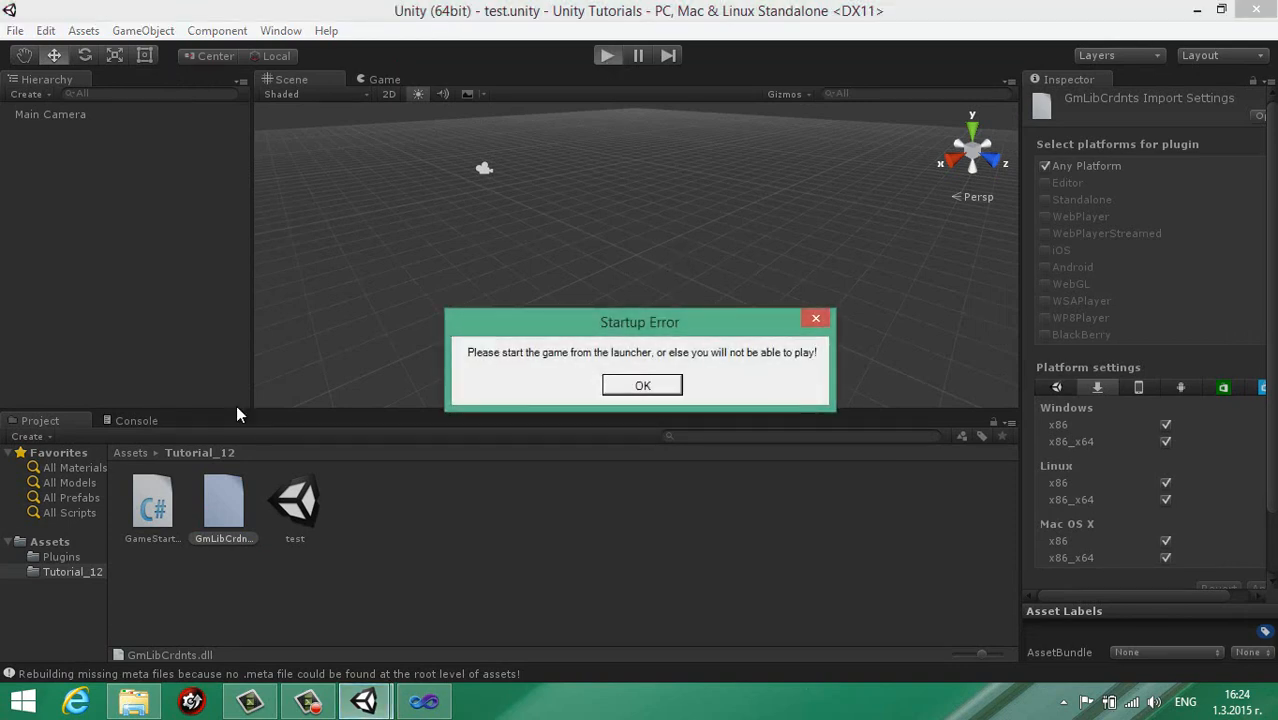
mouse_move(658, 408)
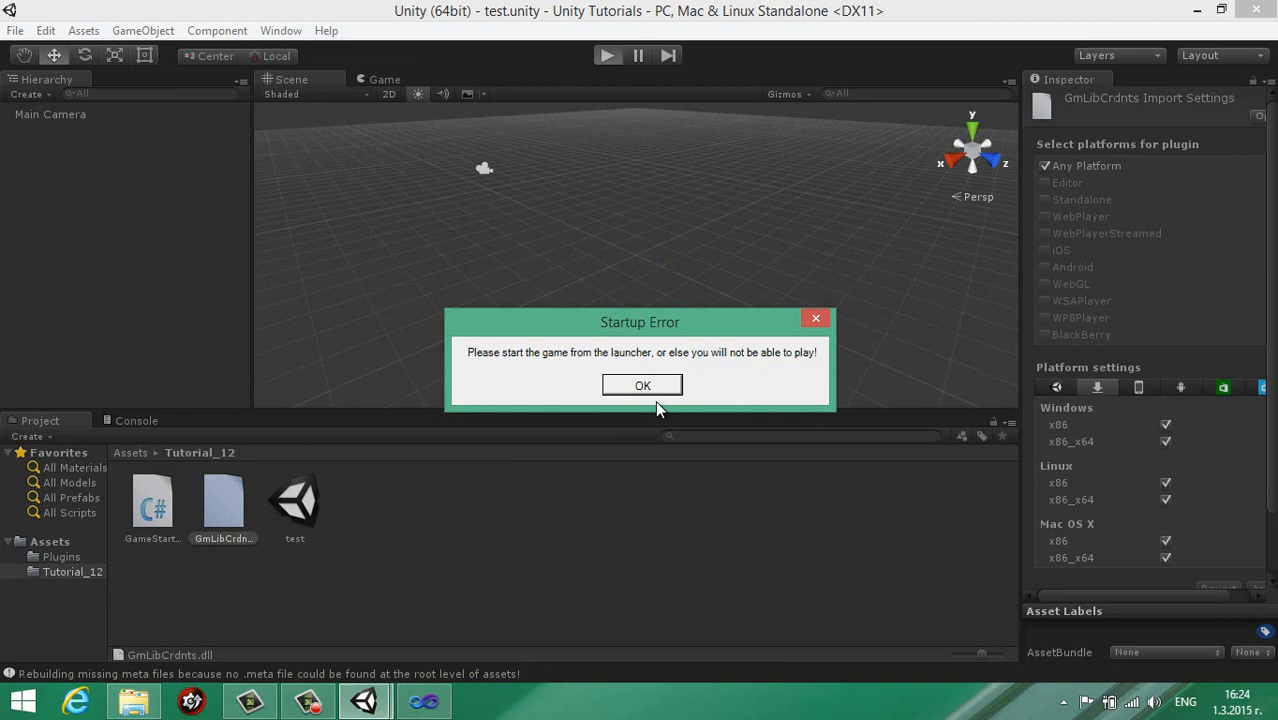
mouse_move(497, 367)
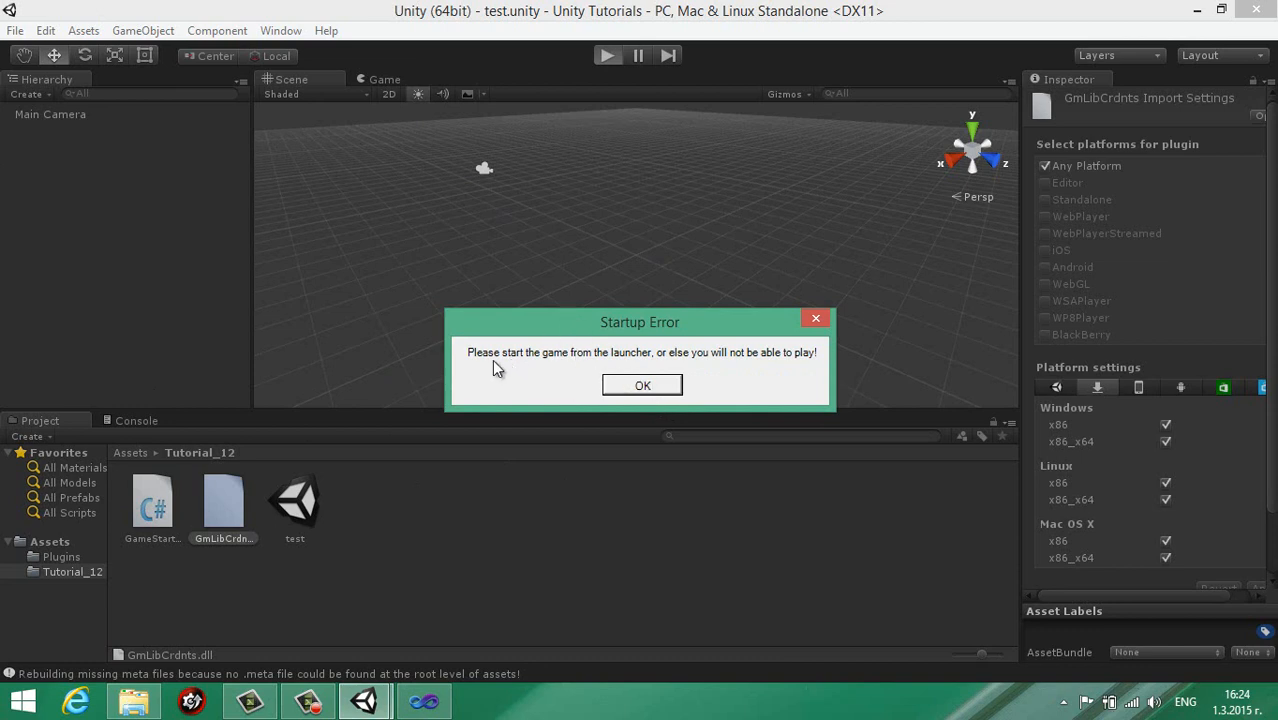
mouse_move(705, 371)
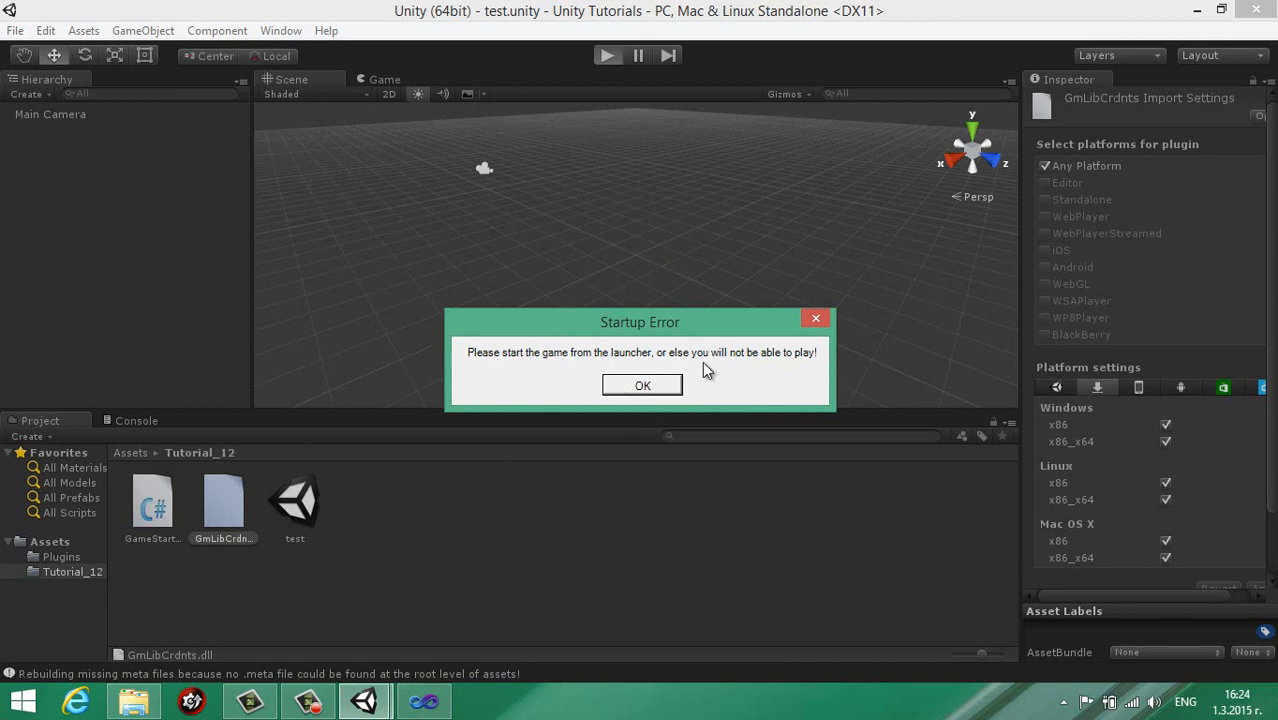
mouse_move(812, 372)
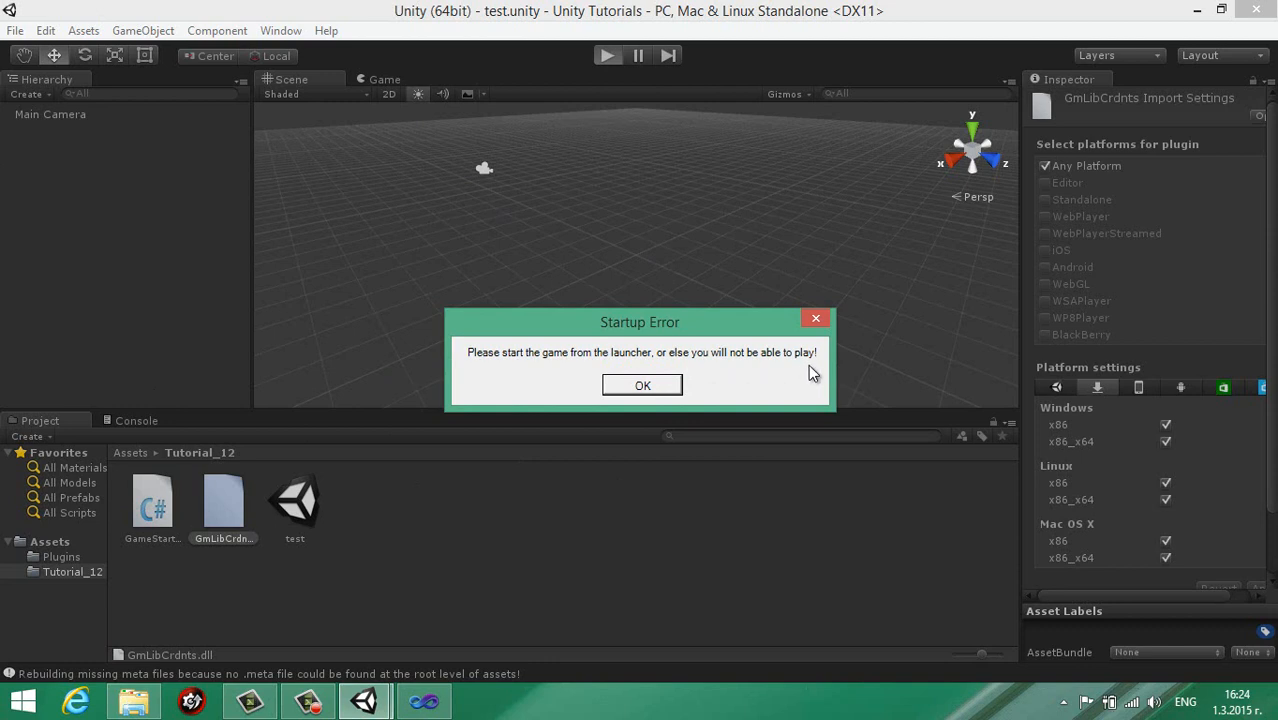
mouse_move(642, 385)
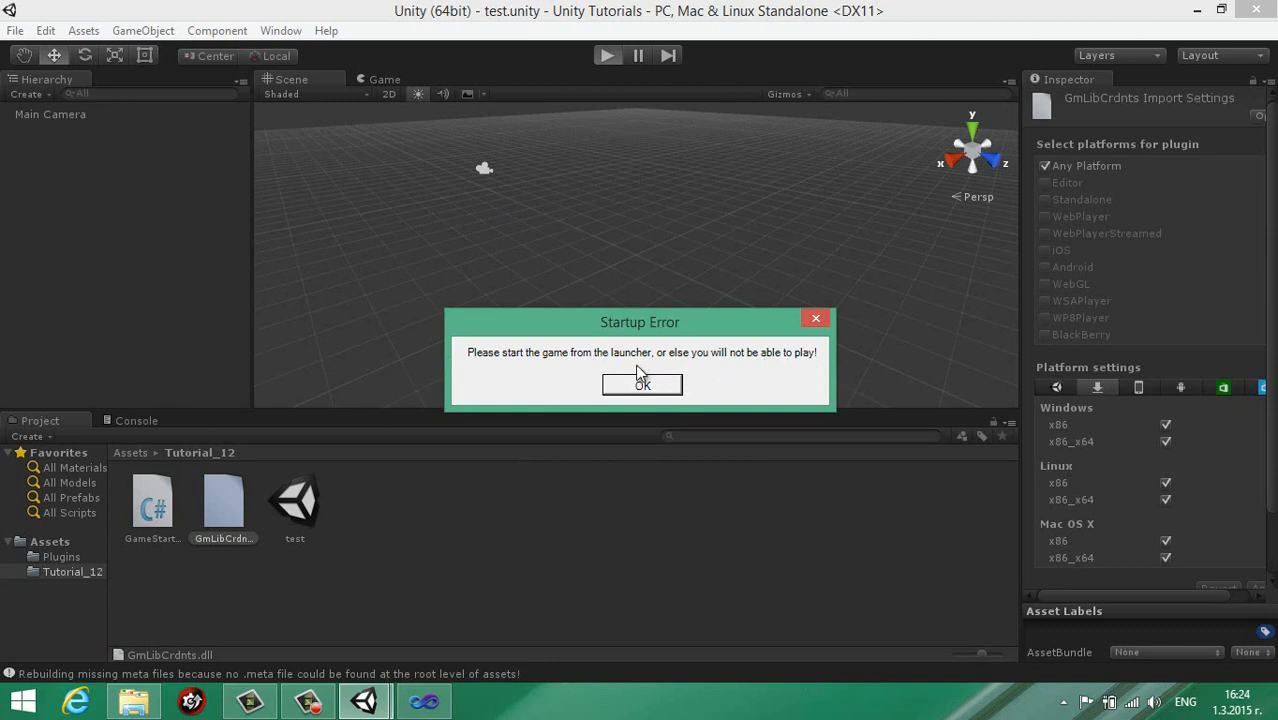
mouse_move(657, 390)
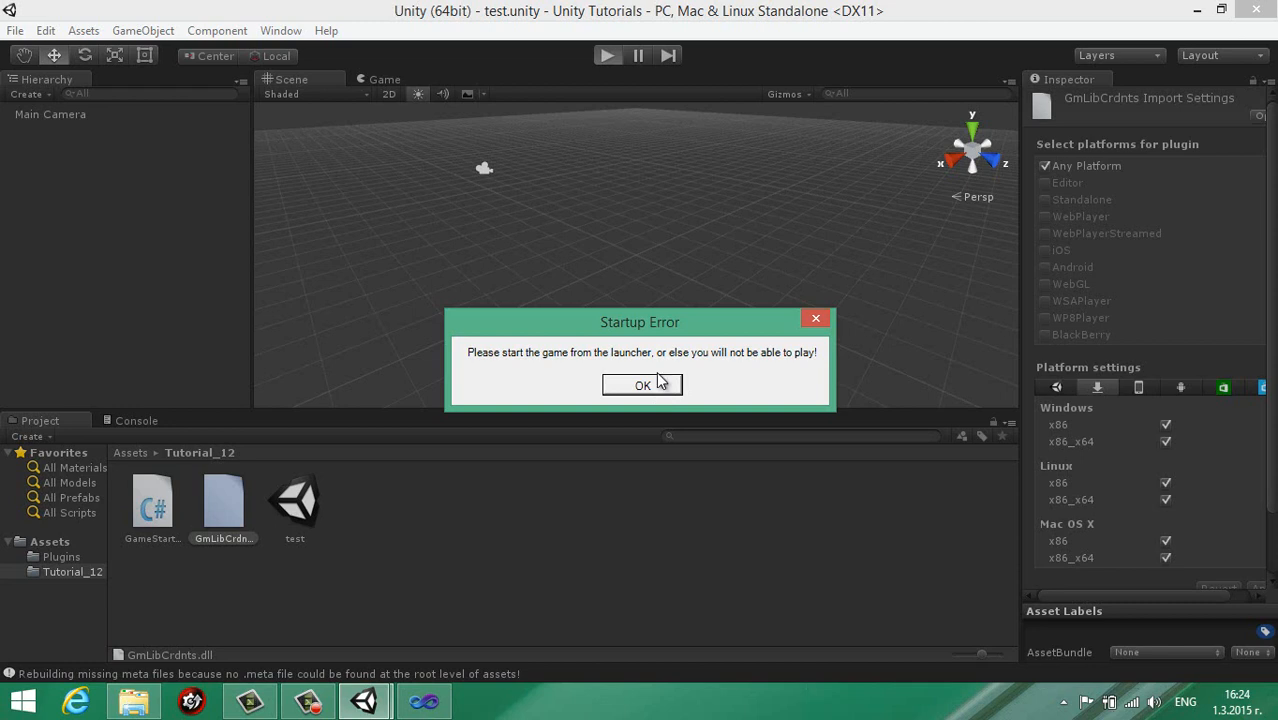
mouse_move(650, 415)
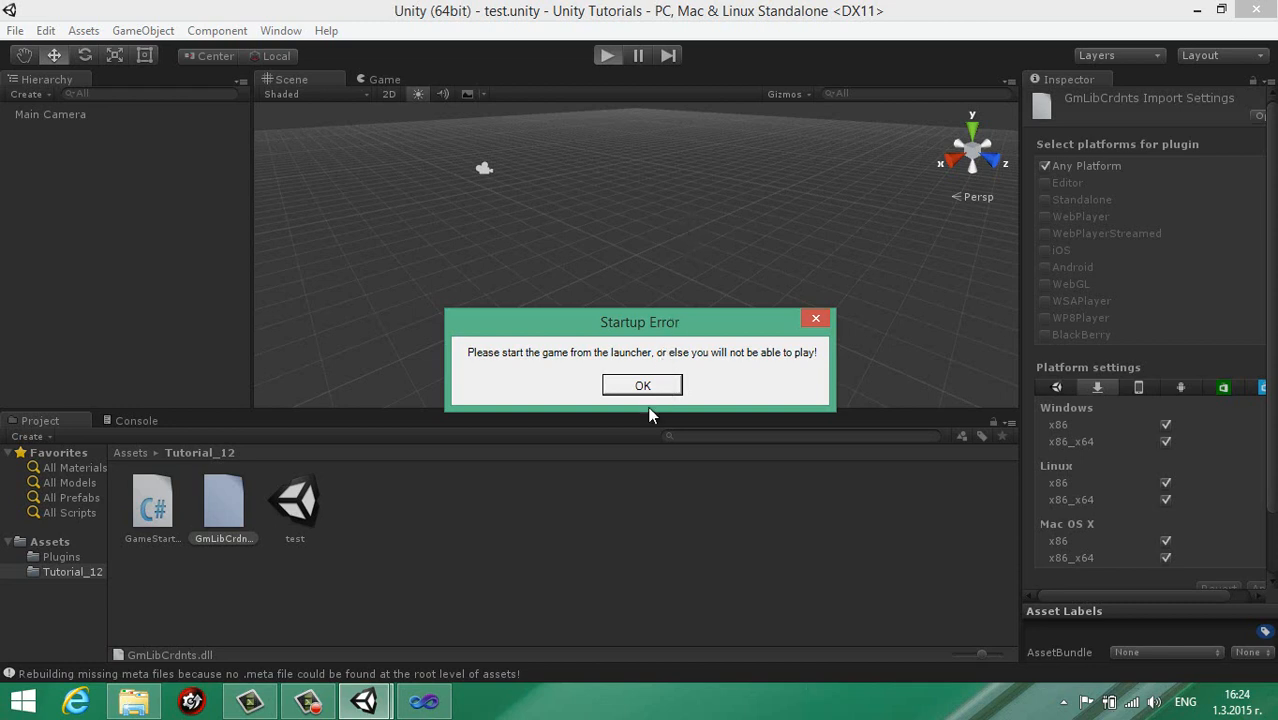
click(642, 385)
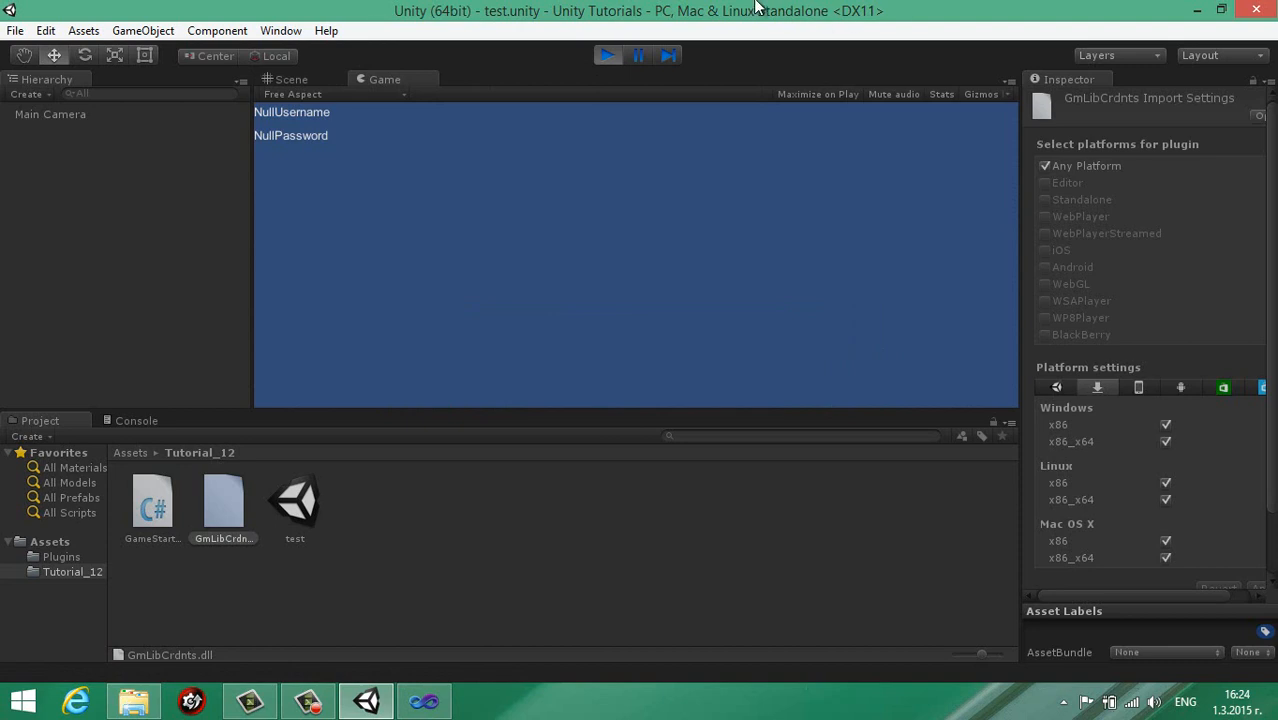
mouse_move(260, 120)
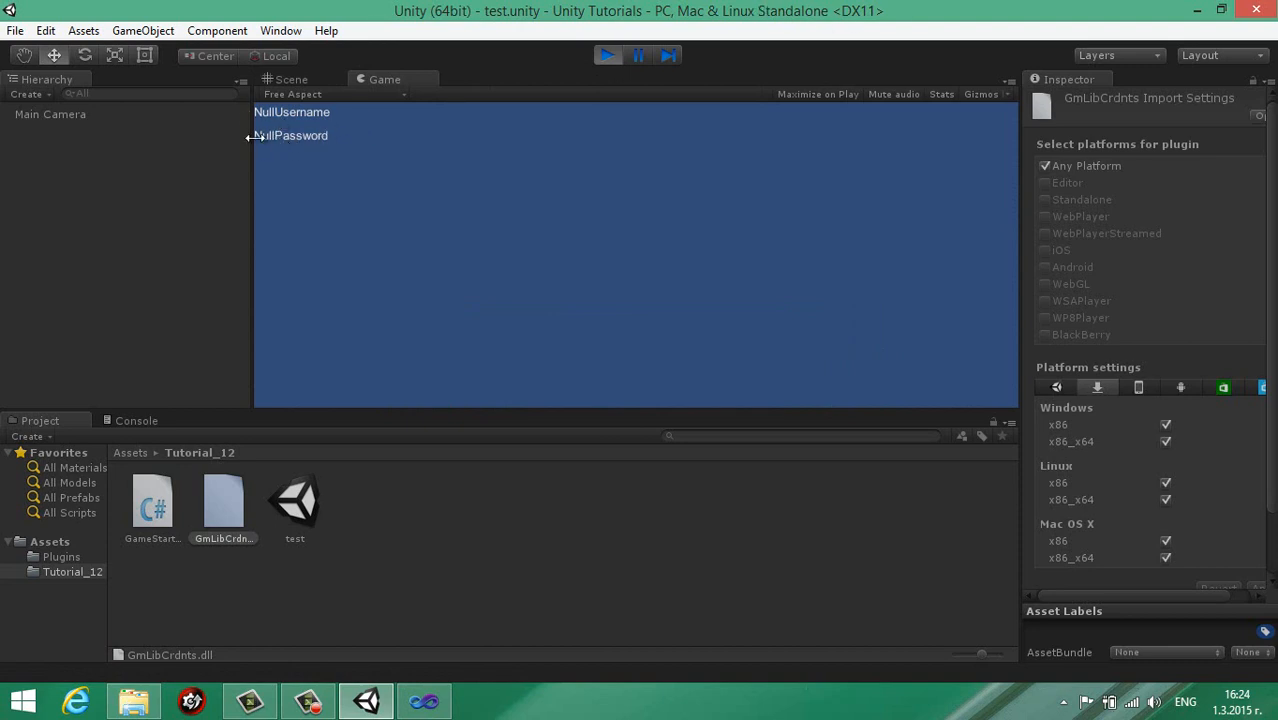
mouse_move(393, 149)
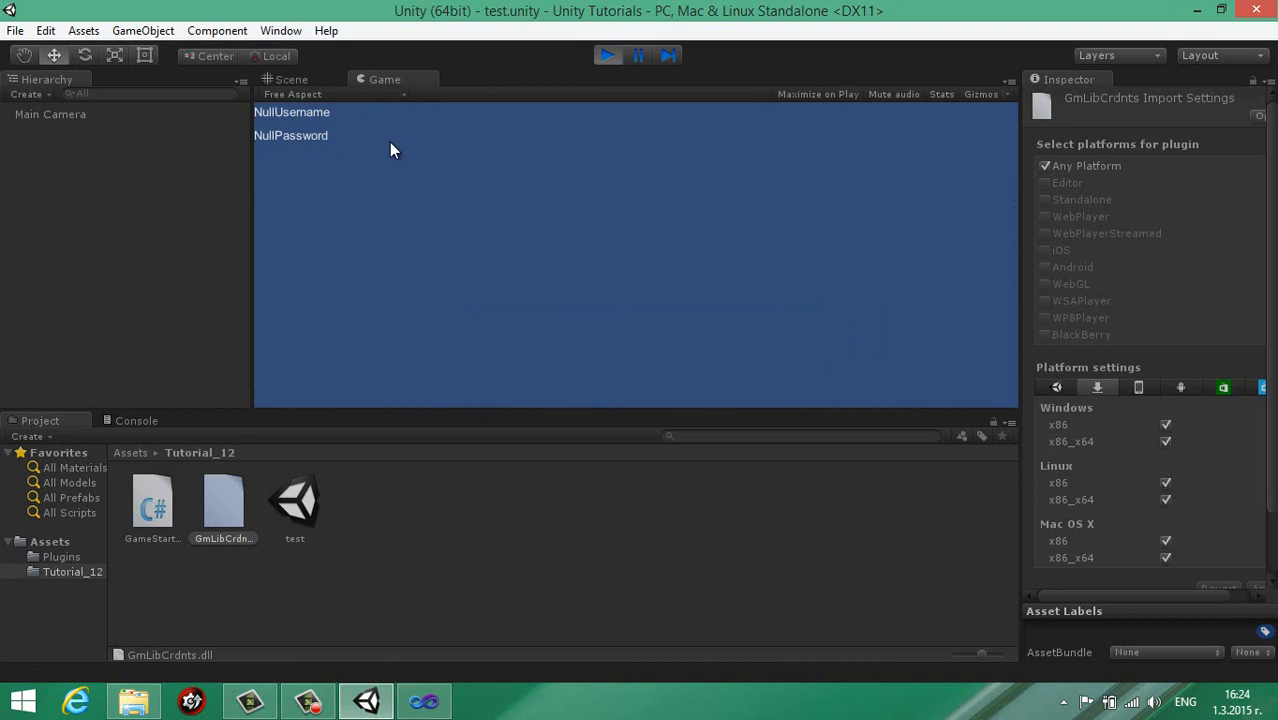
mouse_move(630, 80)
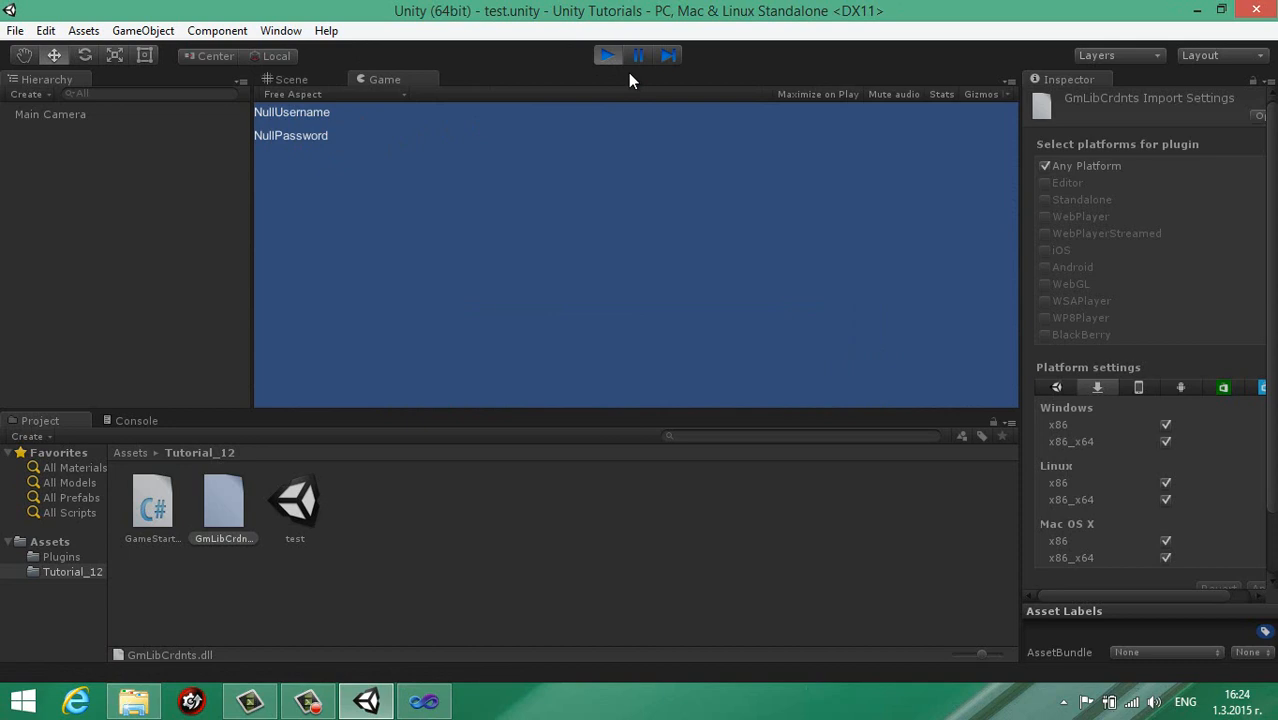
click(607, 55)
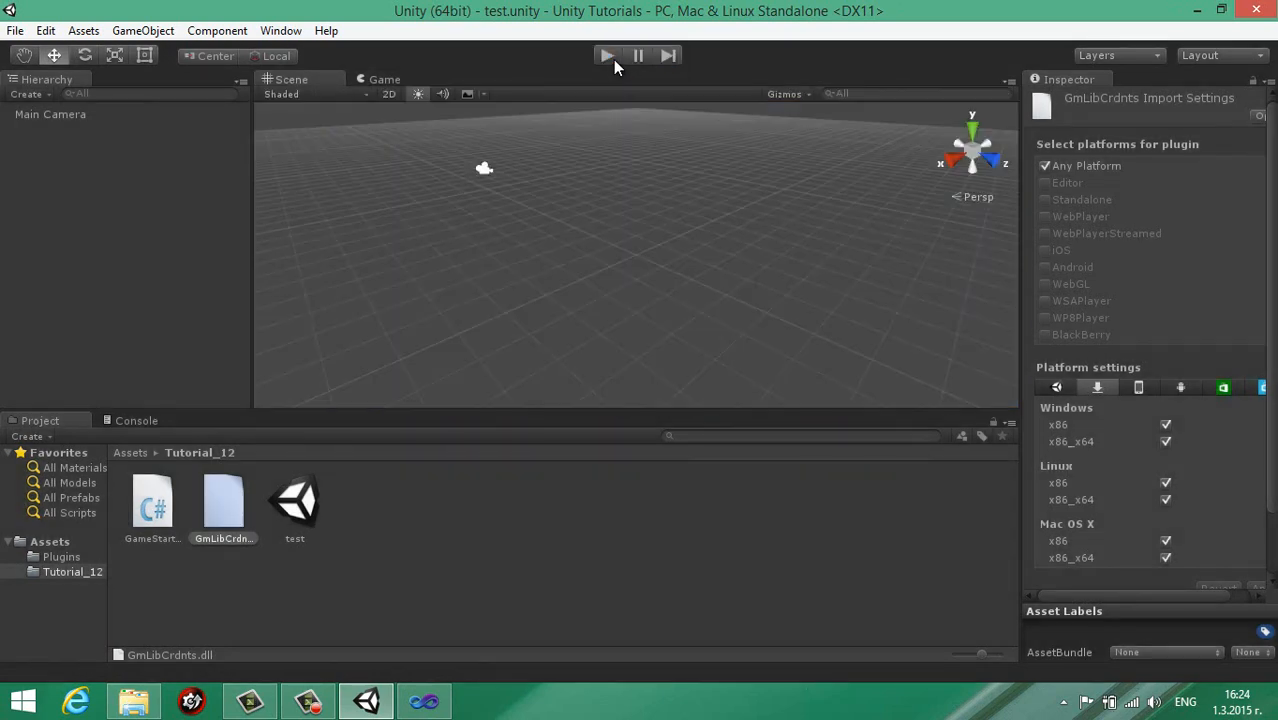
Build the standalone player into a new 'Build' folder, then close Build Settings.
click(15, 30)
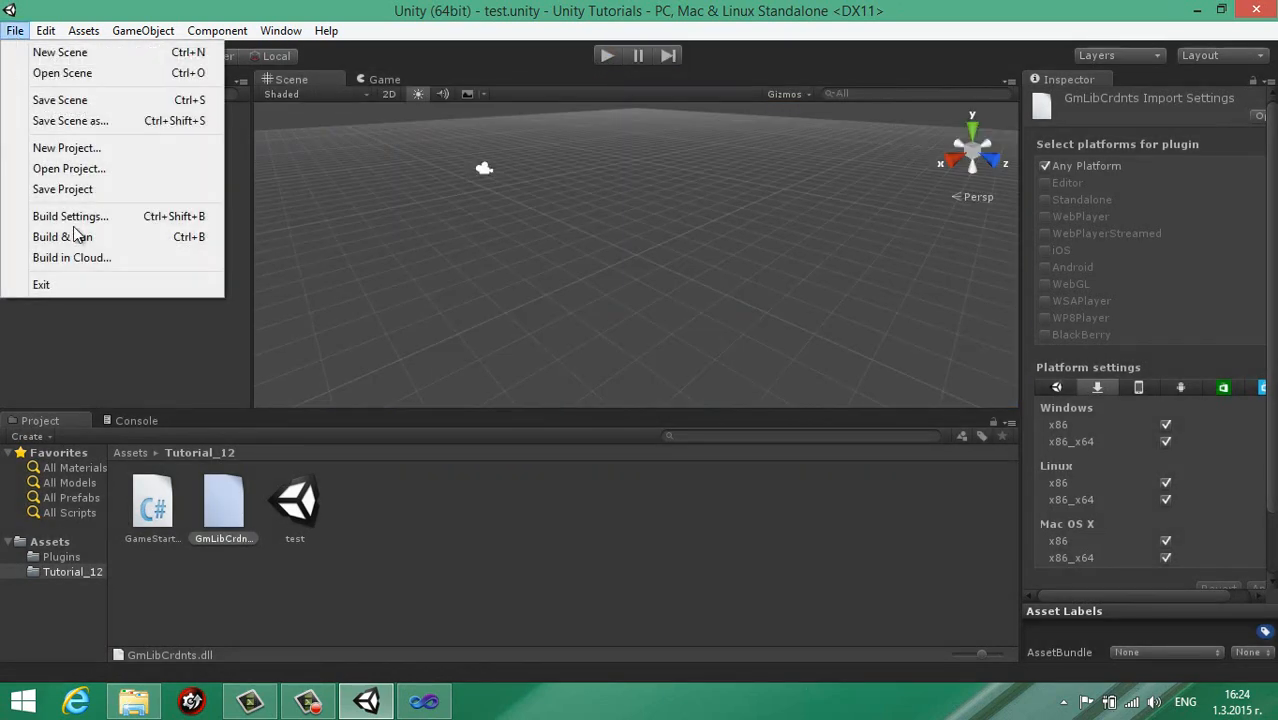
click(70, 216)
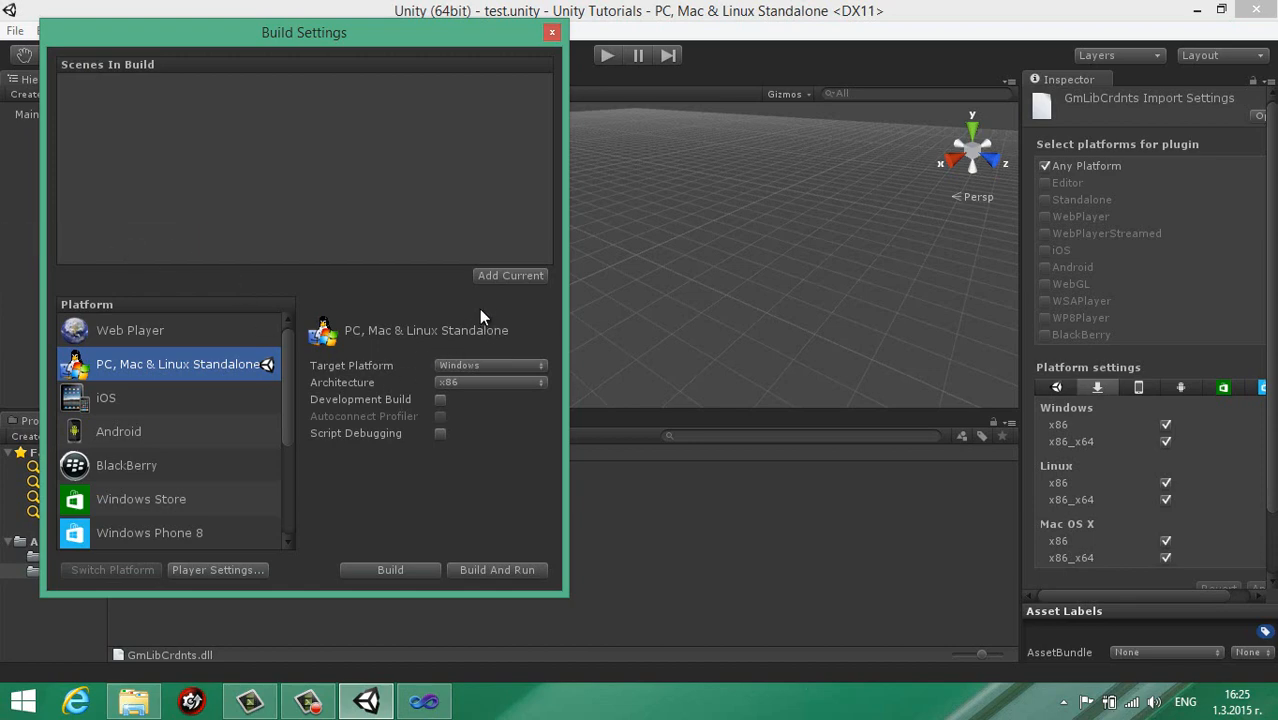
click(390, 569)
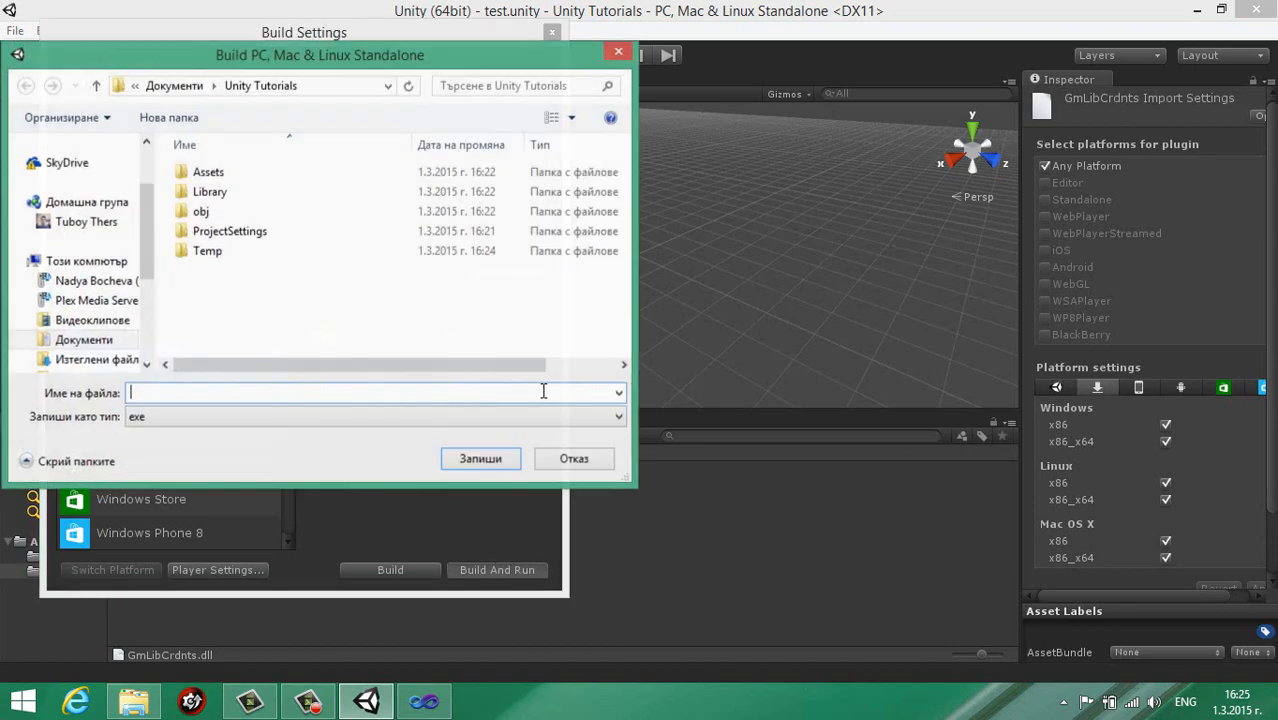
click(168, 117)
text(Build)
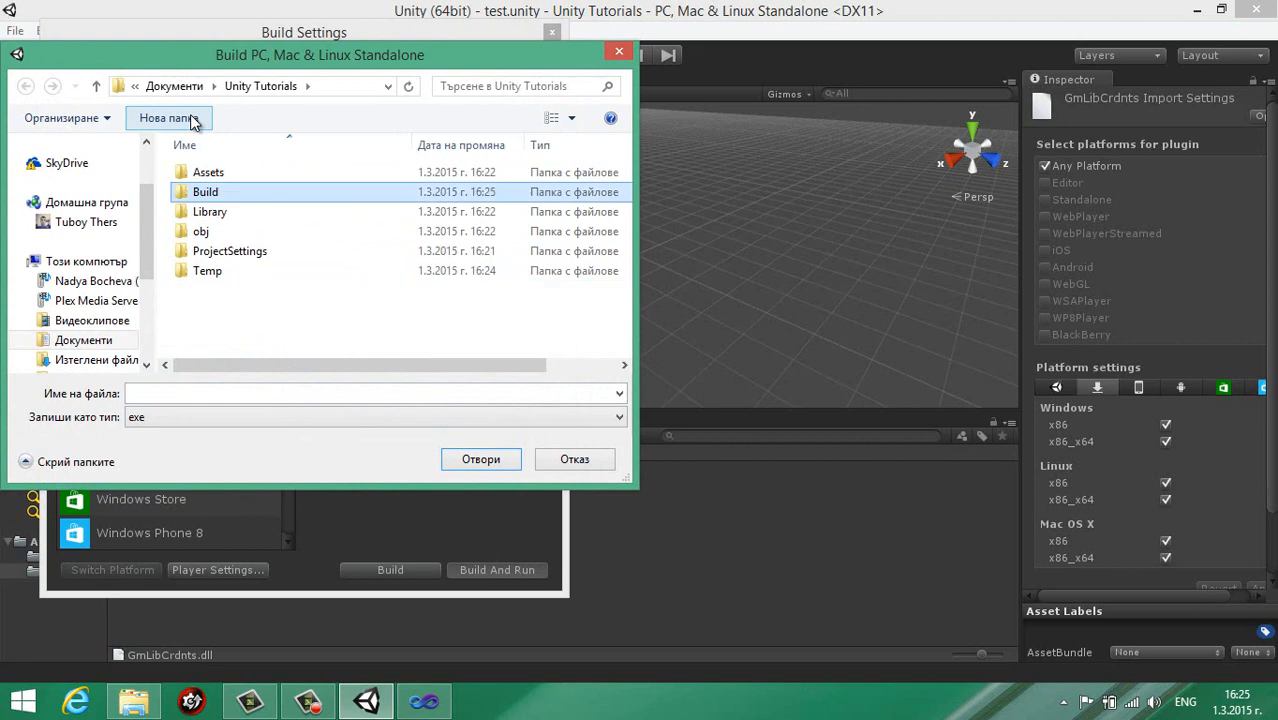
double_click(205, 191)
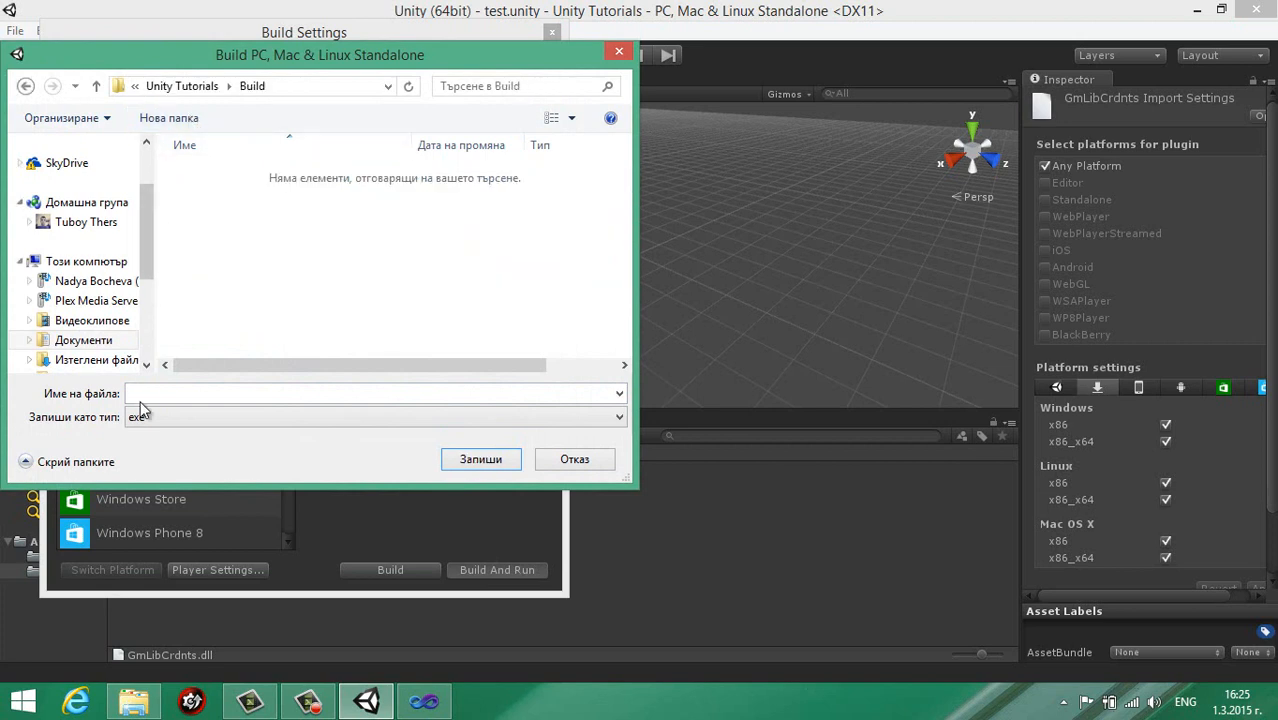
text(buil)
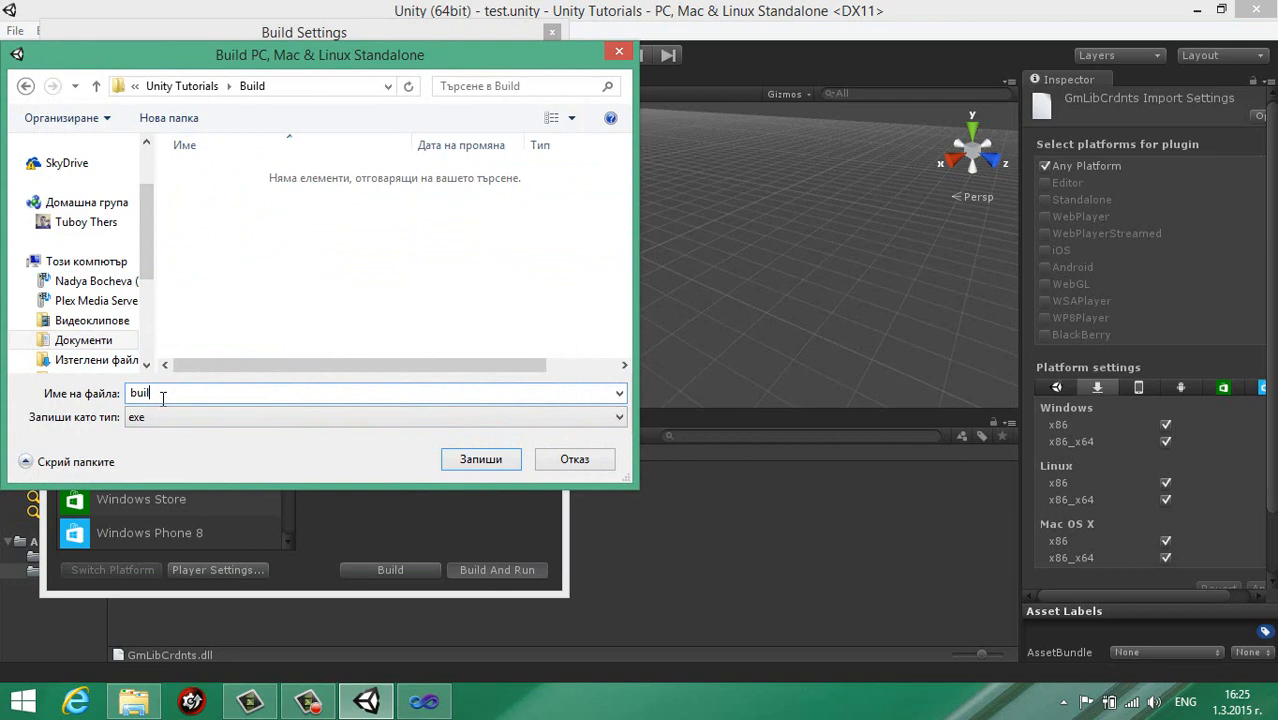
click(480, 459)
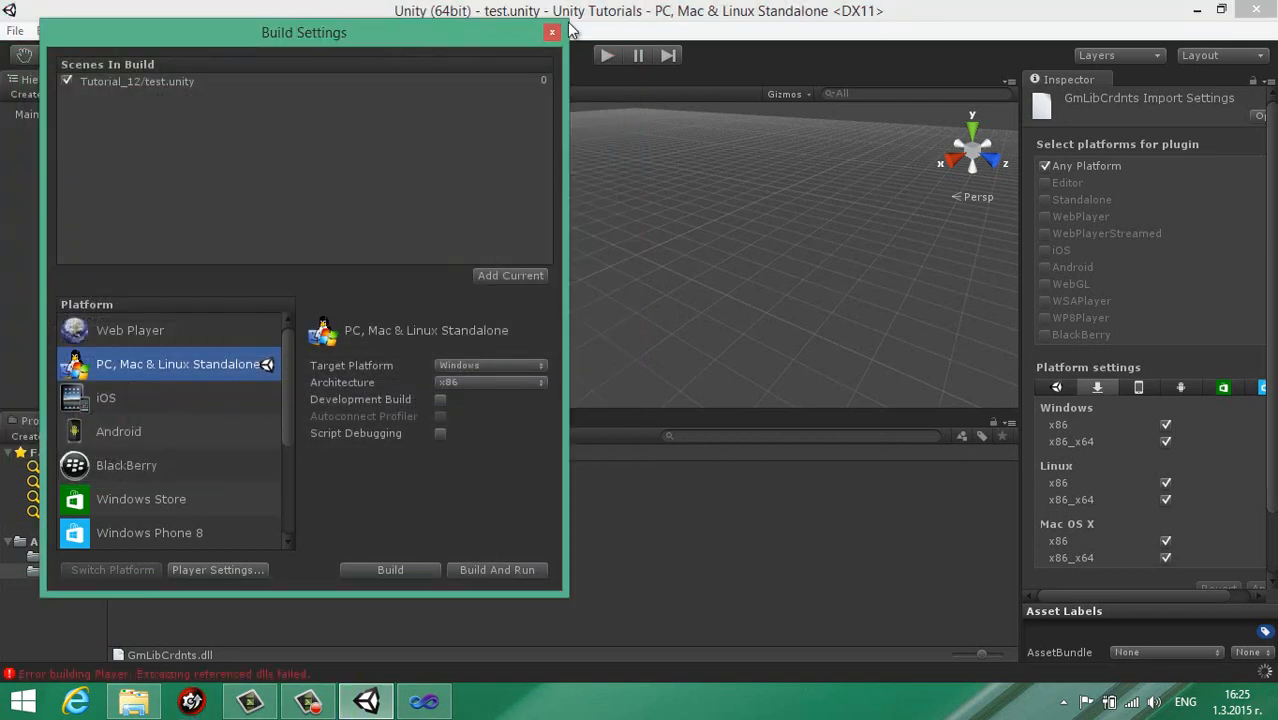
click(551, 32)
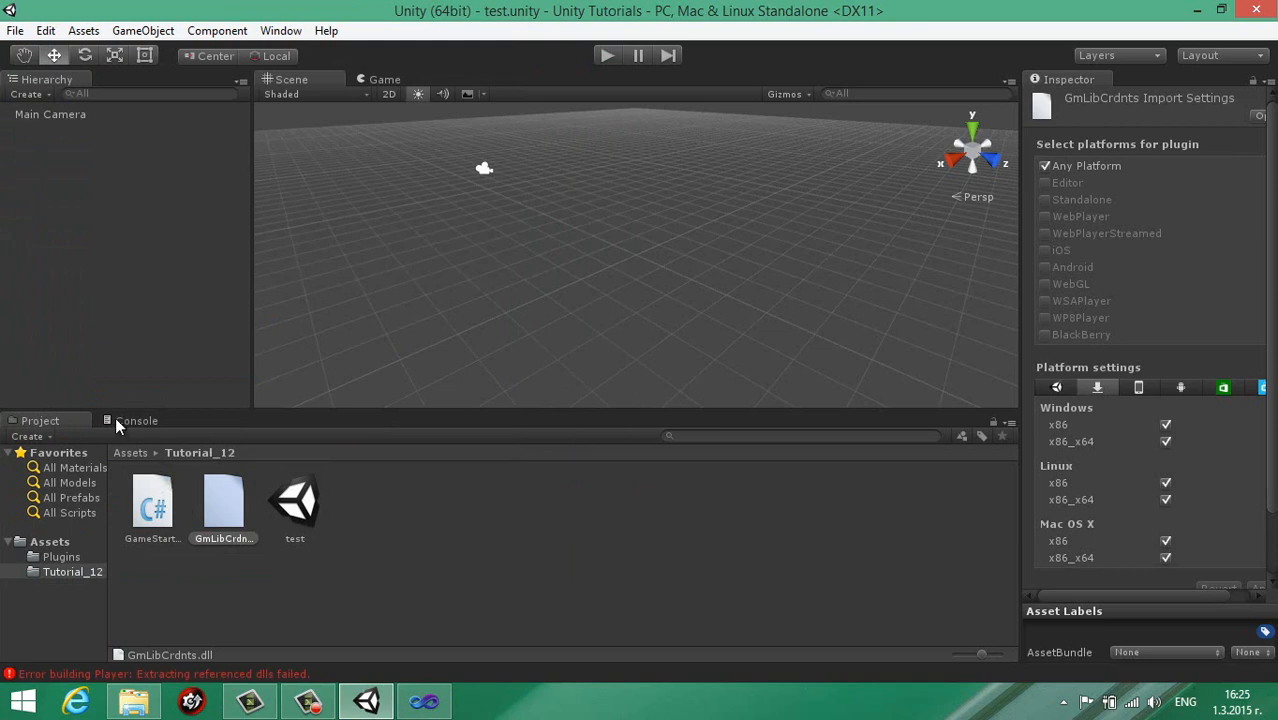
Read the System.Drawing build errors in the Console, then open Player Settings.
click(135, 420)
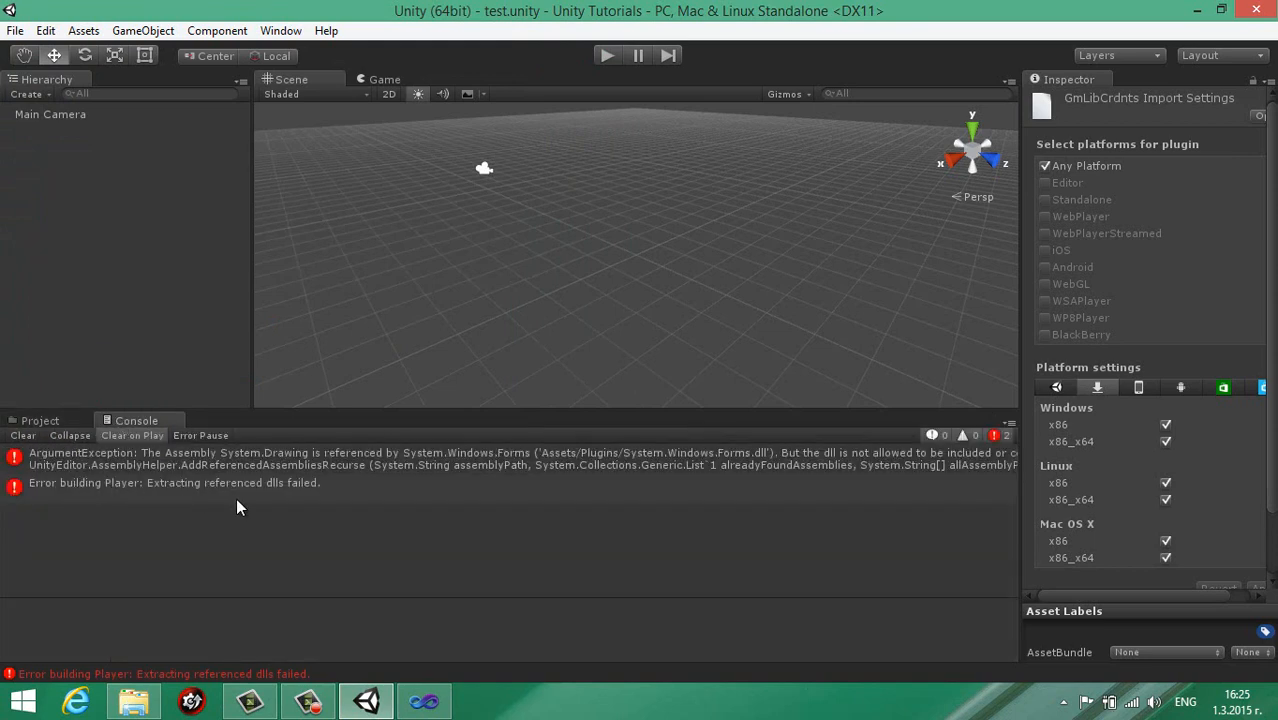
mouse_move(353, 500)
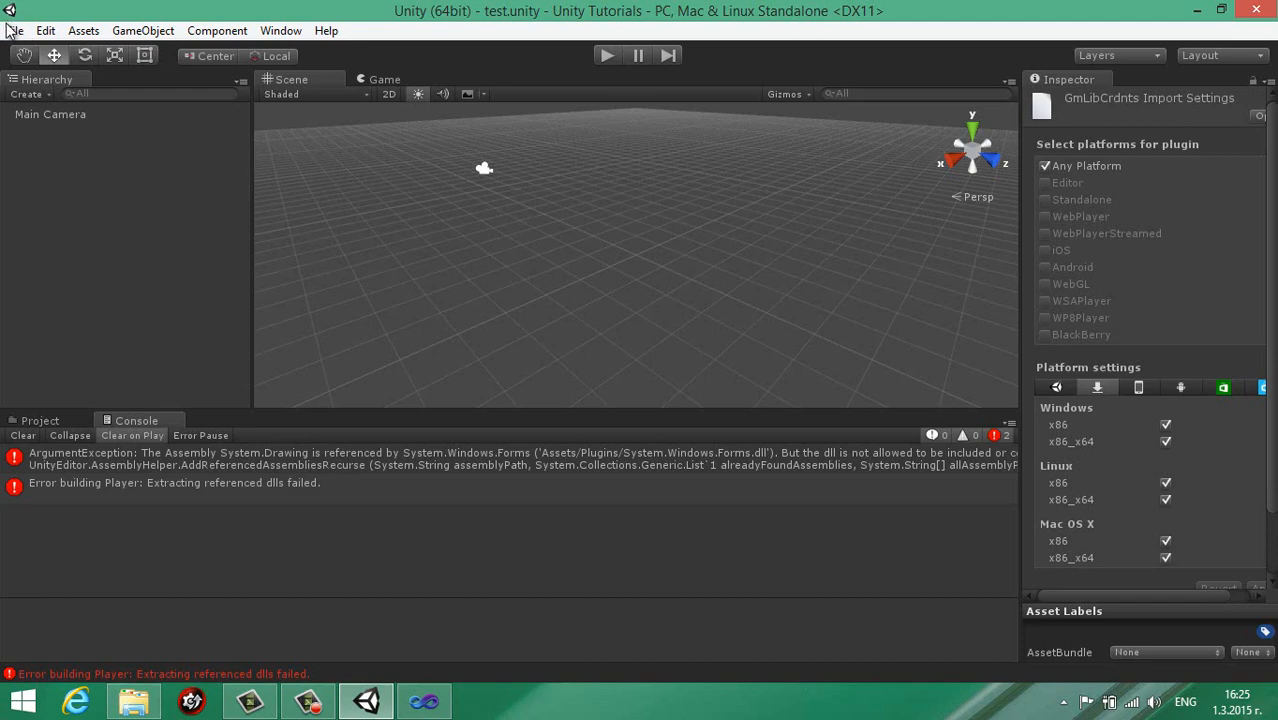
click(46, 30)
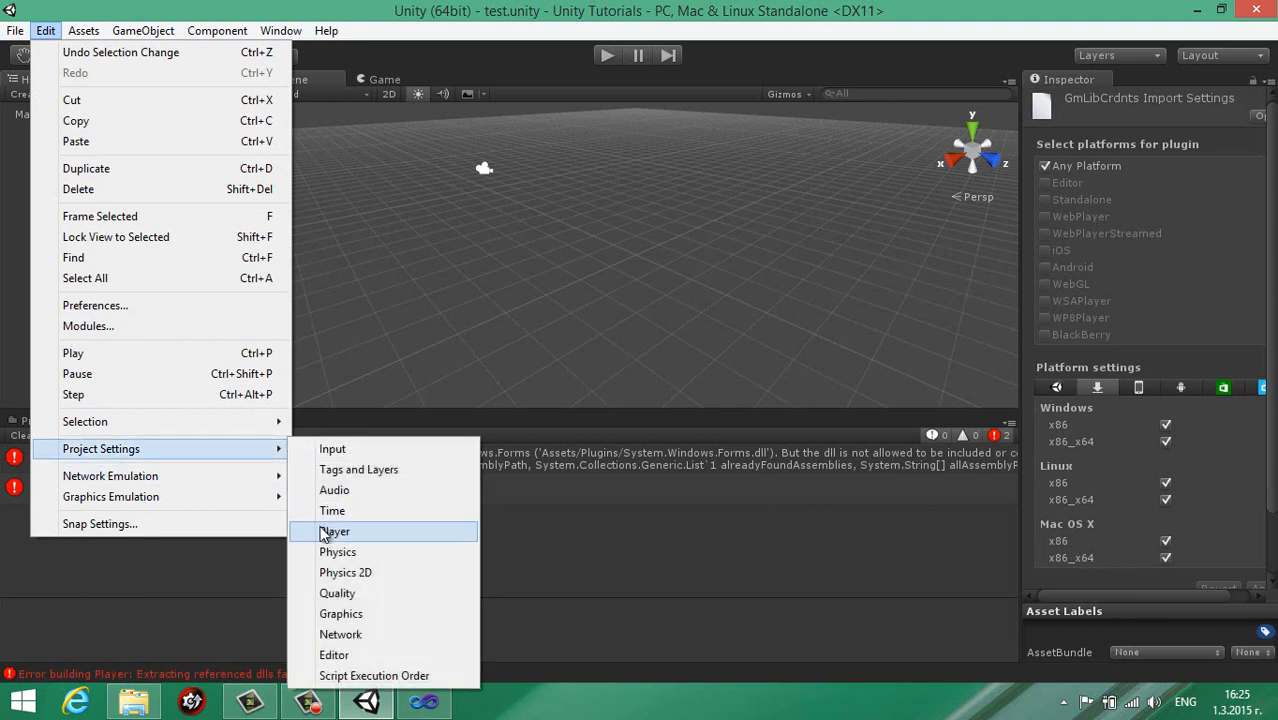
click(335, 531)
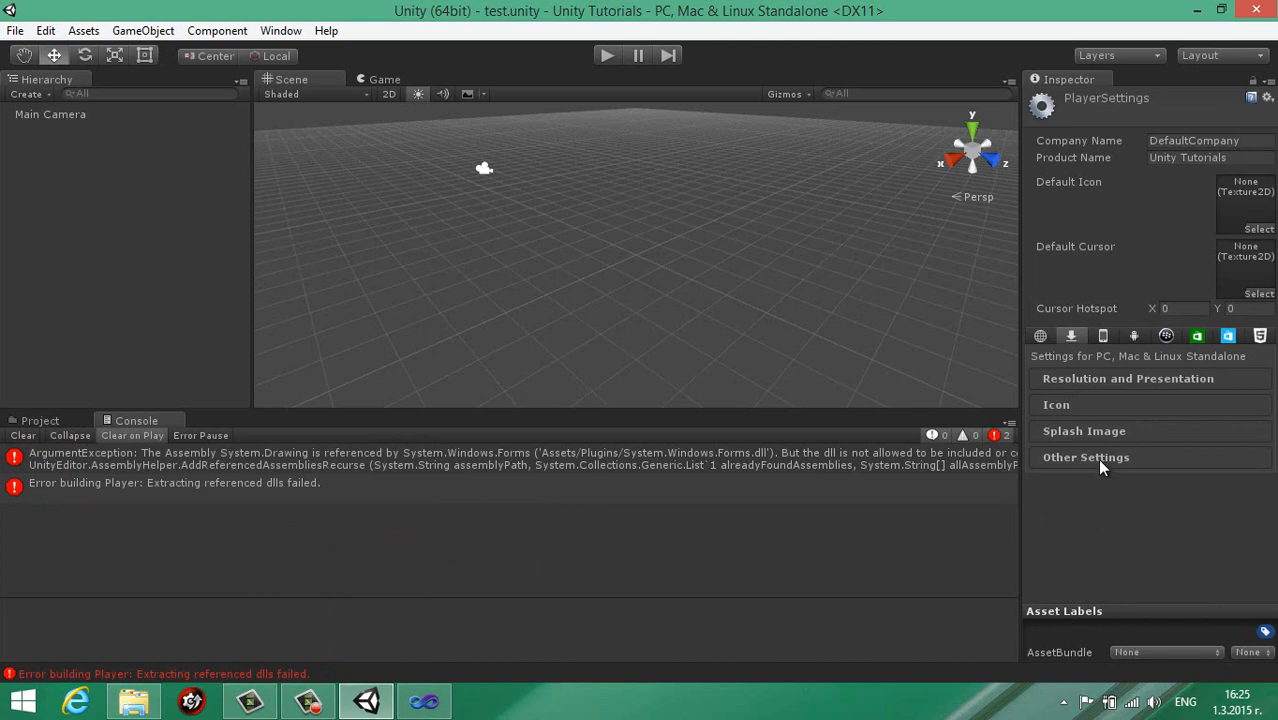
Under Other Settings, set Api Compatibility Level to full .NET 2.0.
click(1086, 457)
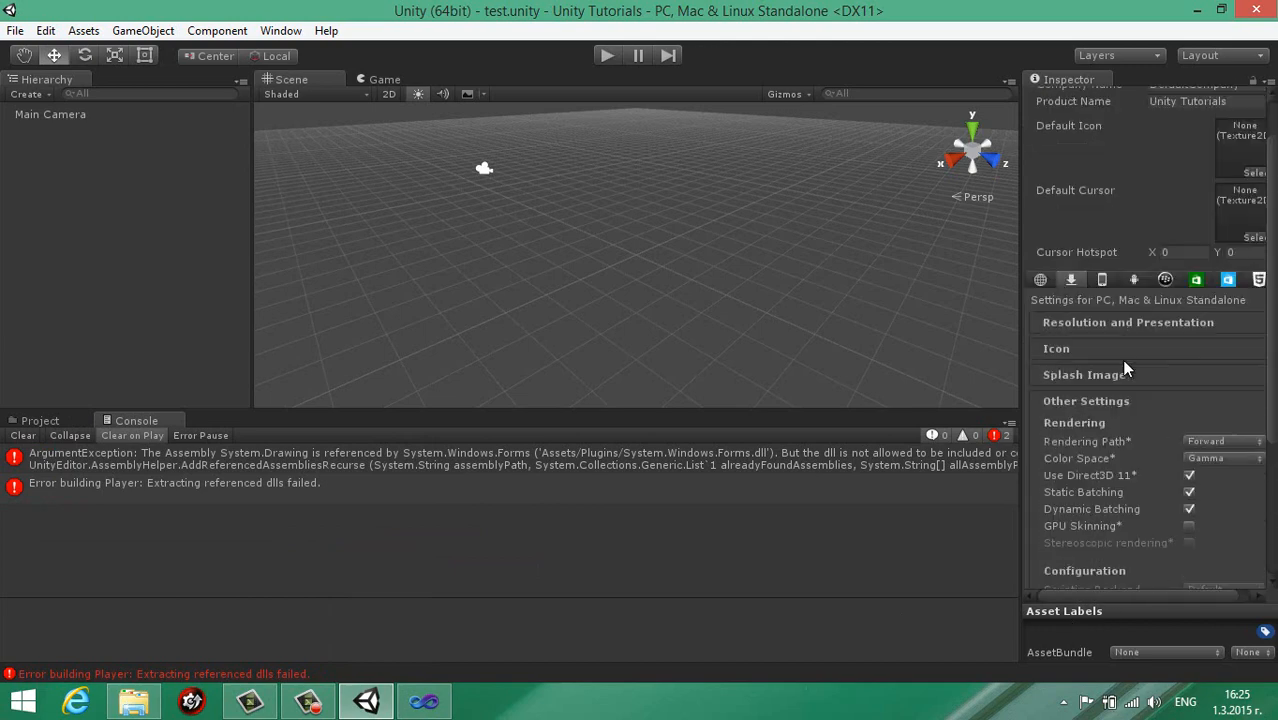
scroll(down, 3)
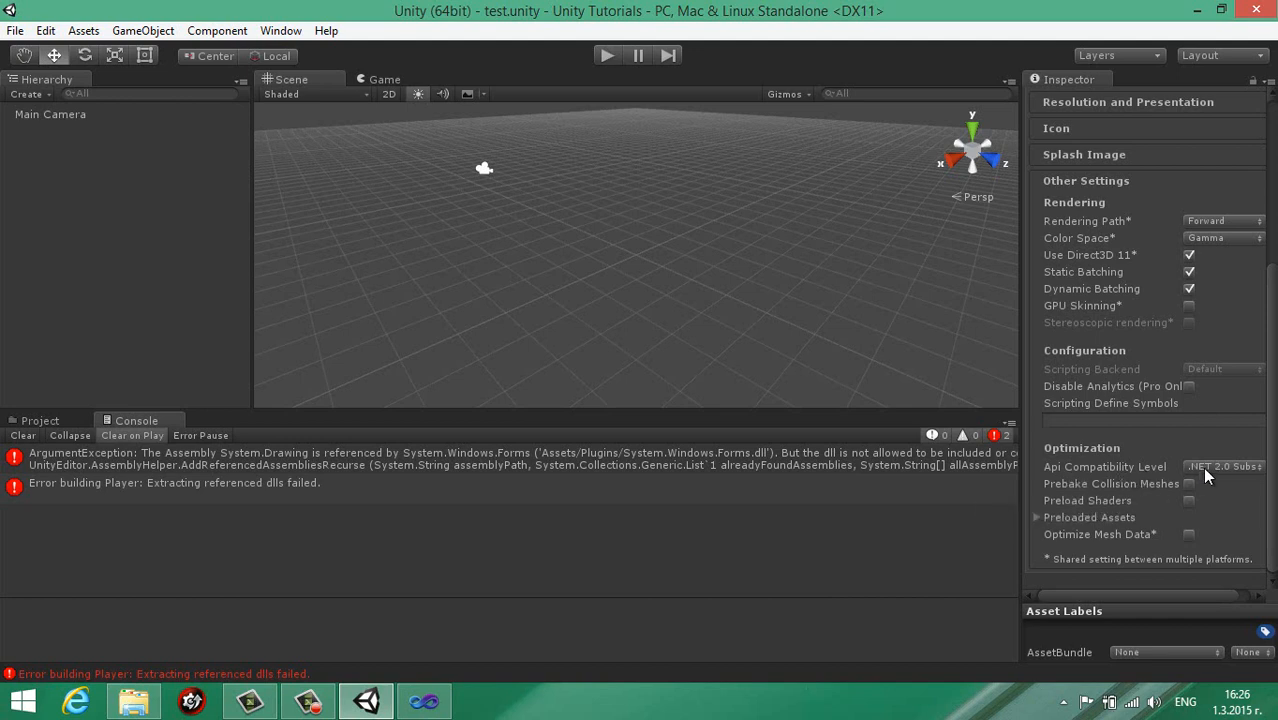
click(1222, 466)
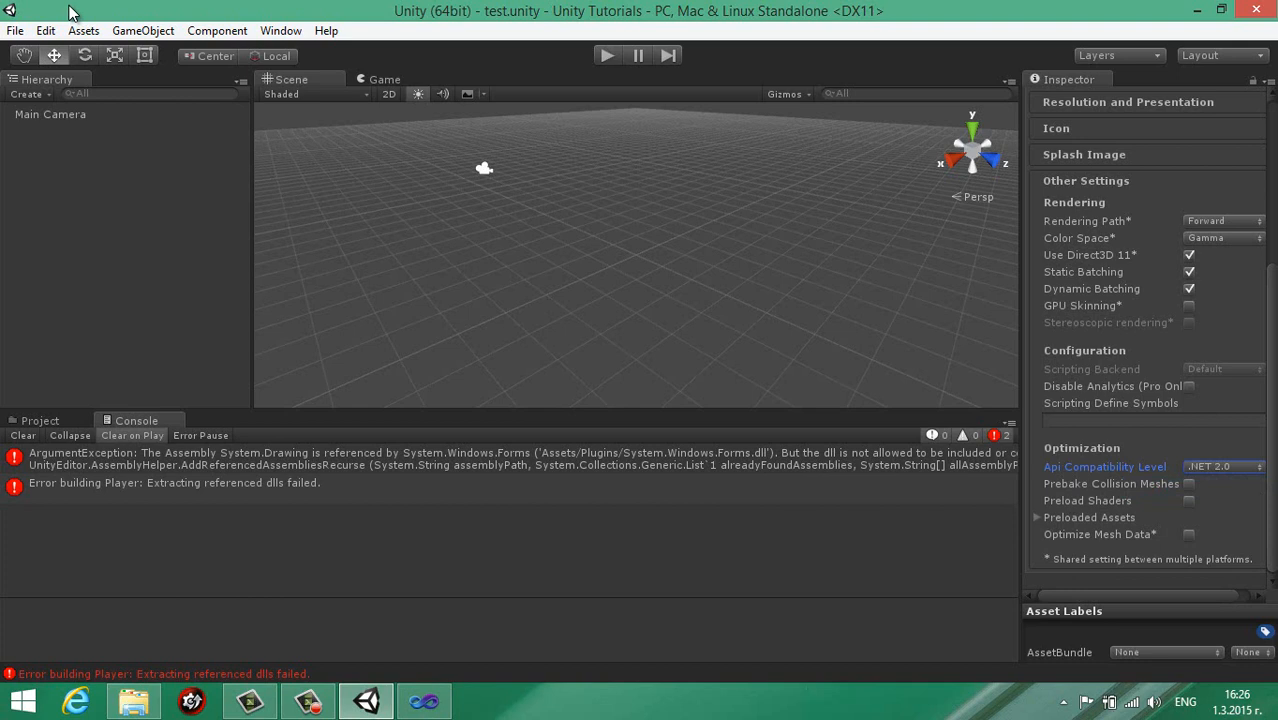
click(15, 30)
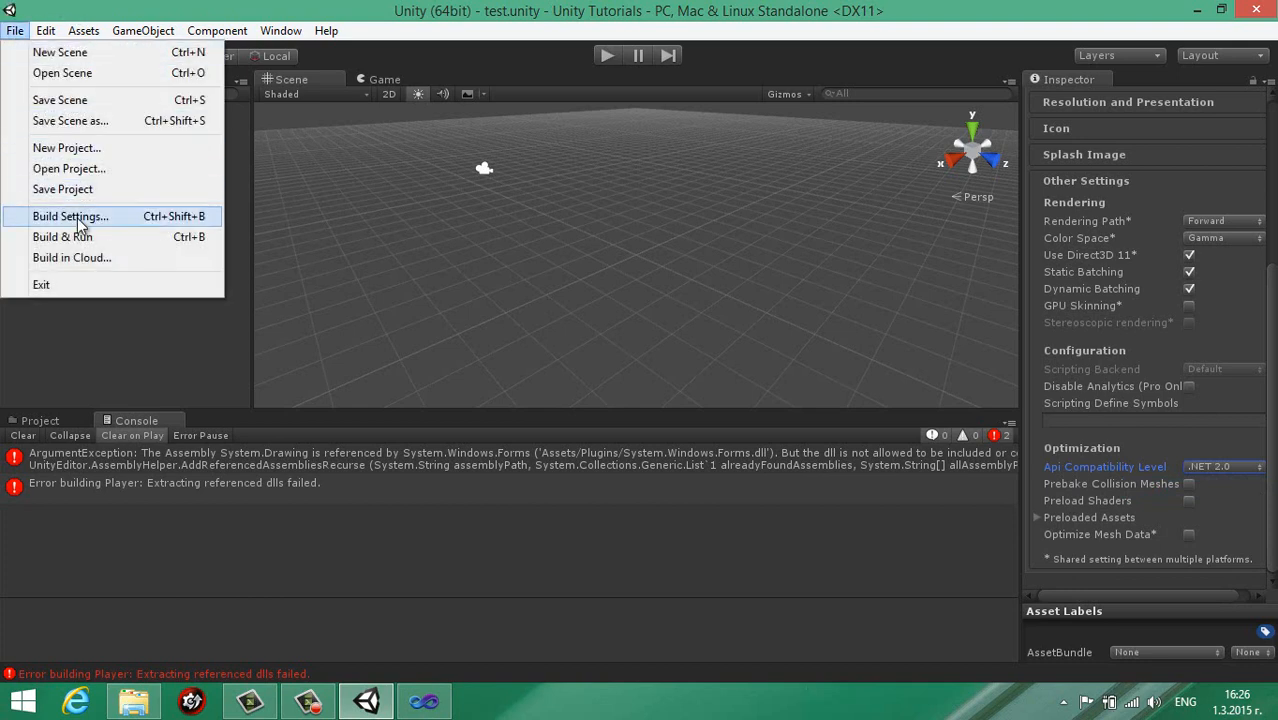
mouse_move(80, 237)
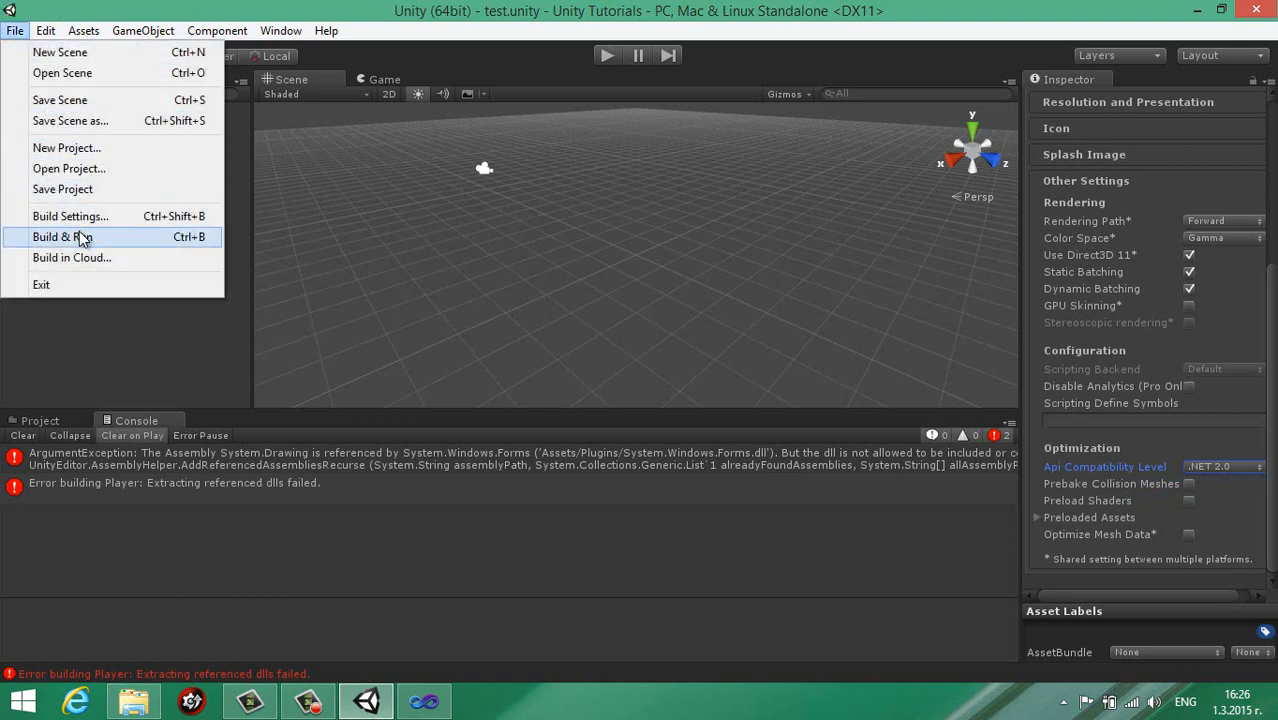
Use File > Build & Run to build and launch the Unity Tutorials game.
click(64, 237)
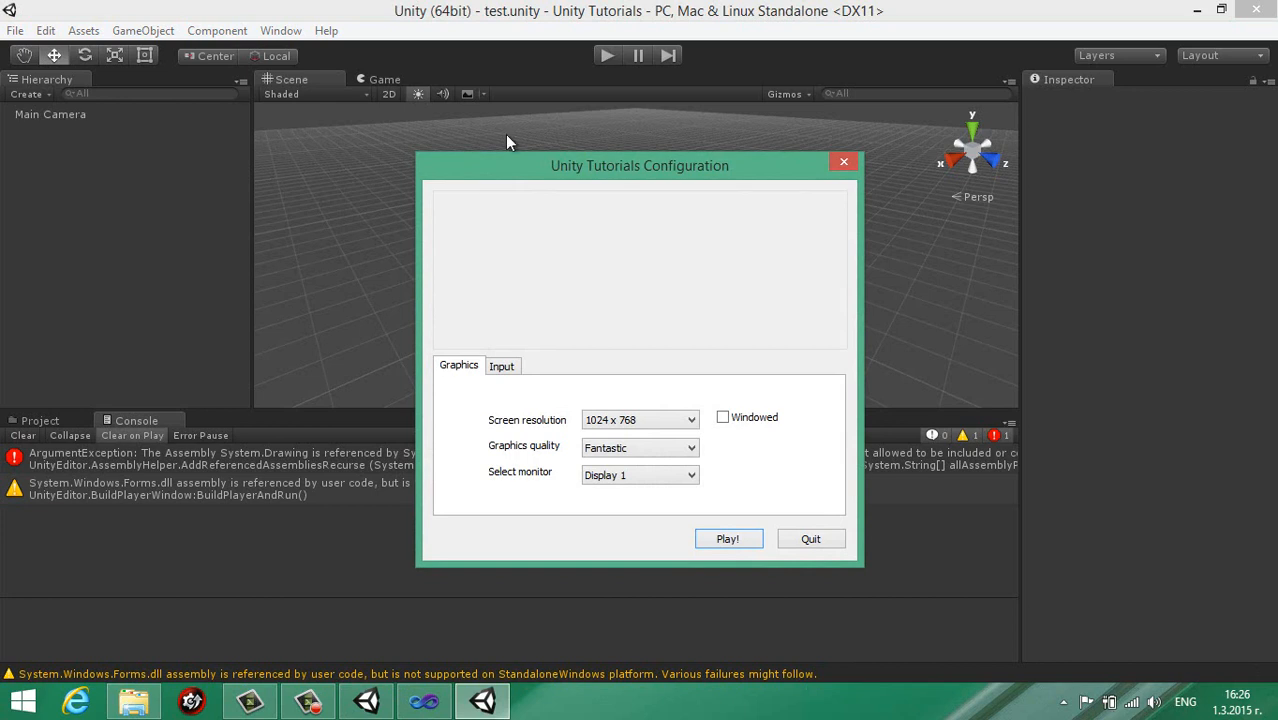
Launch the built game in Windowed mode, reaching the launcher Startup Error.
click(722, 417)
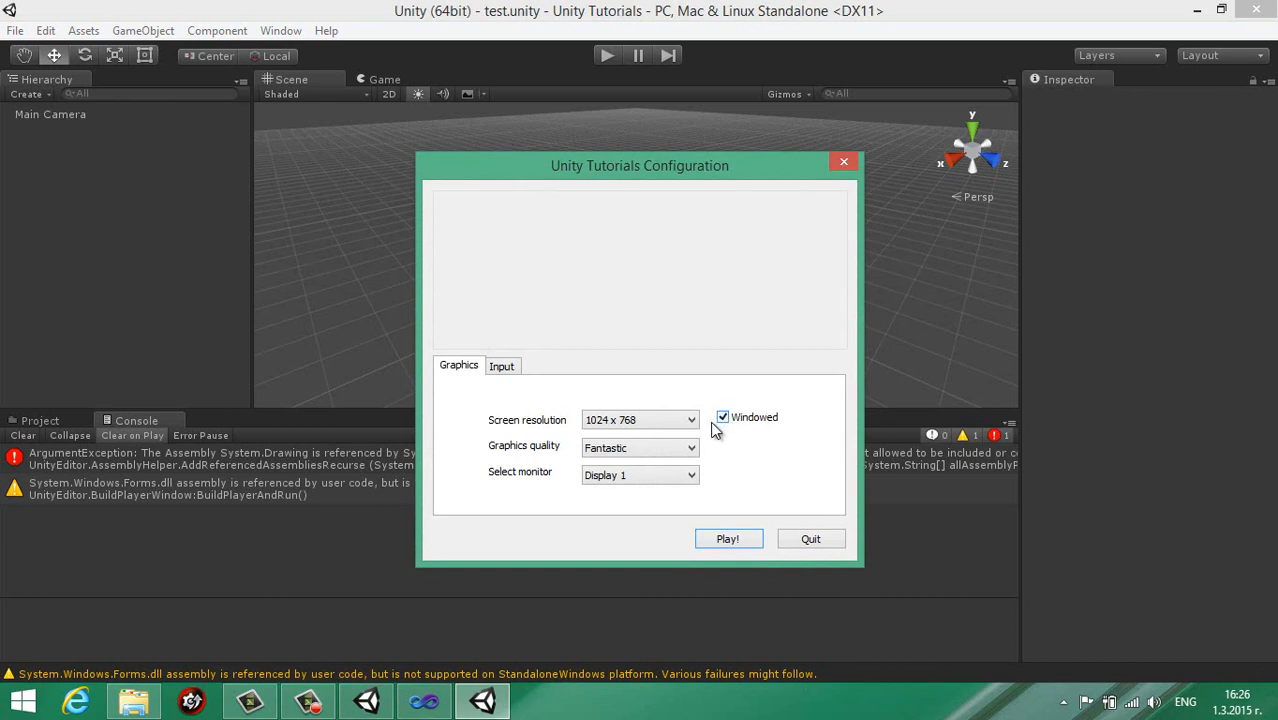
click(640, 419)
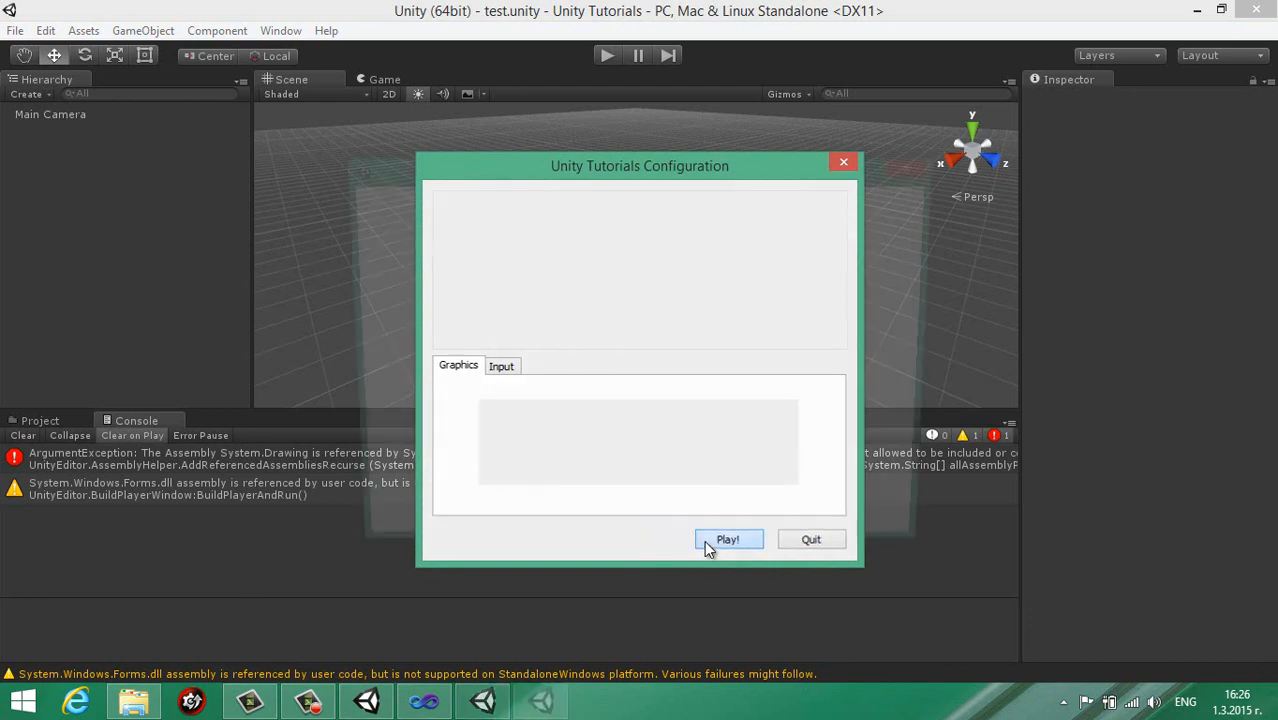
click(727, 539)
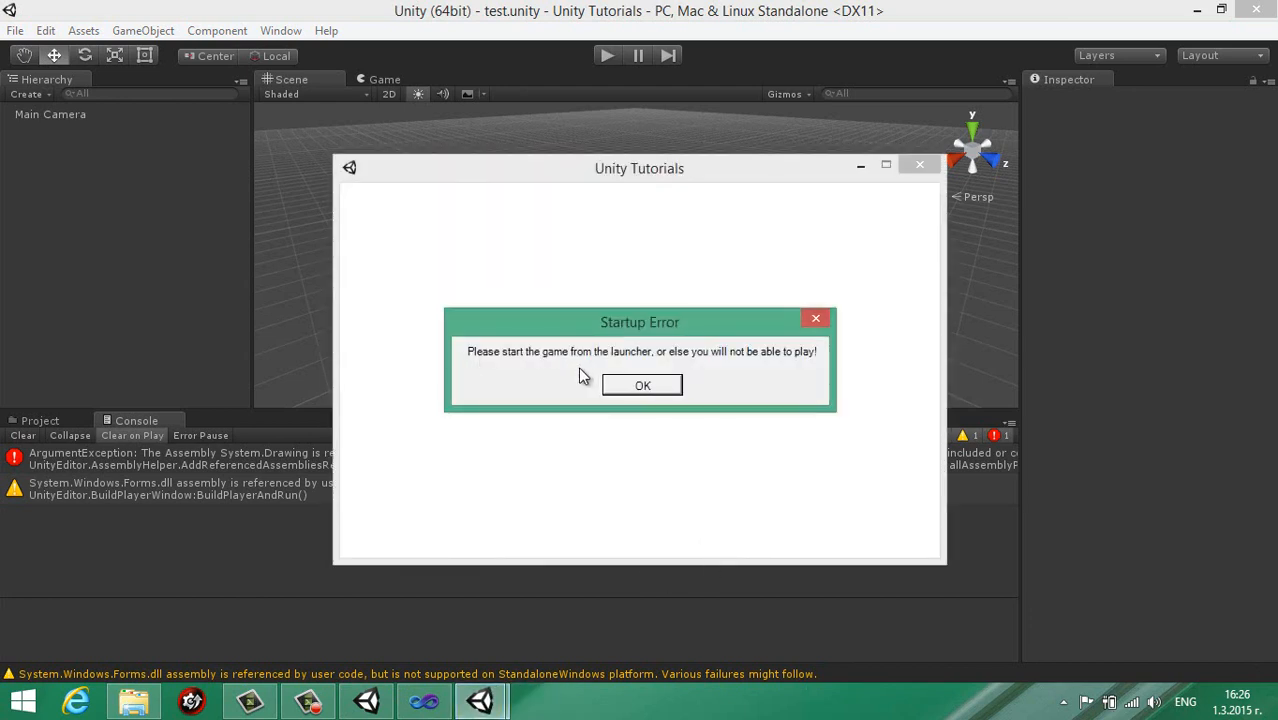
mouse_move(702, 414)
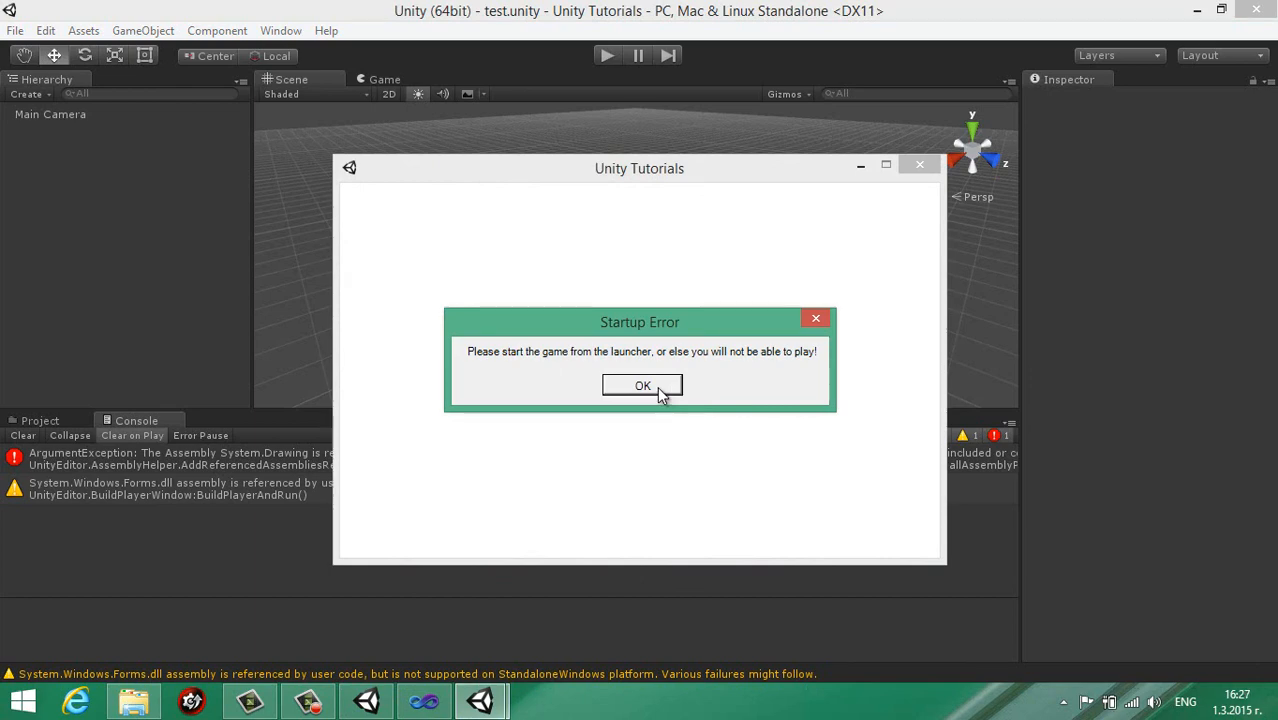
Select Custom Launcher_DLL, gmLibUpdtr.dll and UnityEngine.dll in bin\Debug and copy them to Build.
click(642, 386)
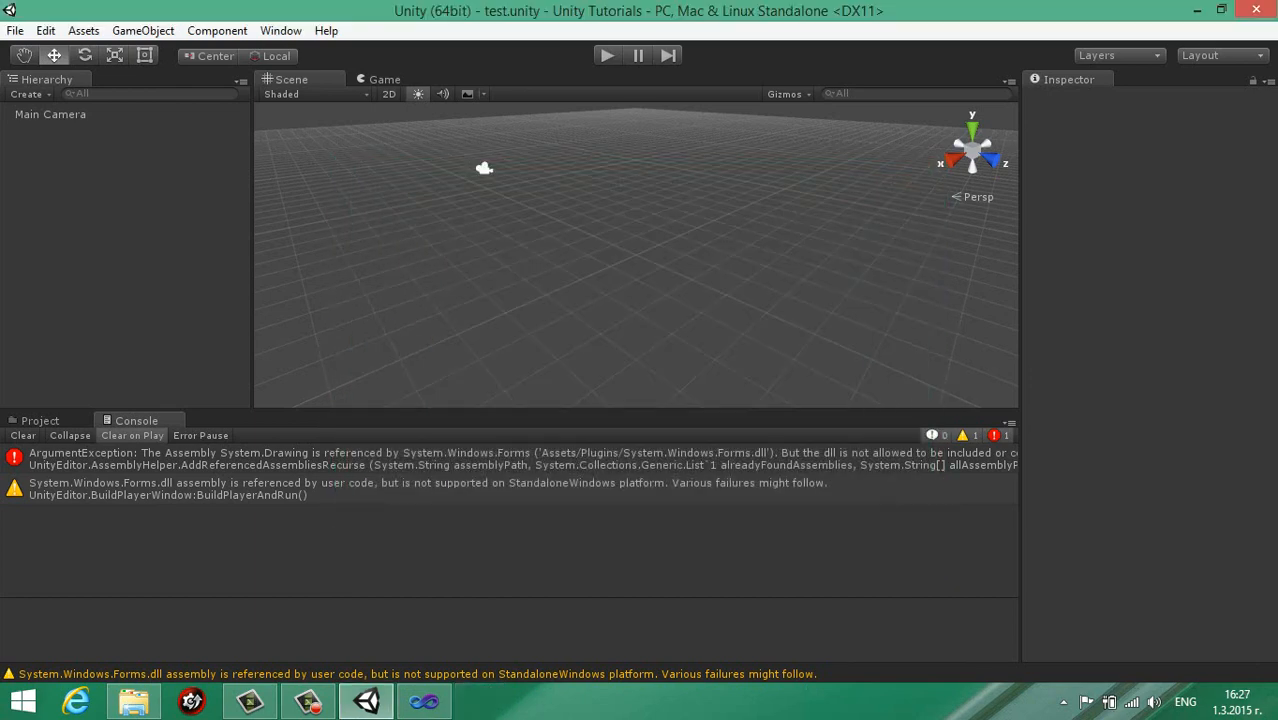
click(133, 700)
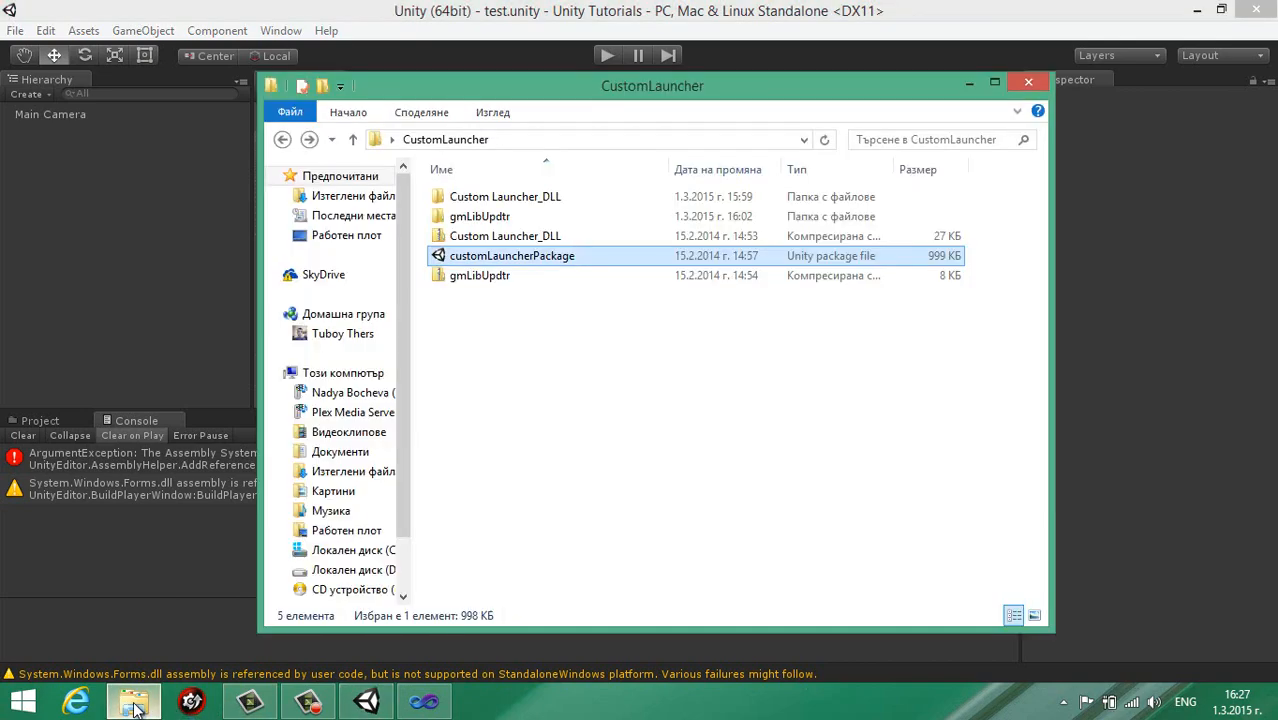
click(505, 196)
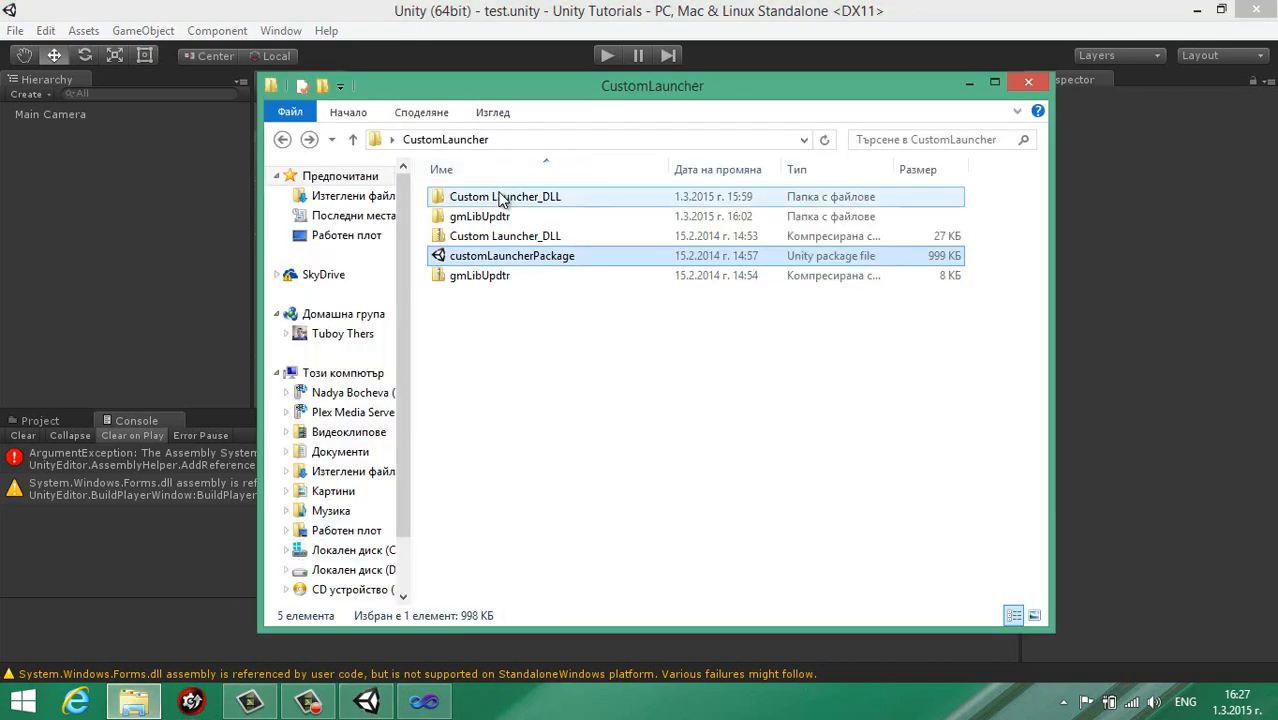
double_click(505, 196)
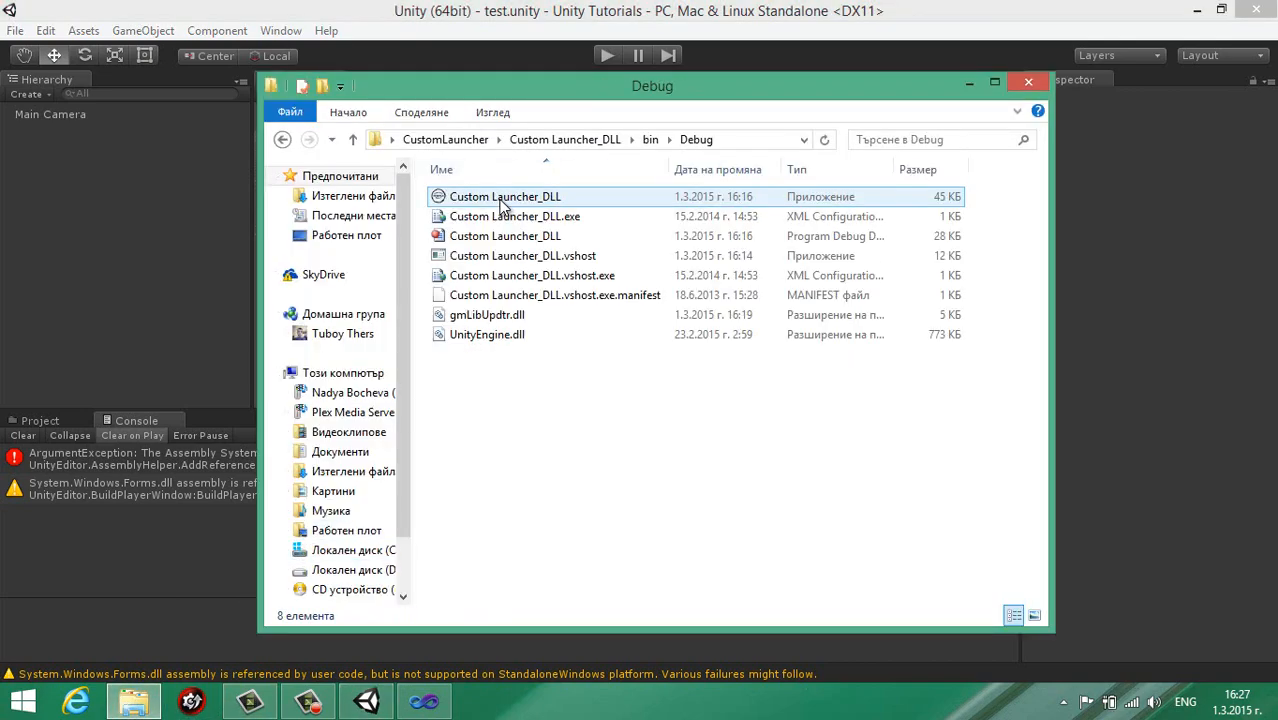
click(487, 334)
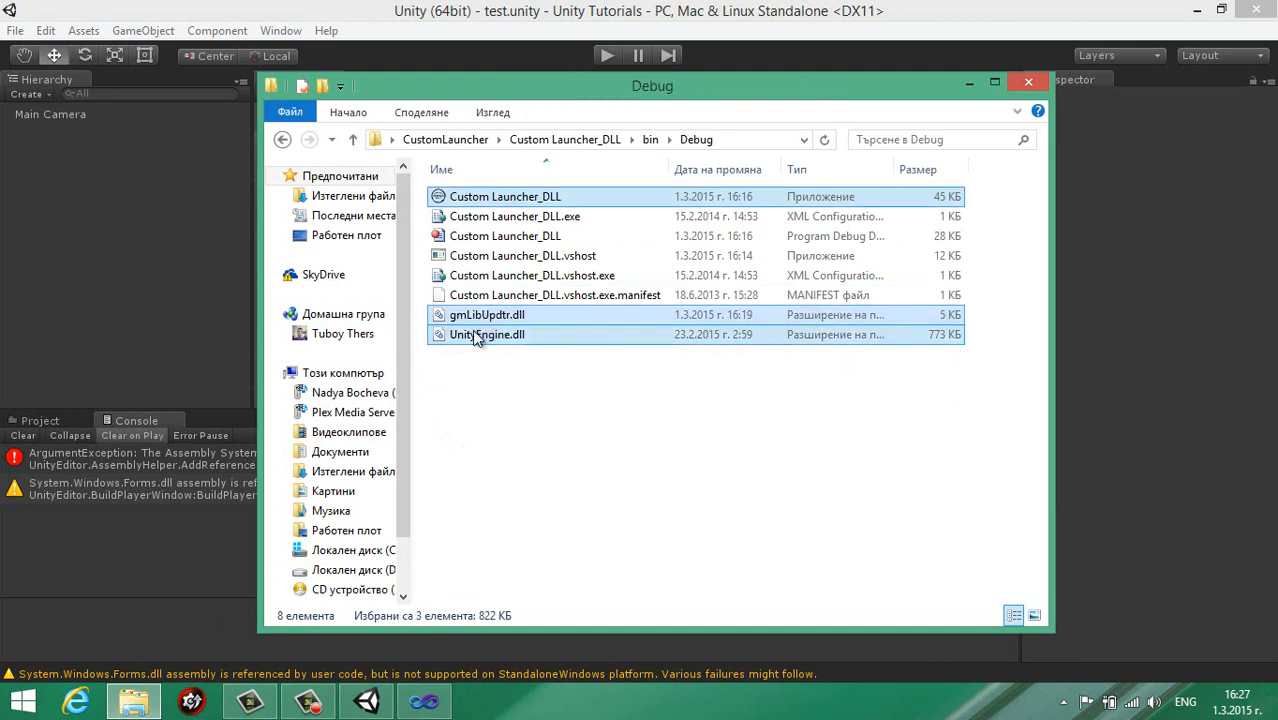
click(340, 451)
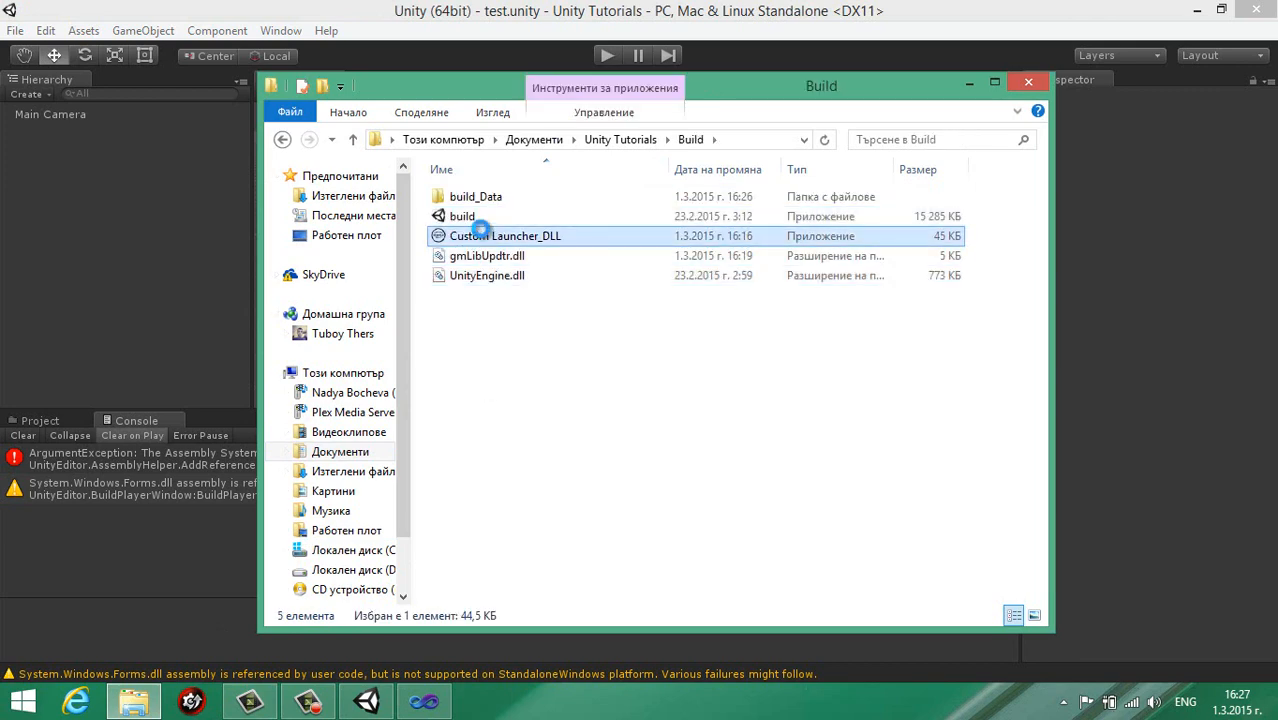
Run the copied launcher from Build and cancel its login.
double_click(505, 235)
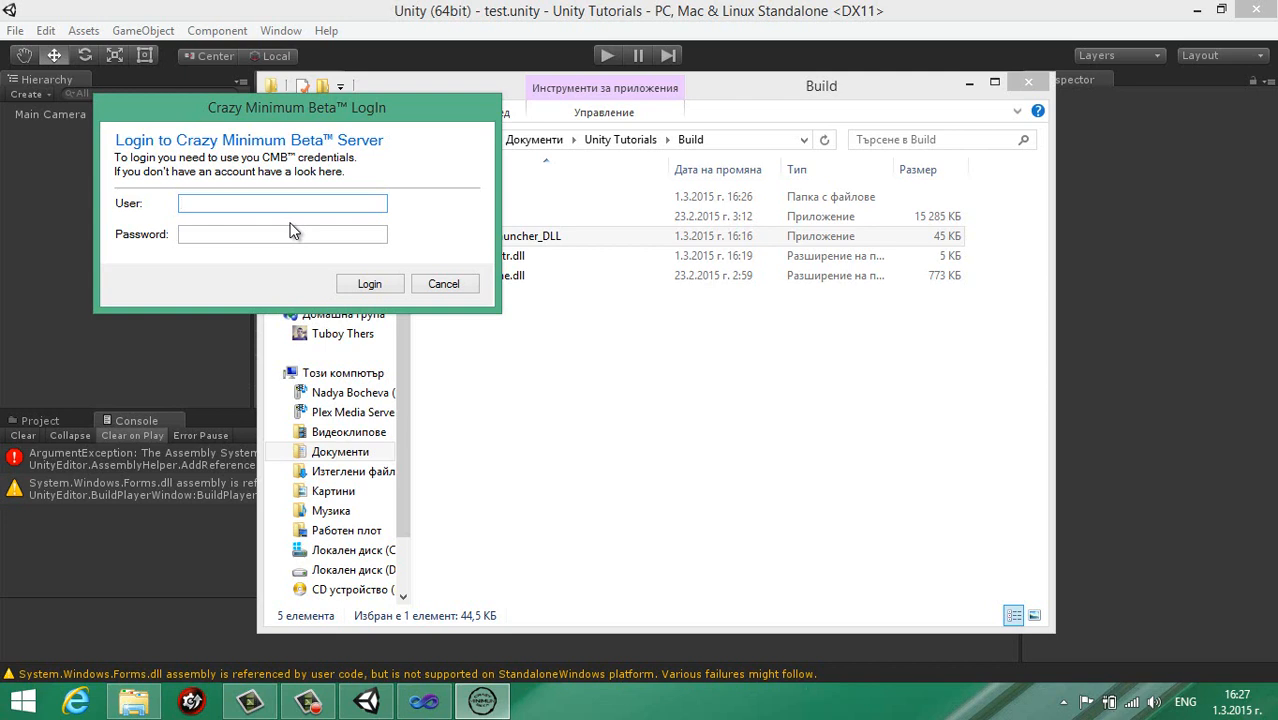
click(283, 203)
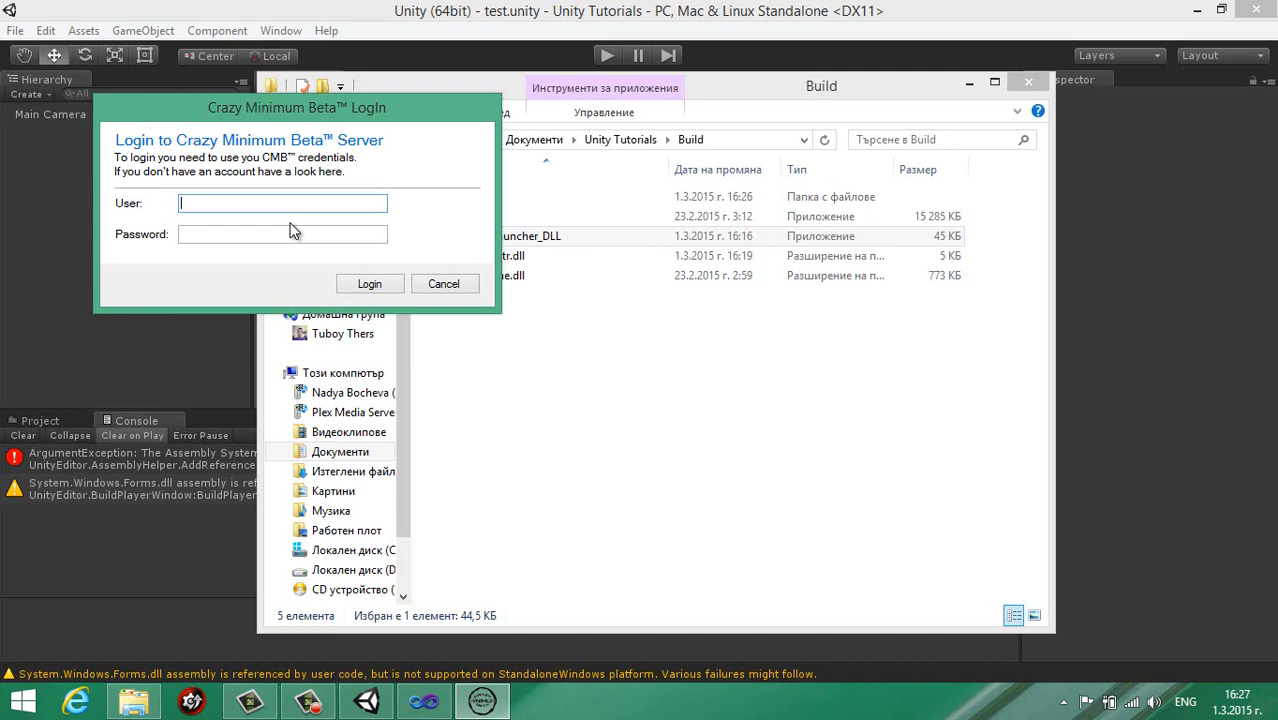
click(282, 203)
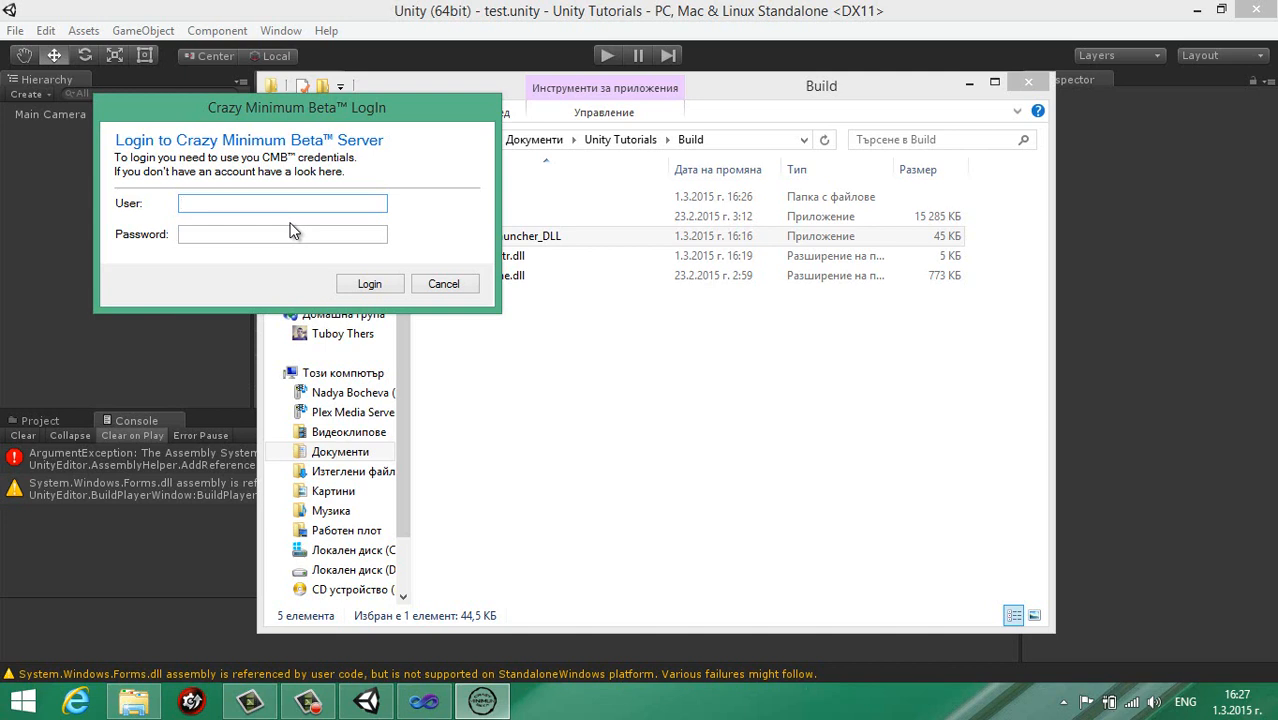
click(282, 203)
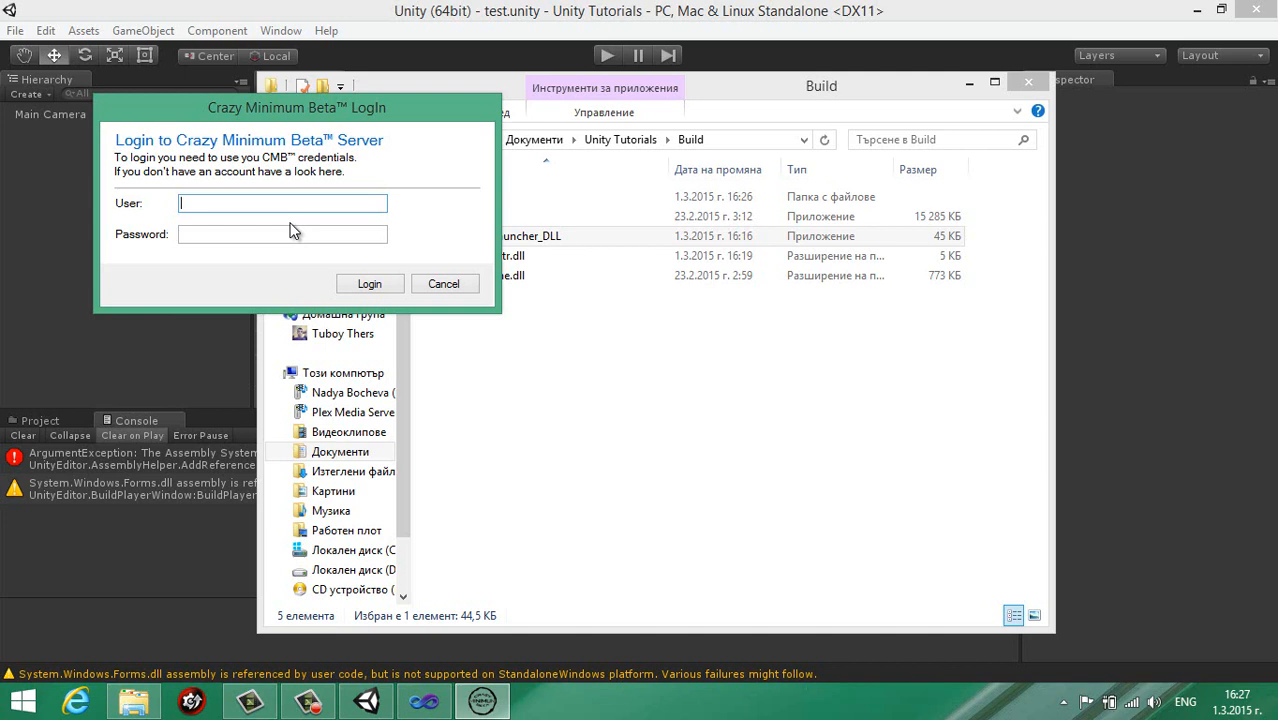
mouse_move(330, 225)
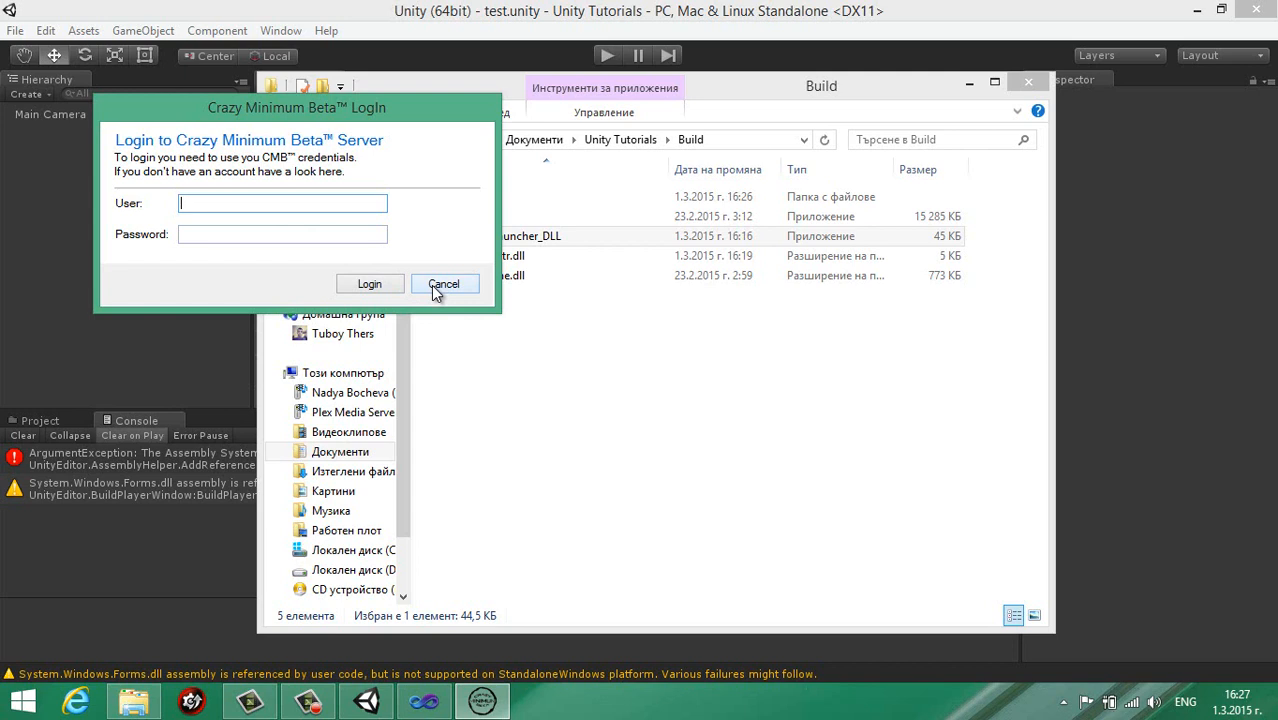
click(443, 283)
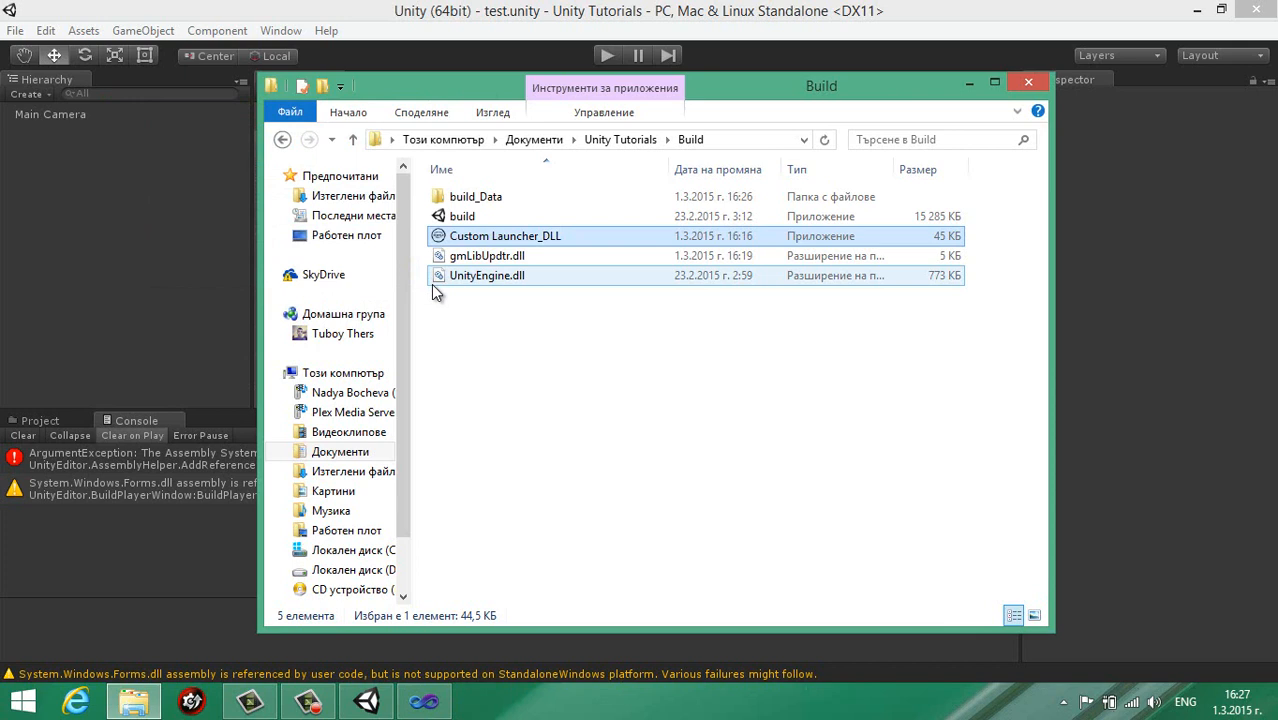
mouse_move(472, 278)
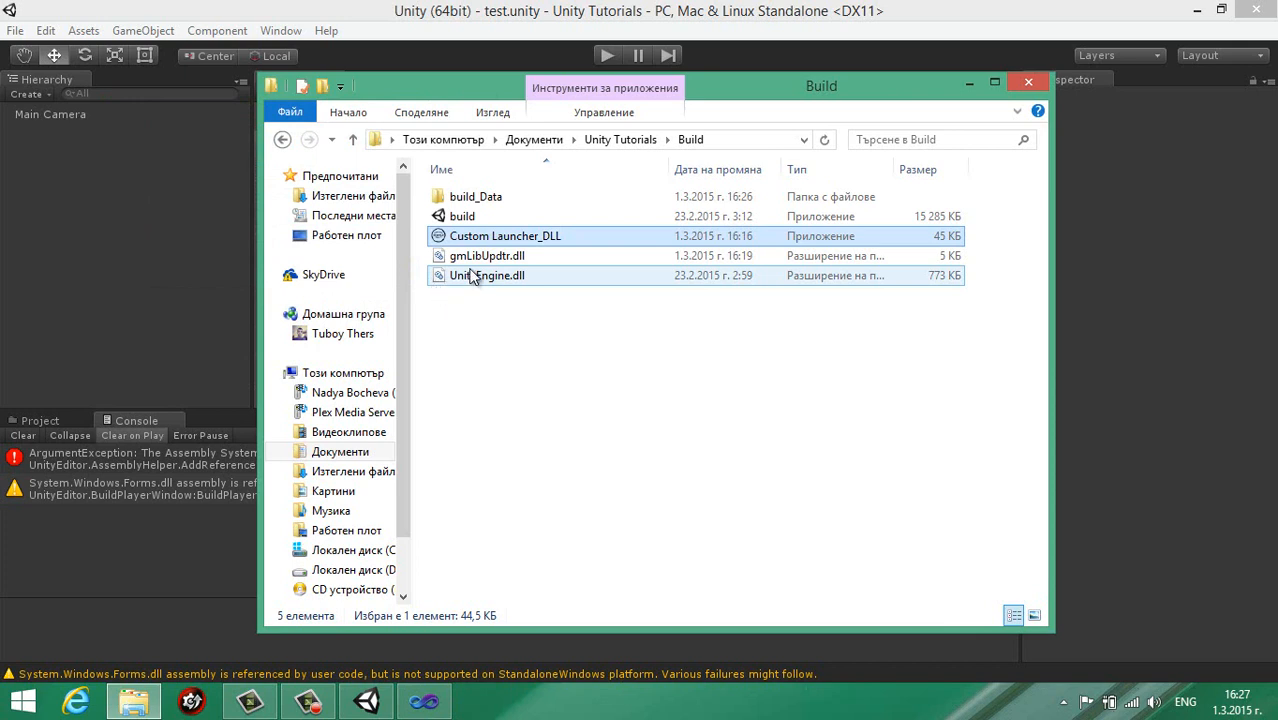
Launch build directly and confirm it shows the startup error.
click(505, 235)
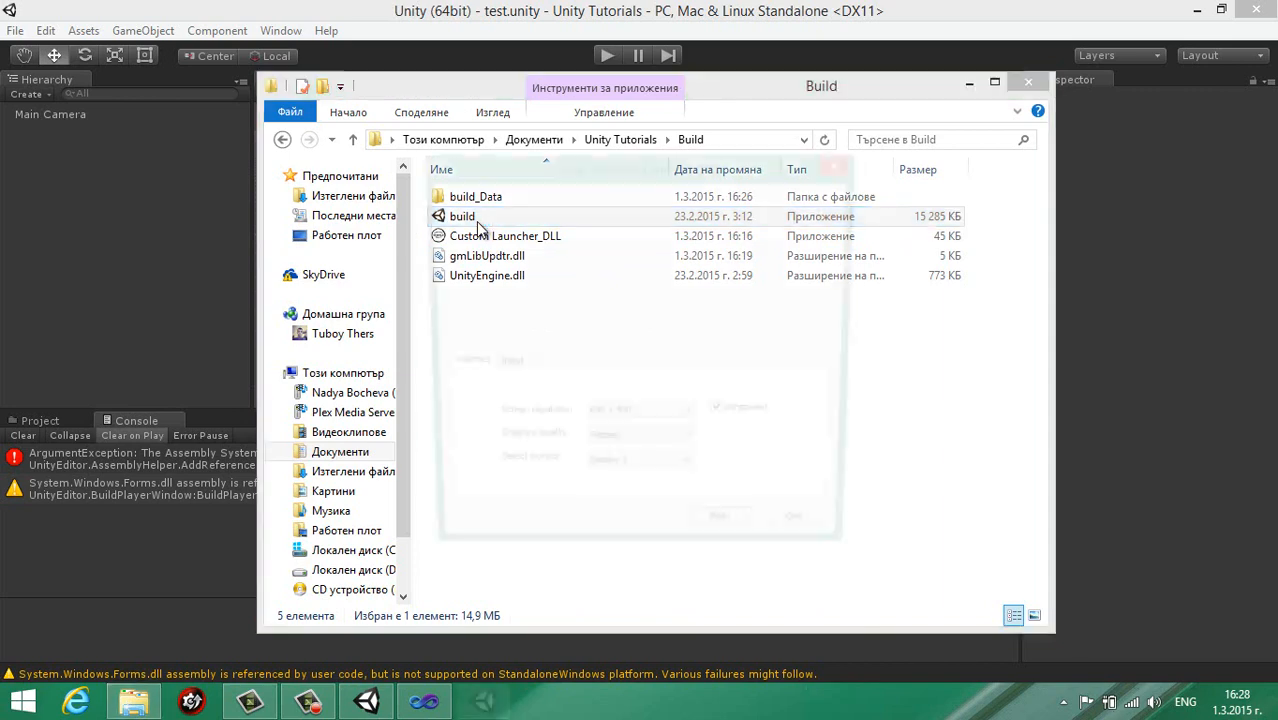
double_click(461, 216)
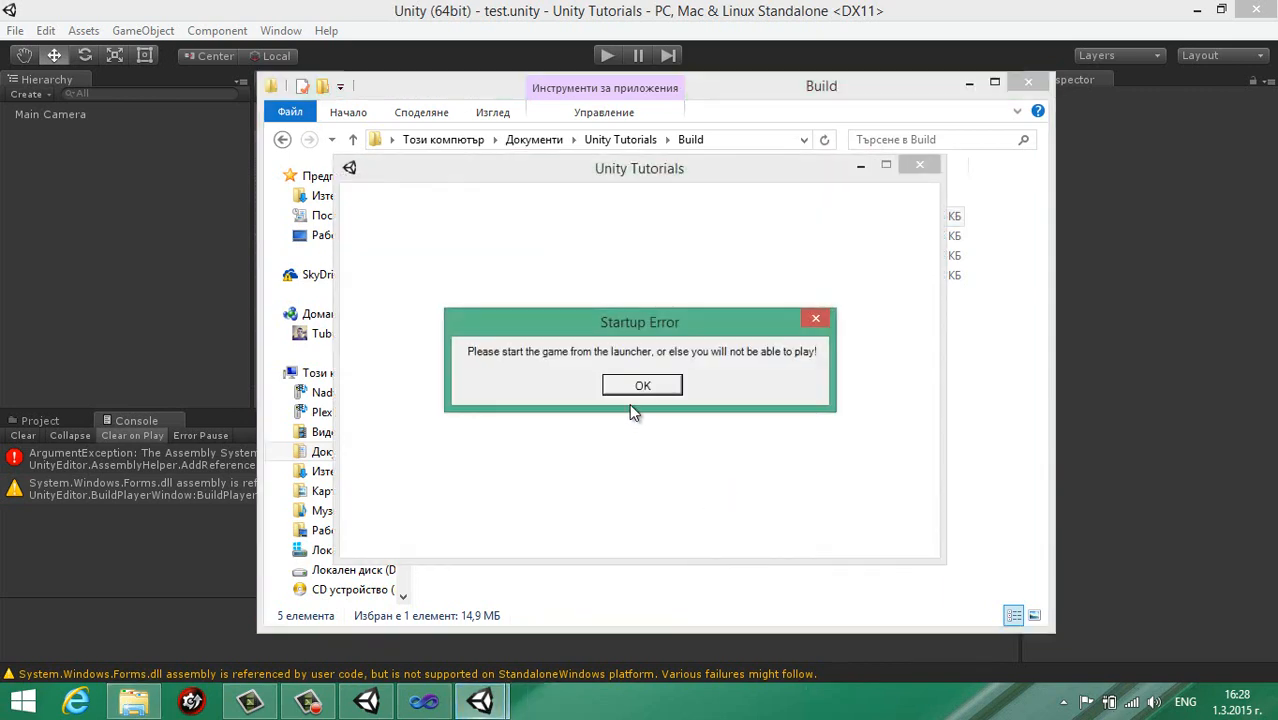
click(642, 385)
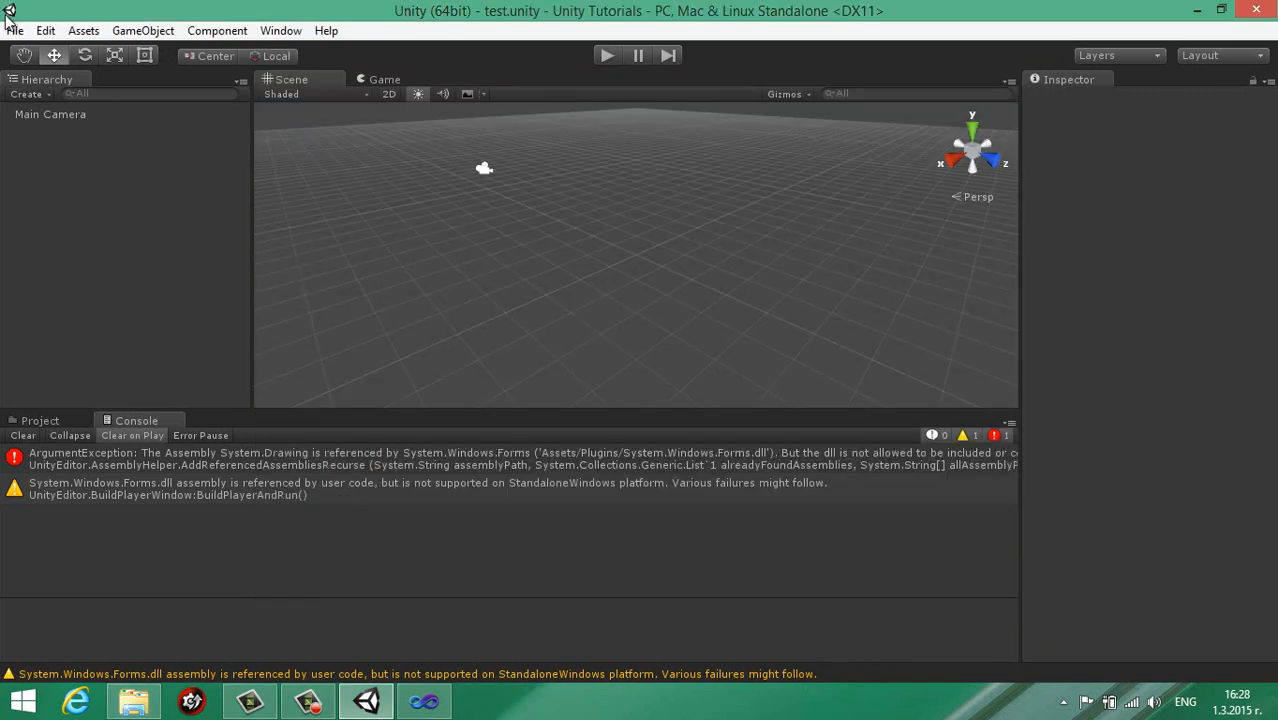
In Player settings, default the game to full screen and set Display Resolution Dialog to Disabled.
click(15, 30)
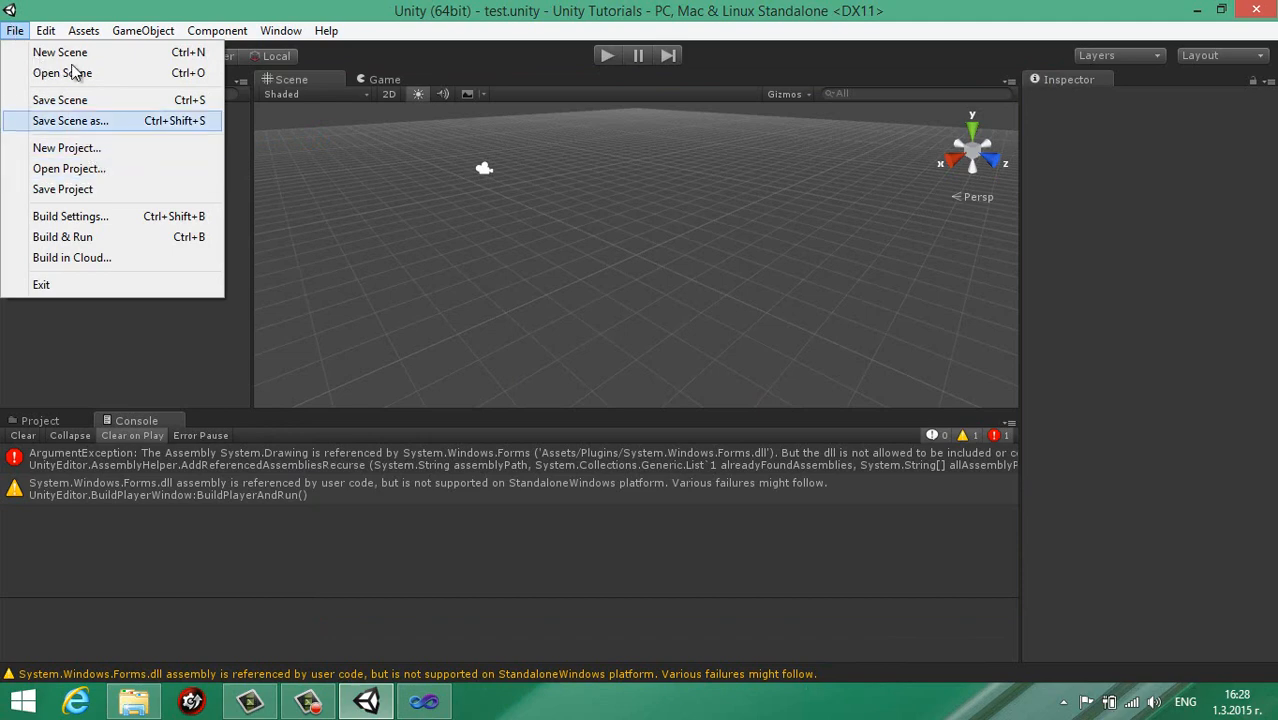
click(45, 30)
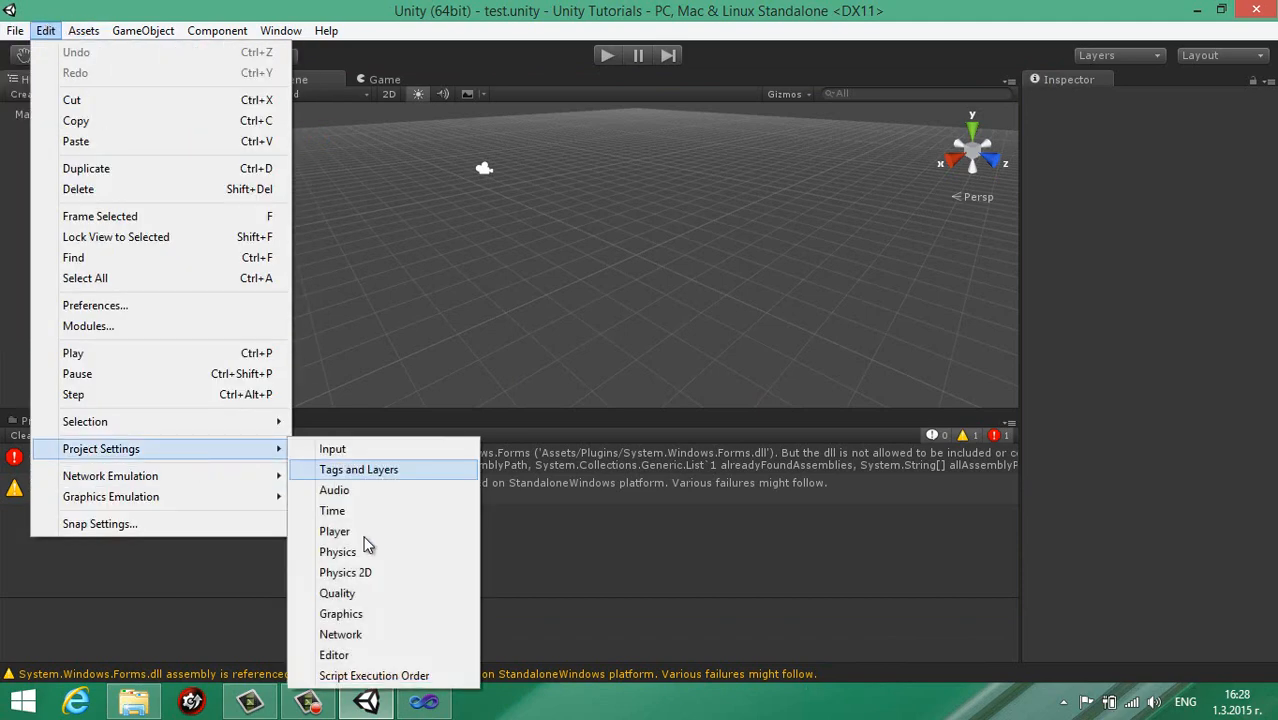
click(334, 531)
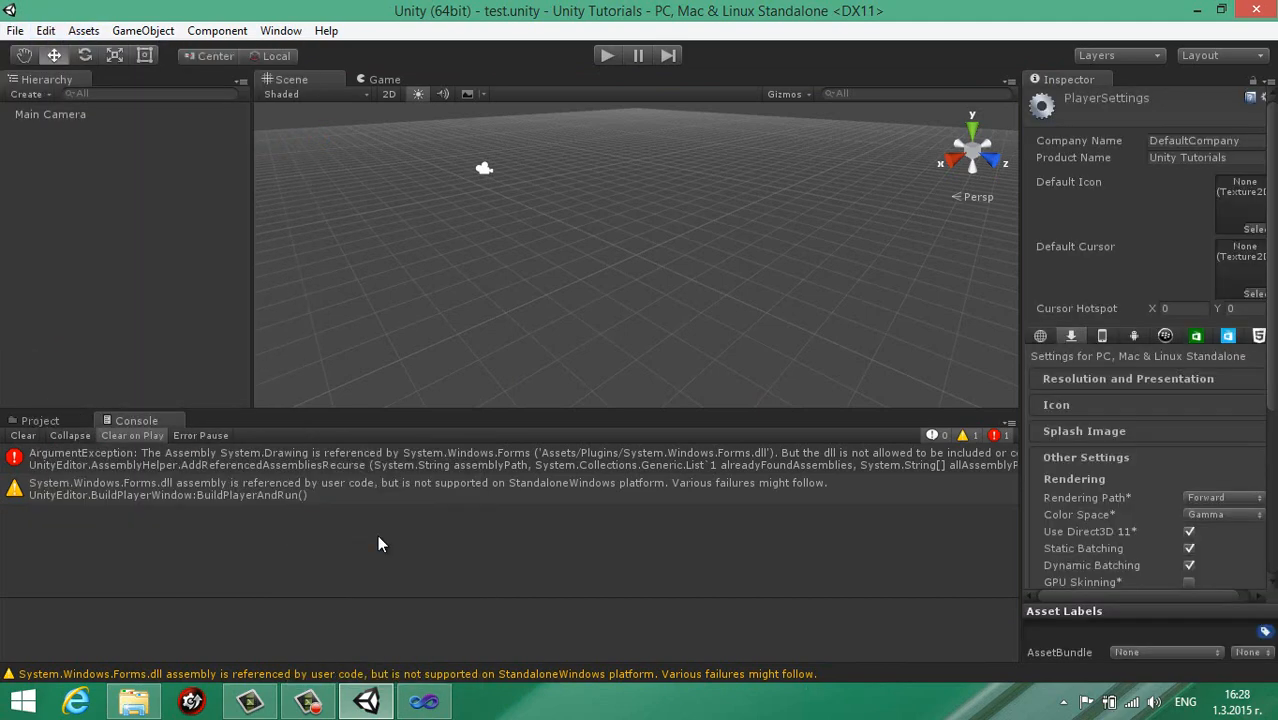
scroll(down, 3)
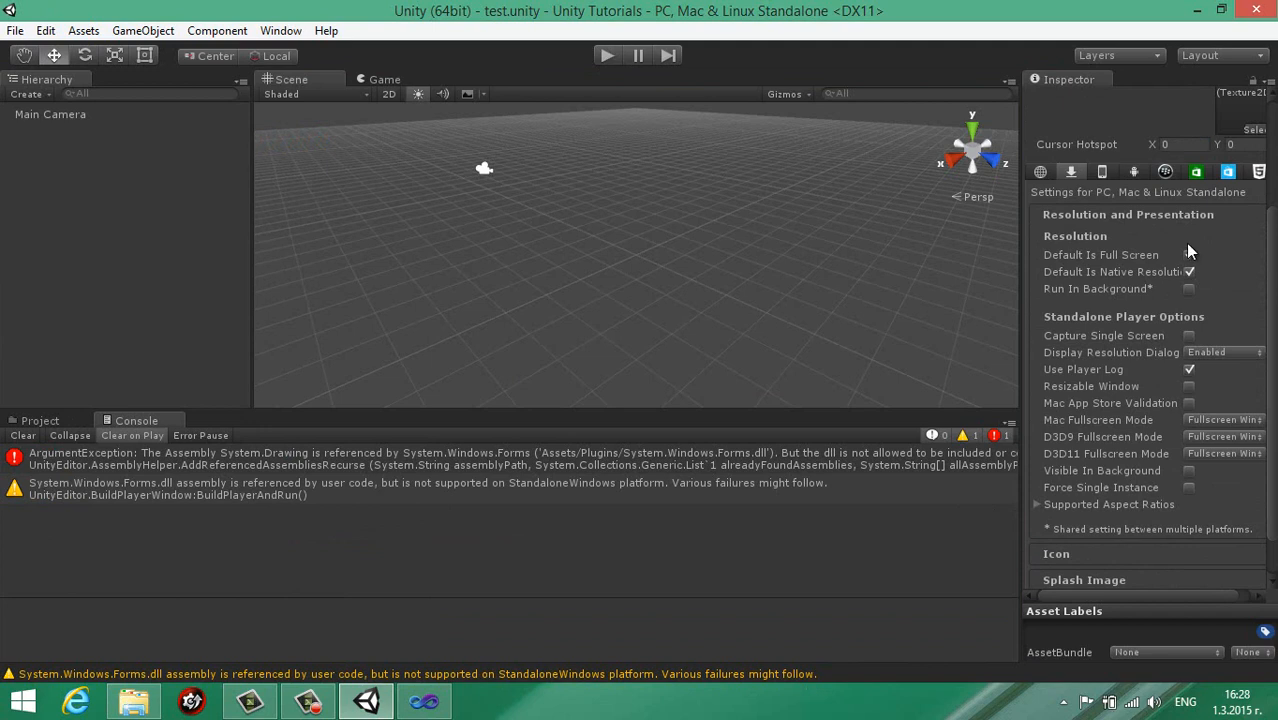
click(1189, 254)
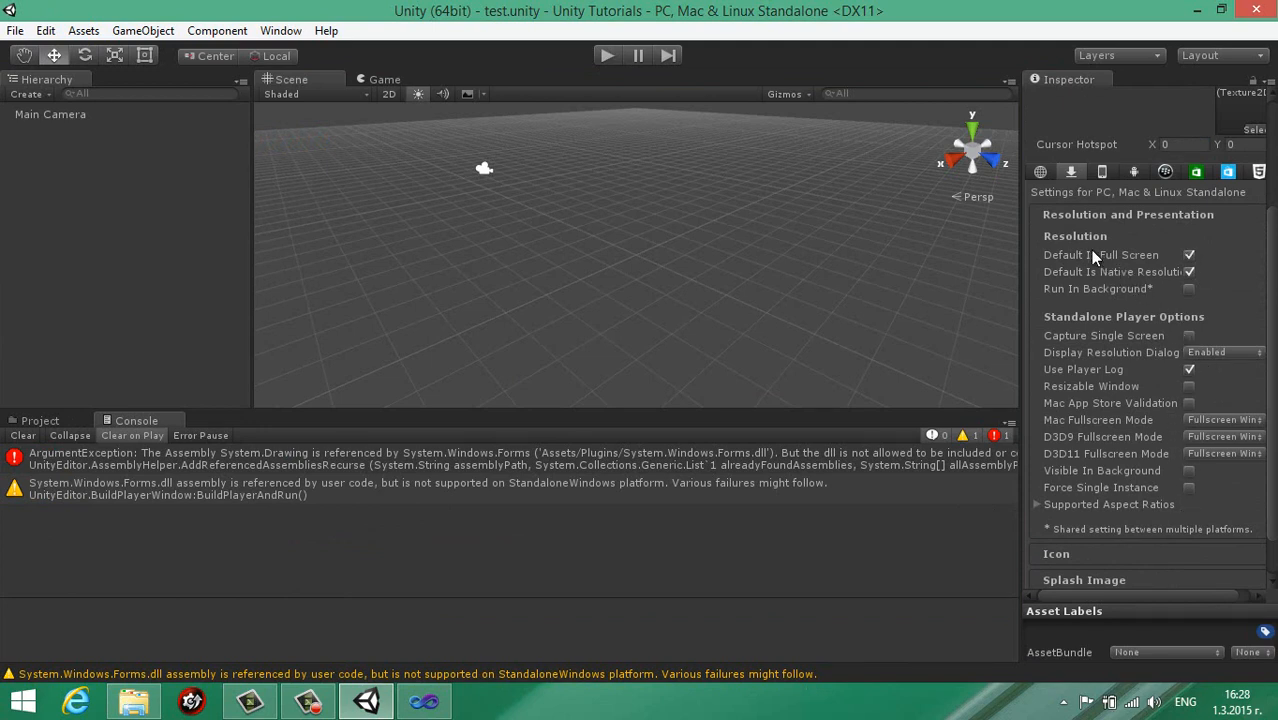
mouse_move(1190, 288)
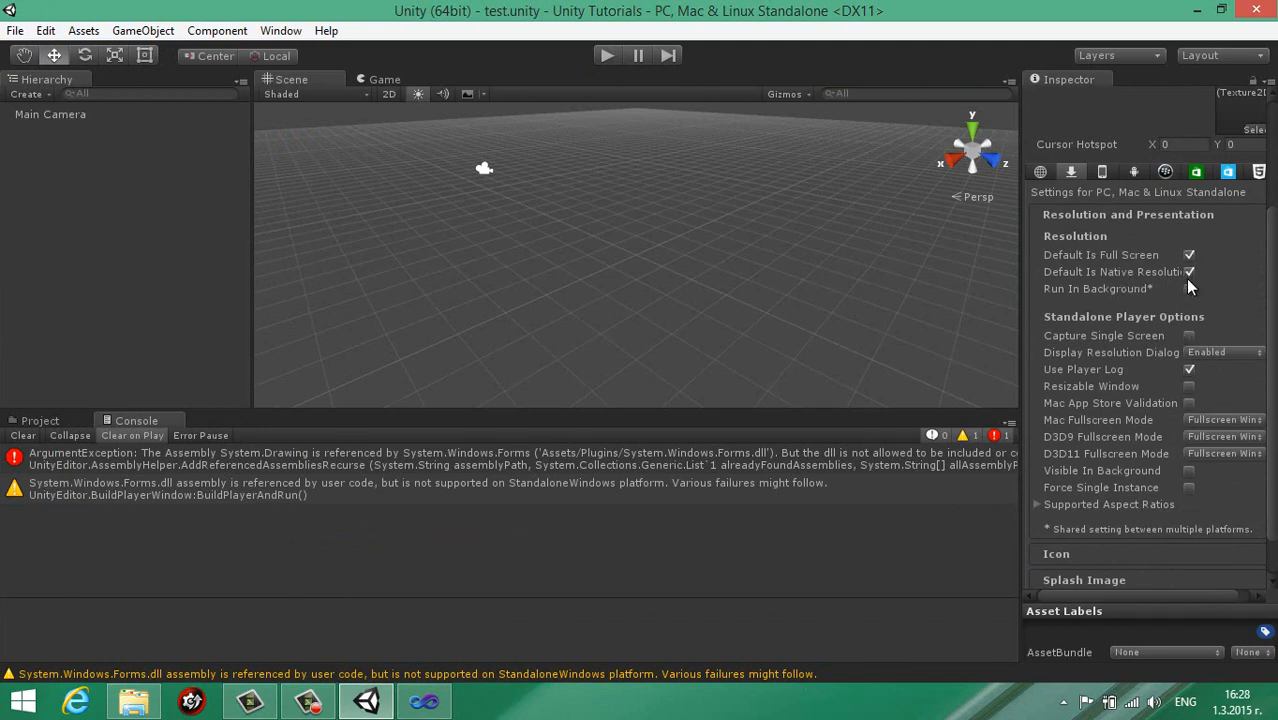
click(1189, 288)
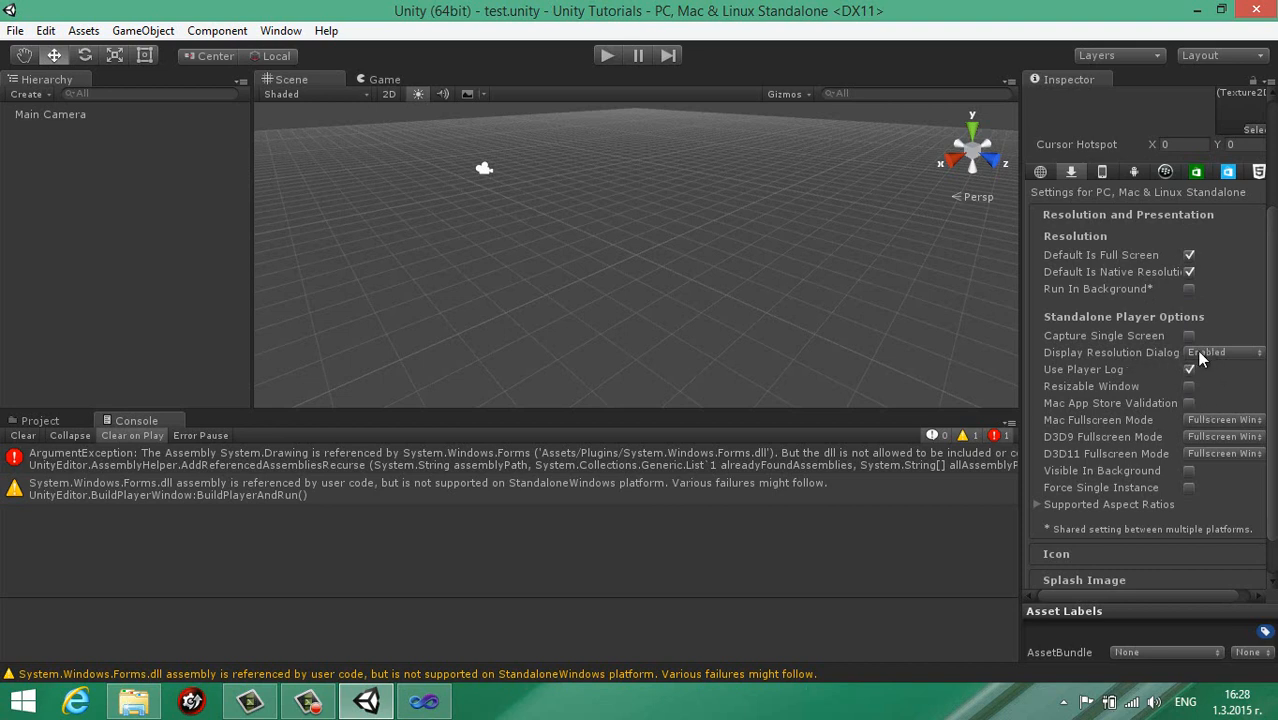
click(1222, 352)
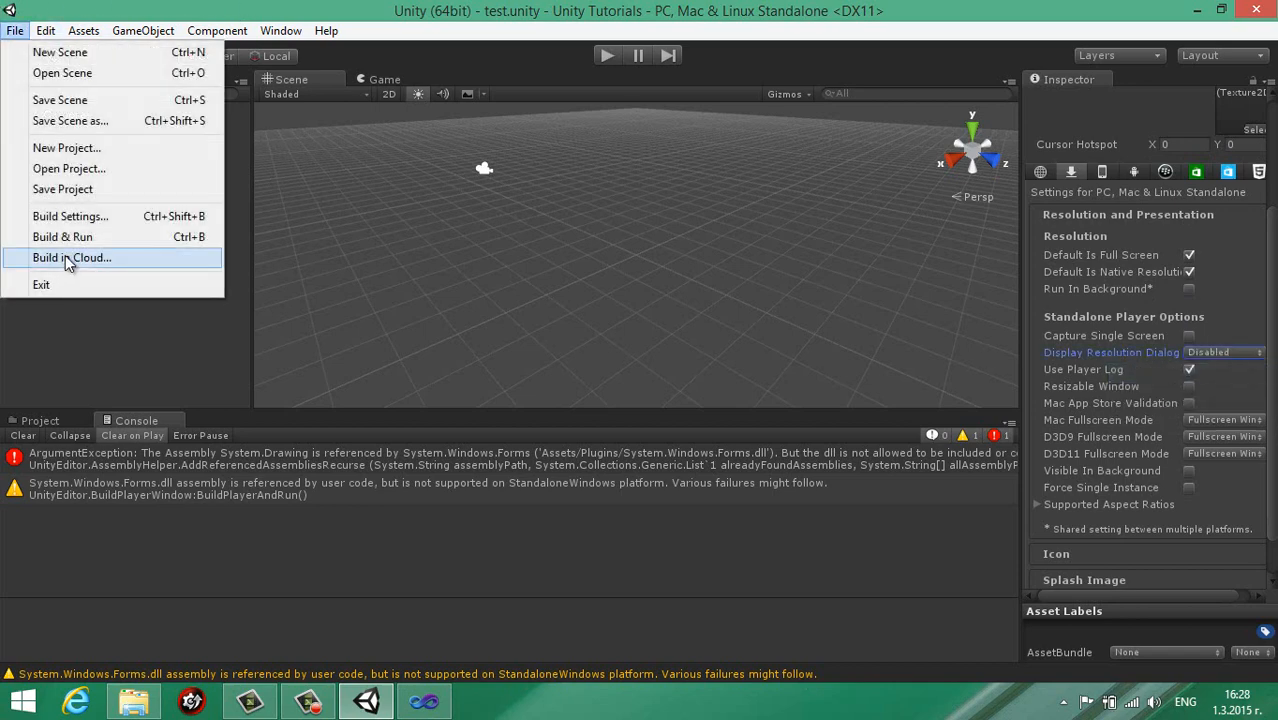
Build & Run the game, dismiss its Startup Error, and relaunch build.exe from Build.
click(62, 237)
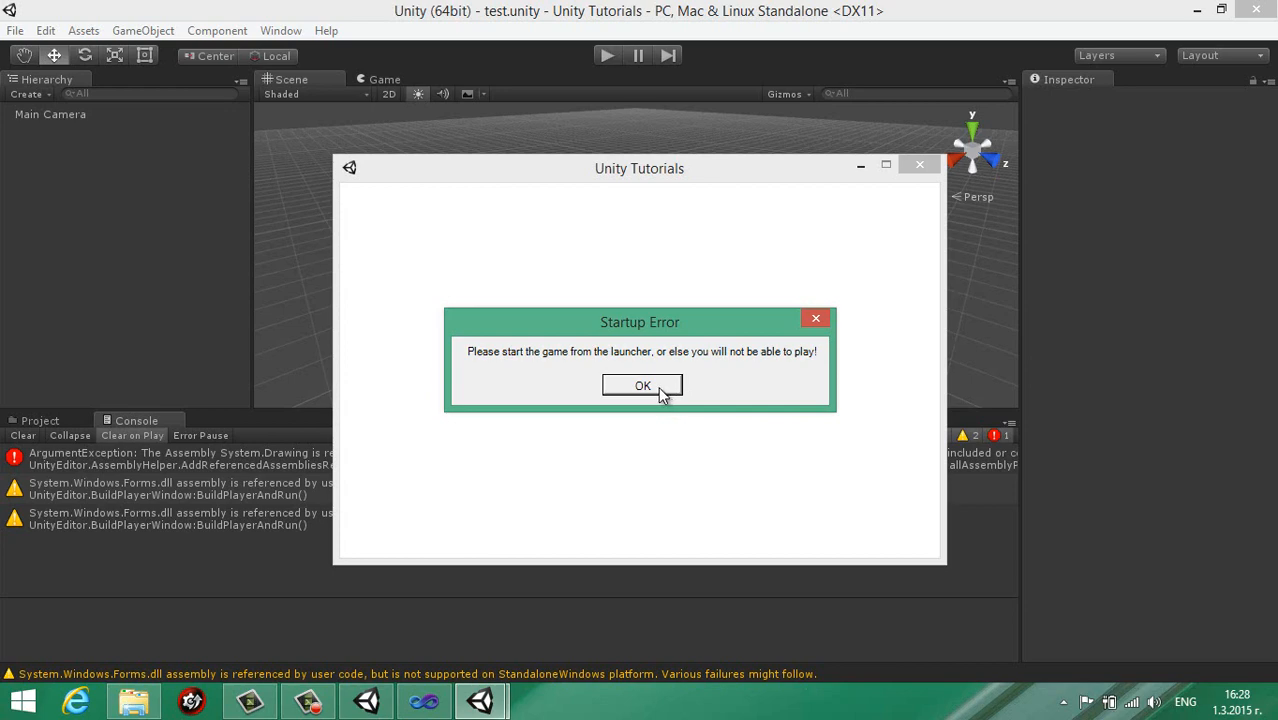
click(642, 386)
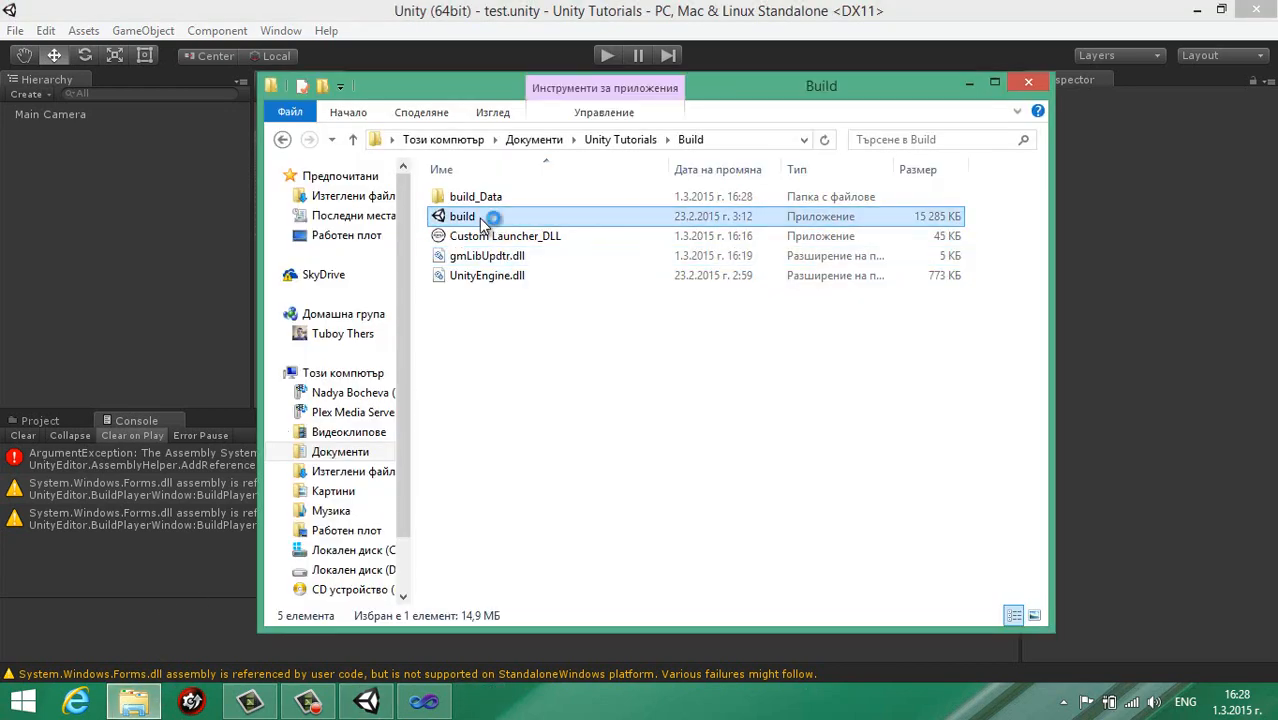
double_click(462, 216)
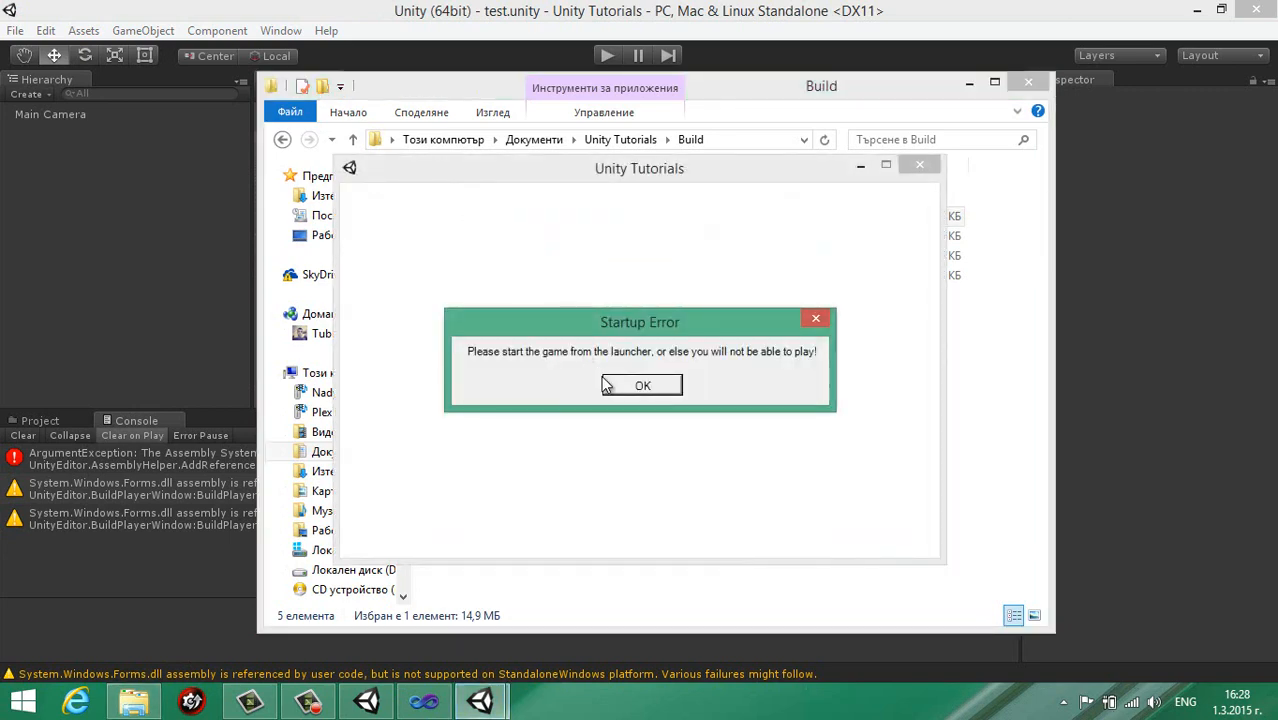
mouse_move(615, 395)
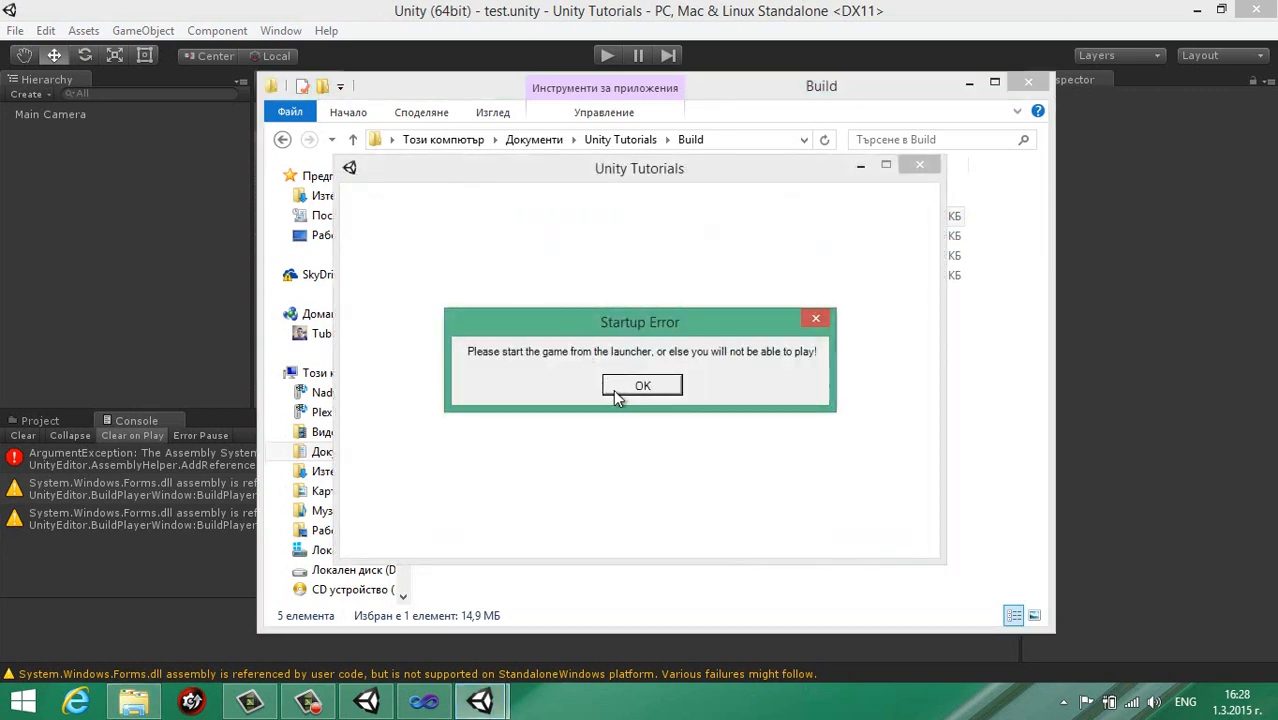
Click OK on the Startup Error to close the game.
click(642, 385)
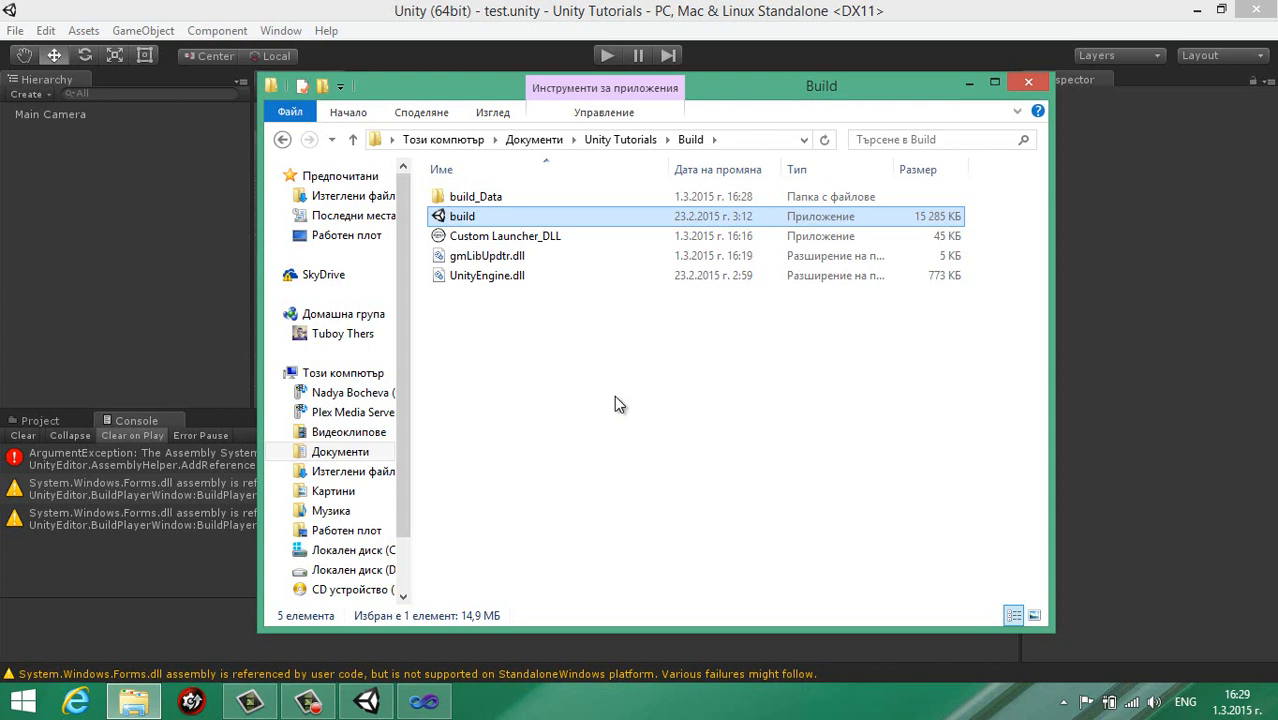
mouse_move(613, 406)
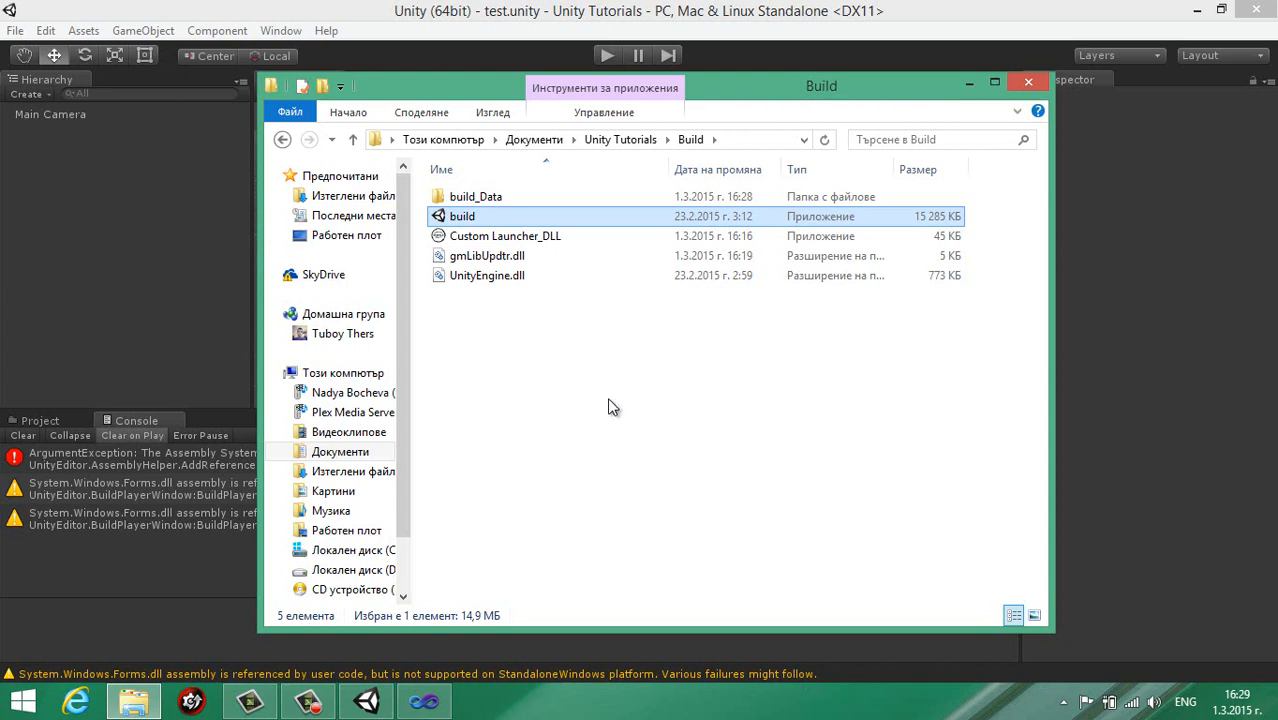
mouse_move(13, 13)
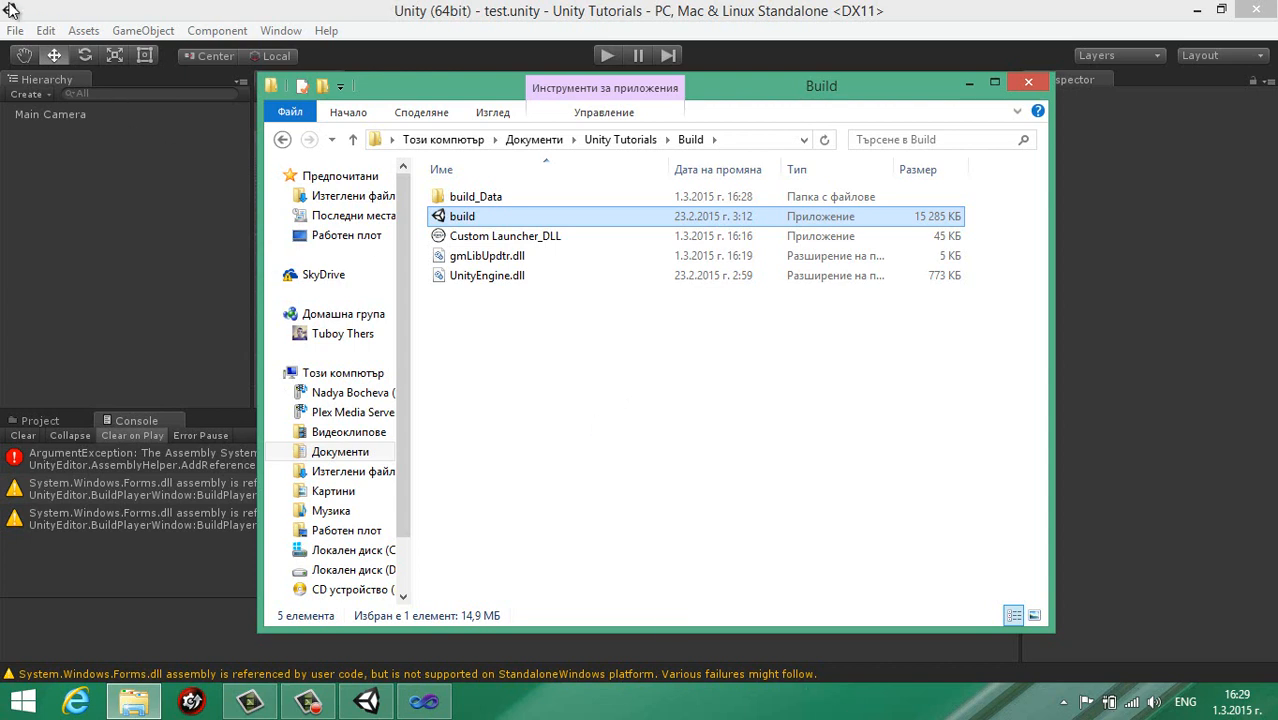
mouse_move(718, 694)
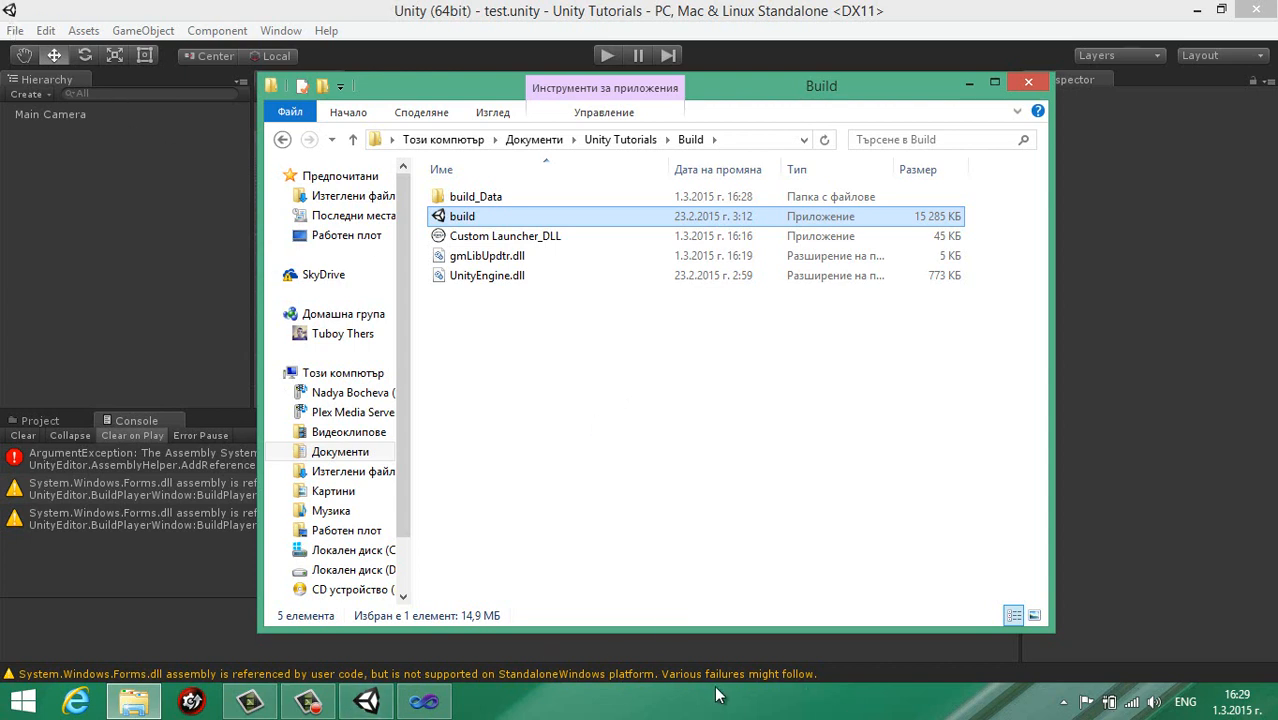